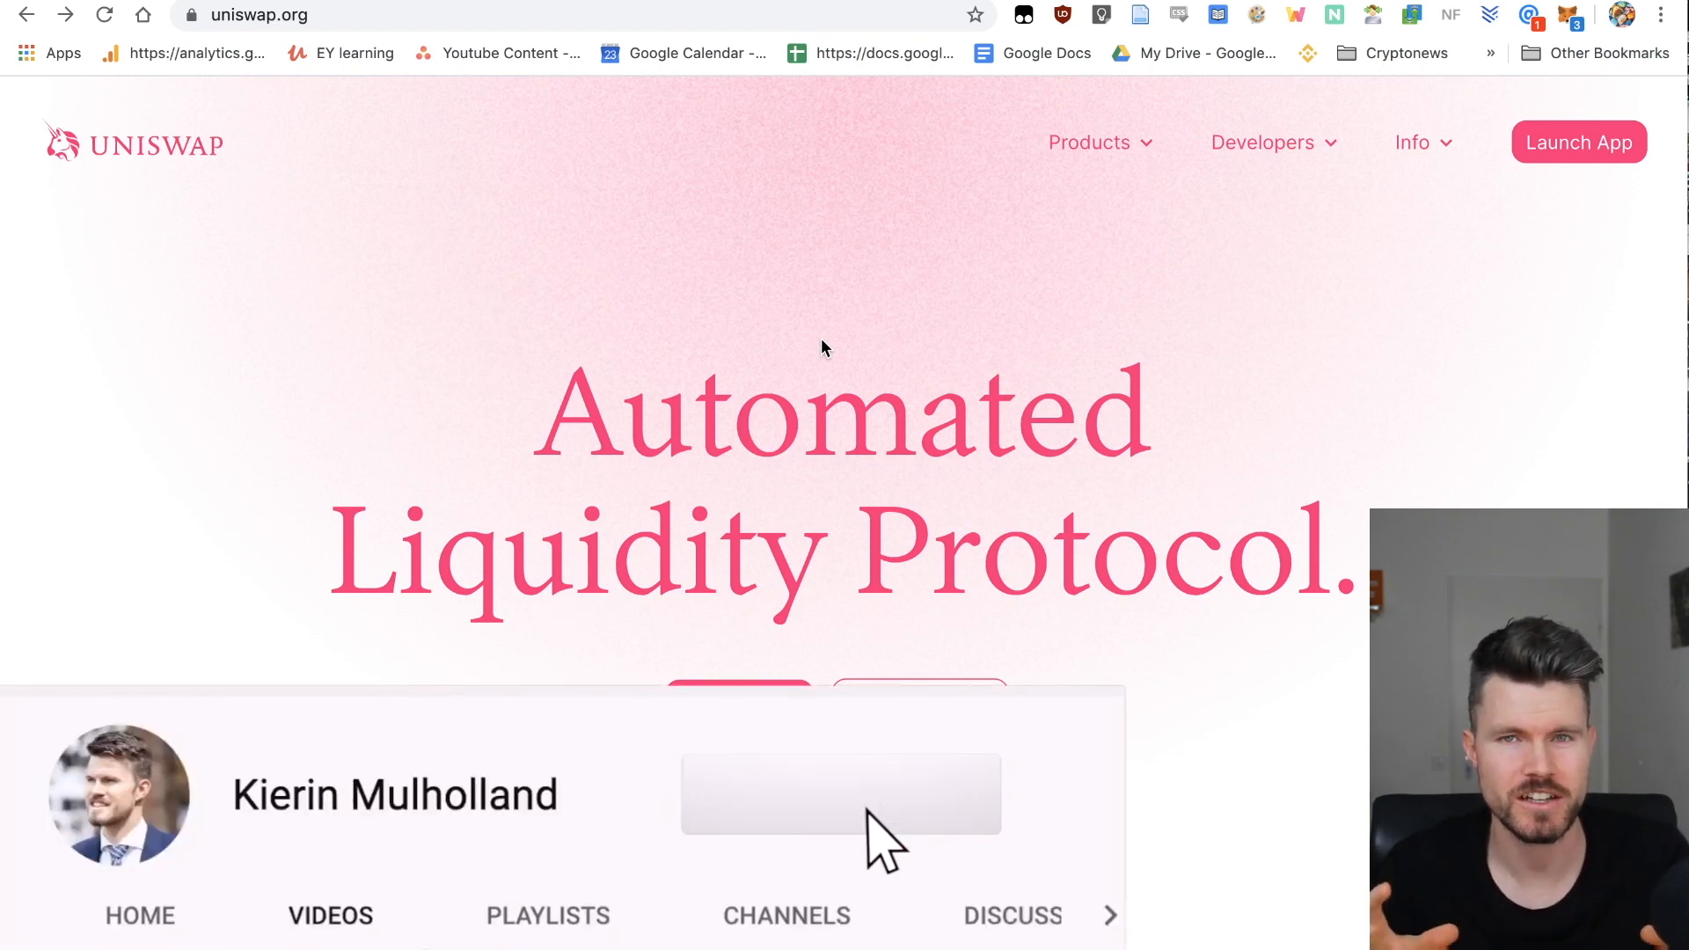
Step: Scroll the Uniswap homepage down to the decentralized liquidity protocol description on Ethereum
click(840, 794)
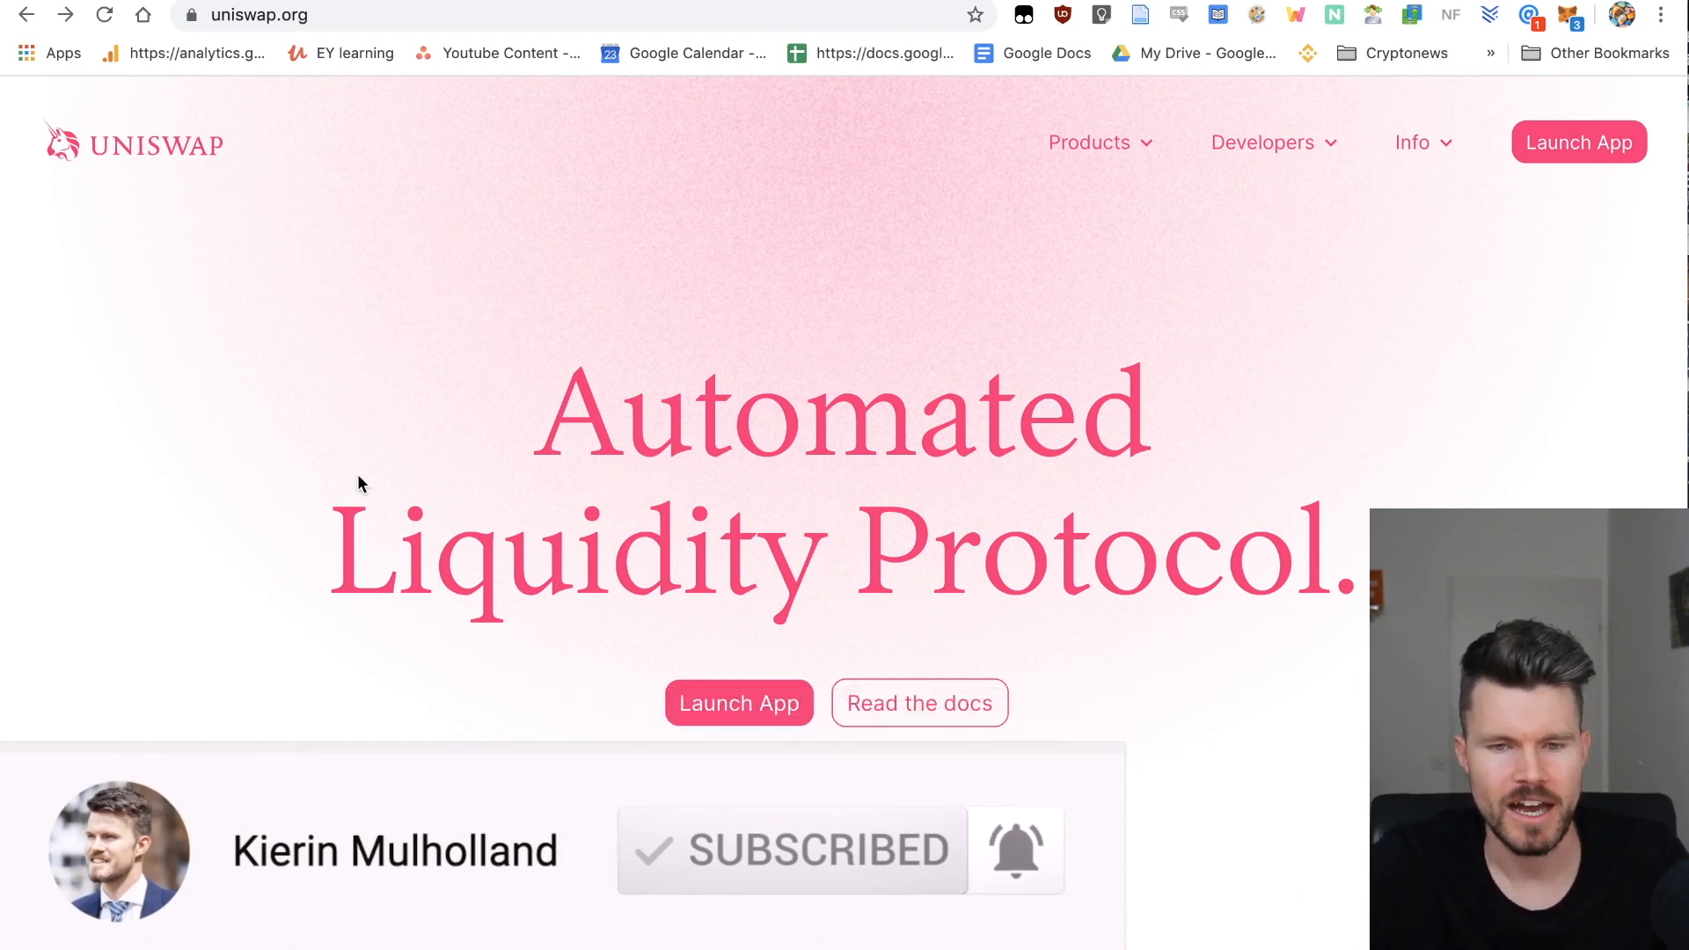
scroll(down, 3)
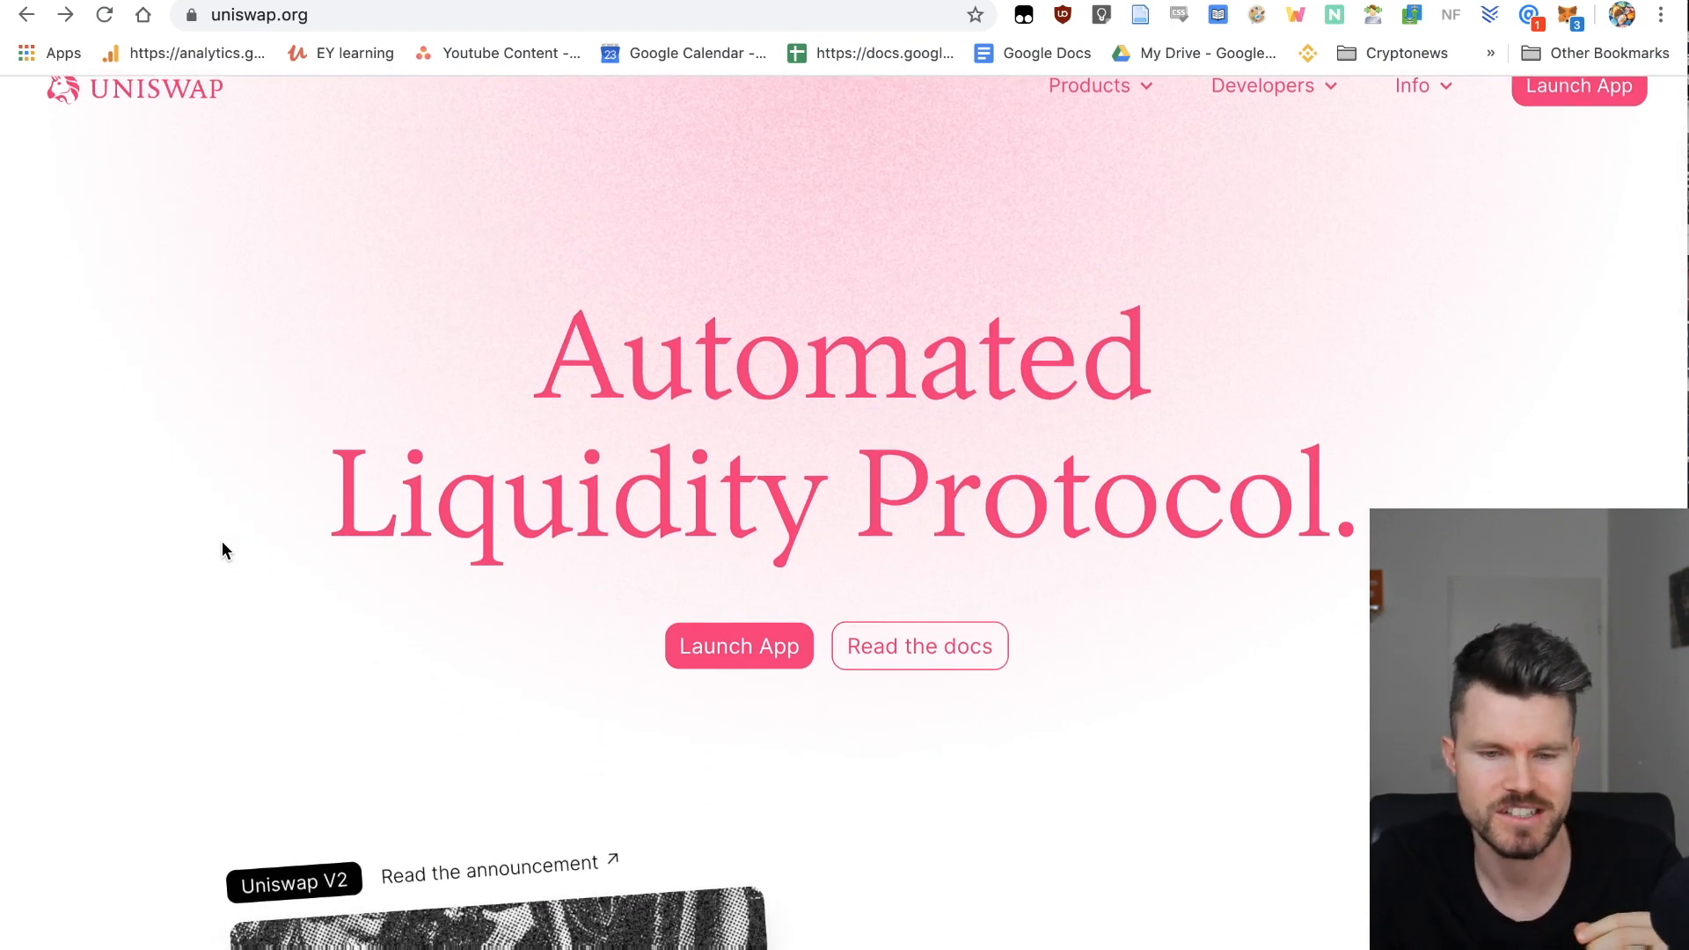
scroll(down, 3)
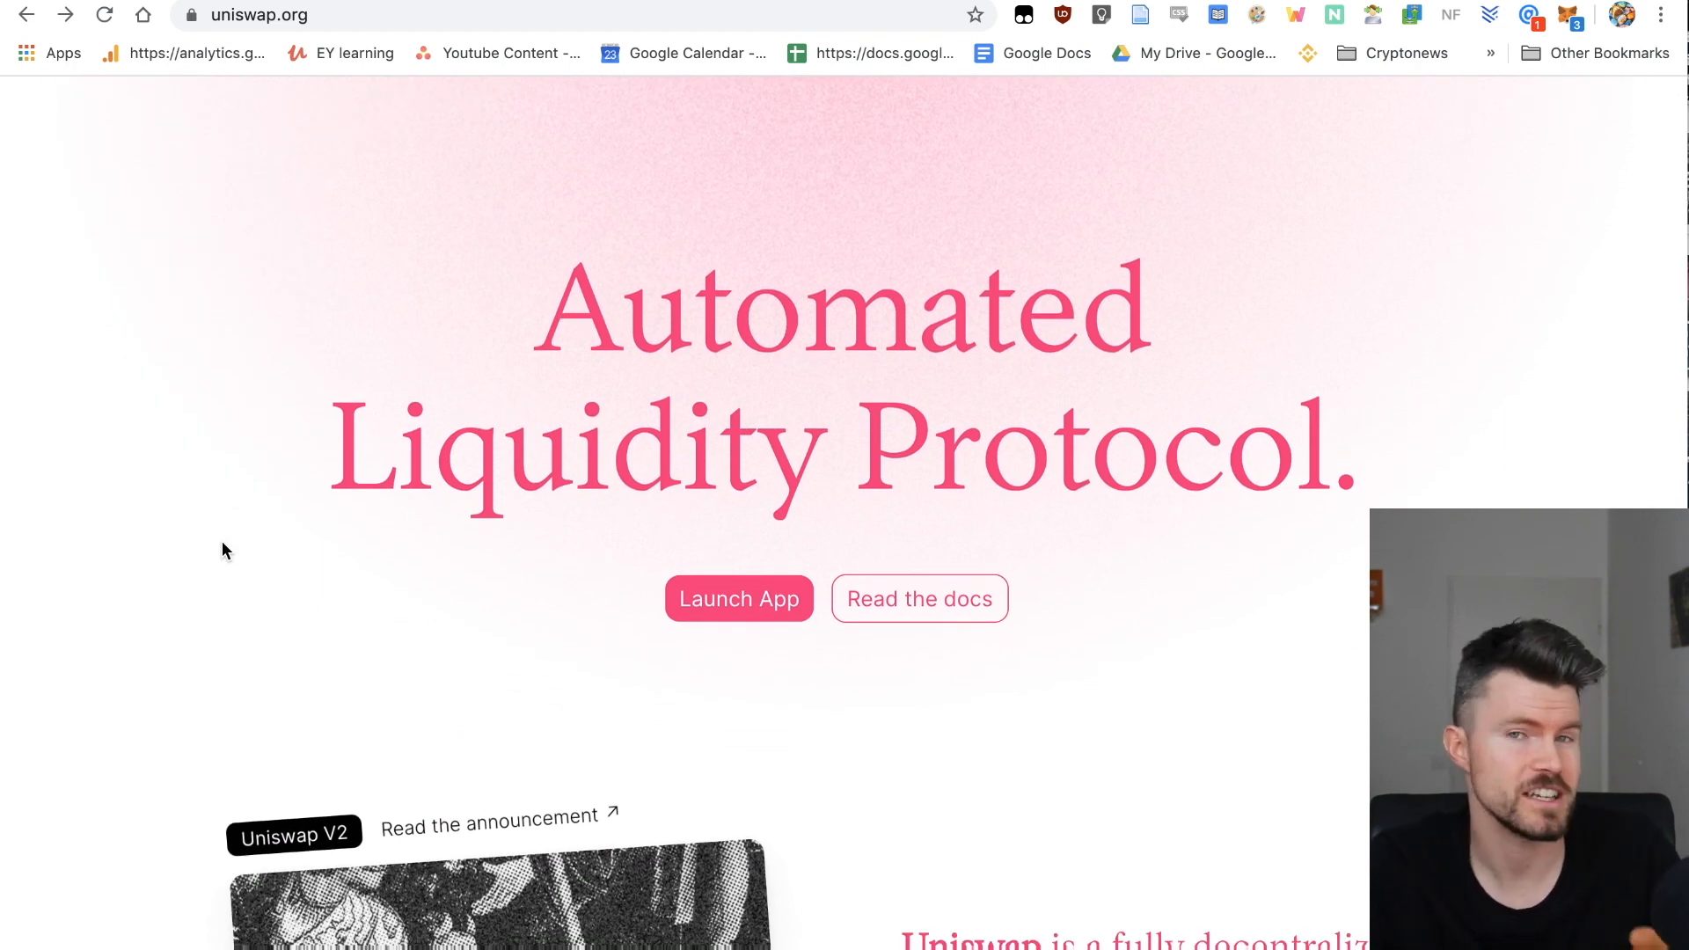
scroll(down, 3)
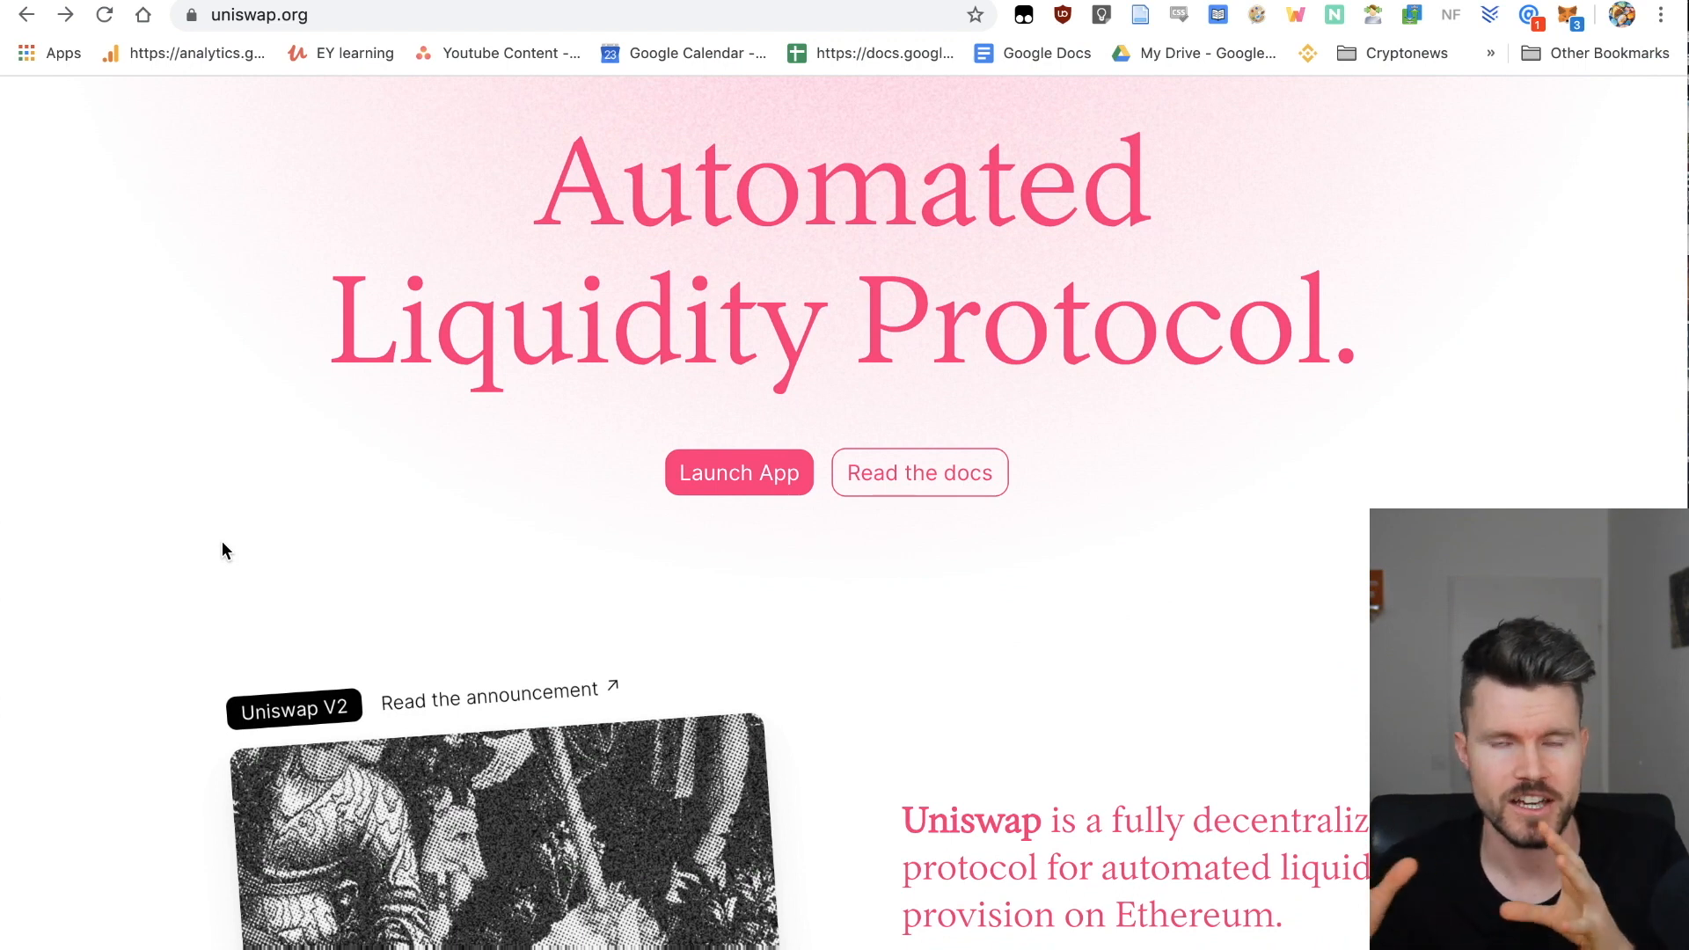
scroll(down, 3)
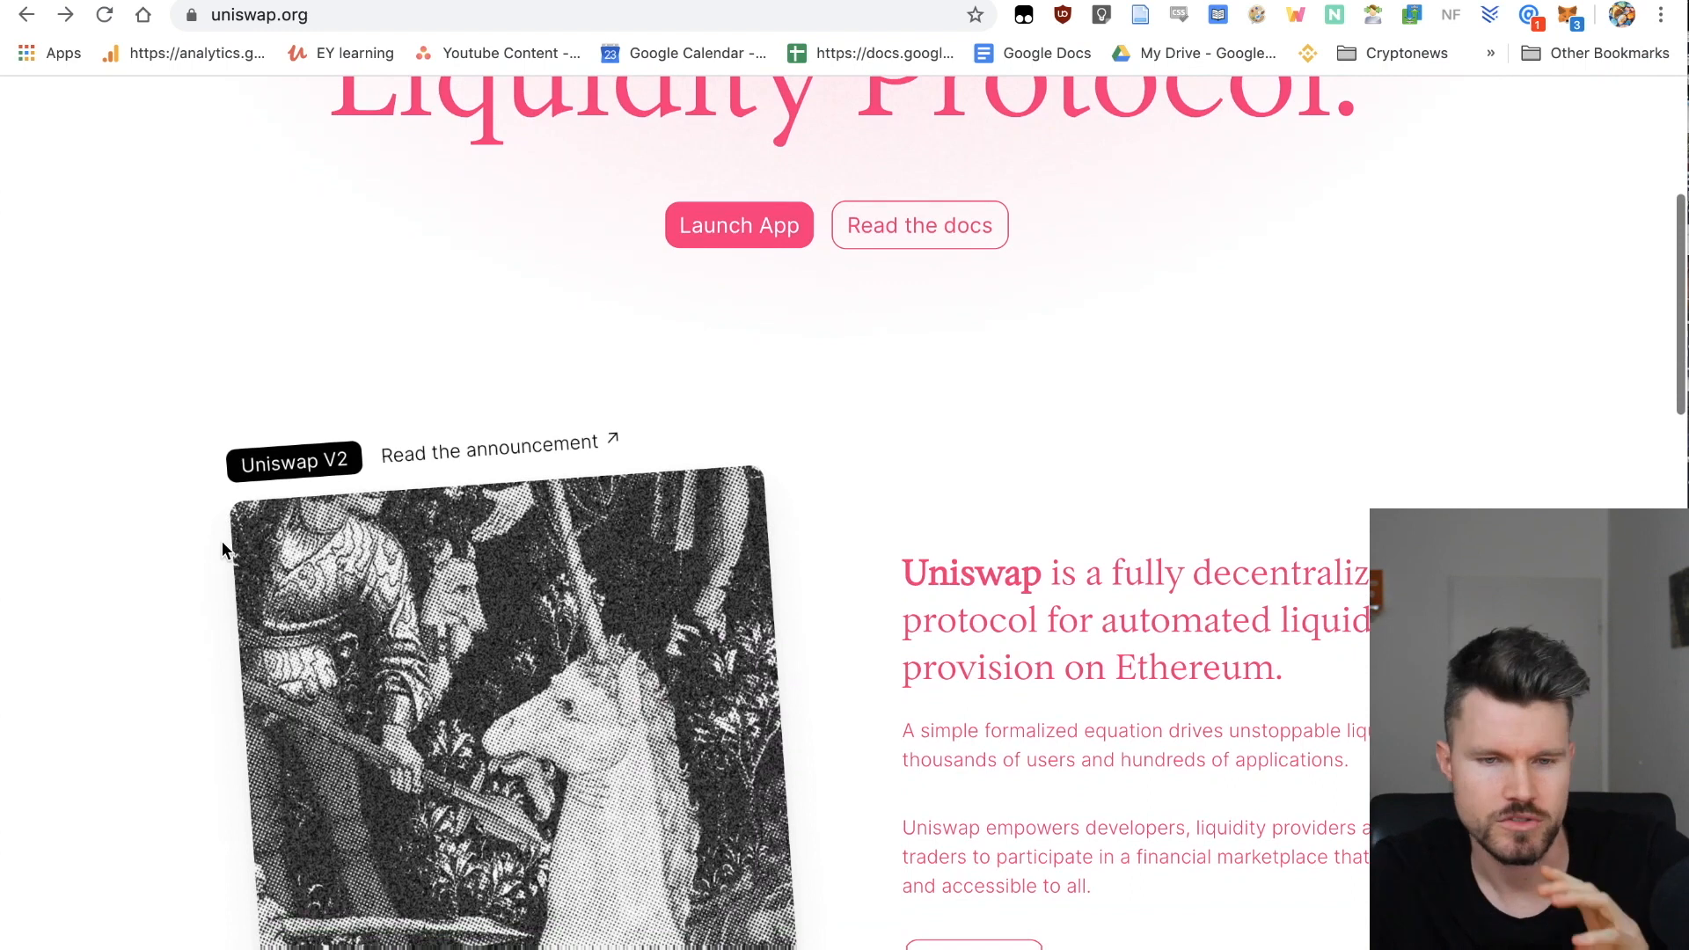
scroll(down, 3)
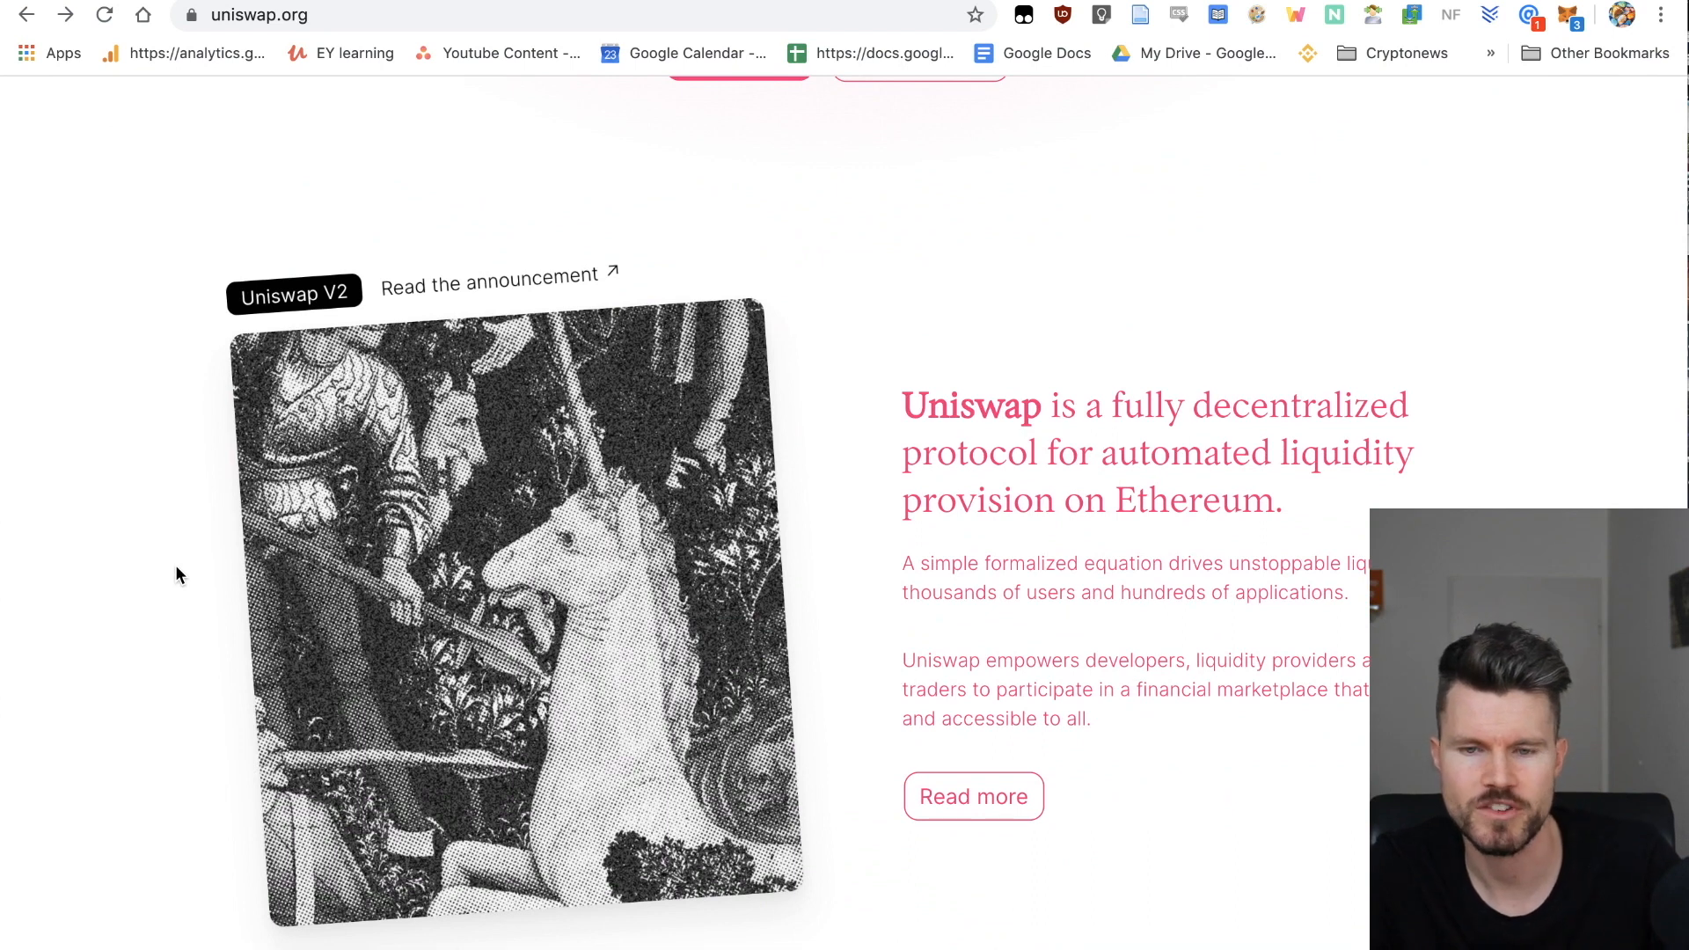
scroll(up, 3)
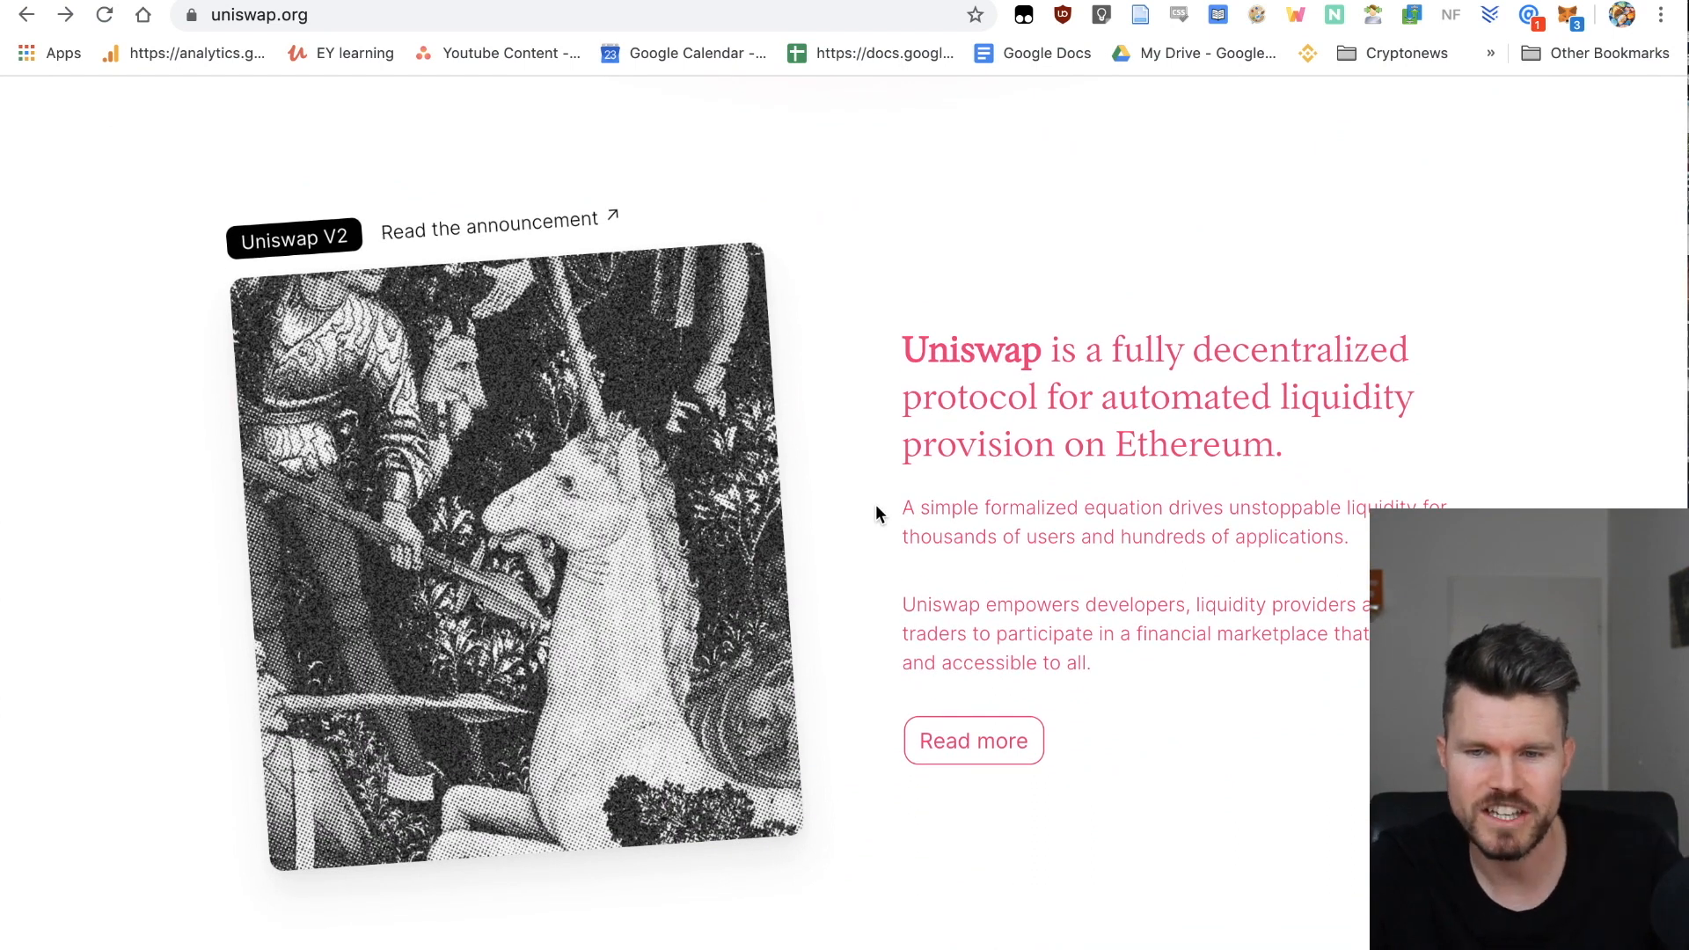
mouse_move(1077, 587)
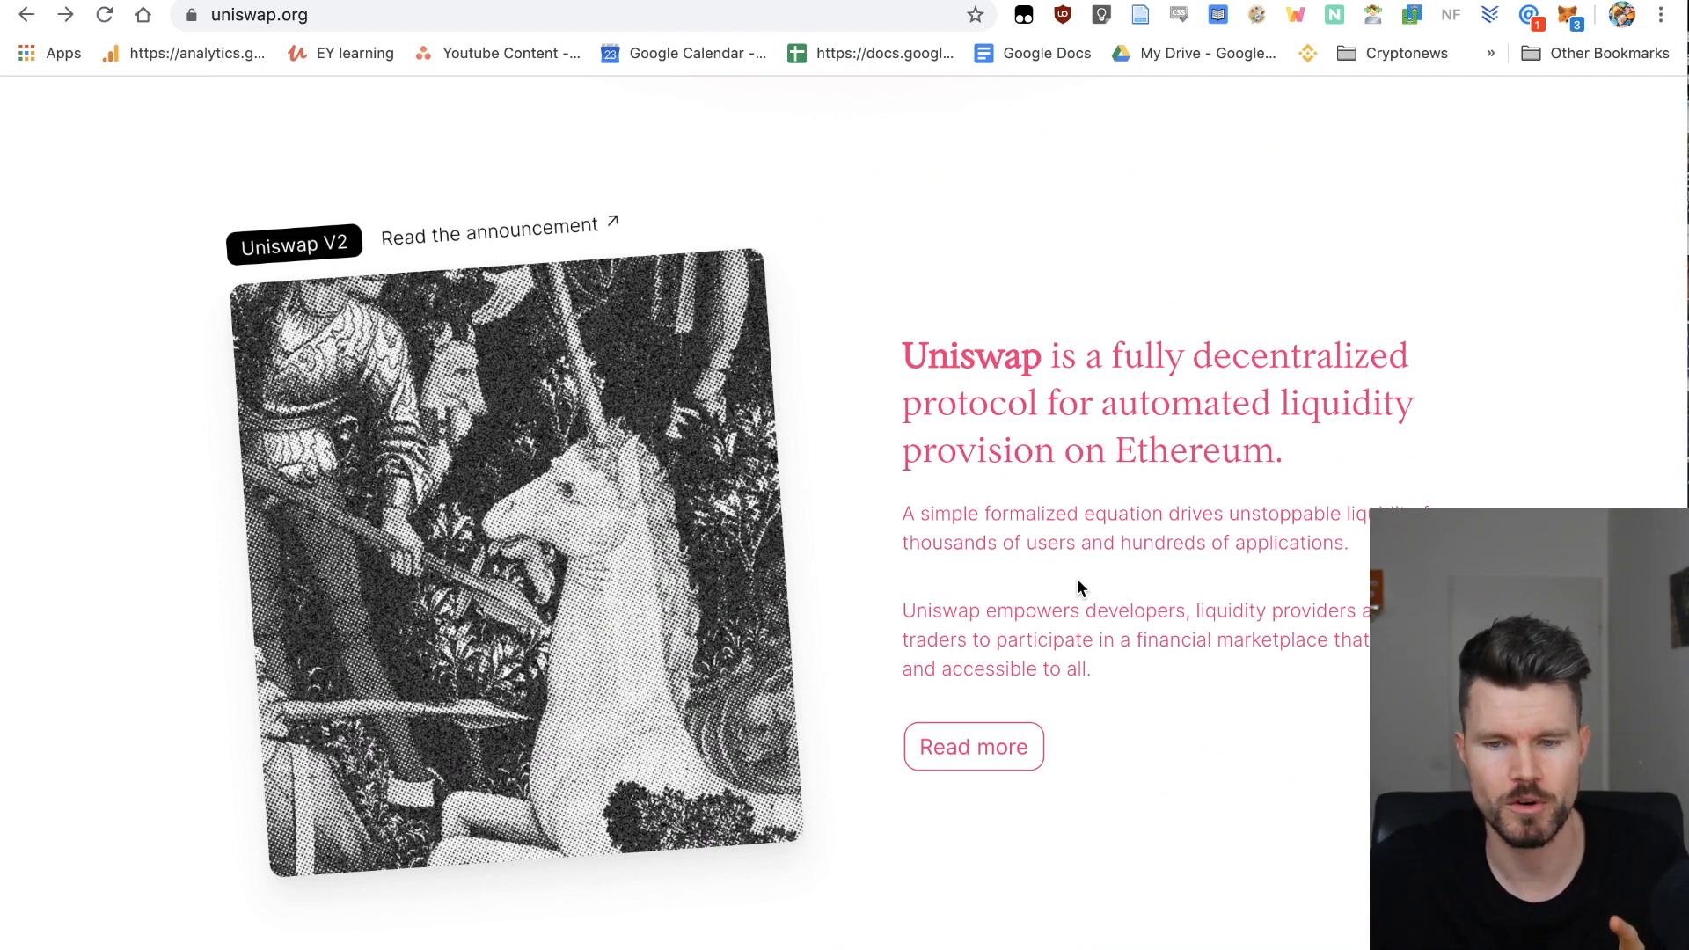
Step: Launch the Uniswap swap app and connect a wallet through WalletConnect
scroll(up, 3)
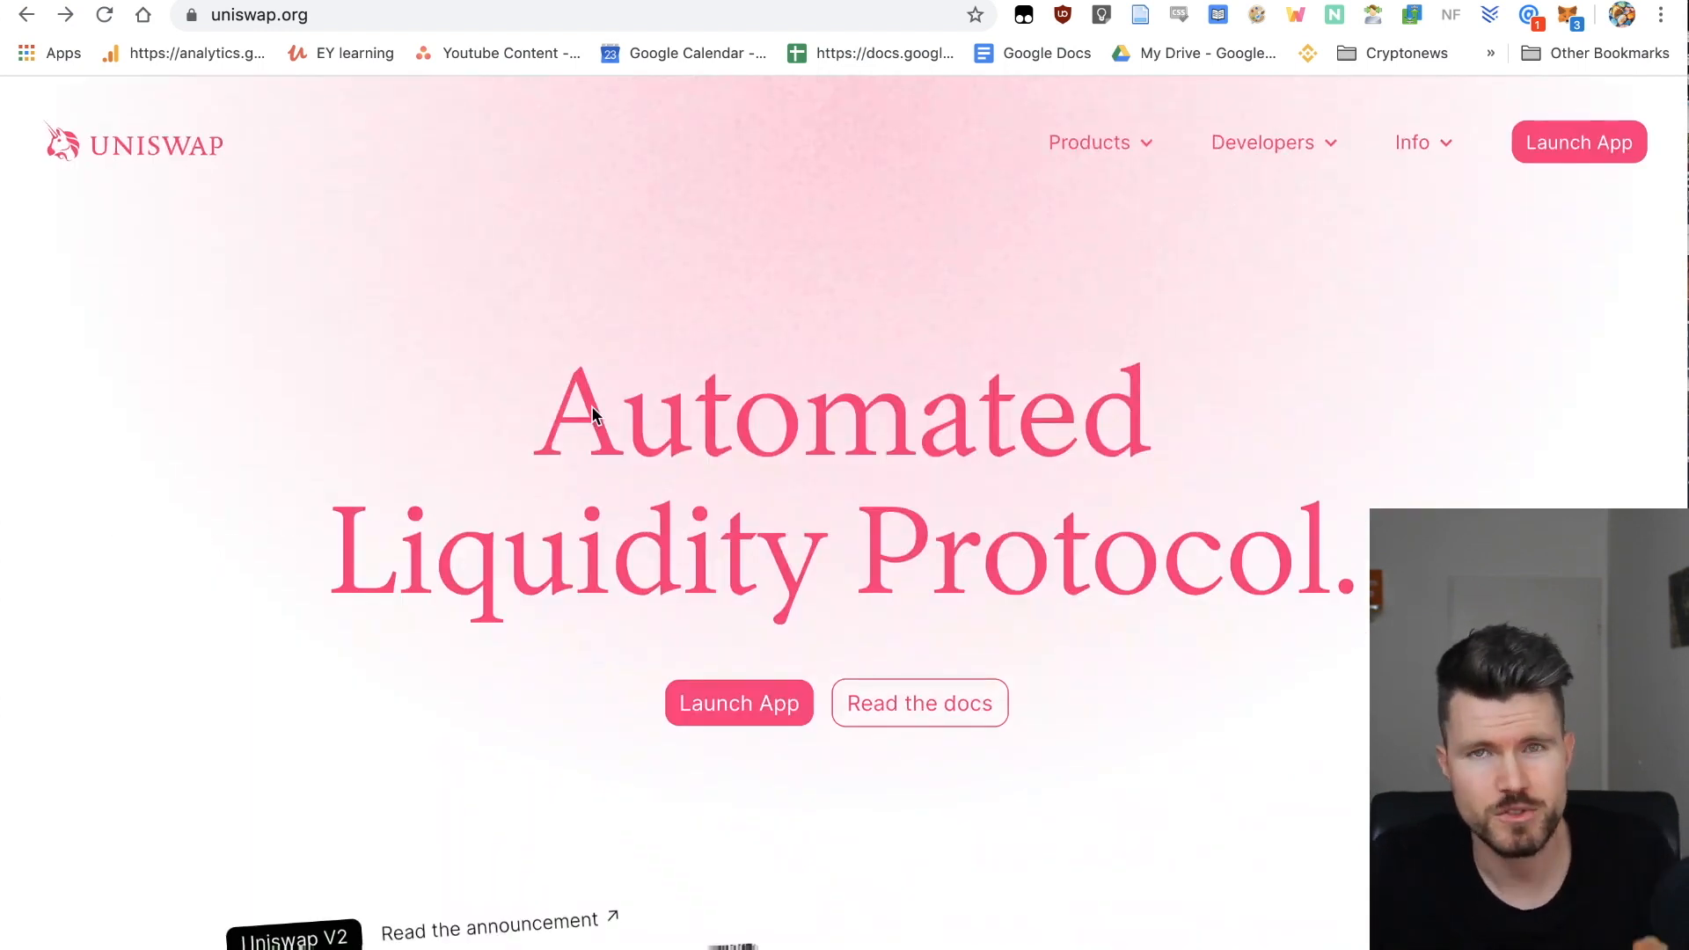
mouse_move(1540, 251)
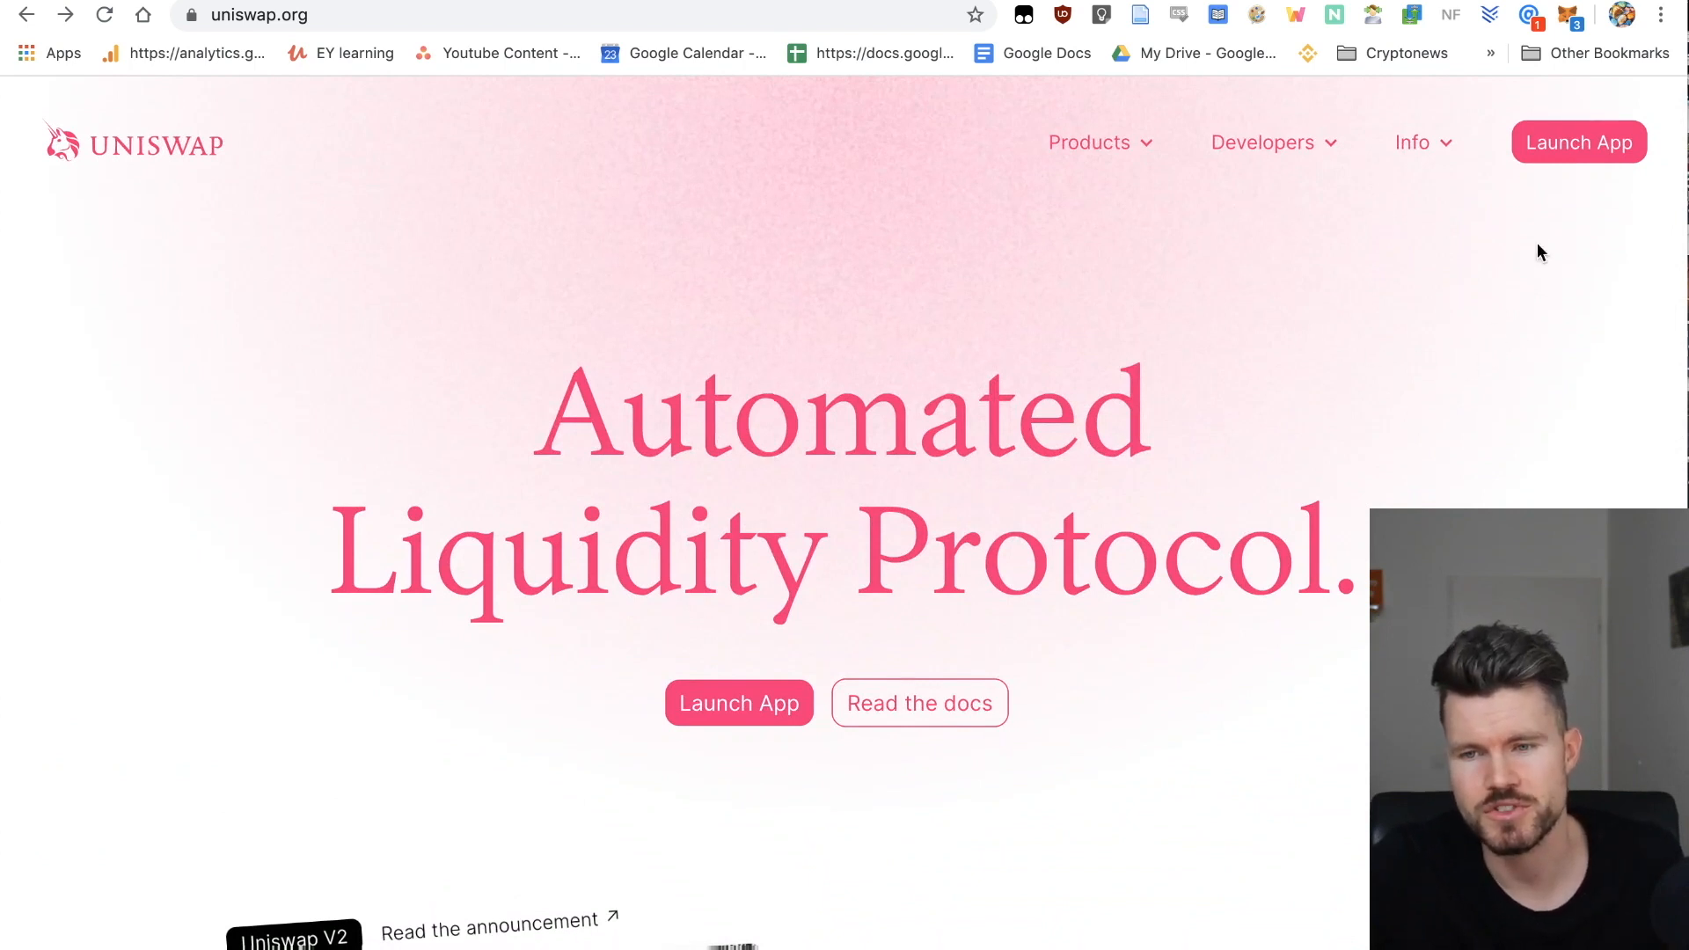
mouse_move(1579, 141)
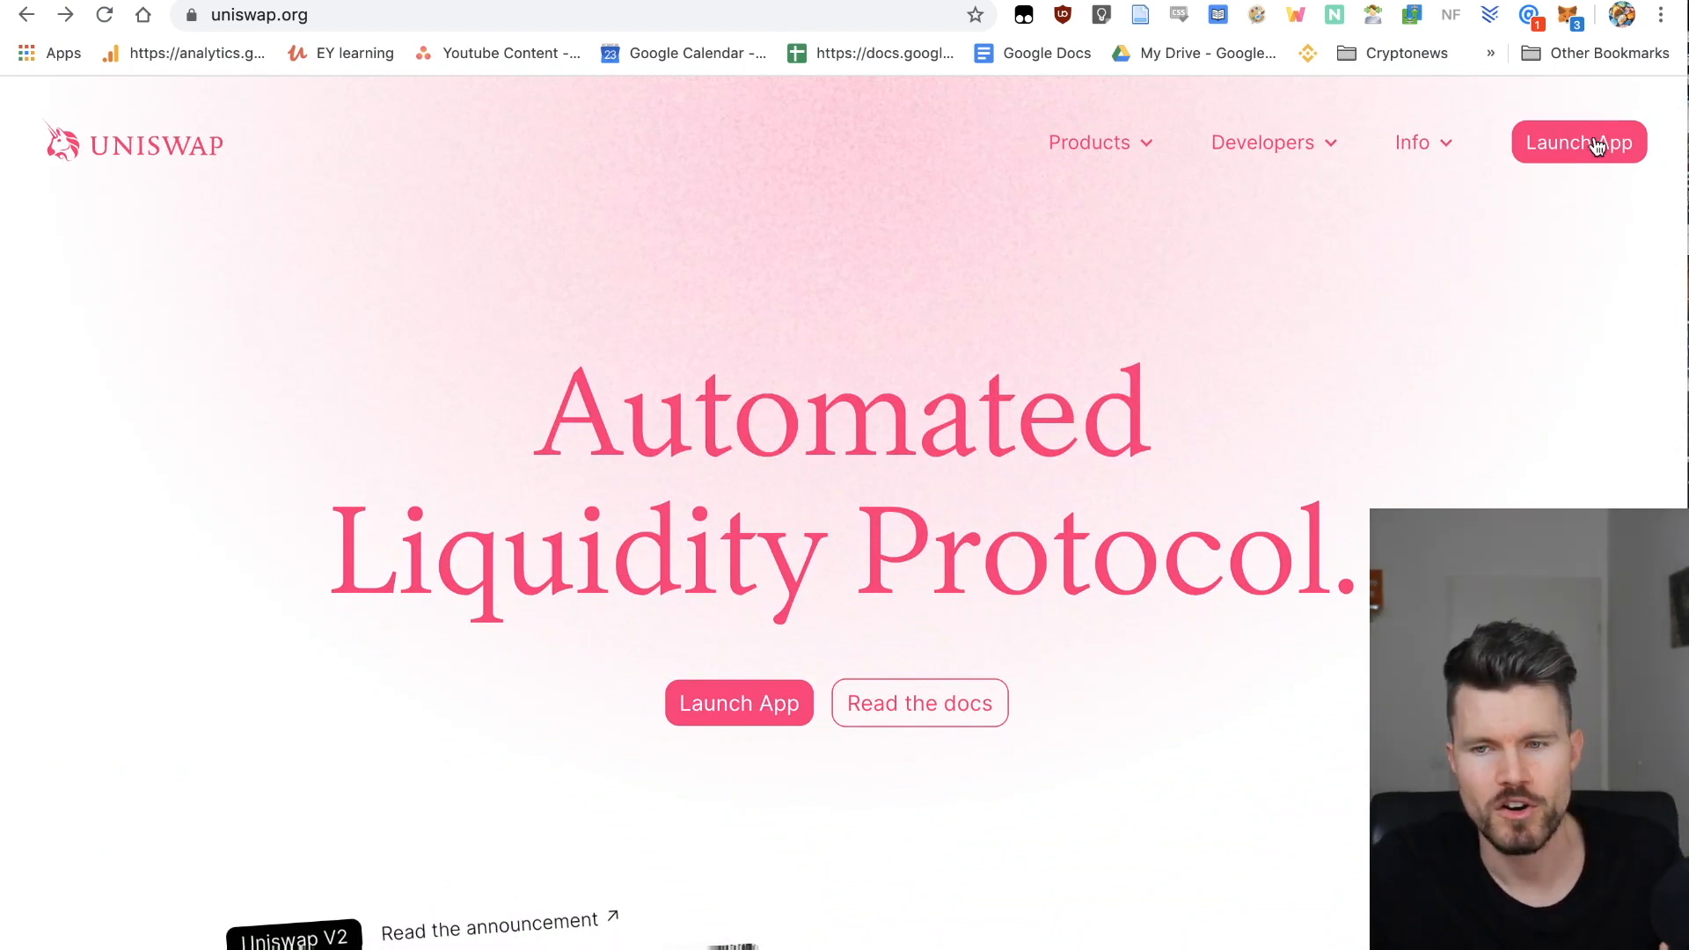
click(1578, 140)
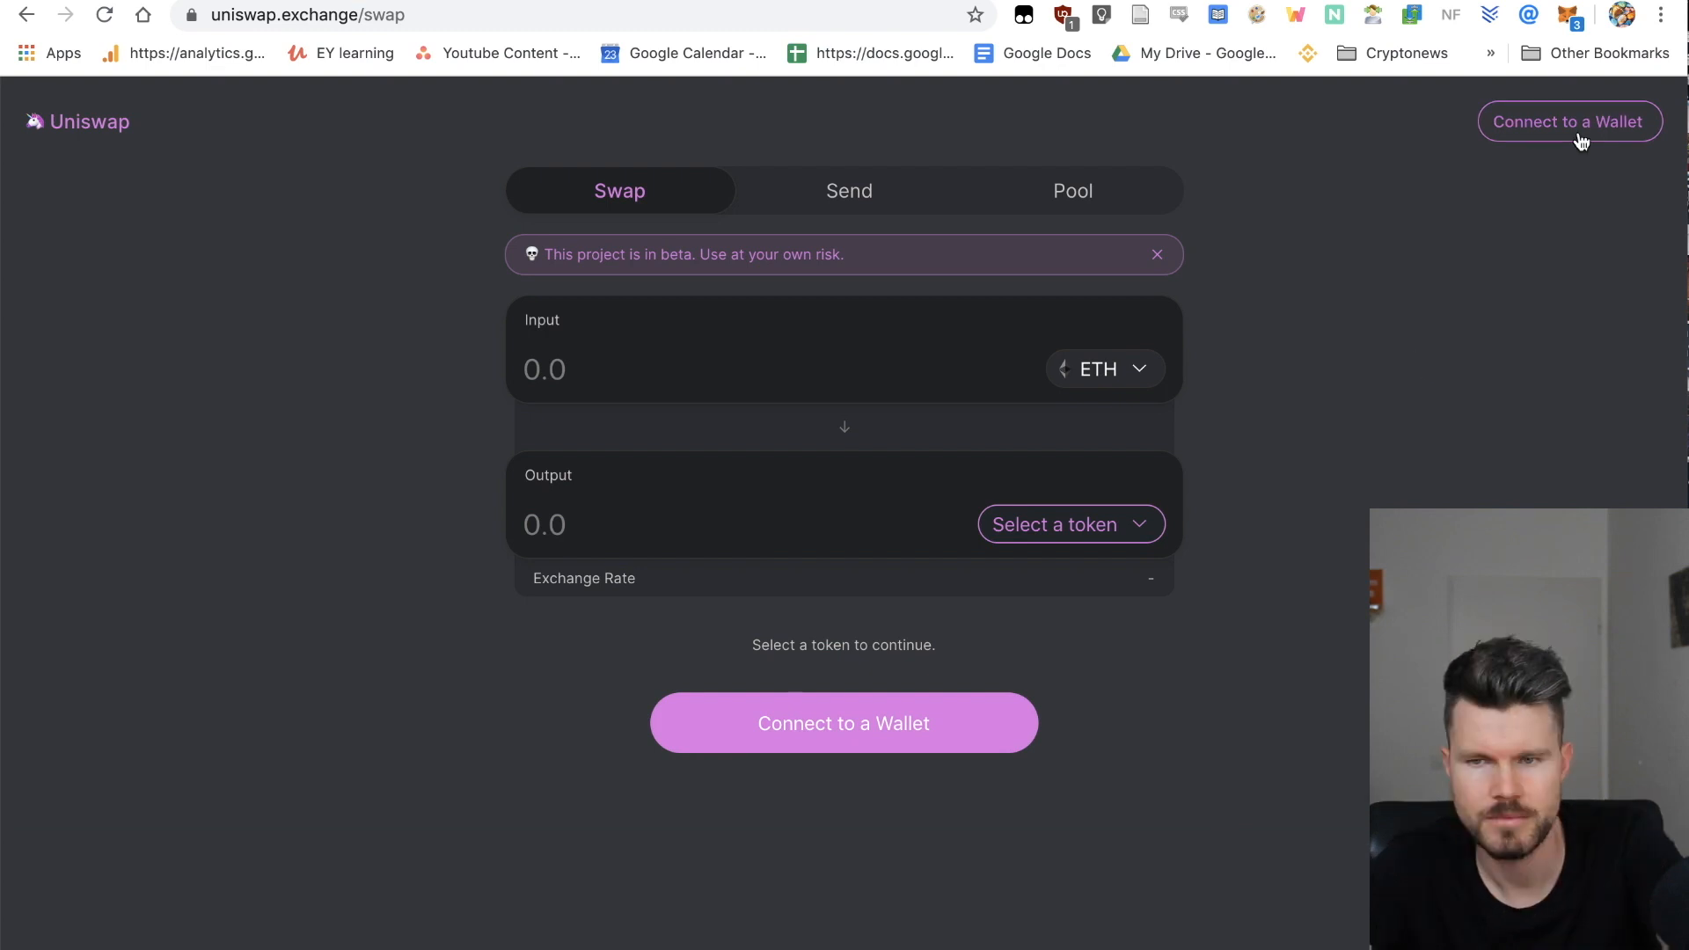
click(1568, 120)
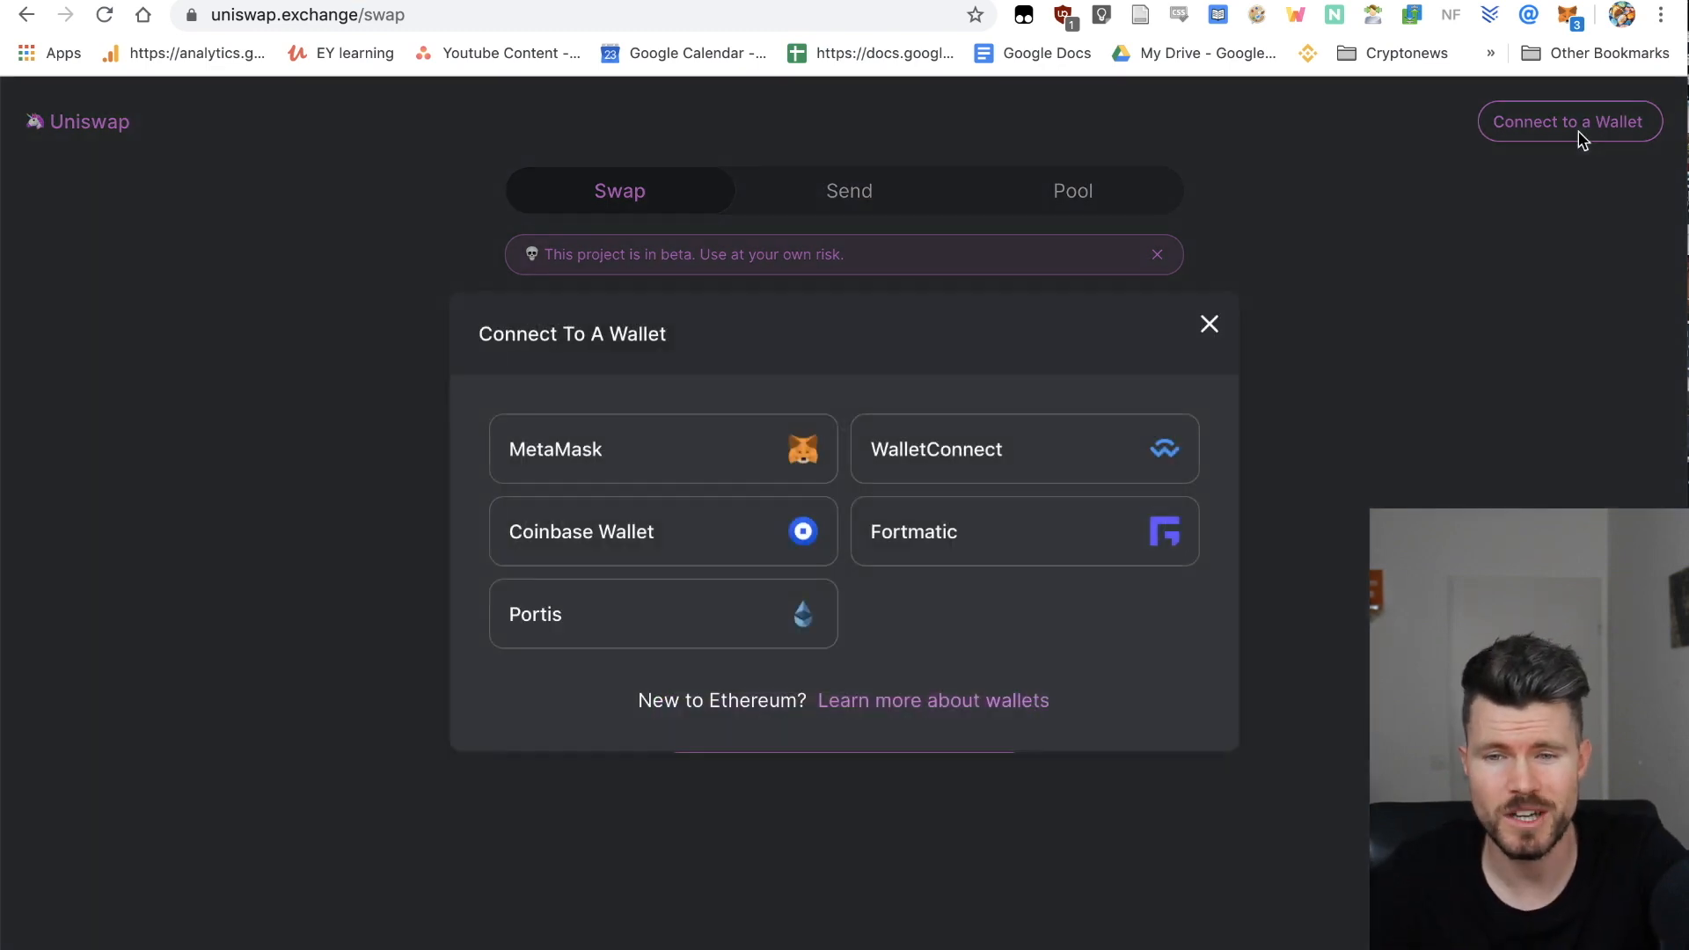
mouse_move(690, 370)
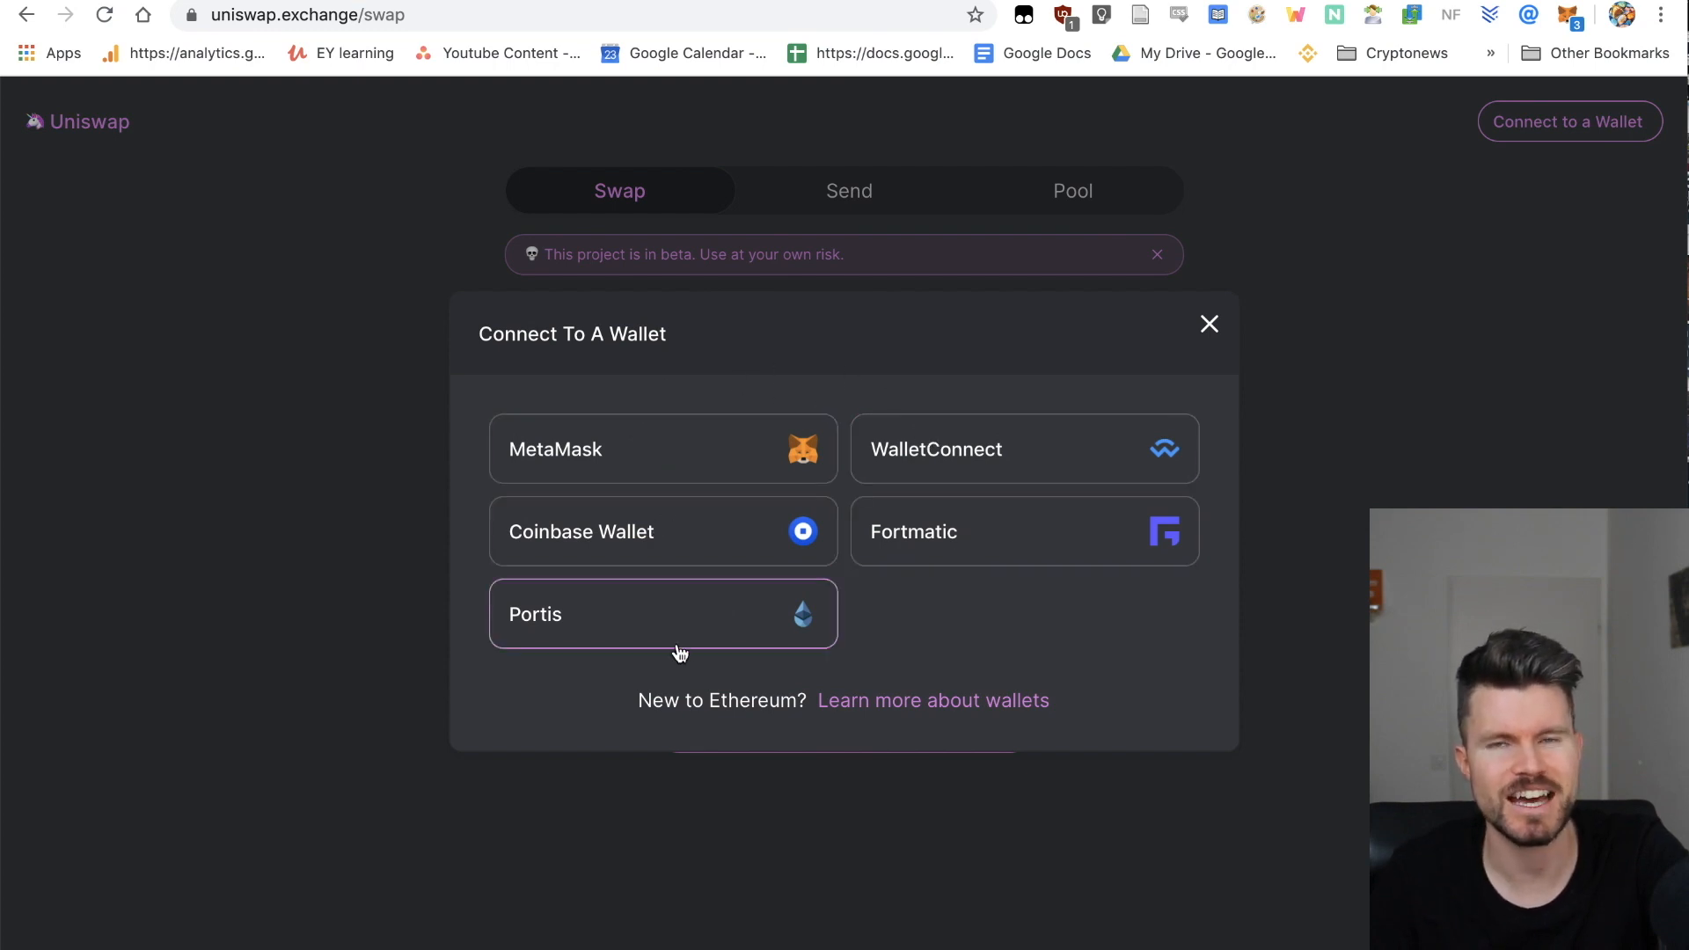
mouse_move(1023, 449)
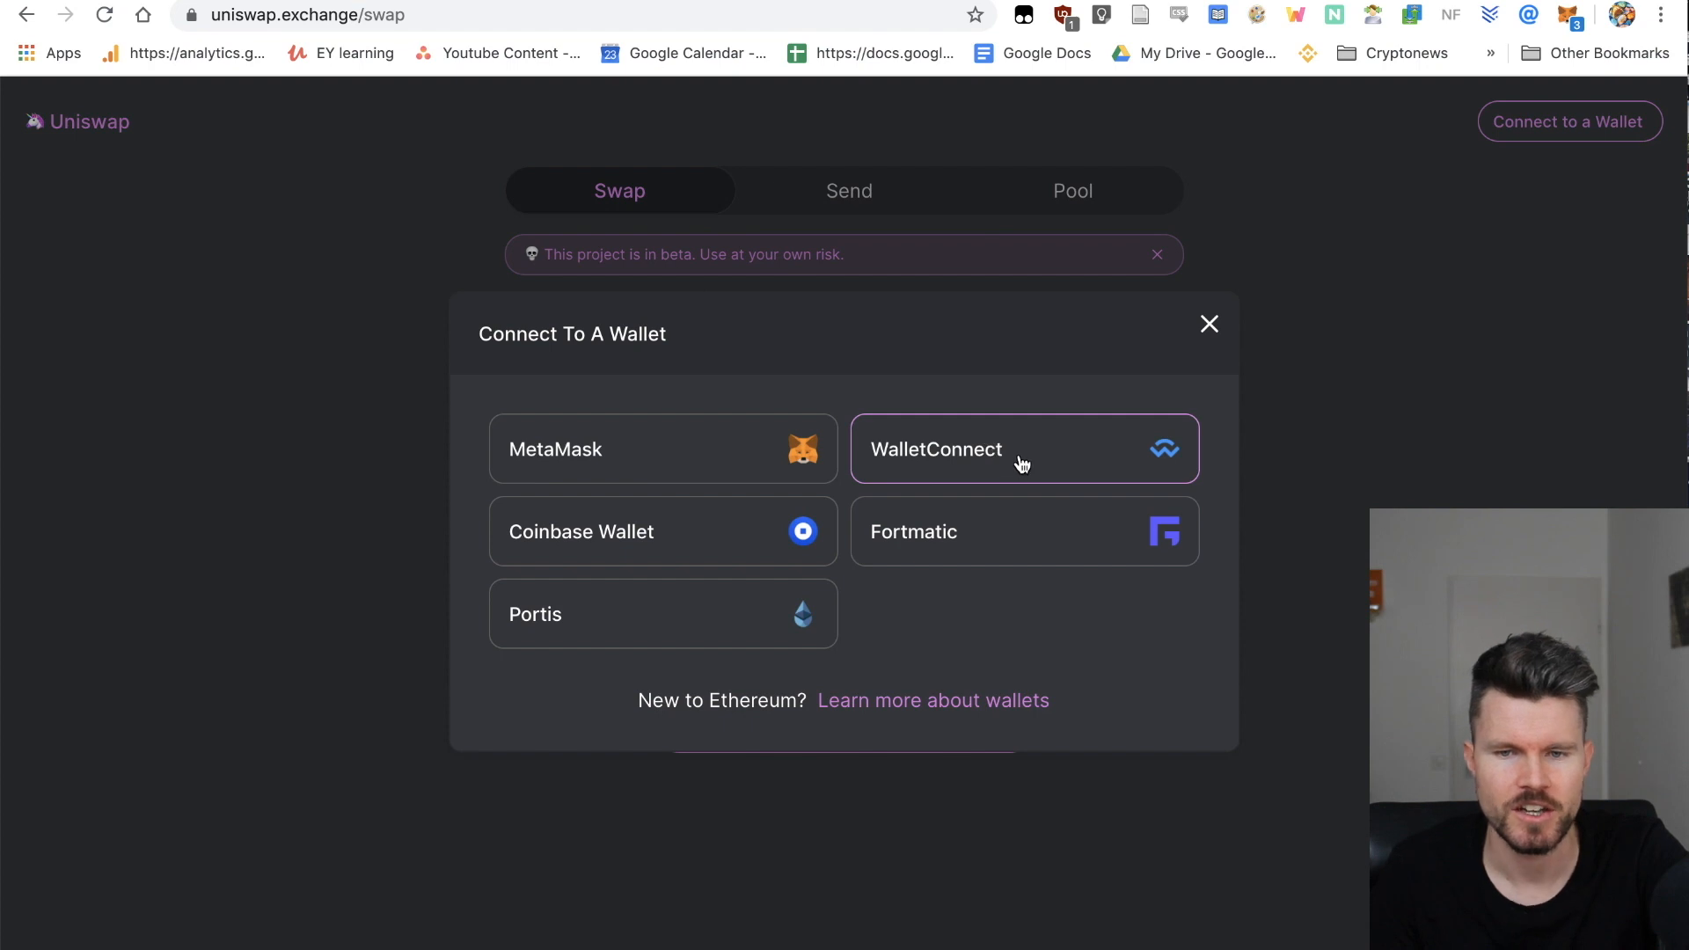
click(1023, 450)
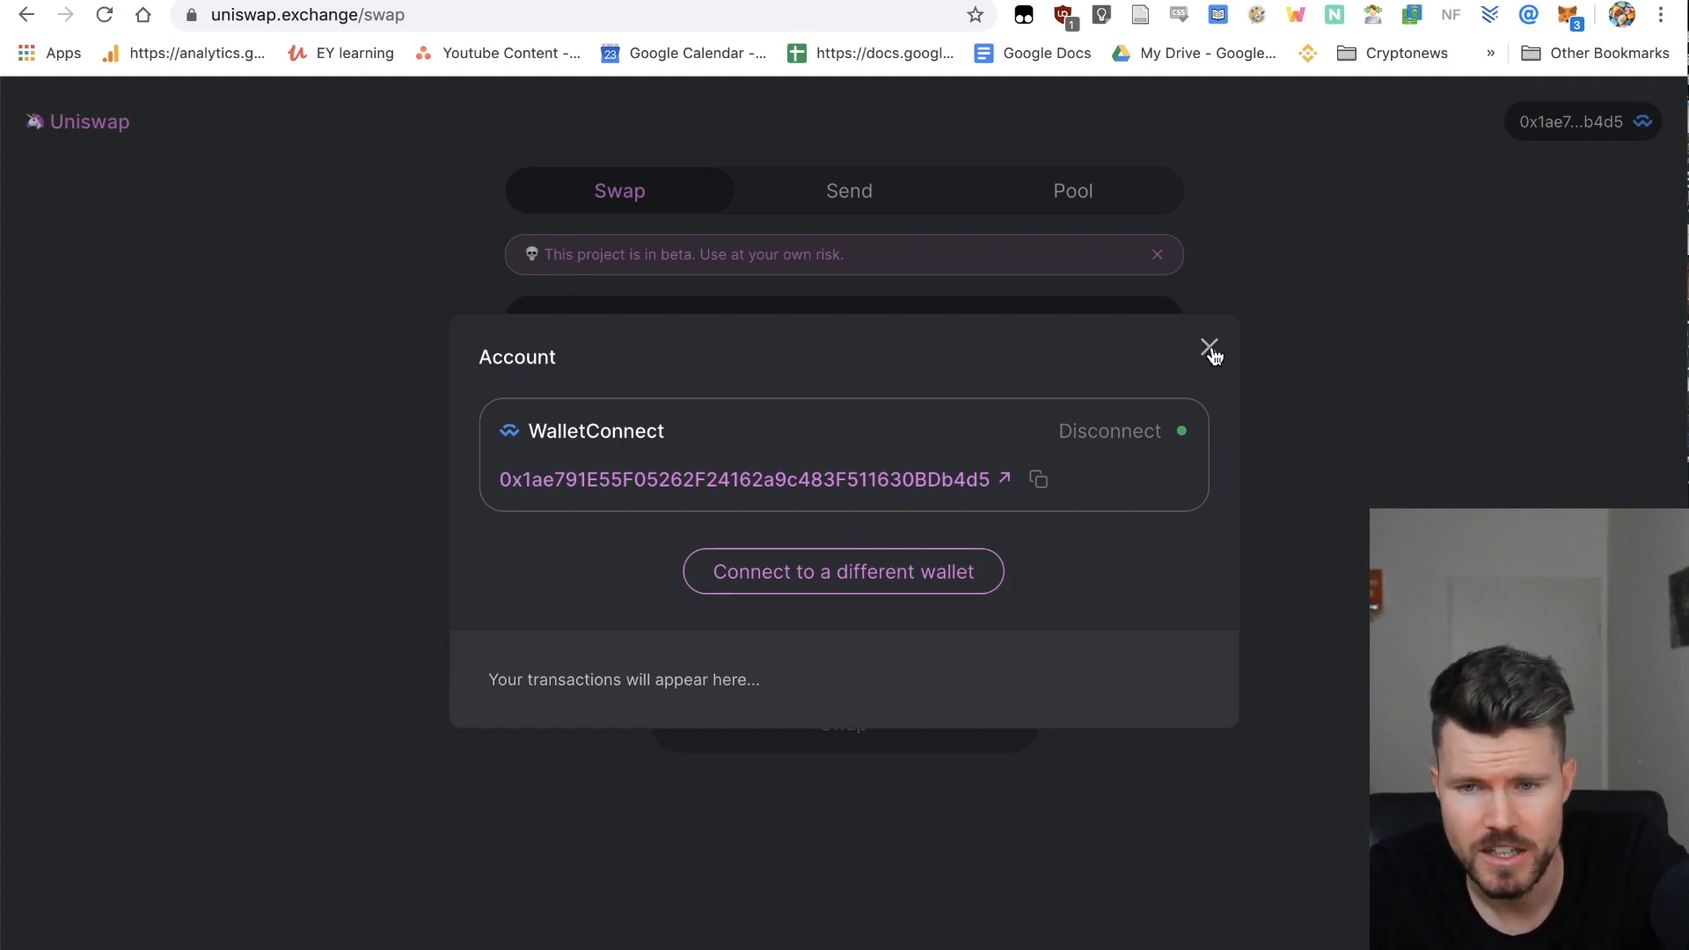
Step: Dismiss the Account dialog, view the Send and Pool forms, then return to Swap
click(1211, 351)
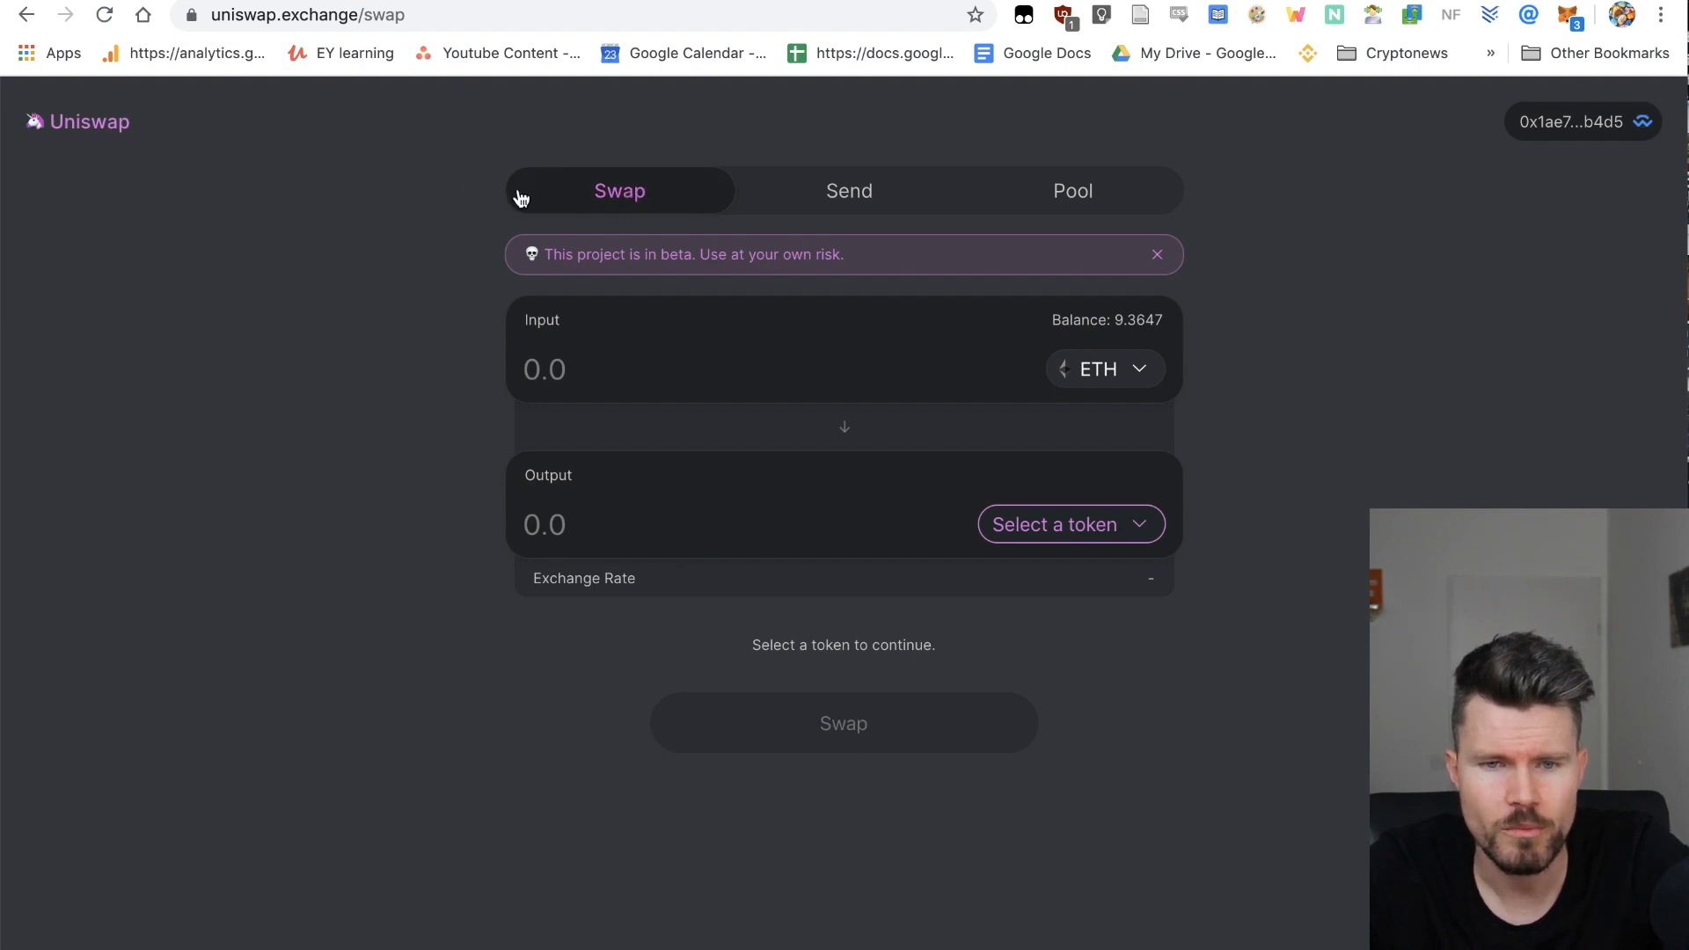
mouse_move(598, 192)
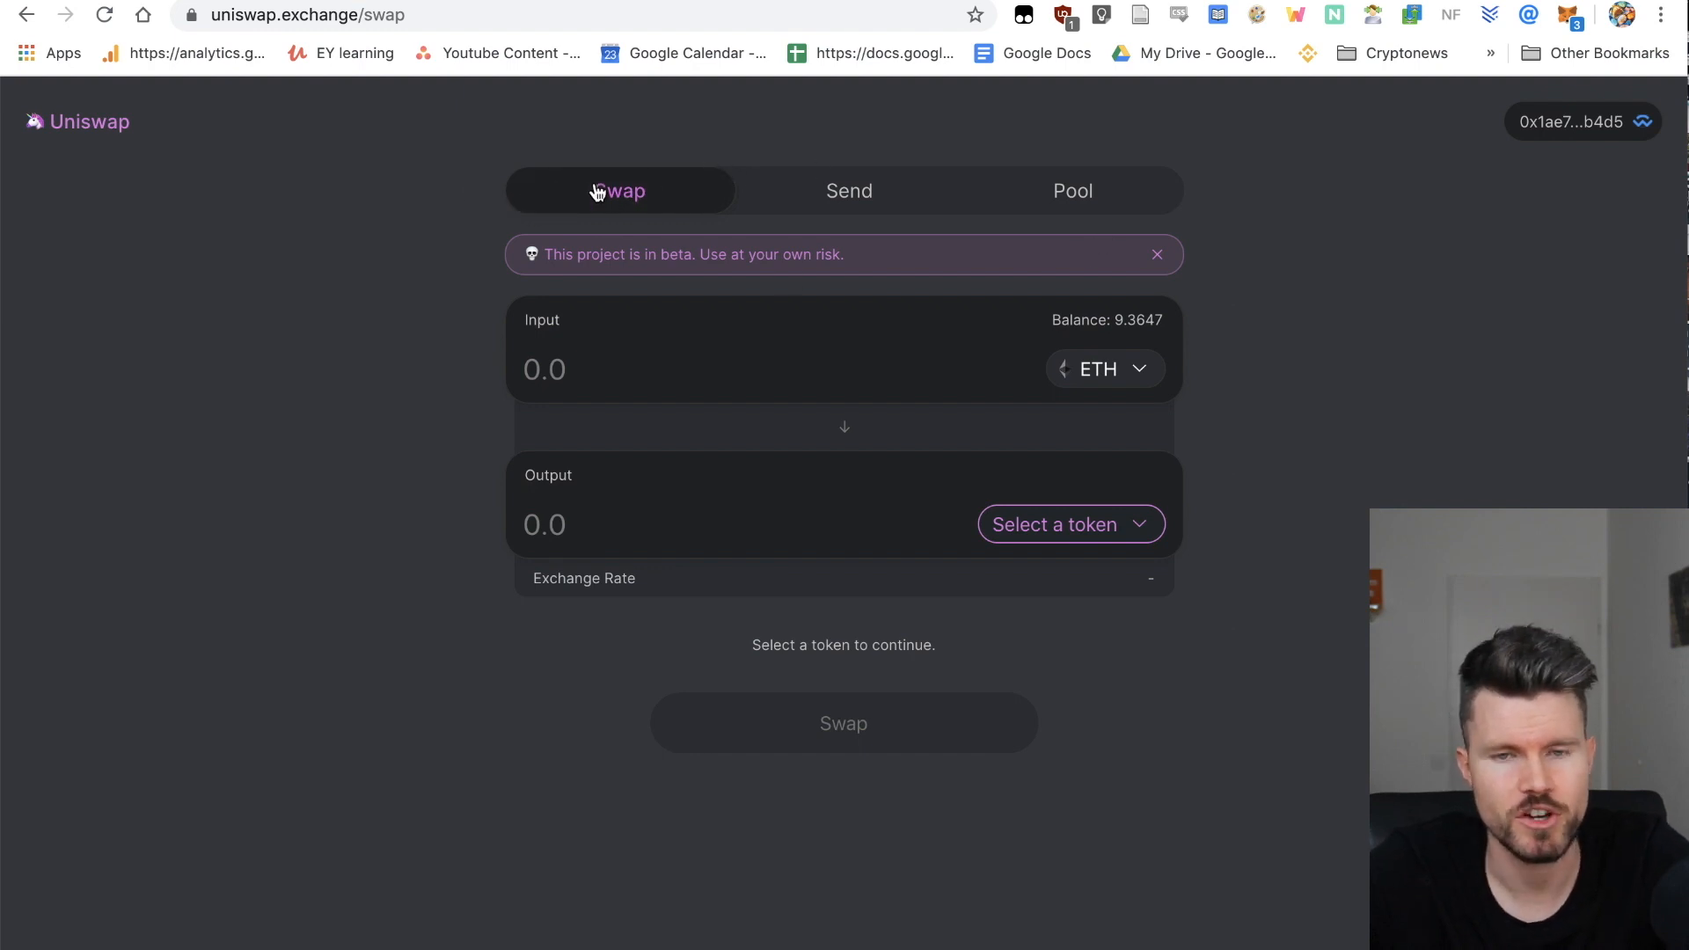
click(848, 191)
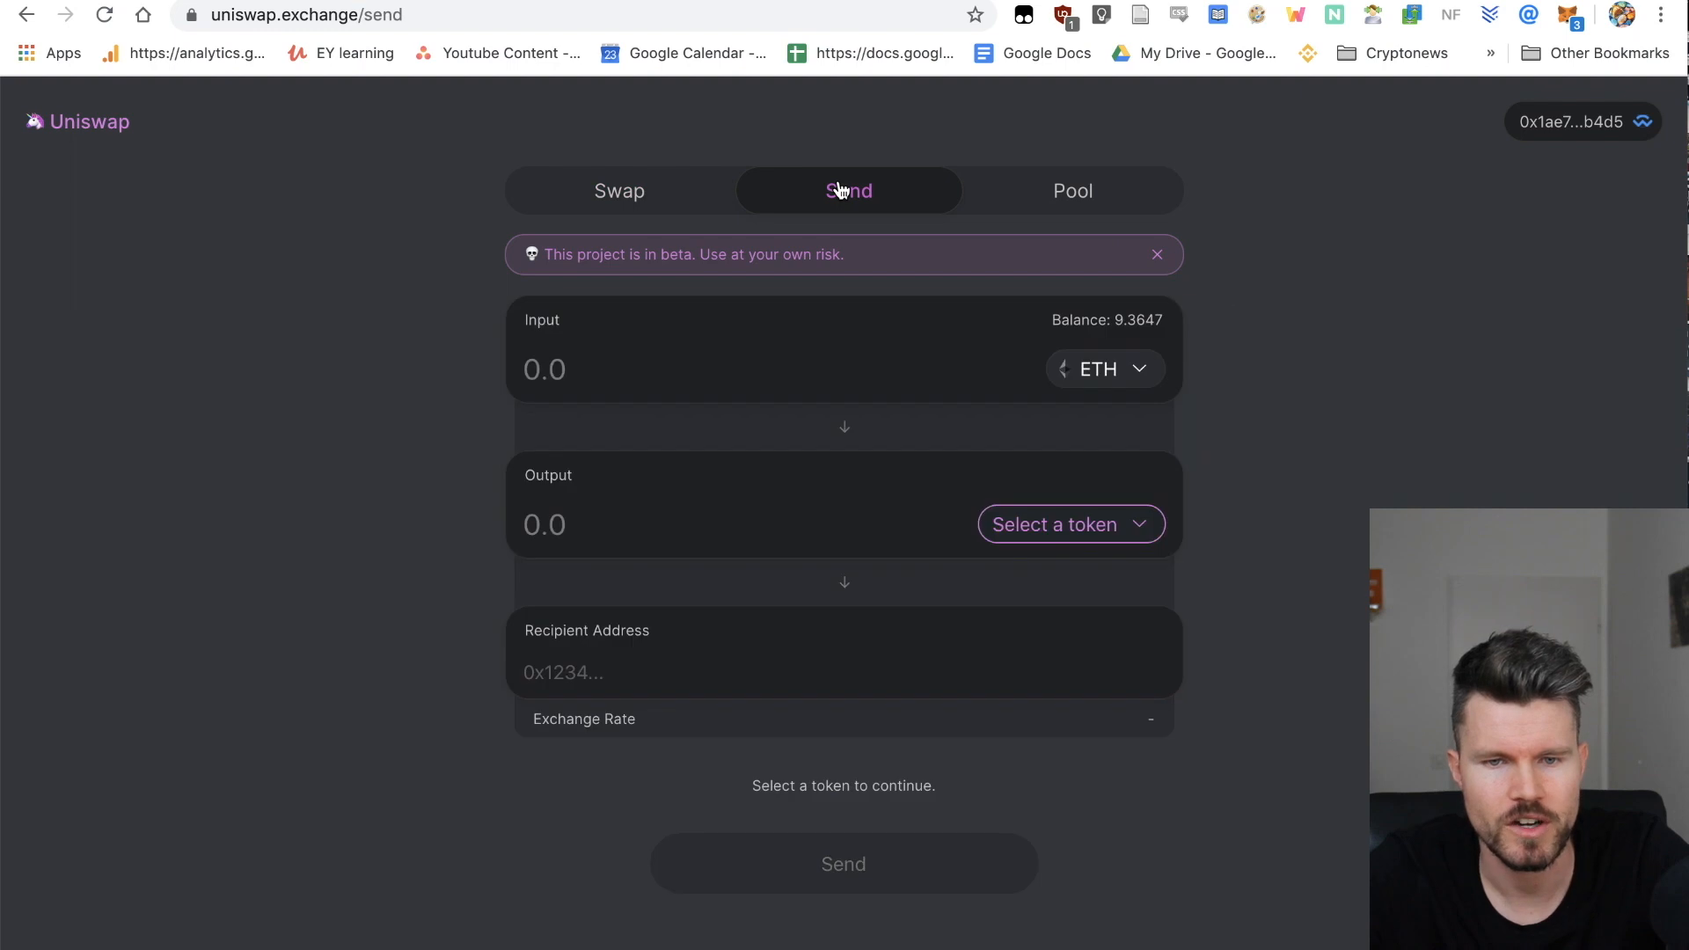
mouse_move(1066, 191)
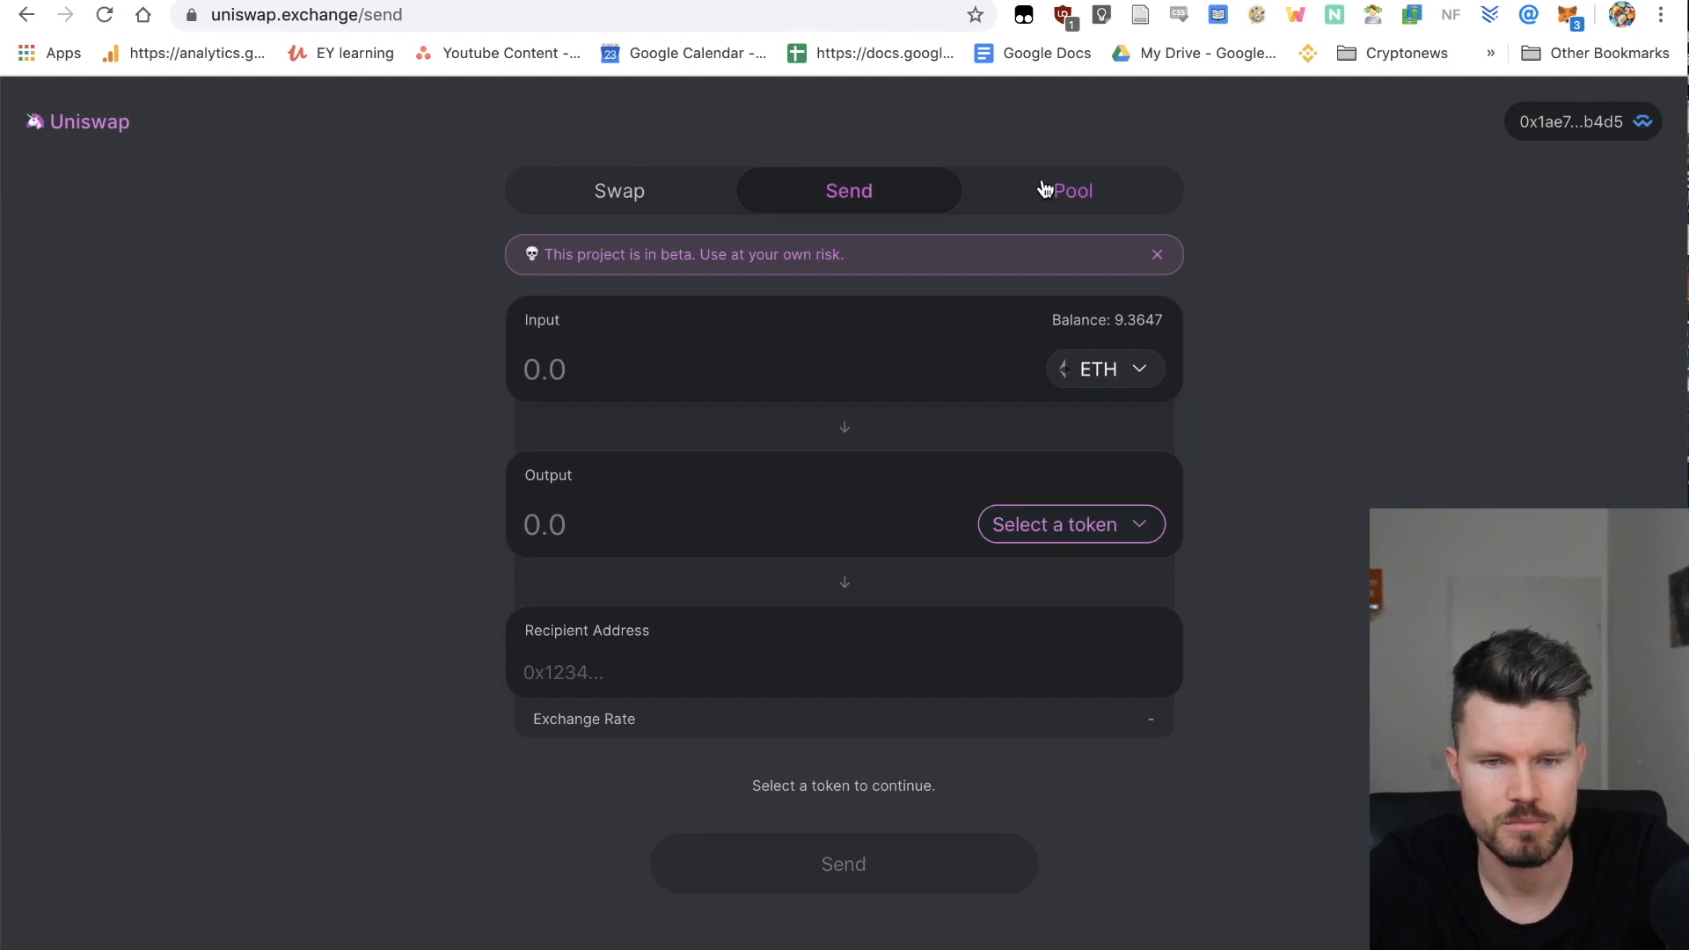
click(1071, 191)
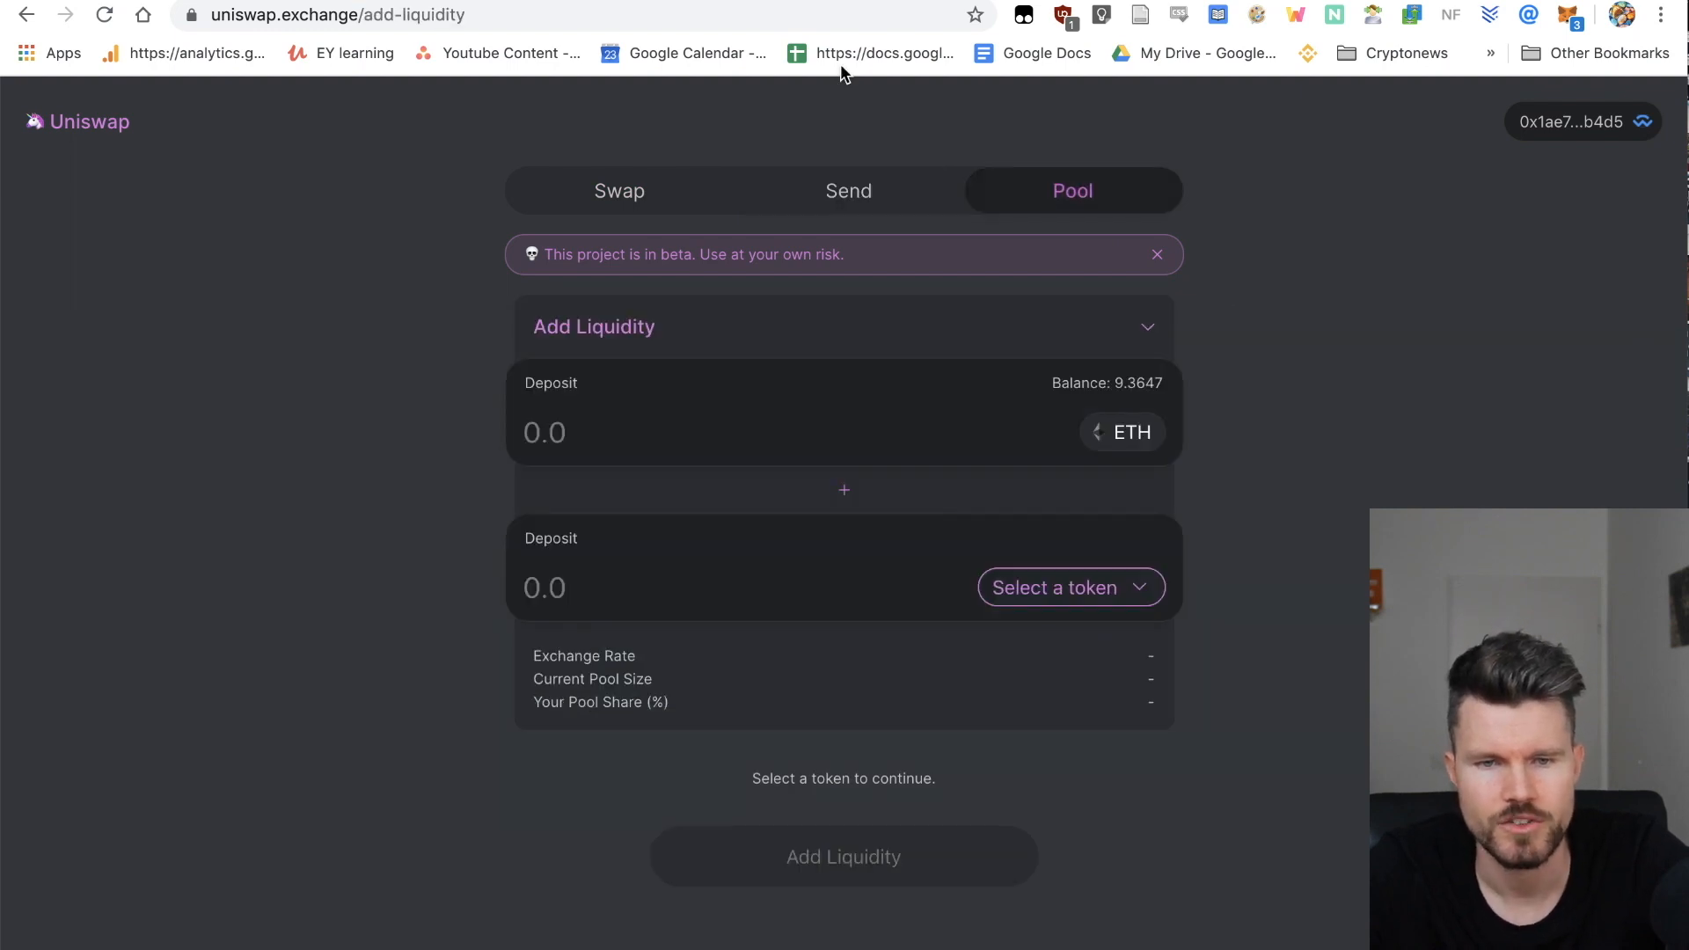
click(619, 191)
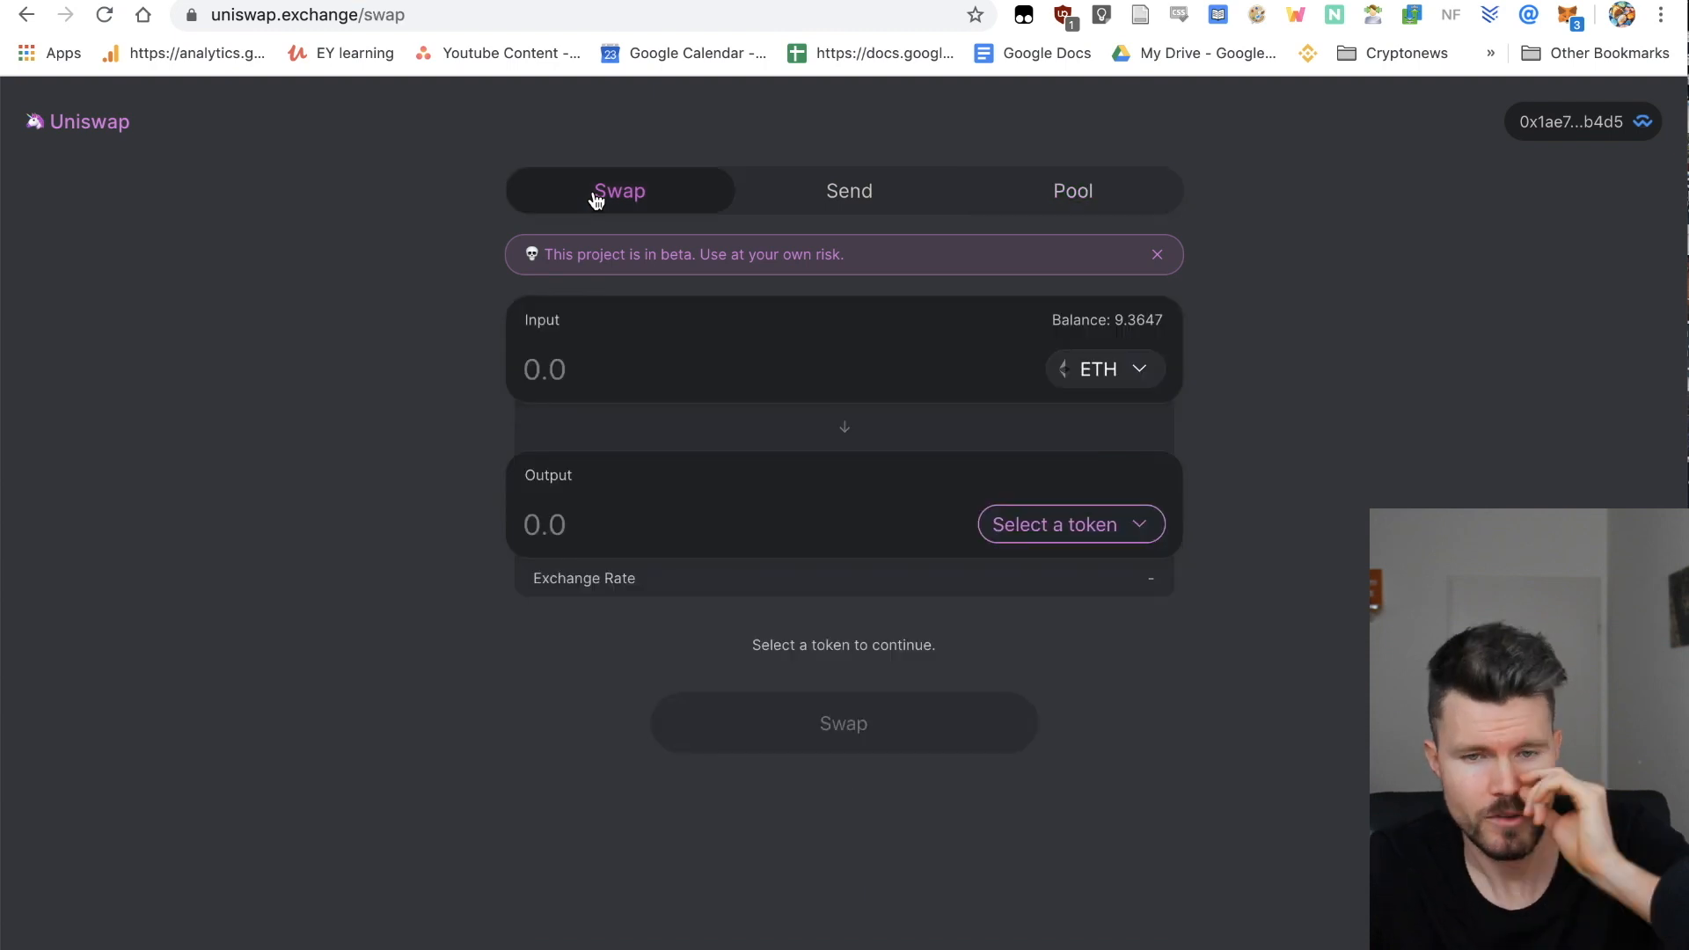
mouse_move(628, 359)
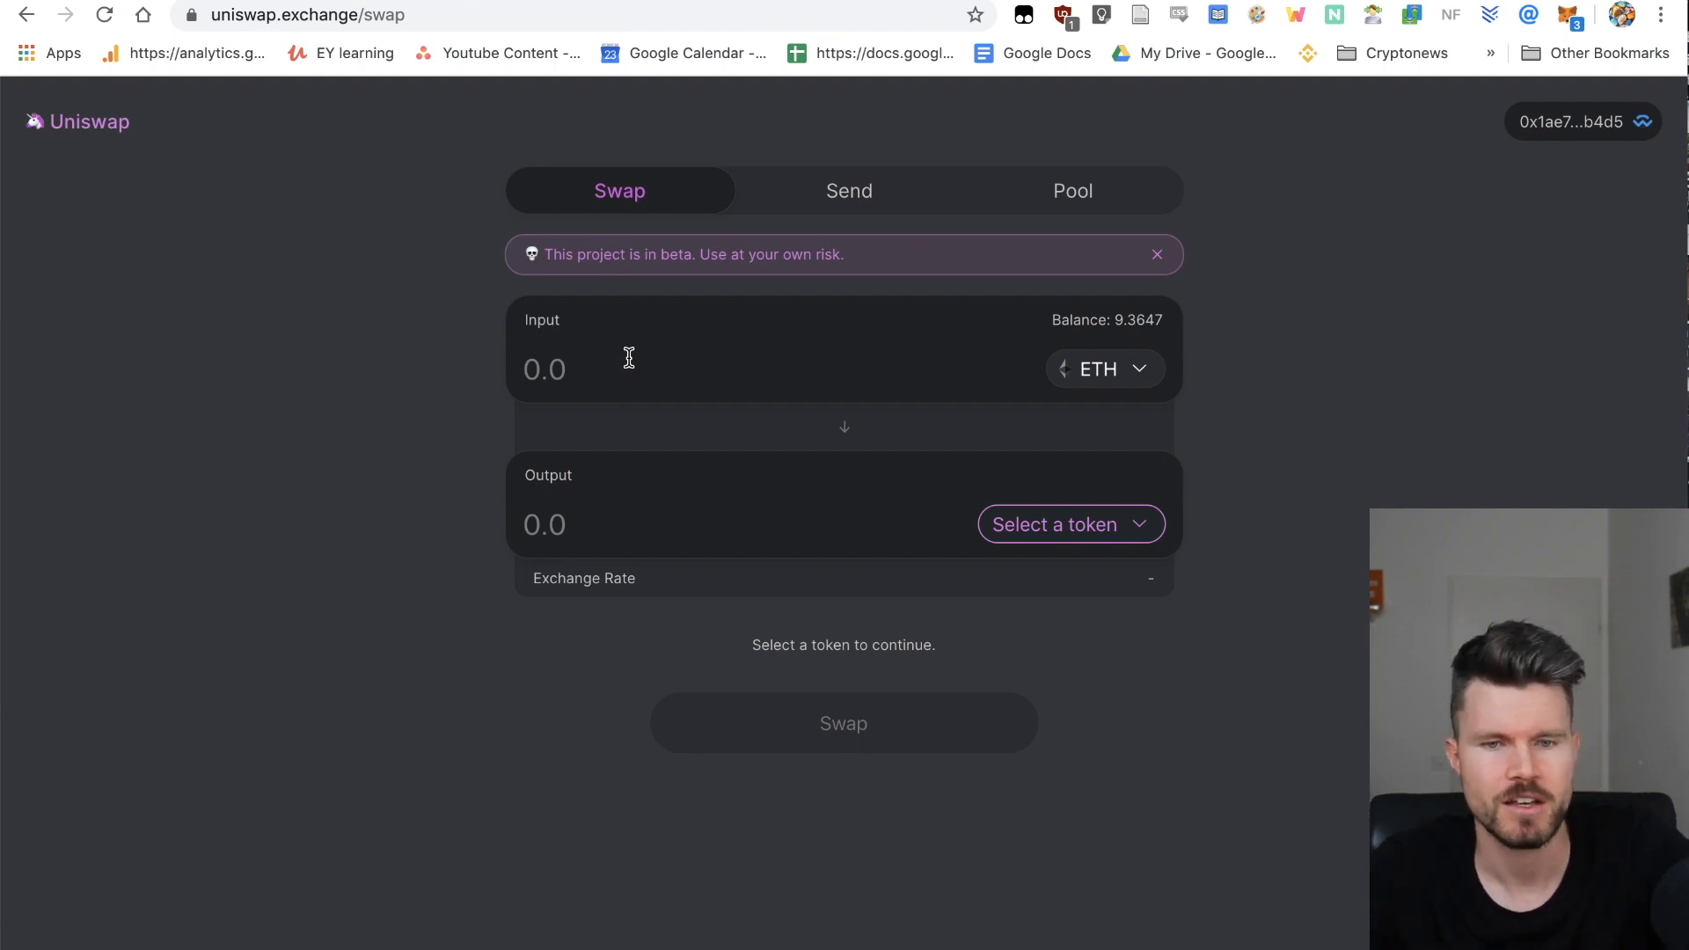
mouse_move(592, 374)
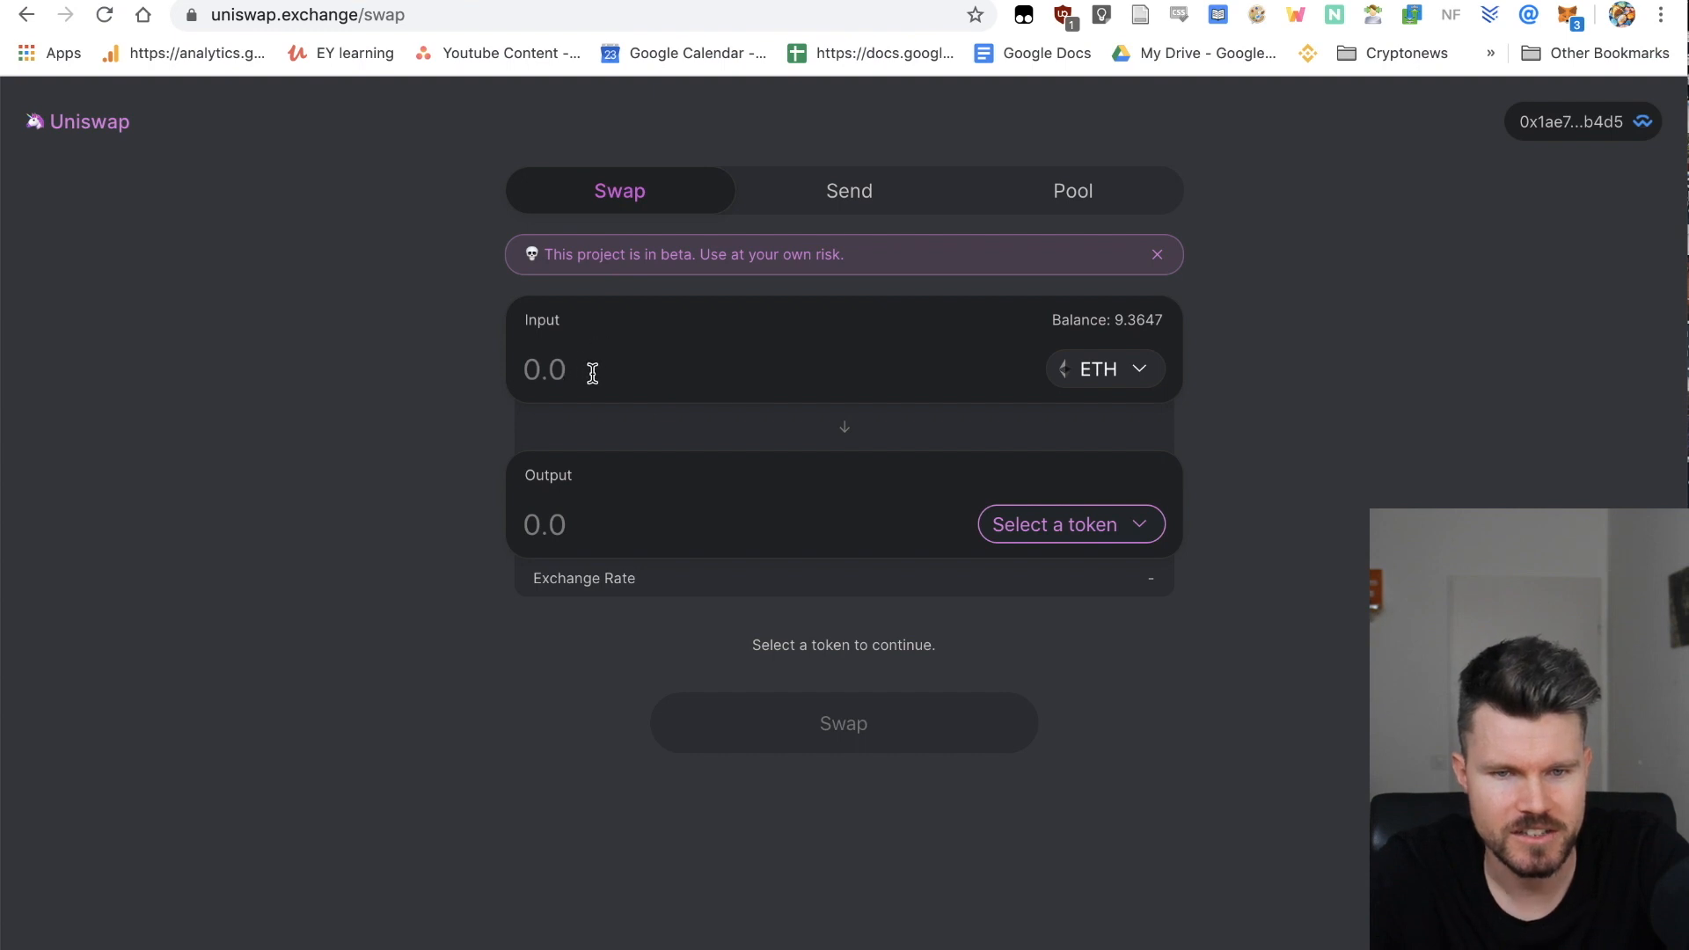
mouse_move(1034, 409)
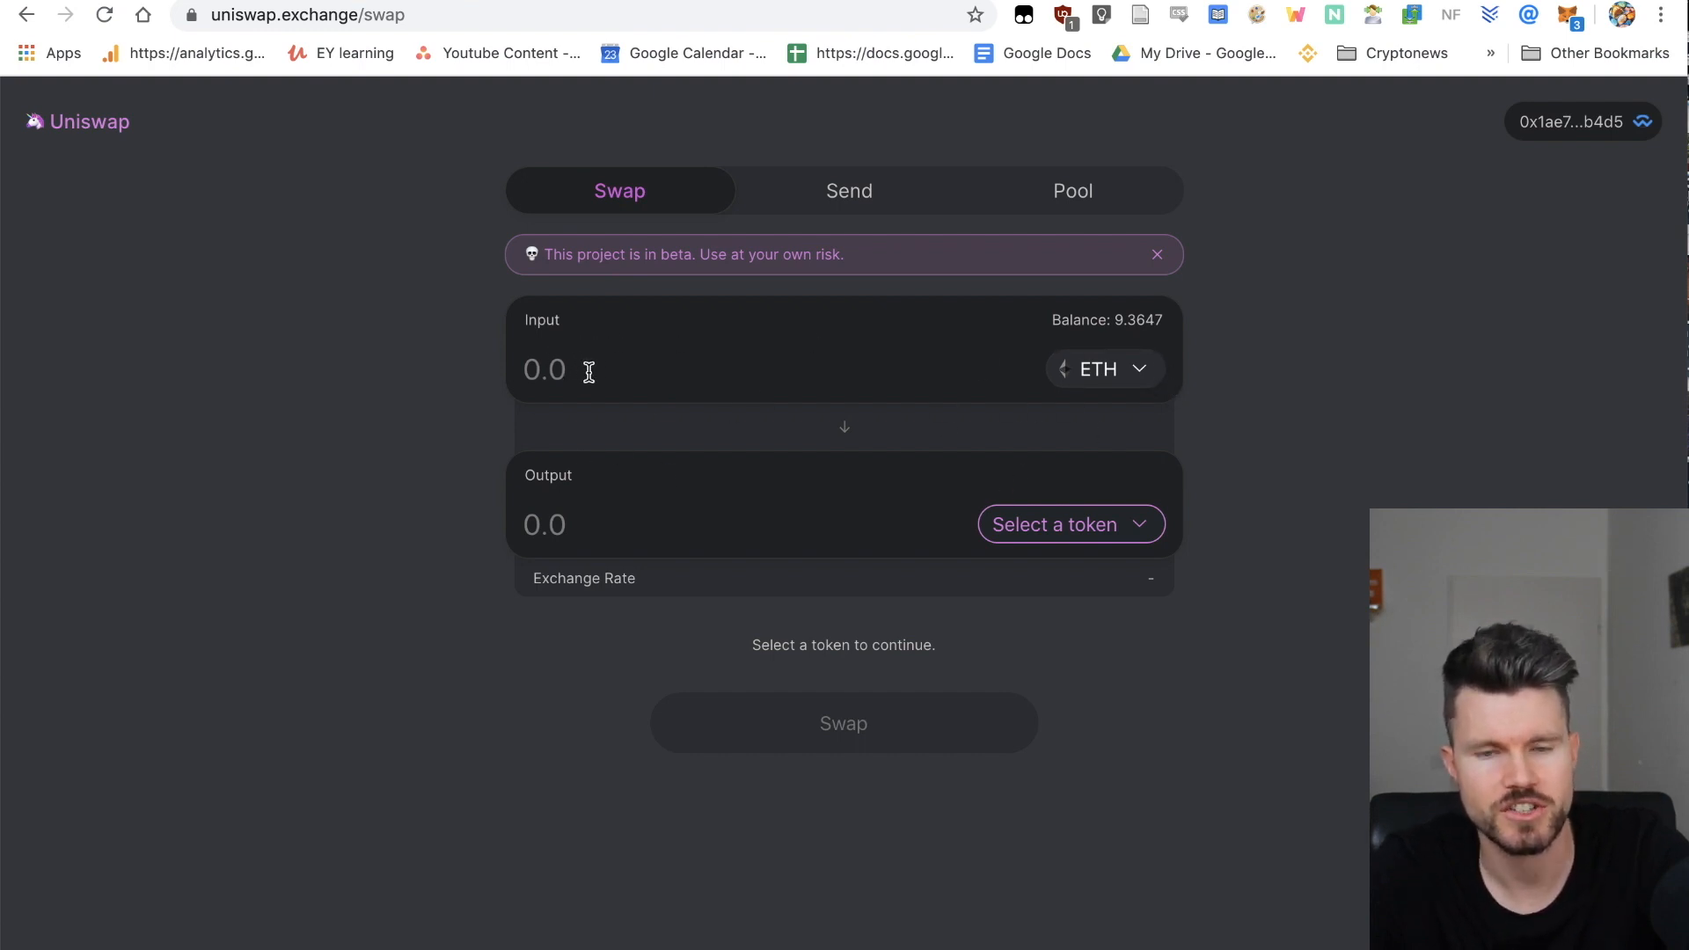
Step: Enter 1 ETH and pick DAI as output, quoting about 133.54 DAI
text(1)
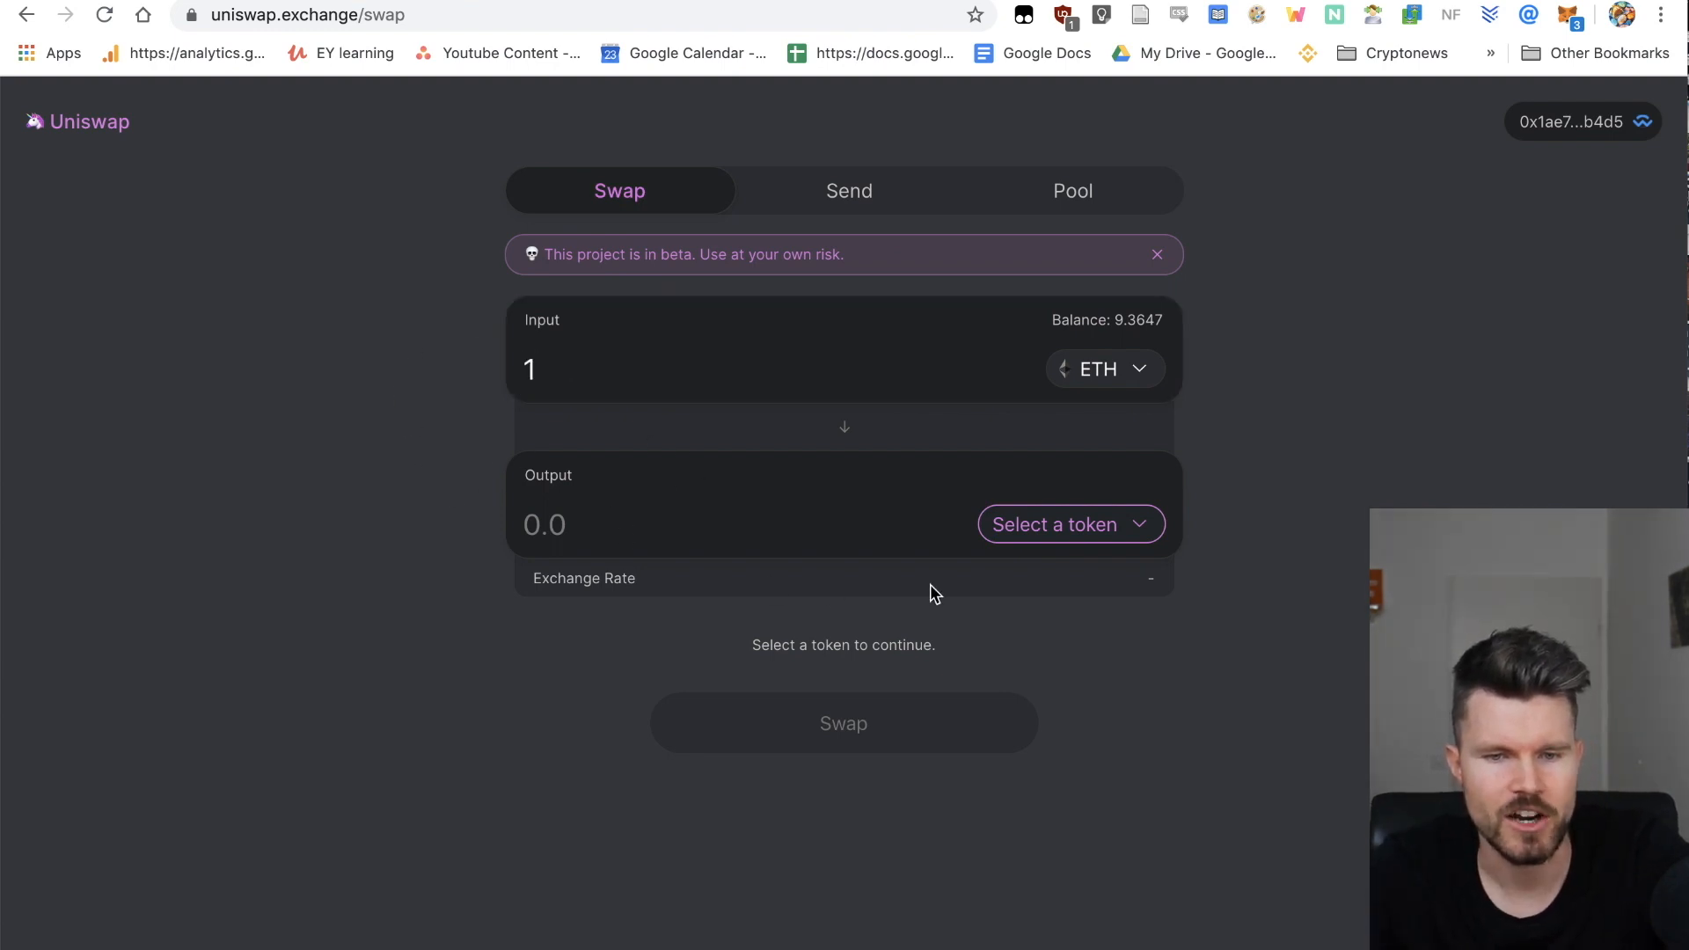
click(1055, 524)
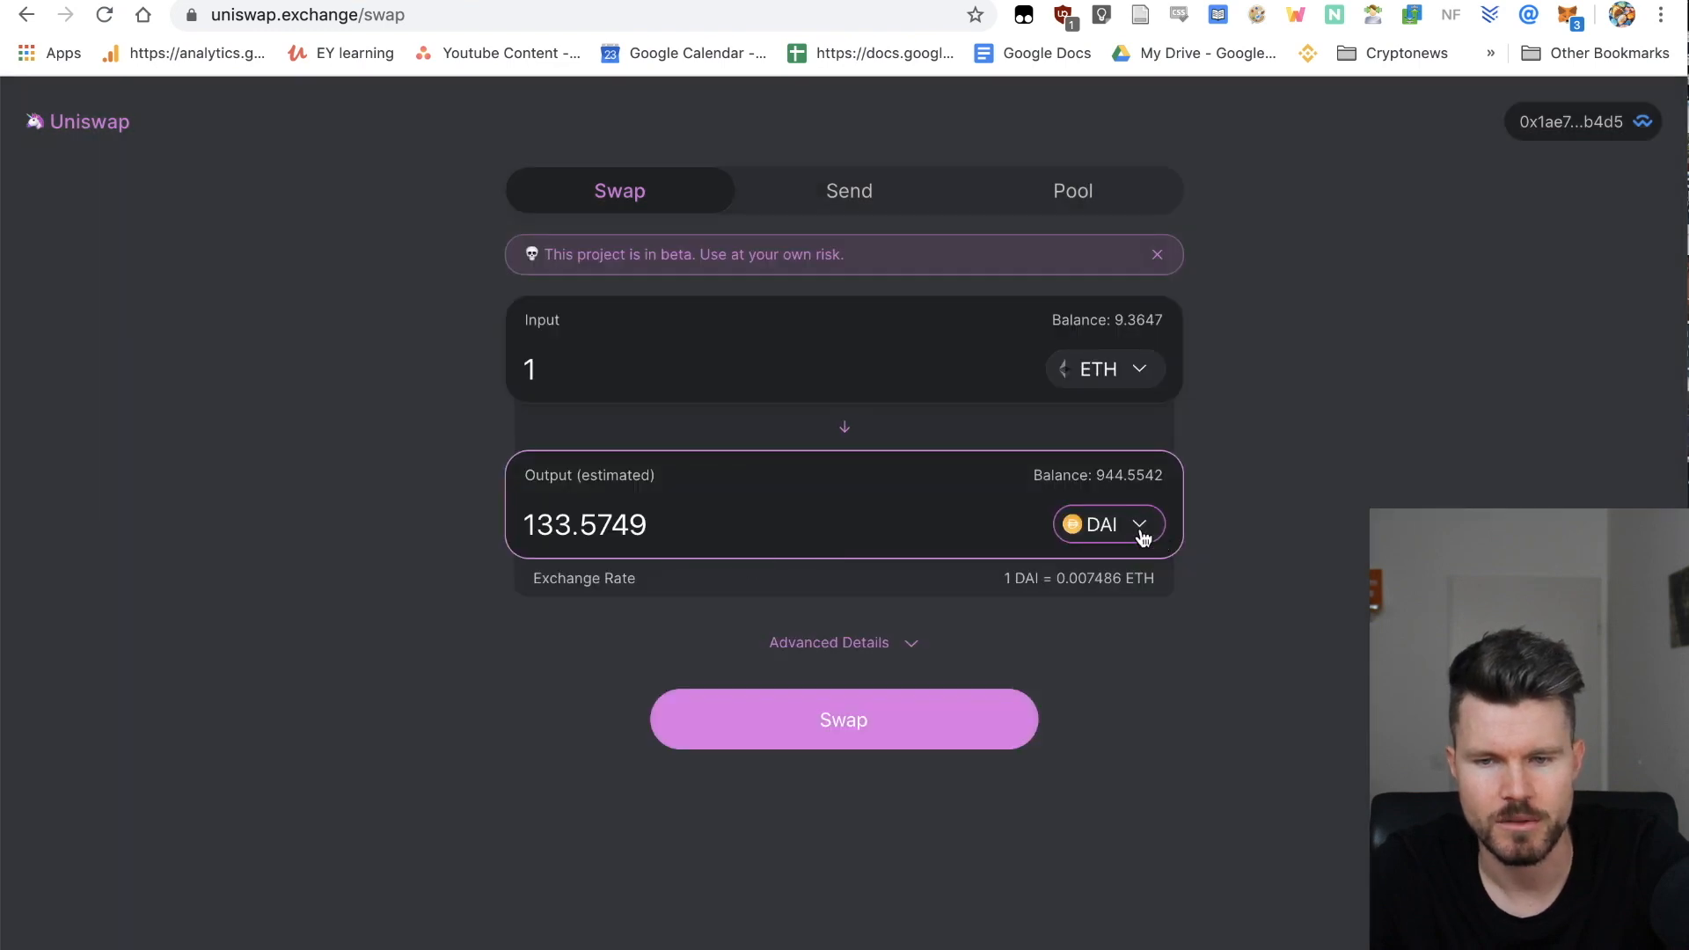
click(1108, 524)
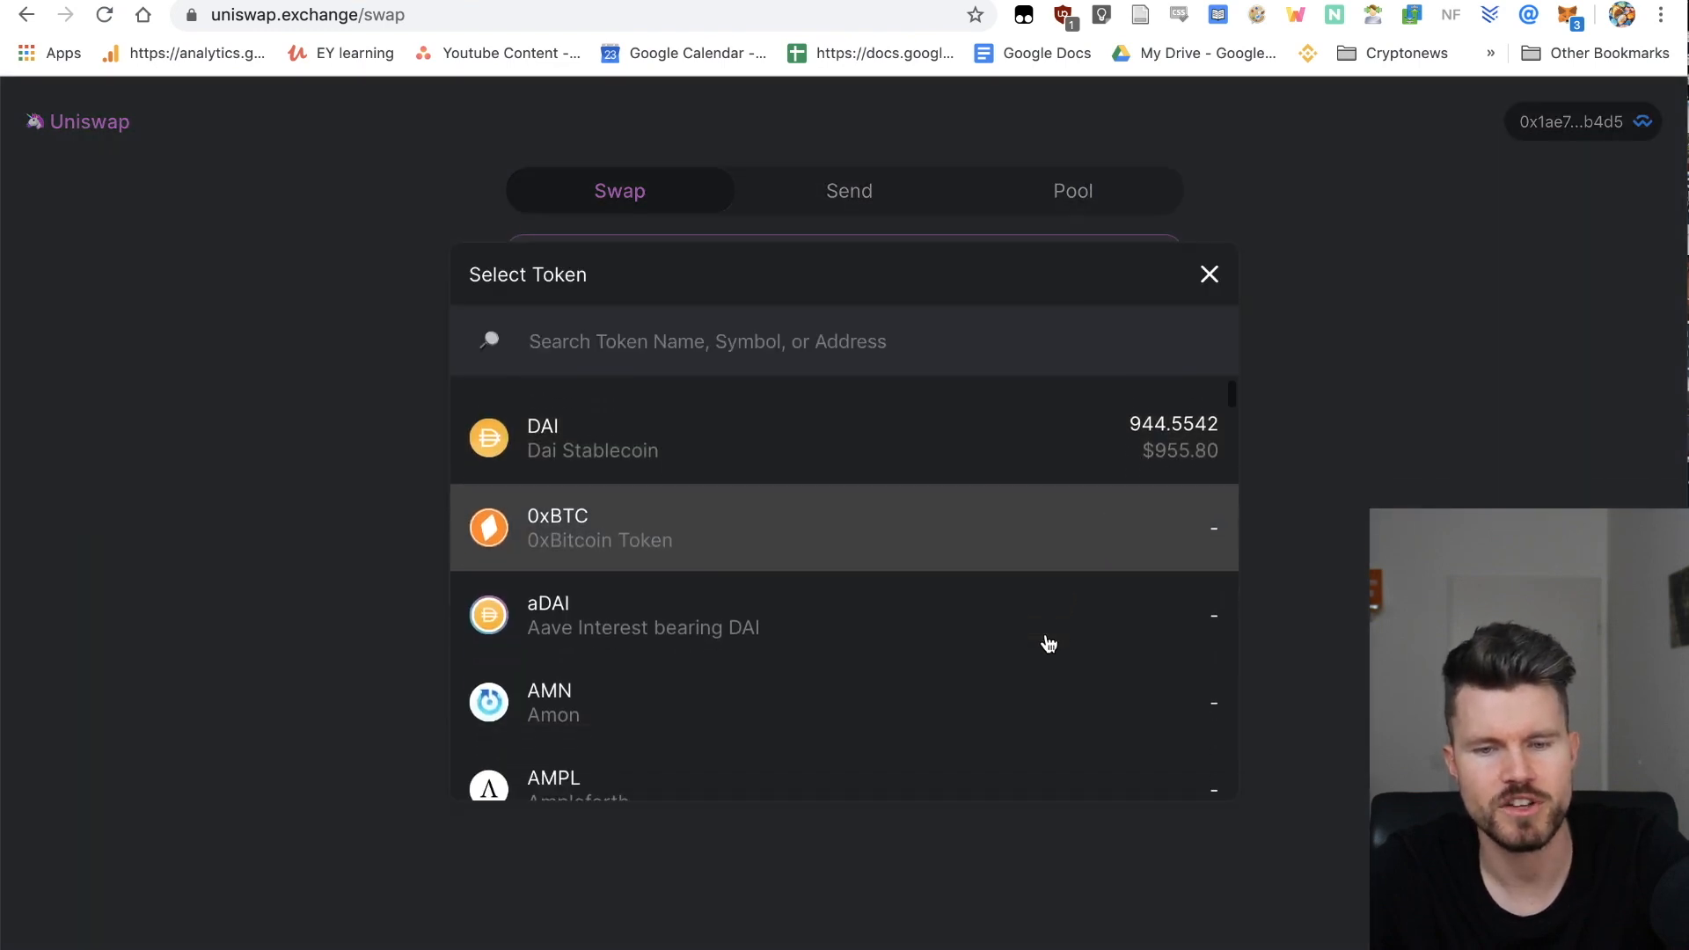
scroll(down, 3)
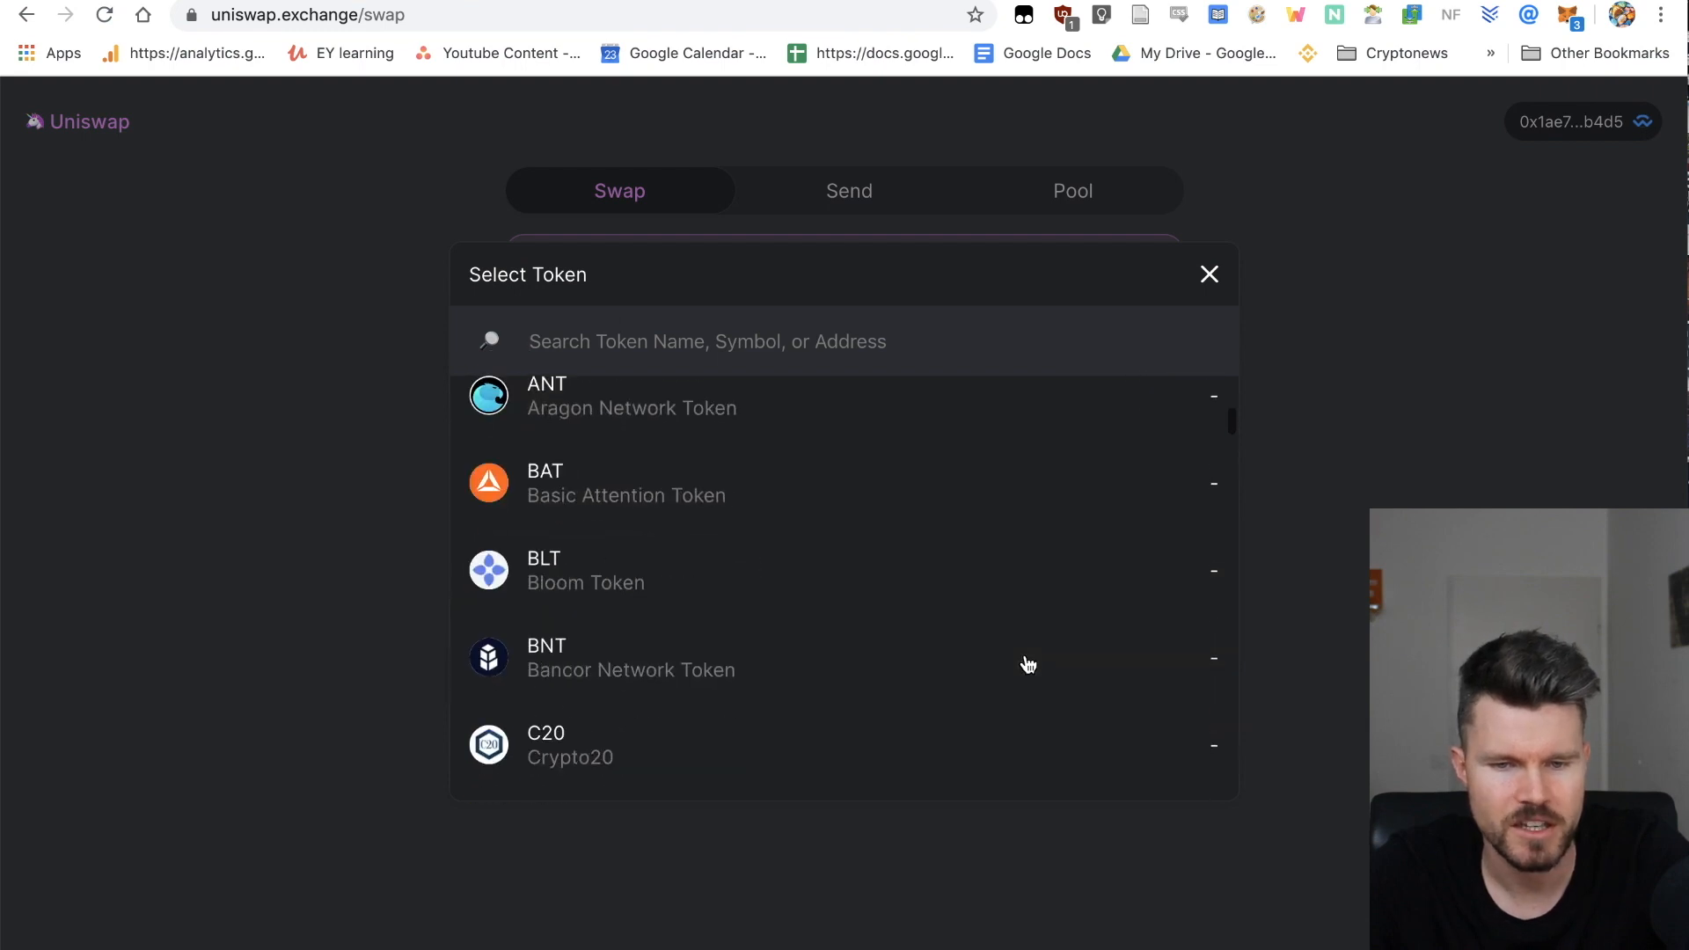
scroll(down, 3)
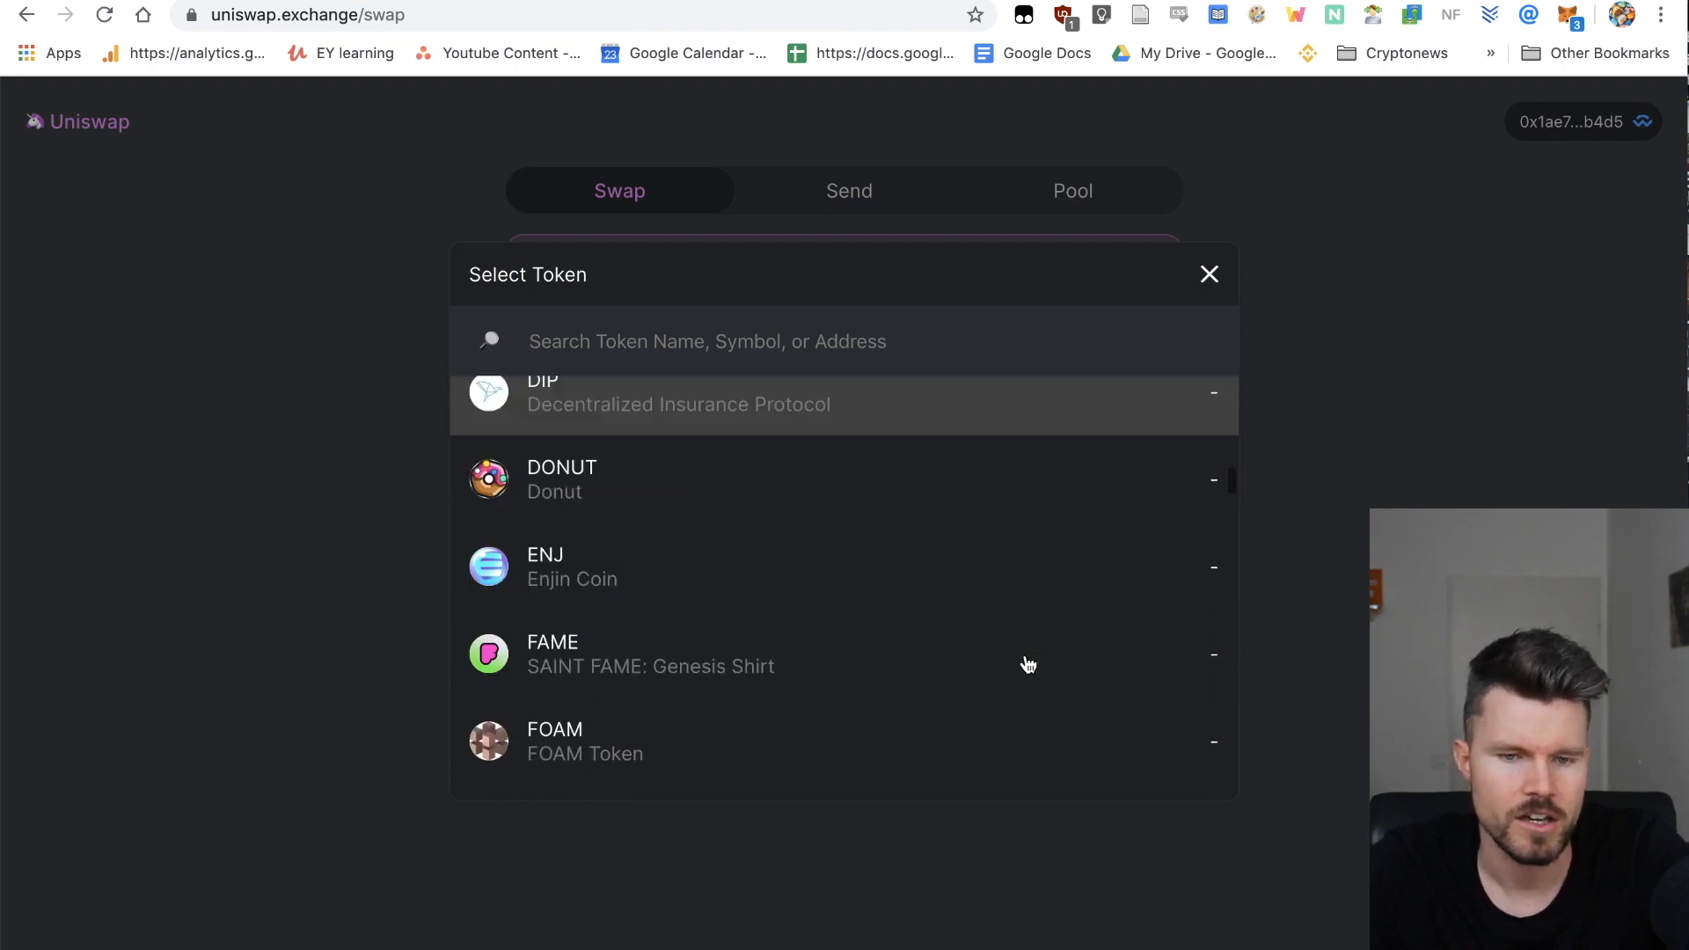
scroll(down, 3)
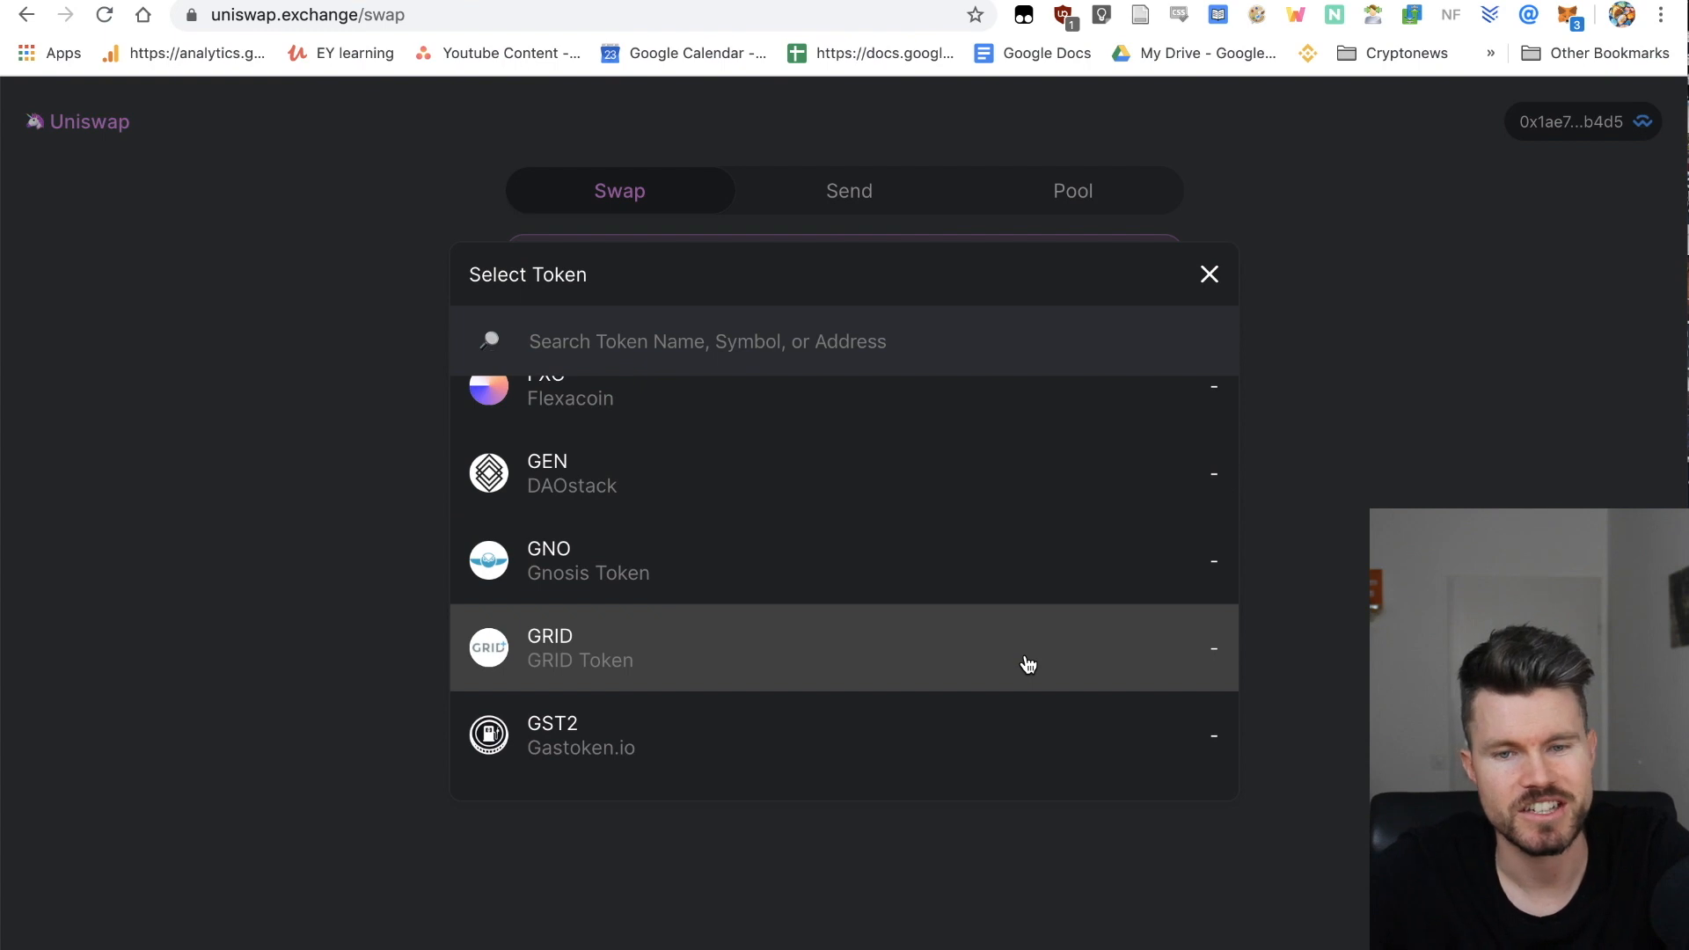
scroll(up, 3)
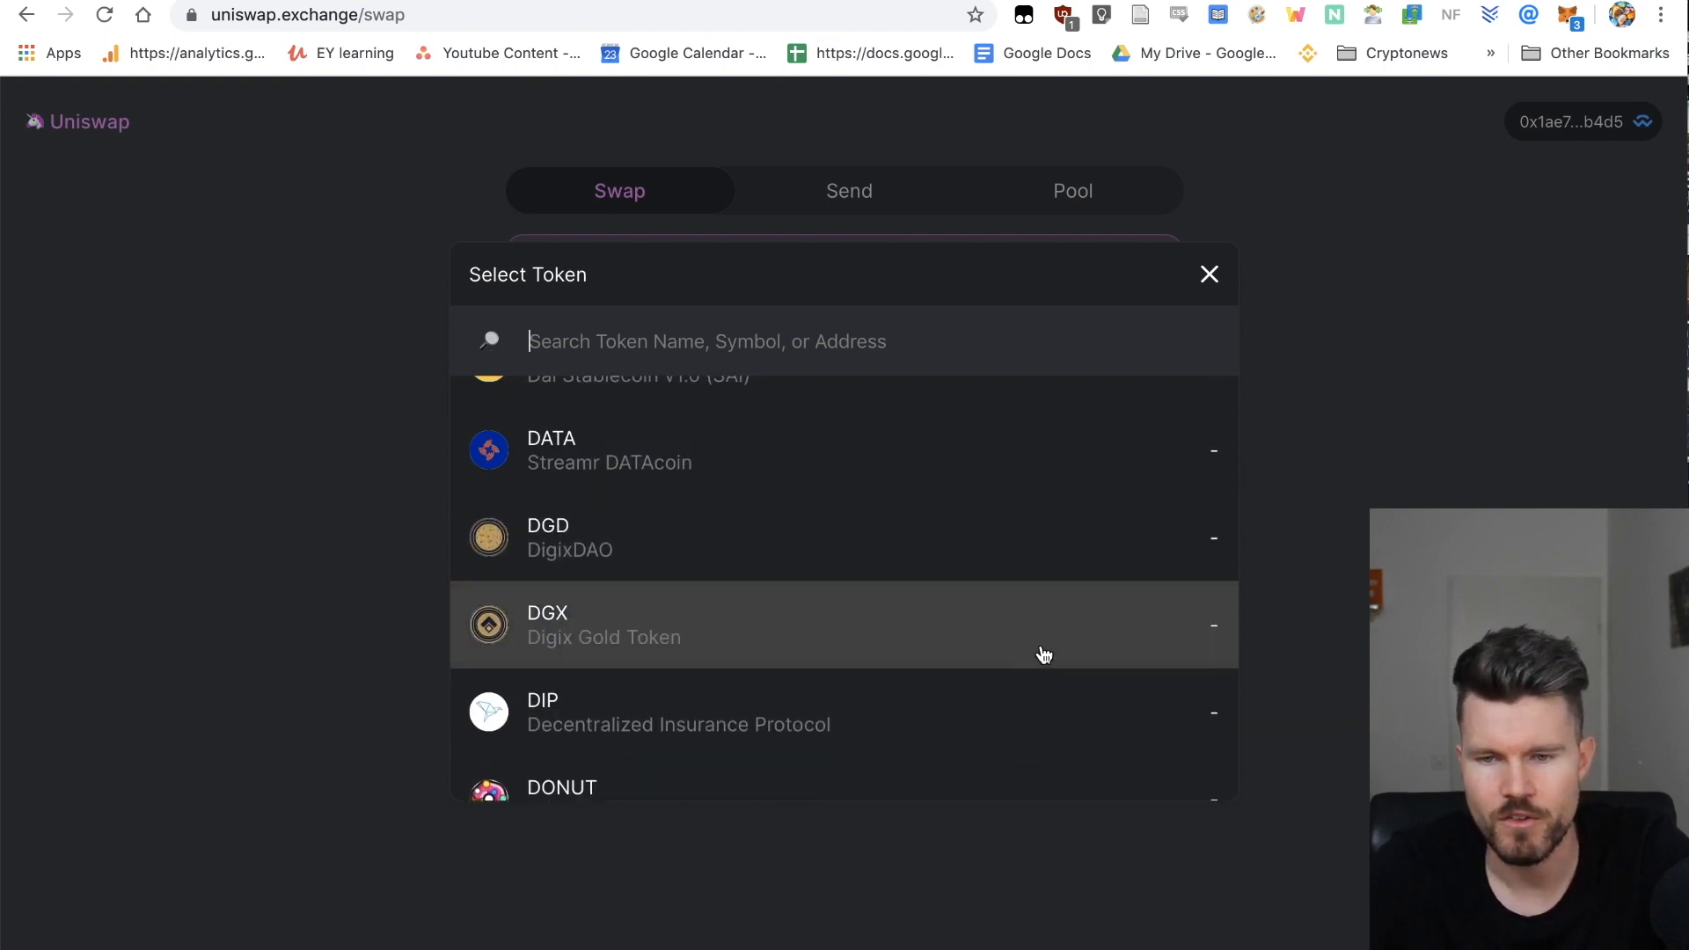
scroll(up, 3)
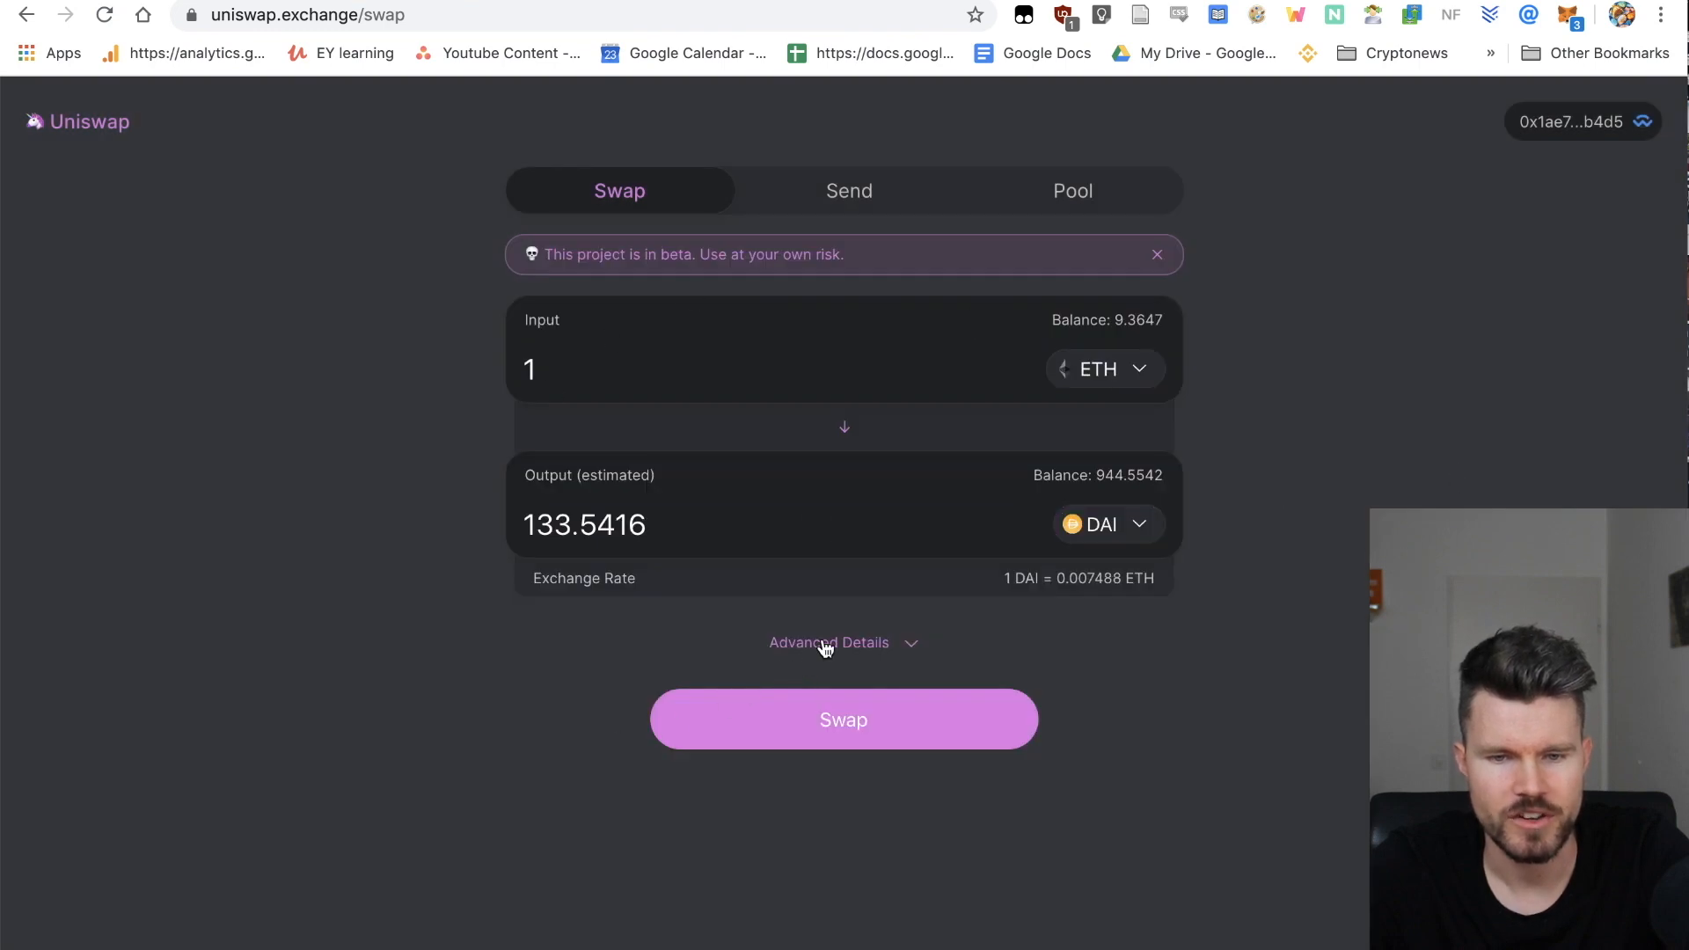
Step: Expand Advanced Details, review slippage options, and set the swap deadline to 3 minutes
click(828, 642)
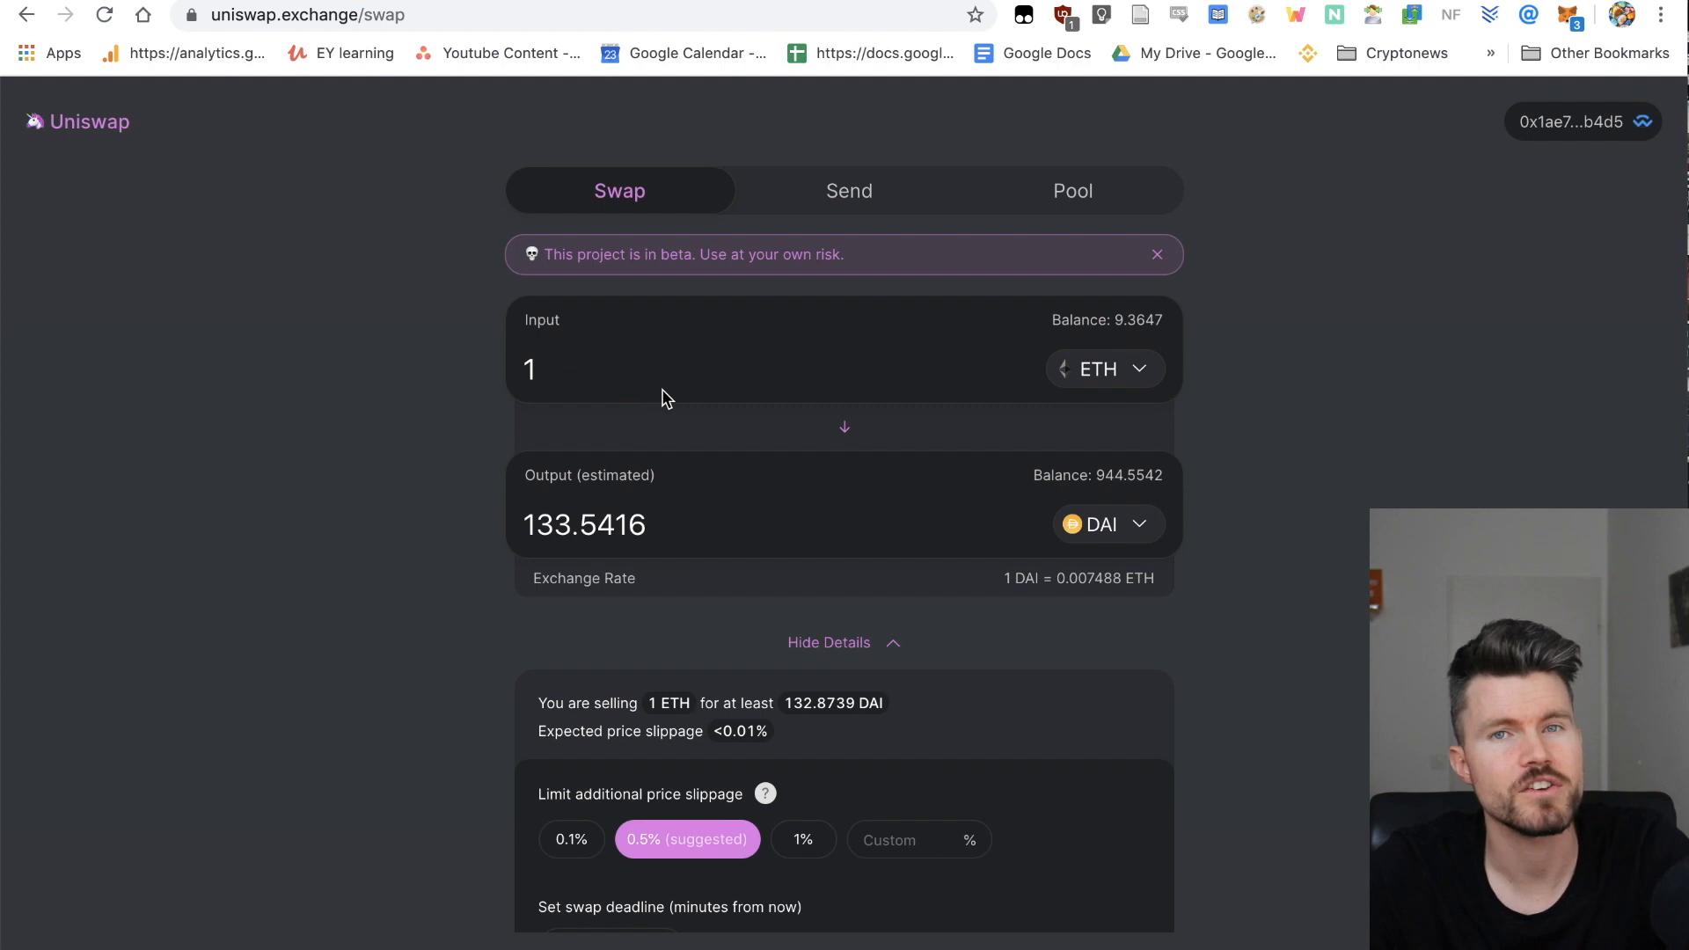
mouse_move(673, 541)
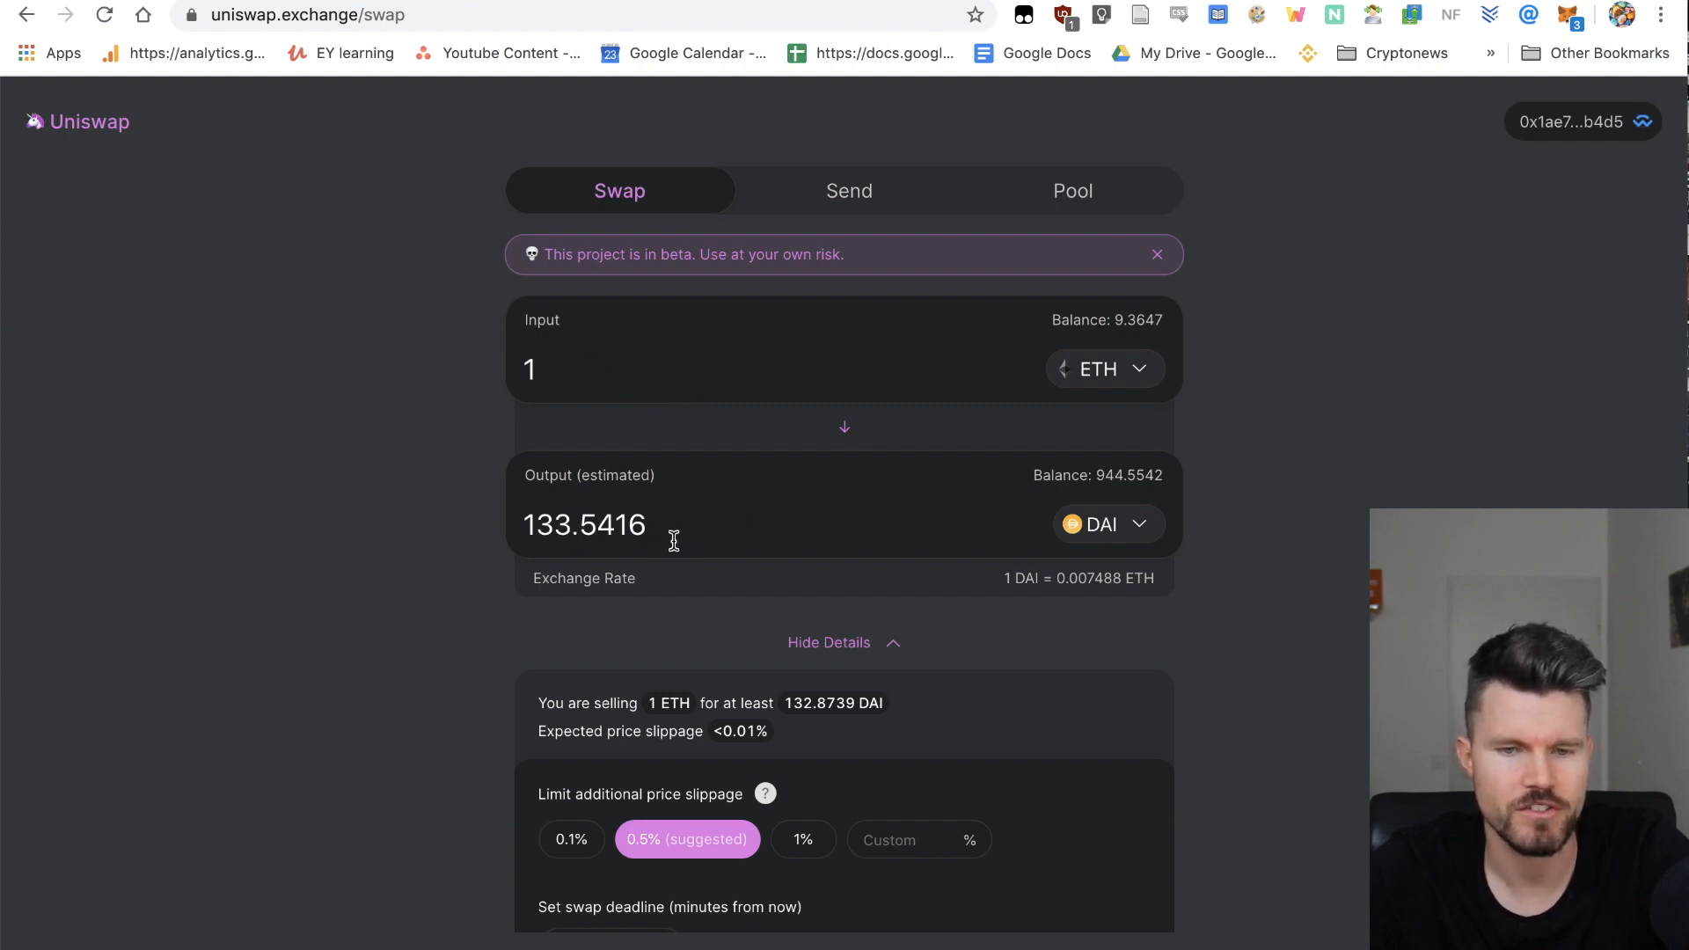
scroll(down, 3)
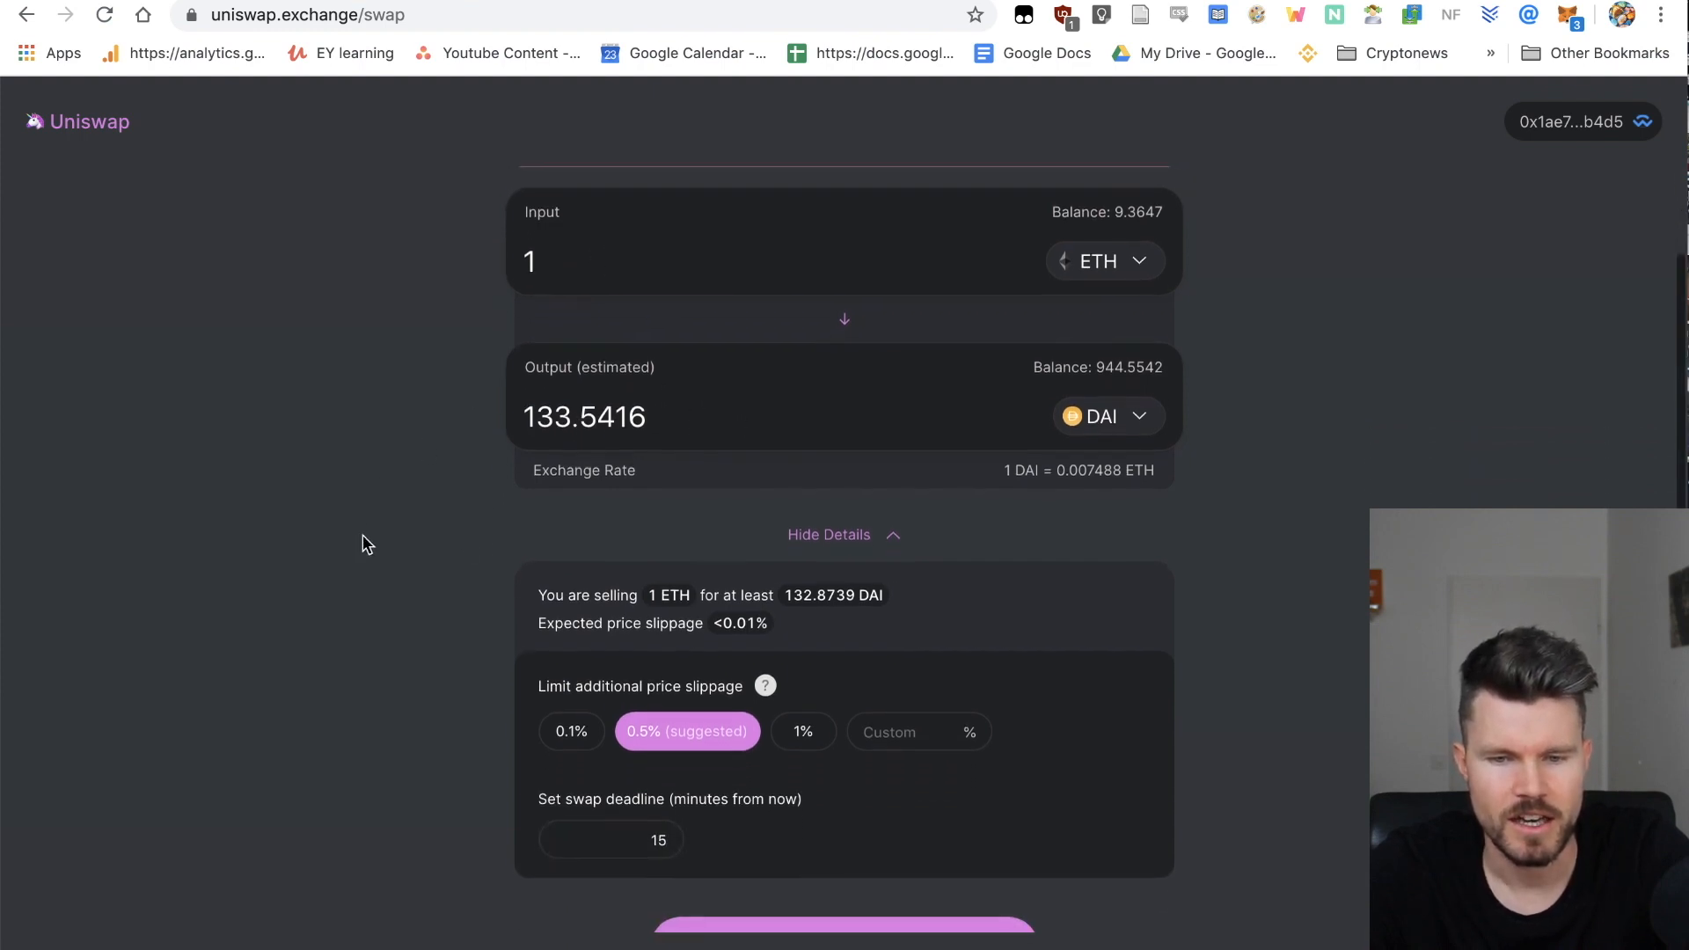
mouse_move(753, 630)
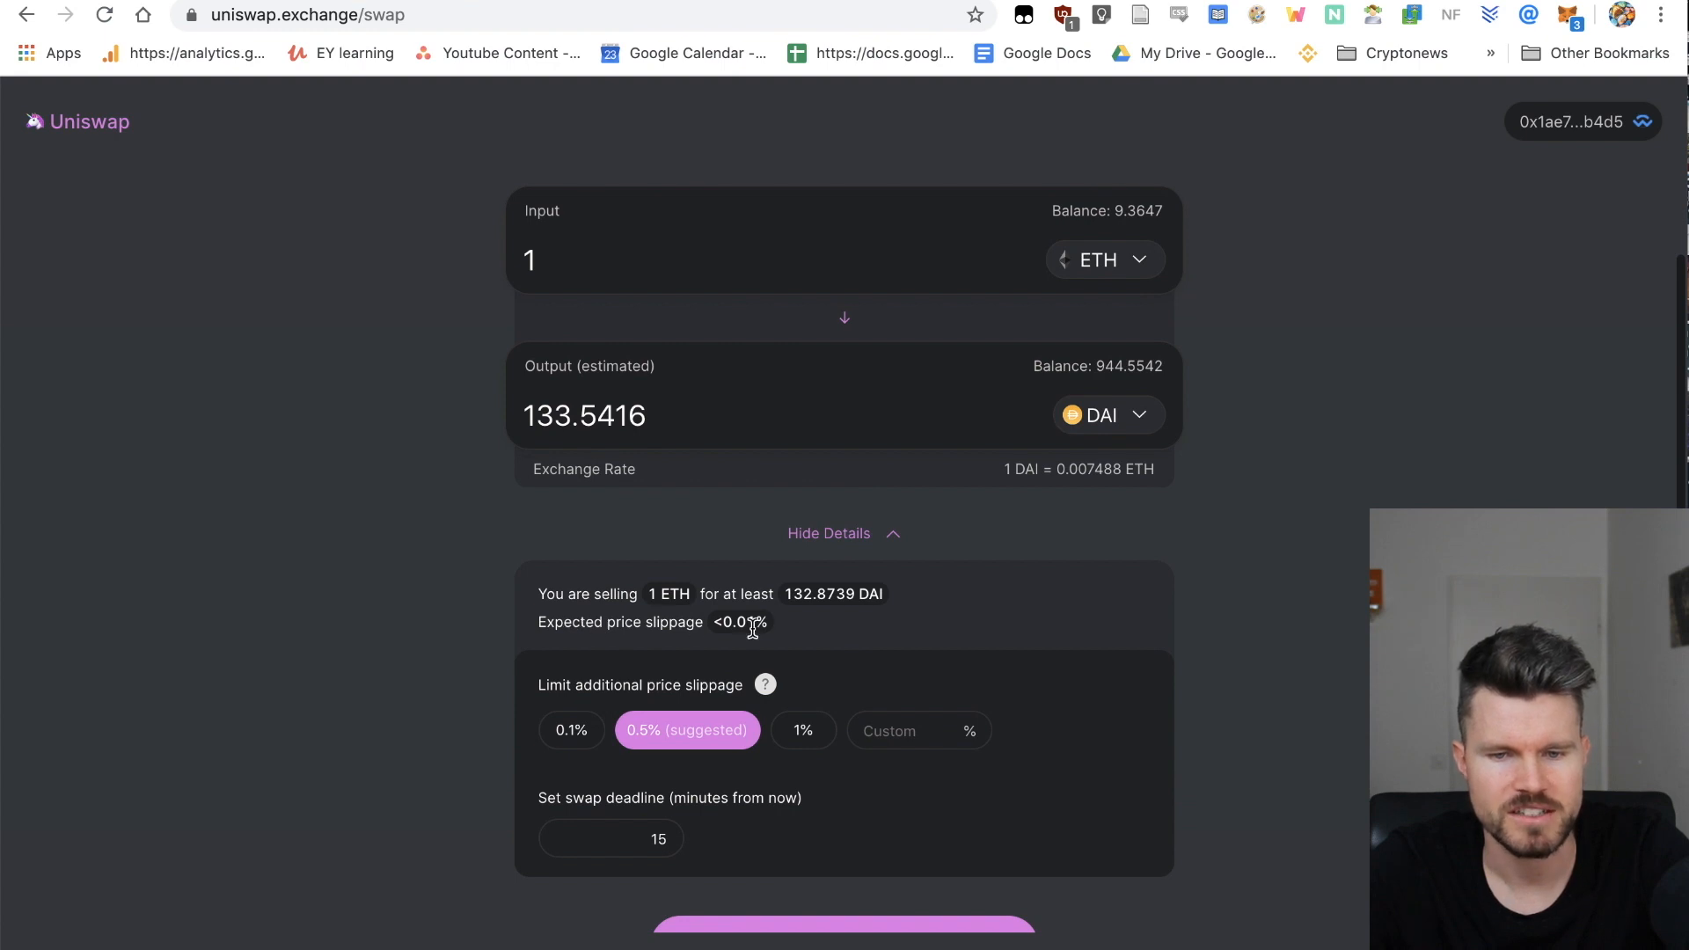
mouse_move(590, 585)
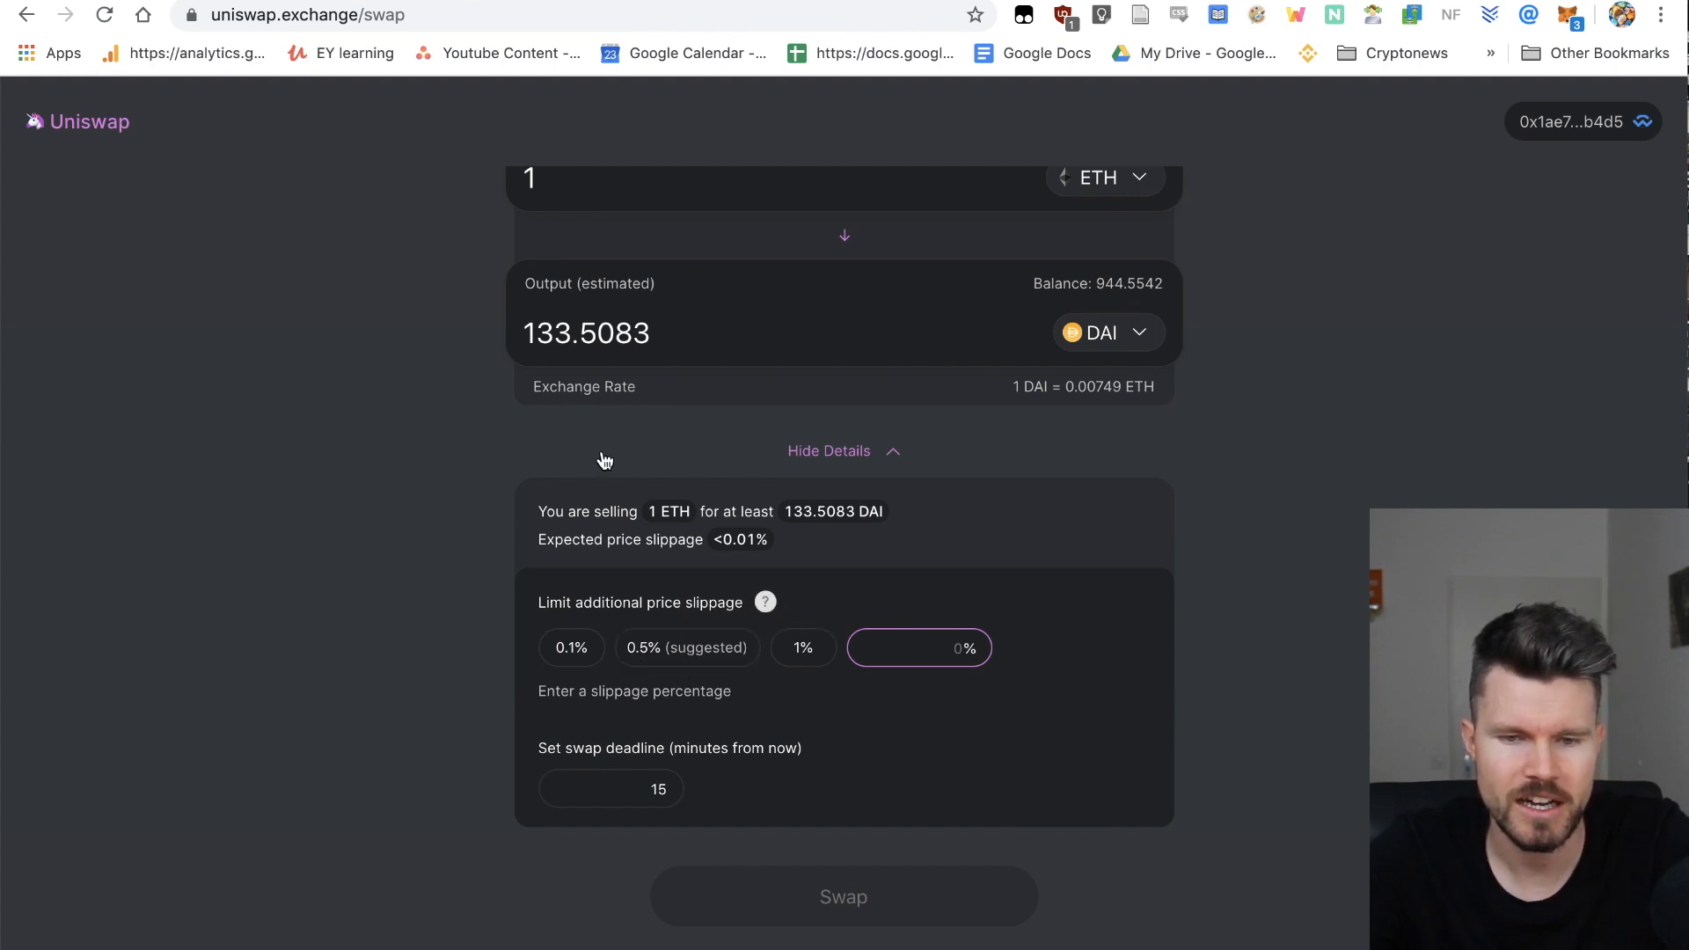
mouse_move(752, 572)
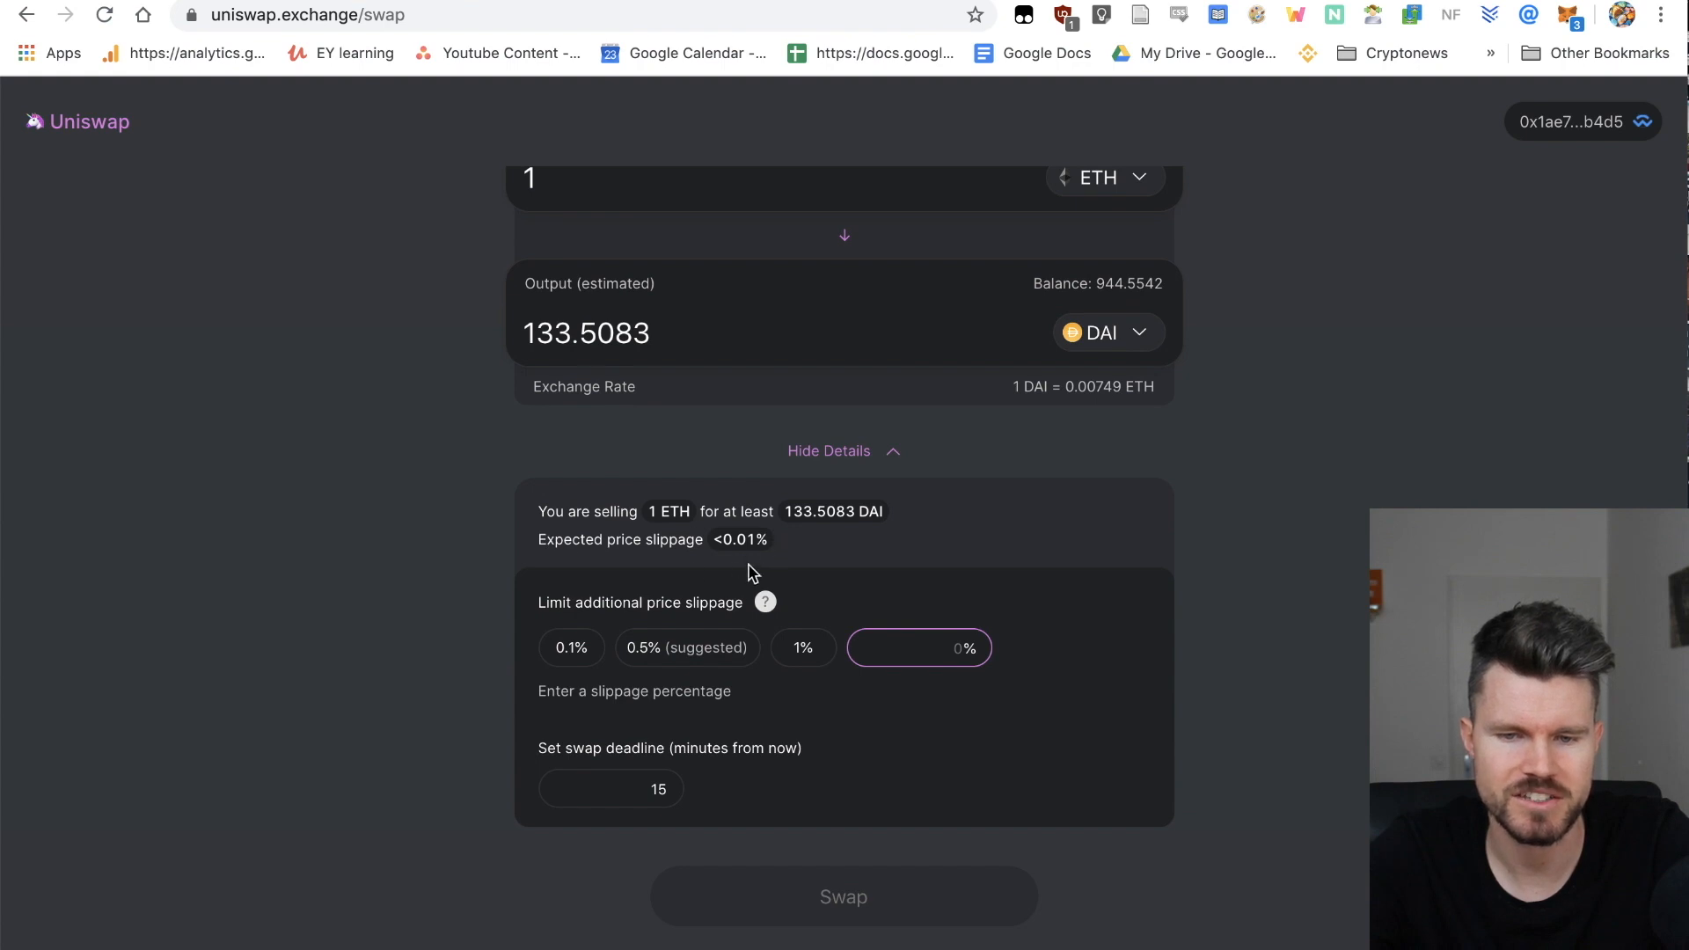
mouse_move(792, 554)
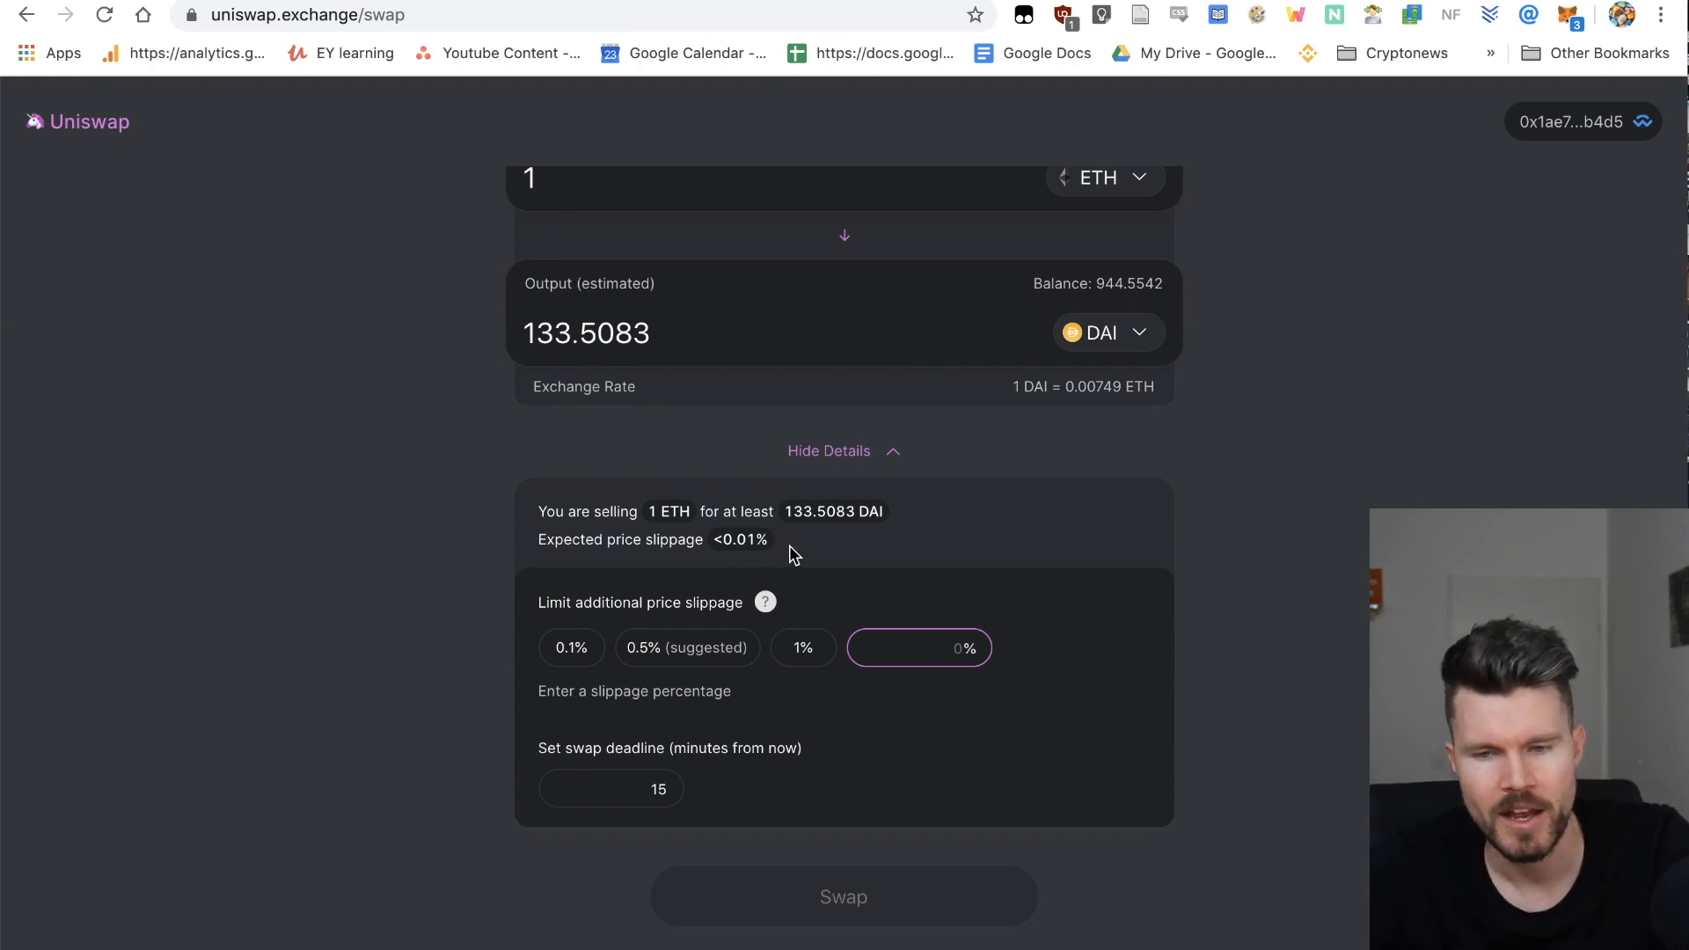
mouse_move(776, 830)
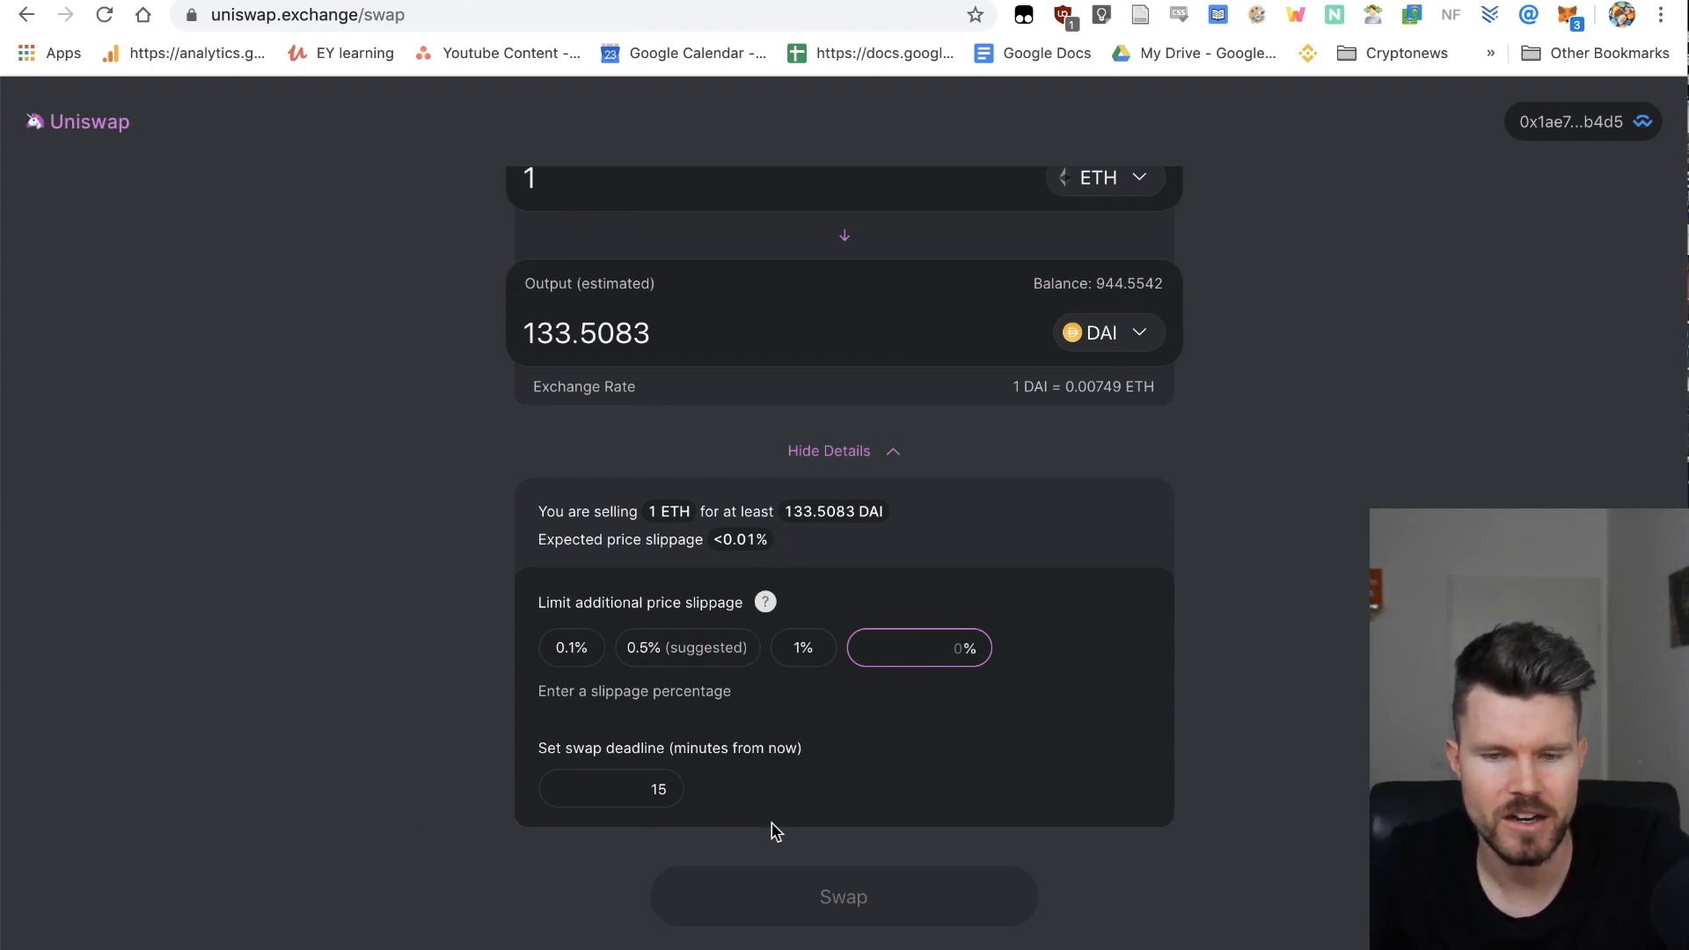
mouse_move(407, 783)
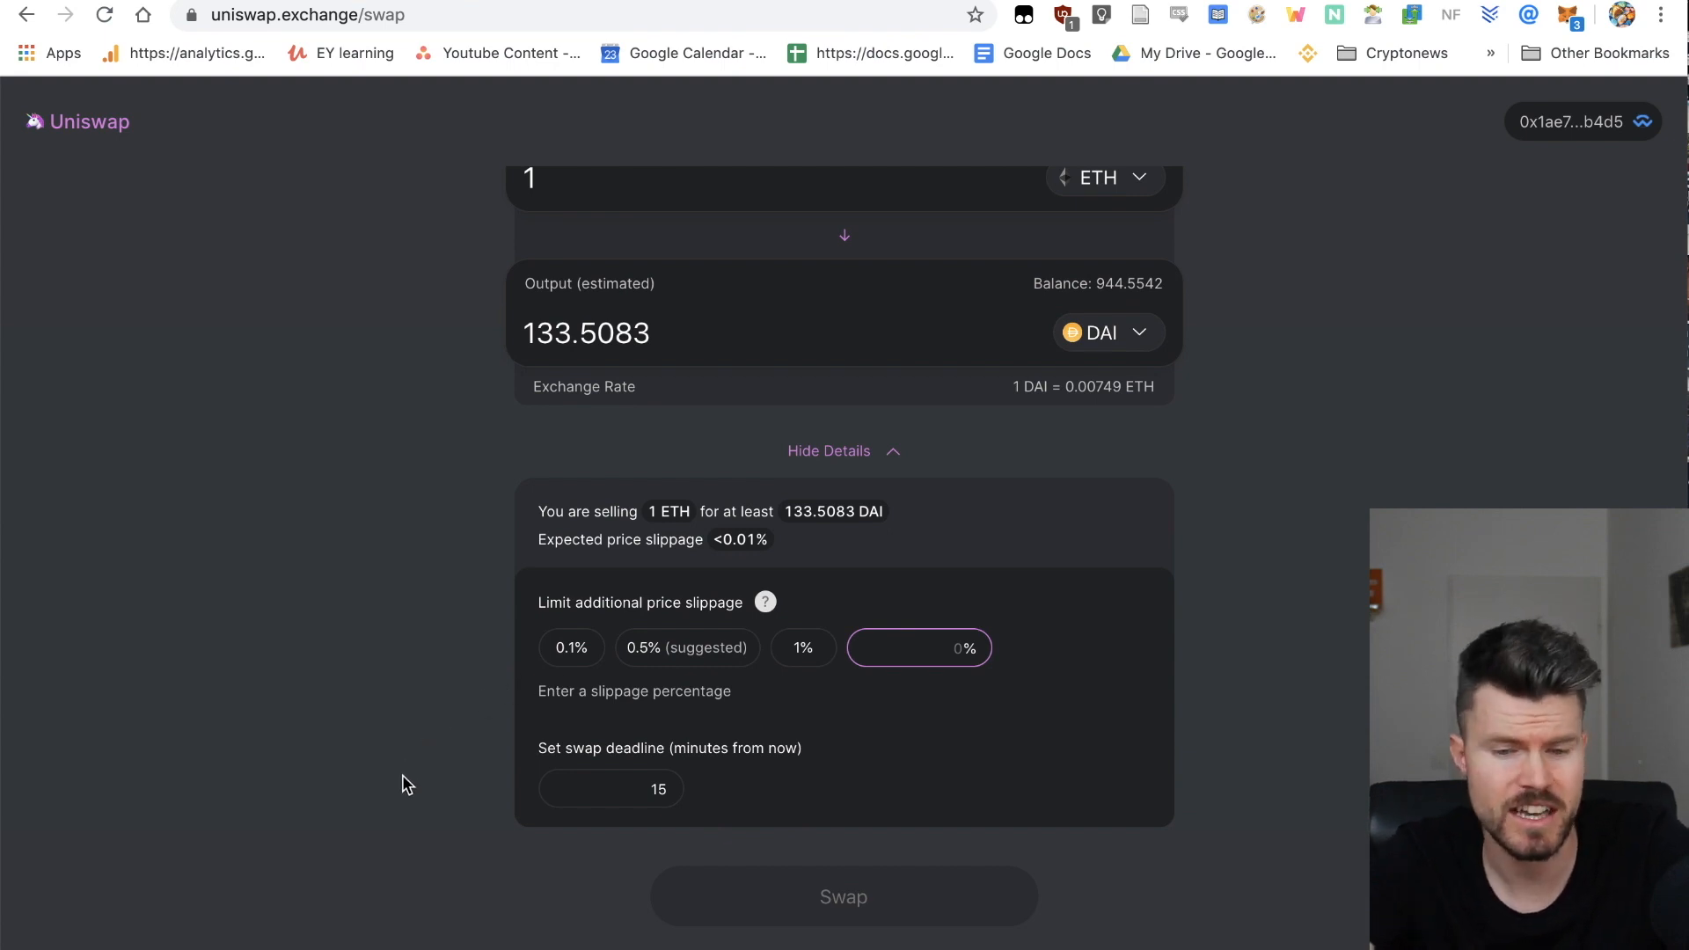
mouse_move(811, 767)
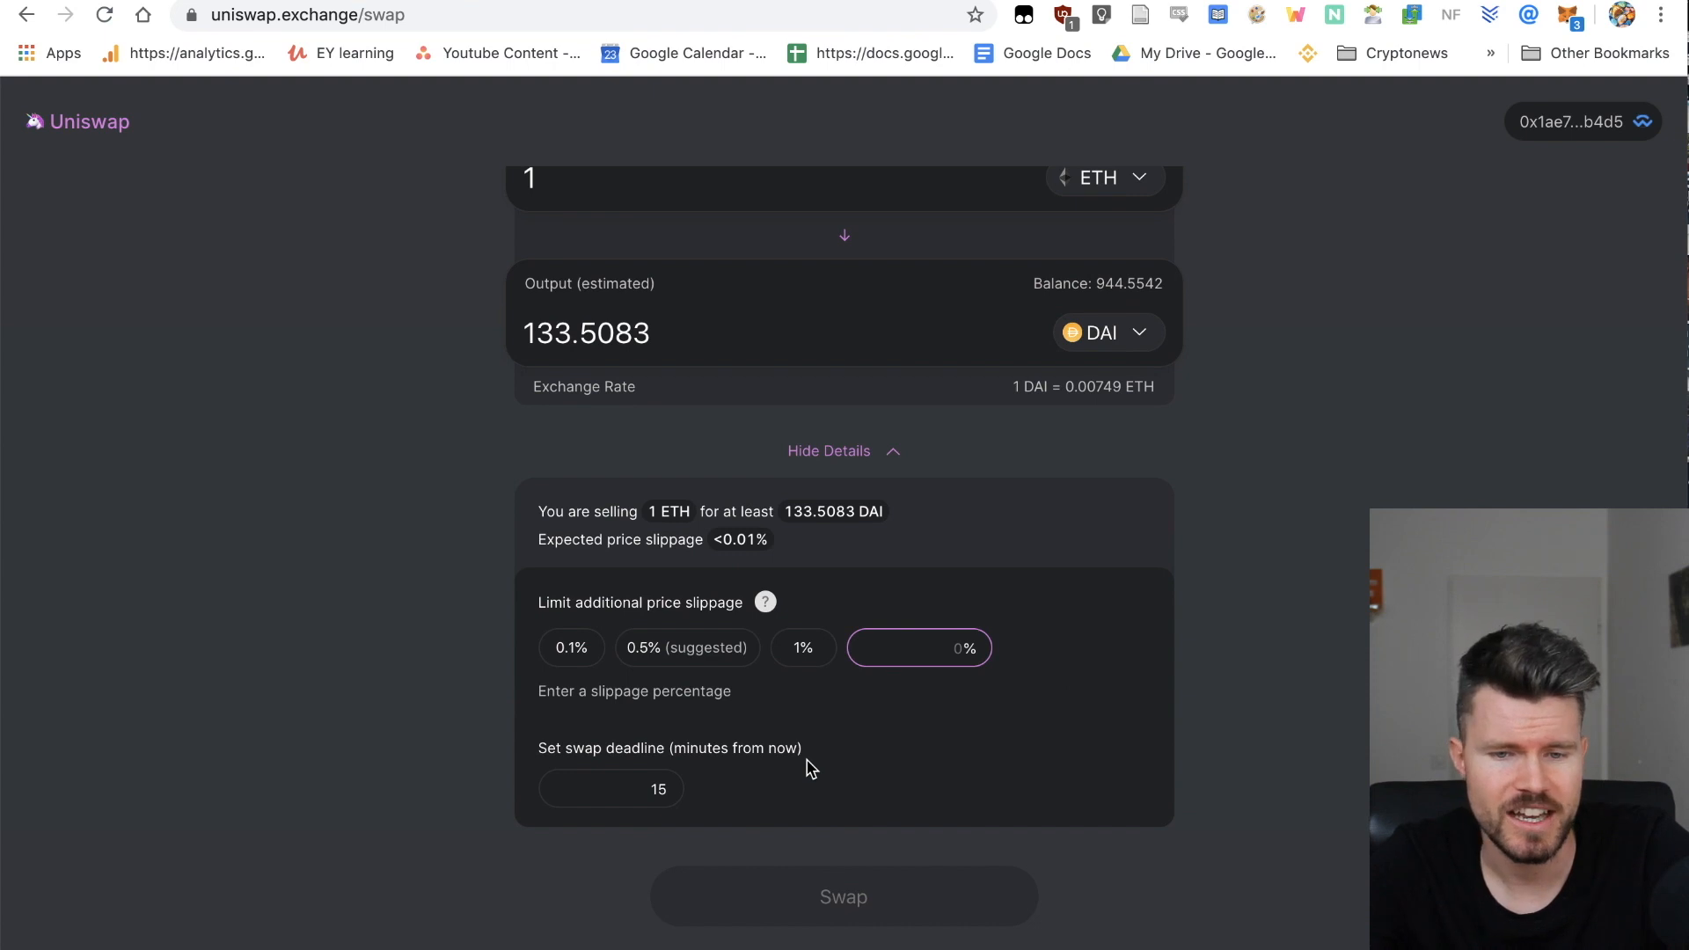
mouse_move(639, 745)
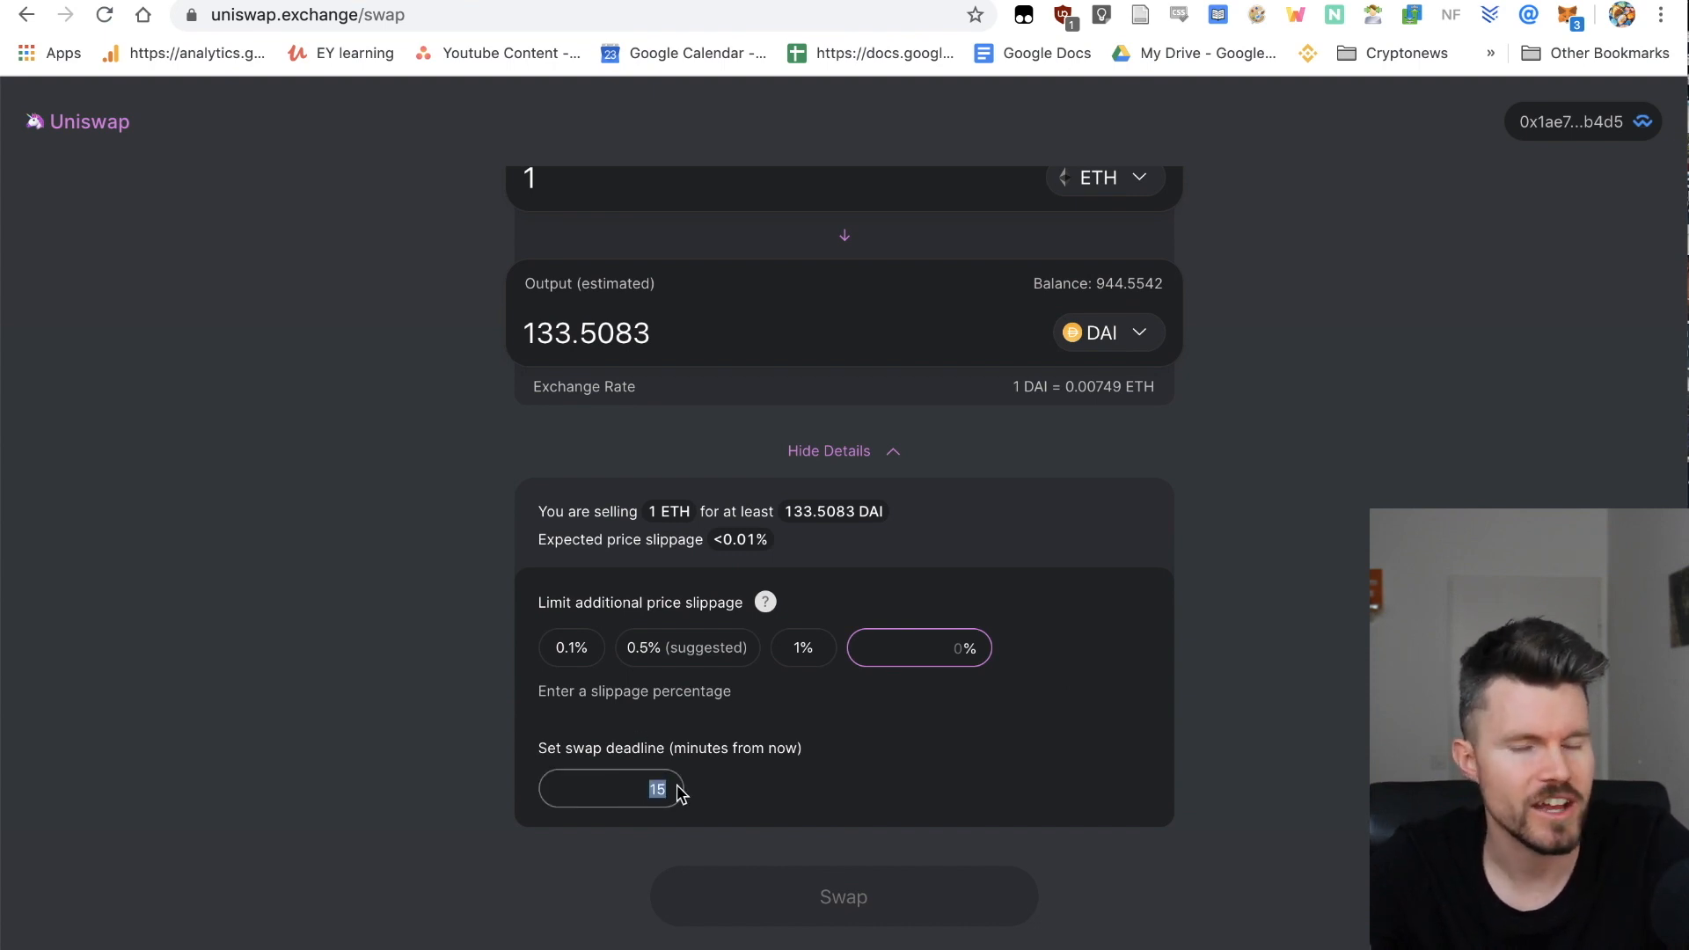
text(1)
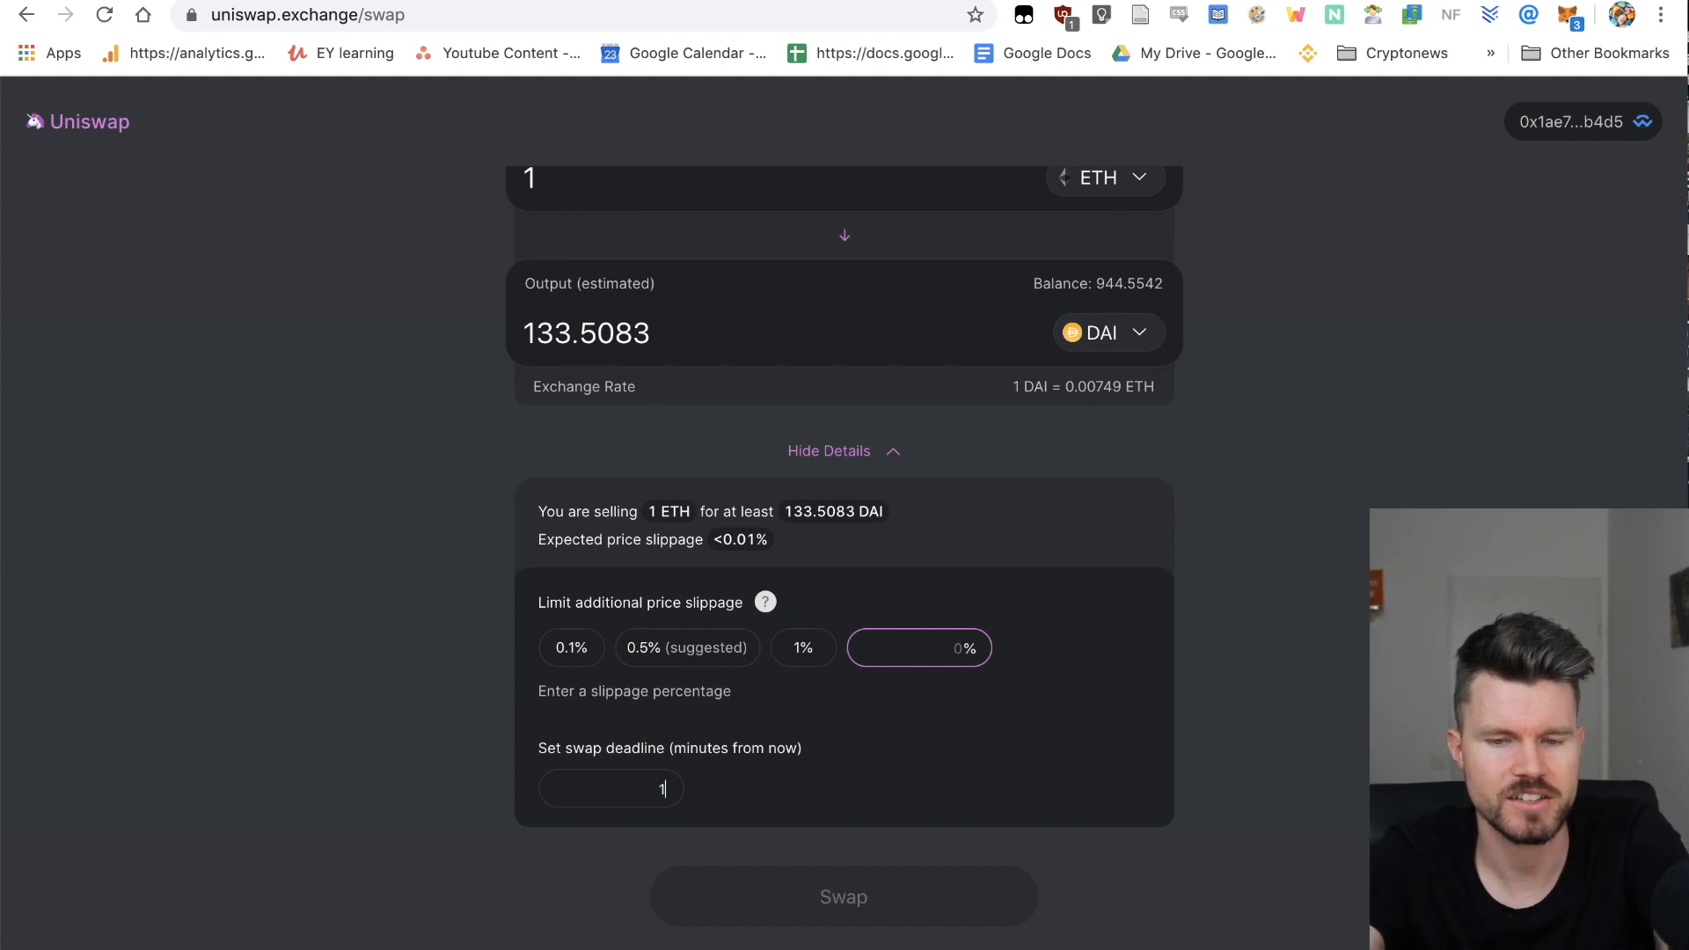
text(00)
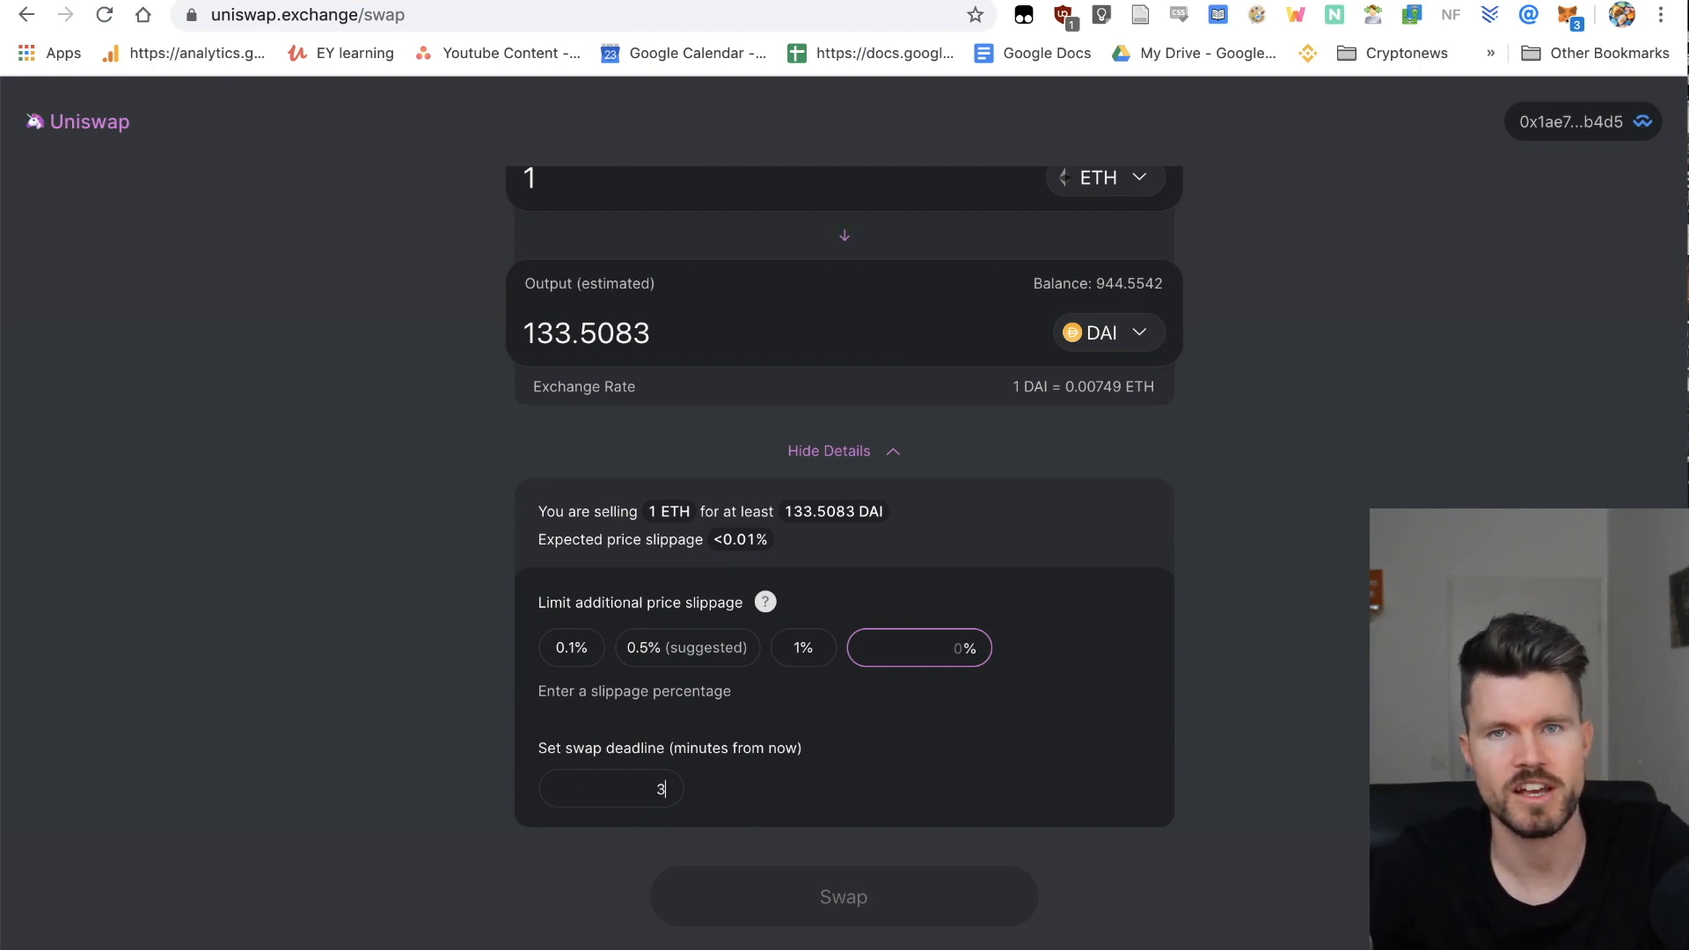
mouse_move(488, 764)
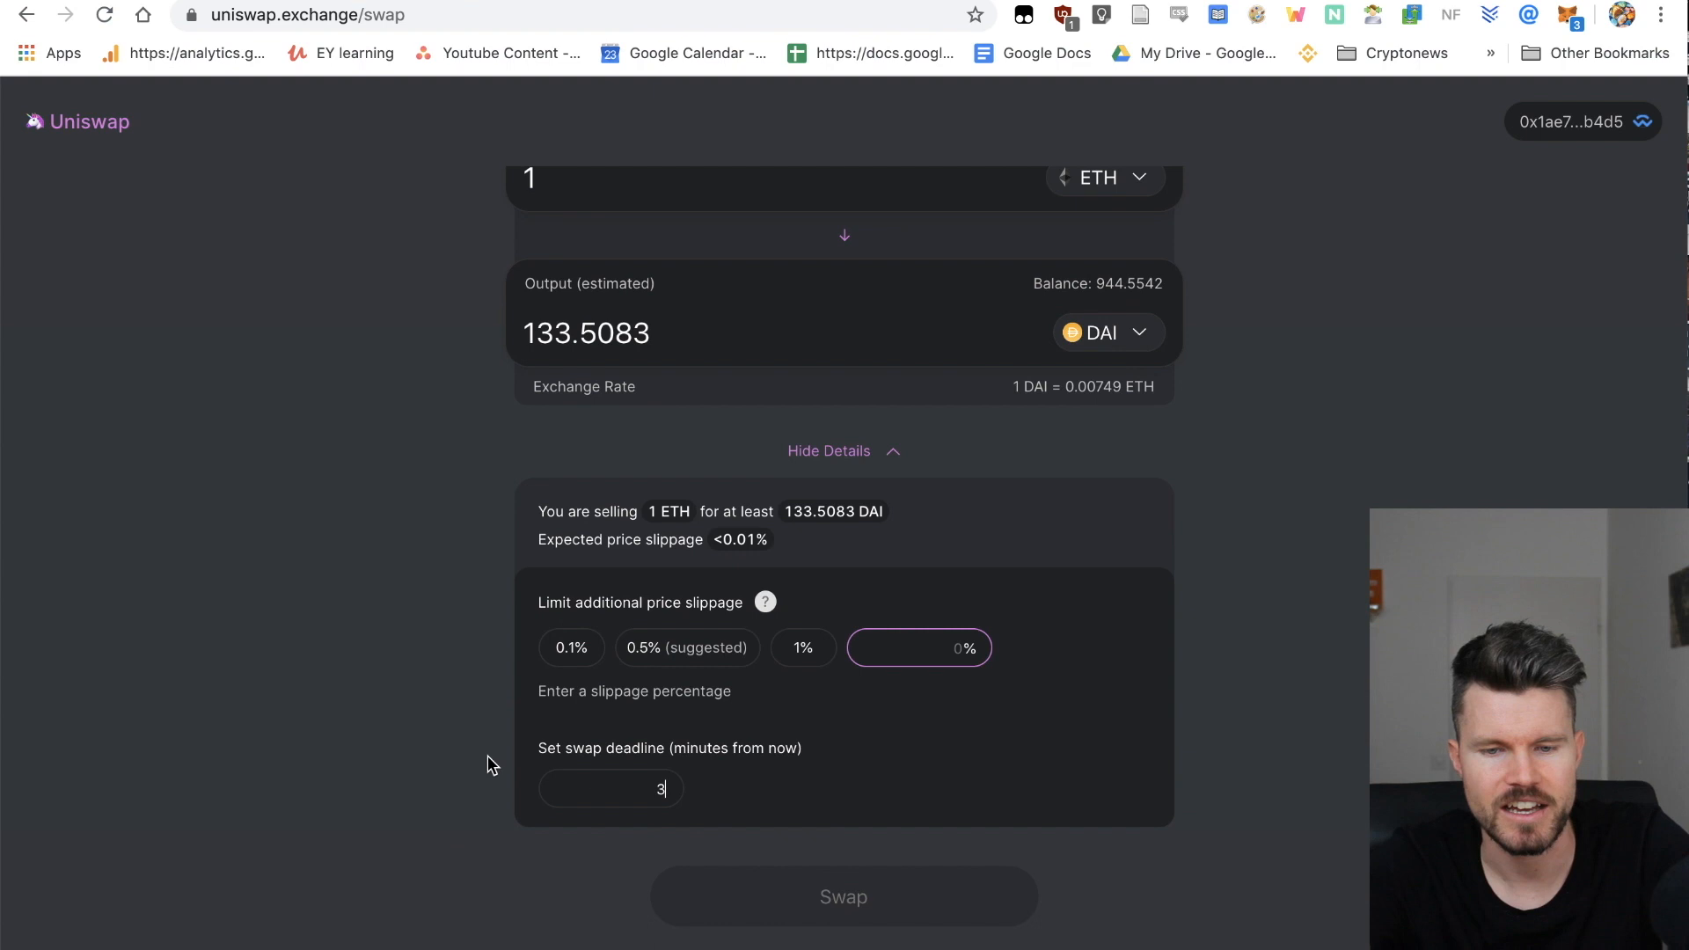
scroll(up, 3)
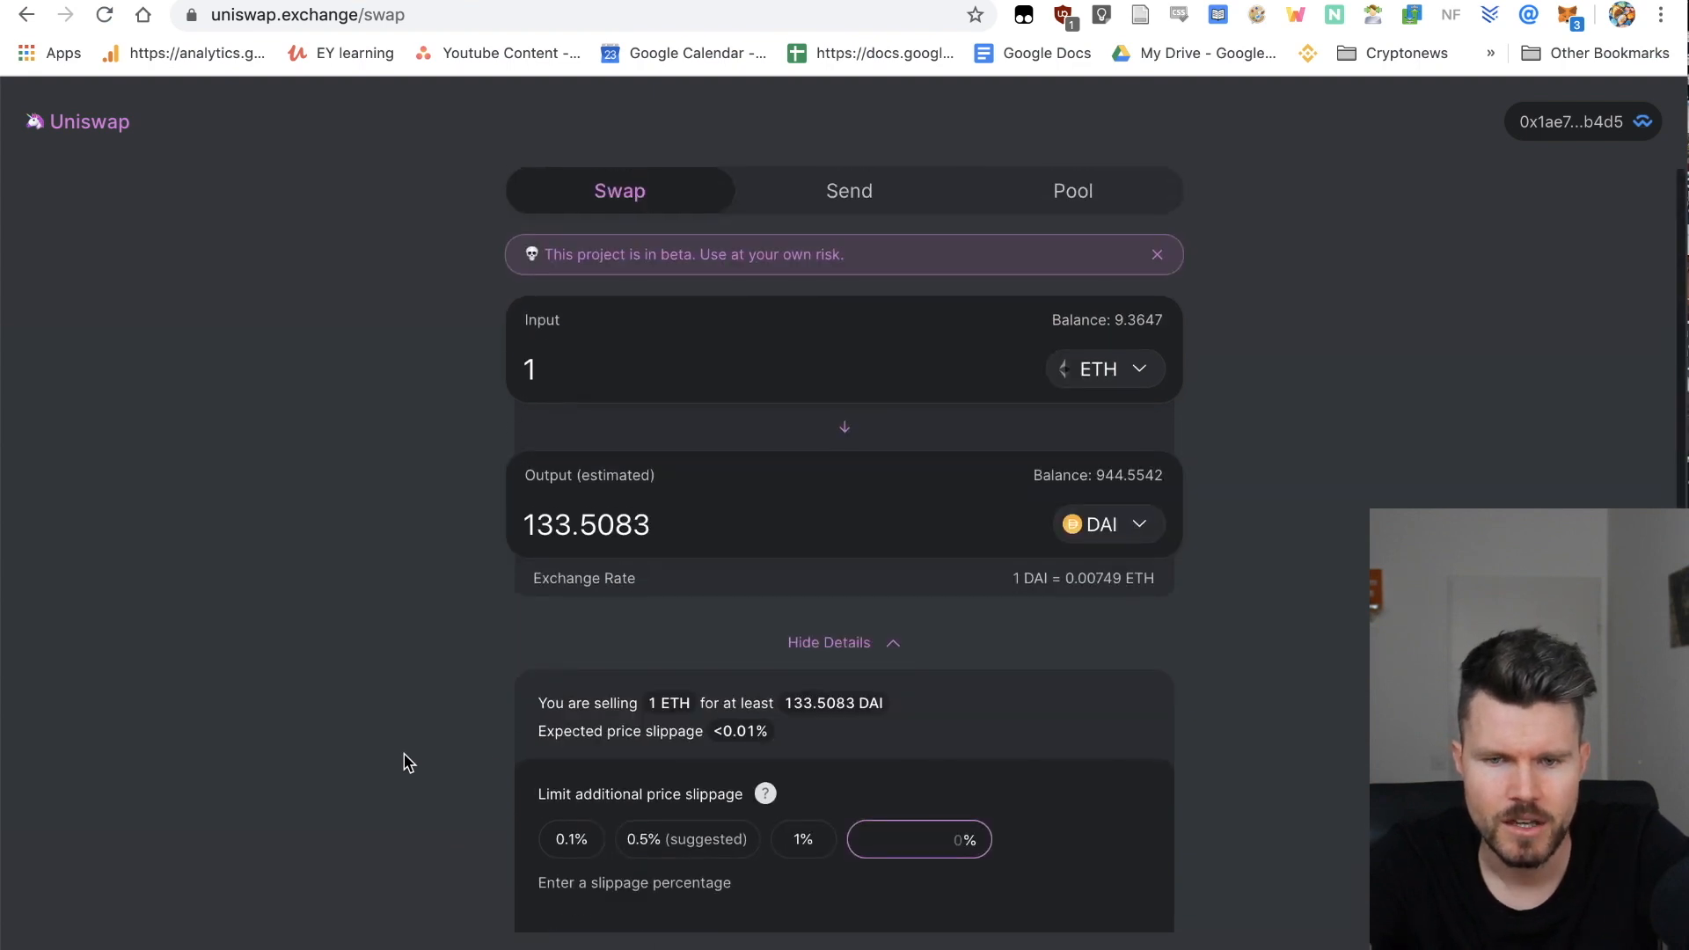
scroll(down, 3)
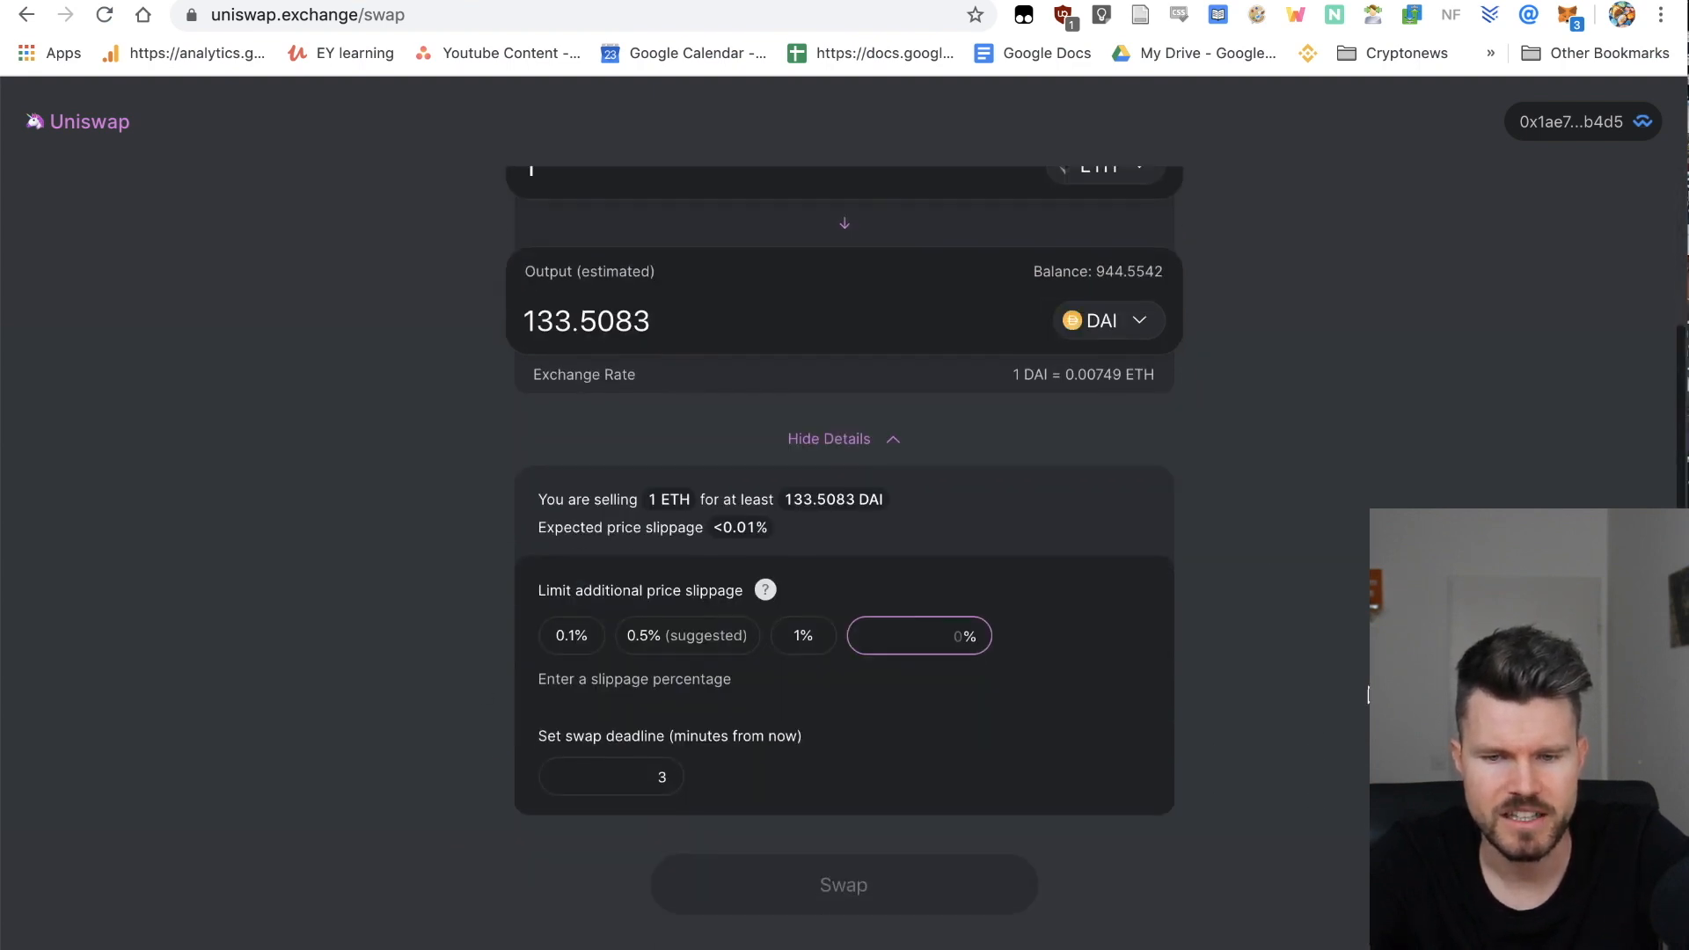
scroll(up, 3)
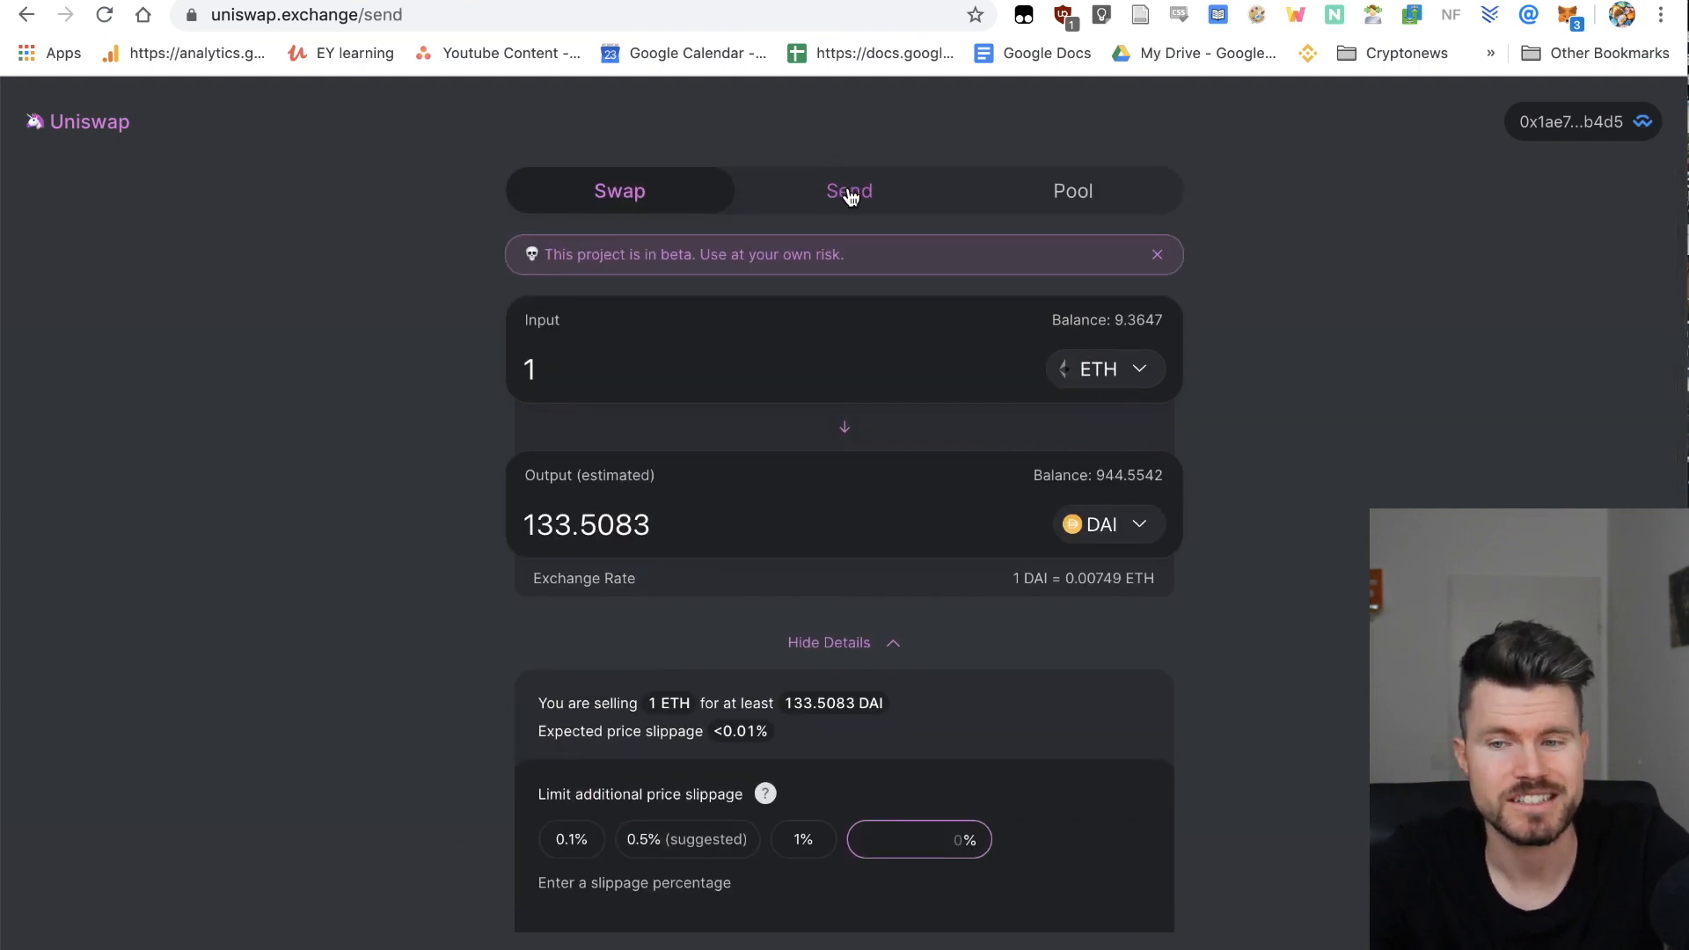
Step: On the Send tab, enter 1 ETH with DAI output, leaving the recipient empty
click(849, 191)
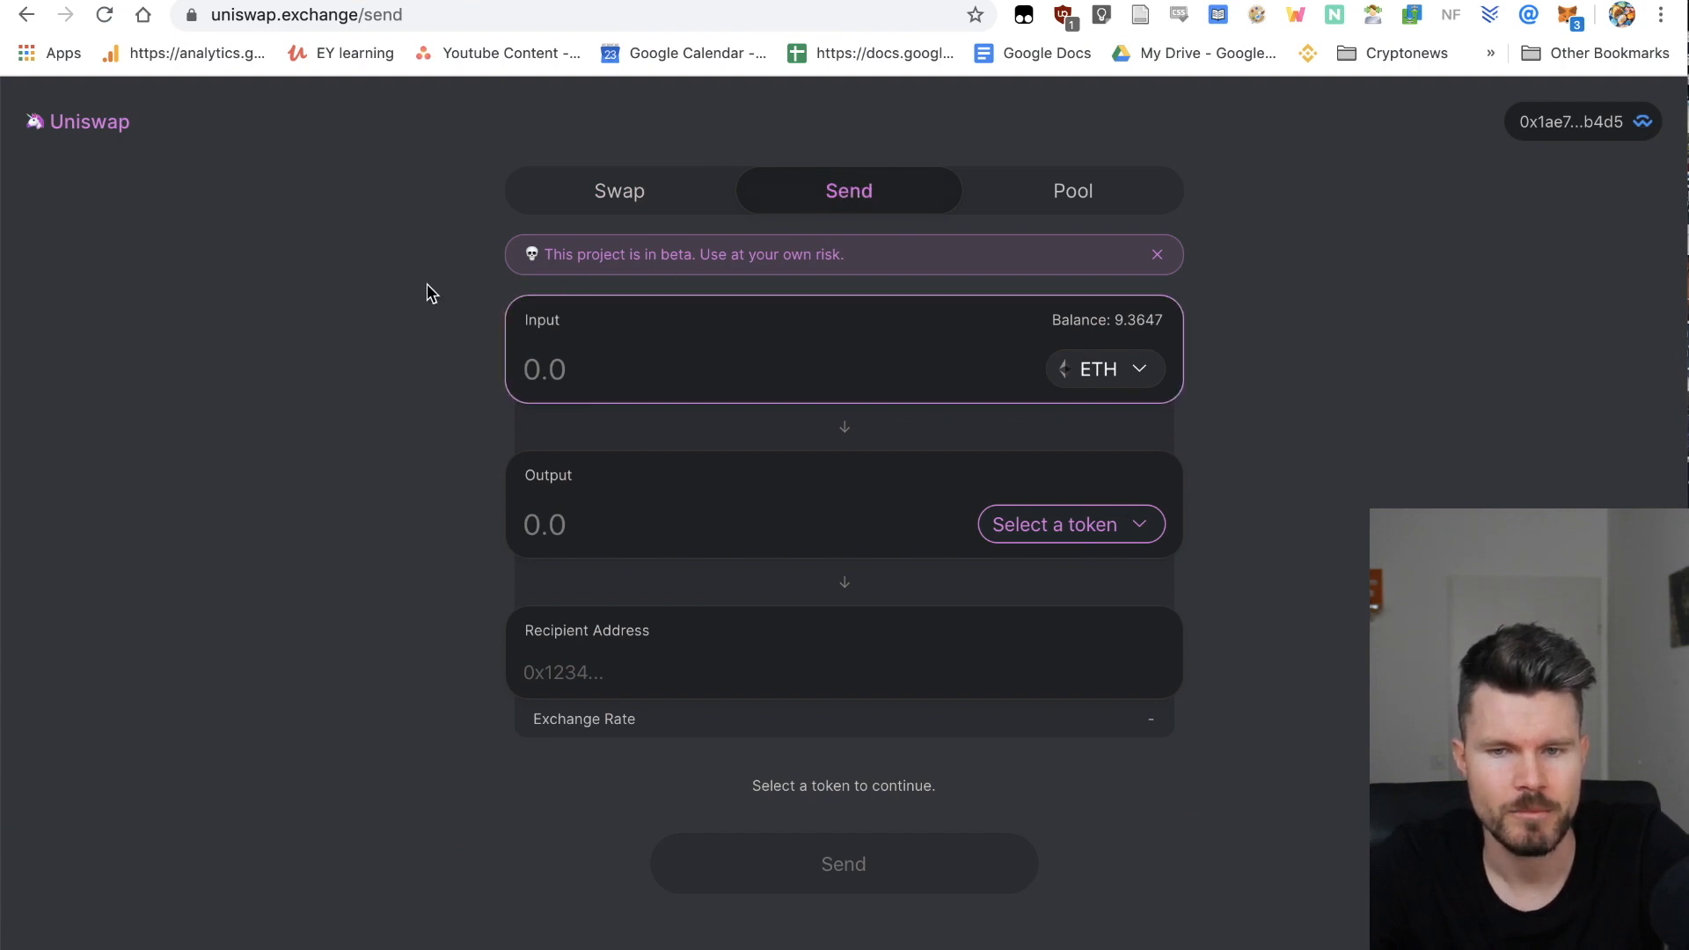
mouse_move(1264, 421)
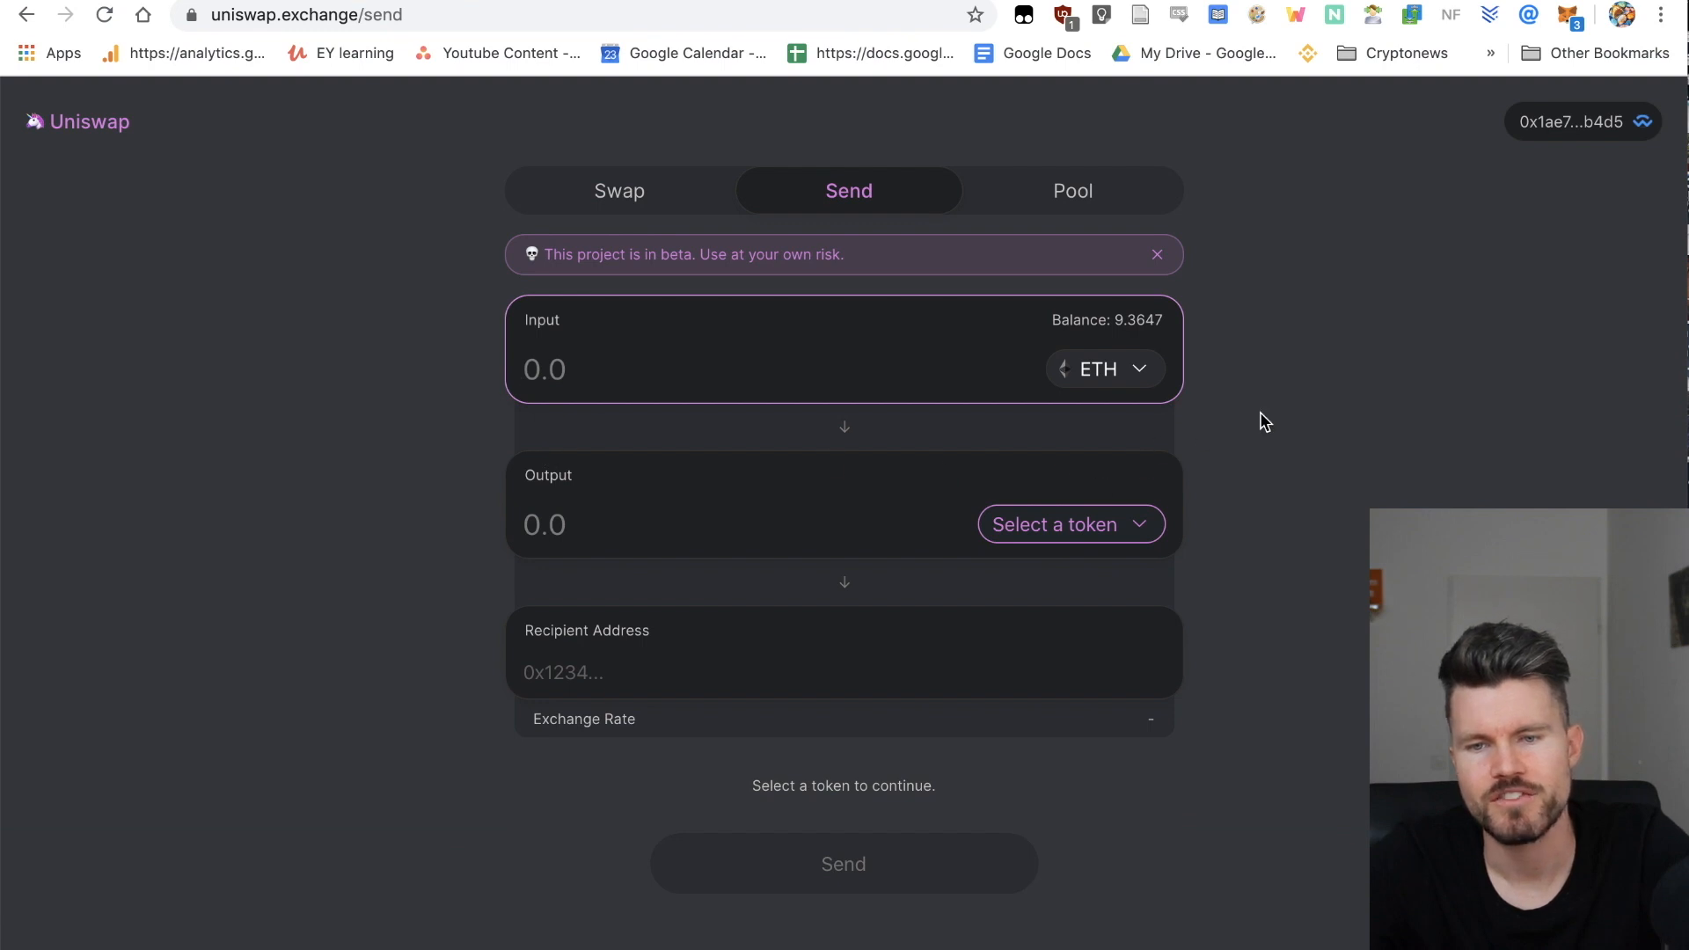
mouse_move(380, 384)
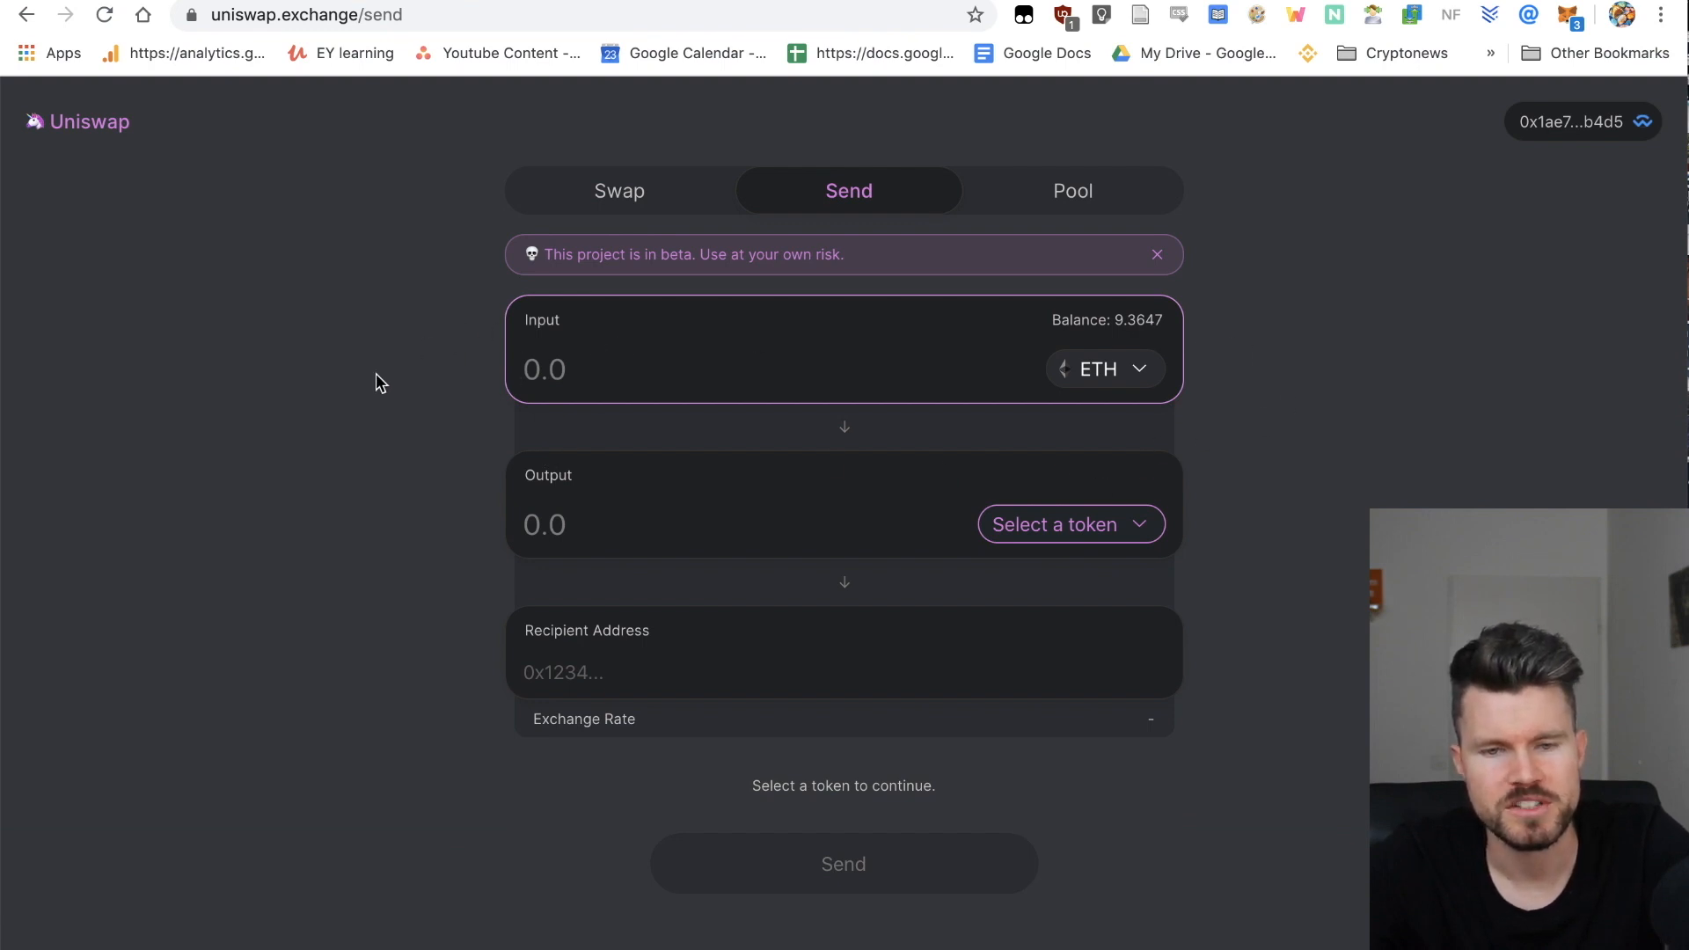
mouse_move(479, 366)
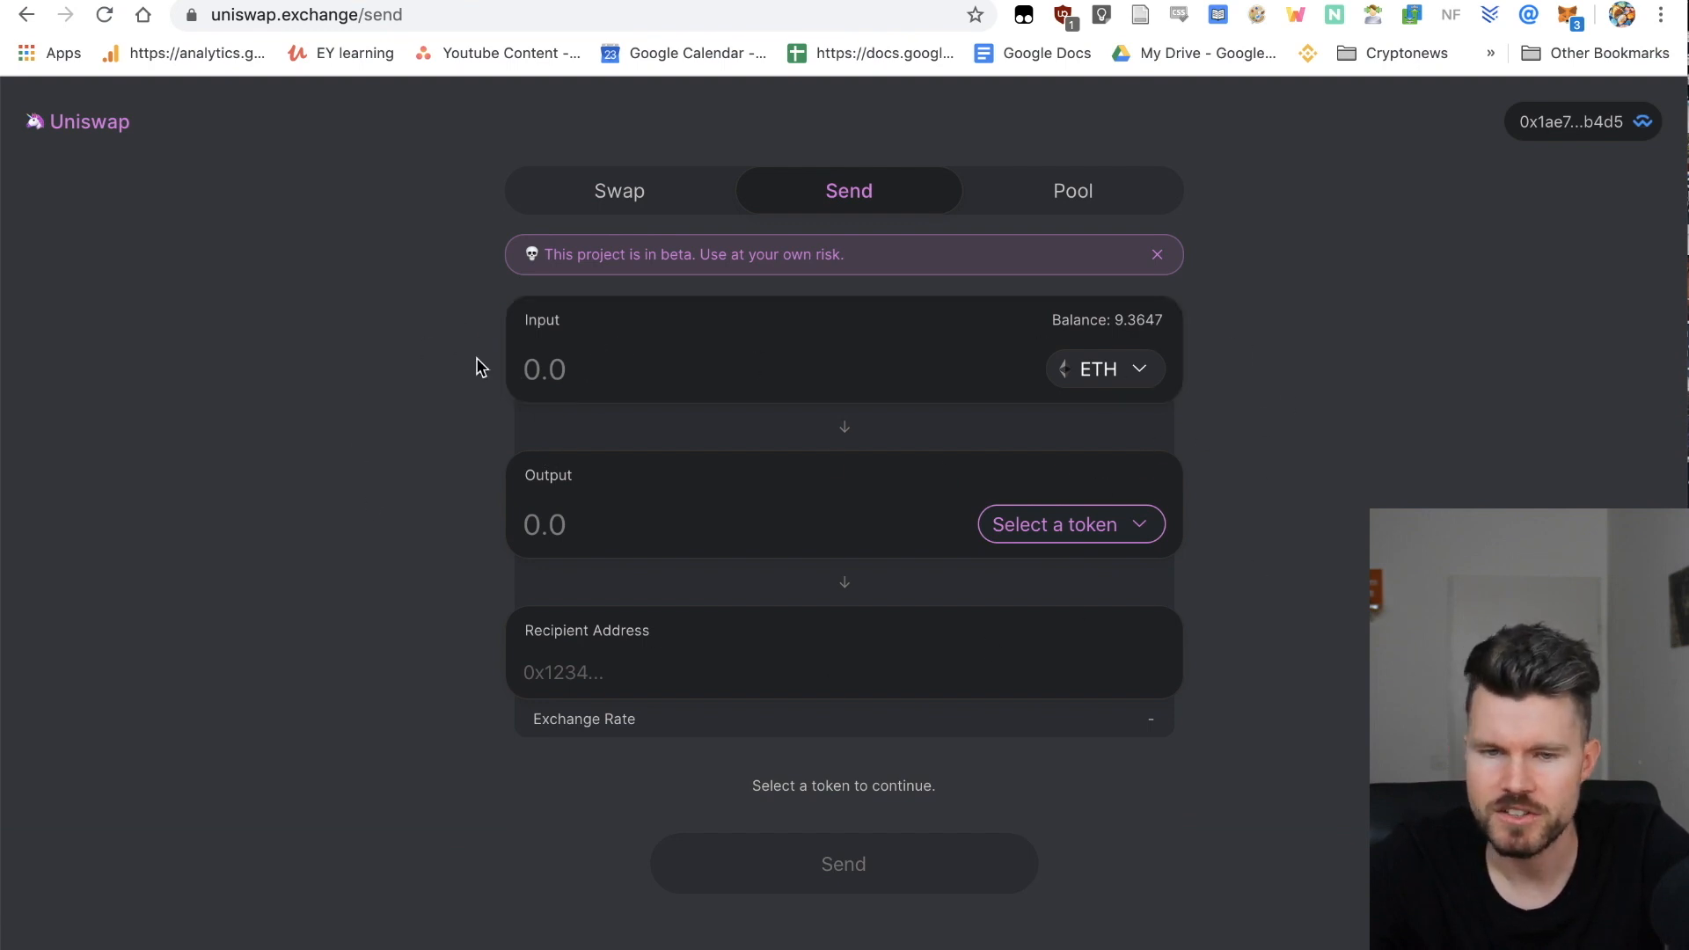
mouse_move(854, 572)
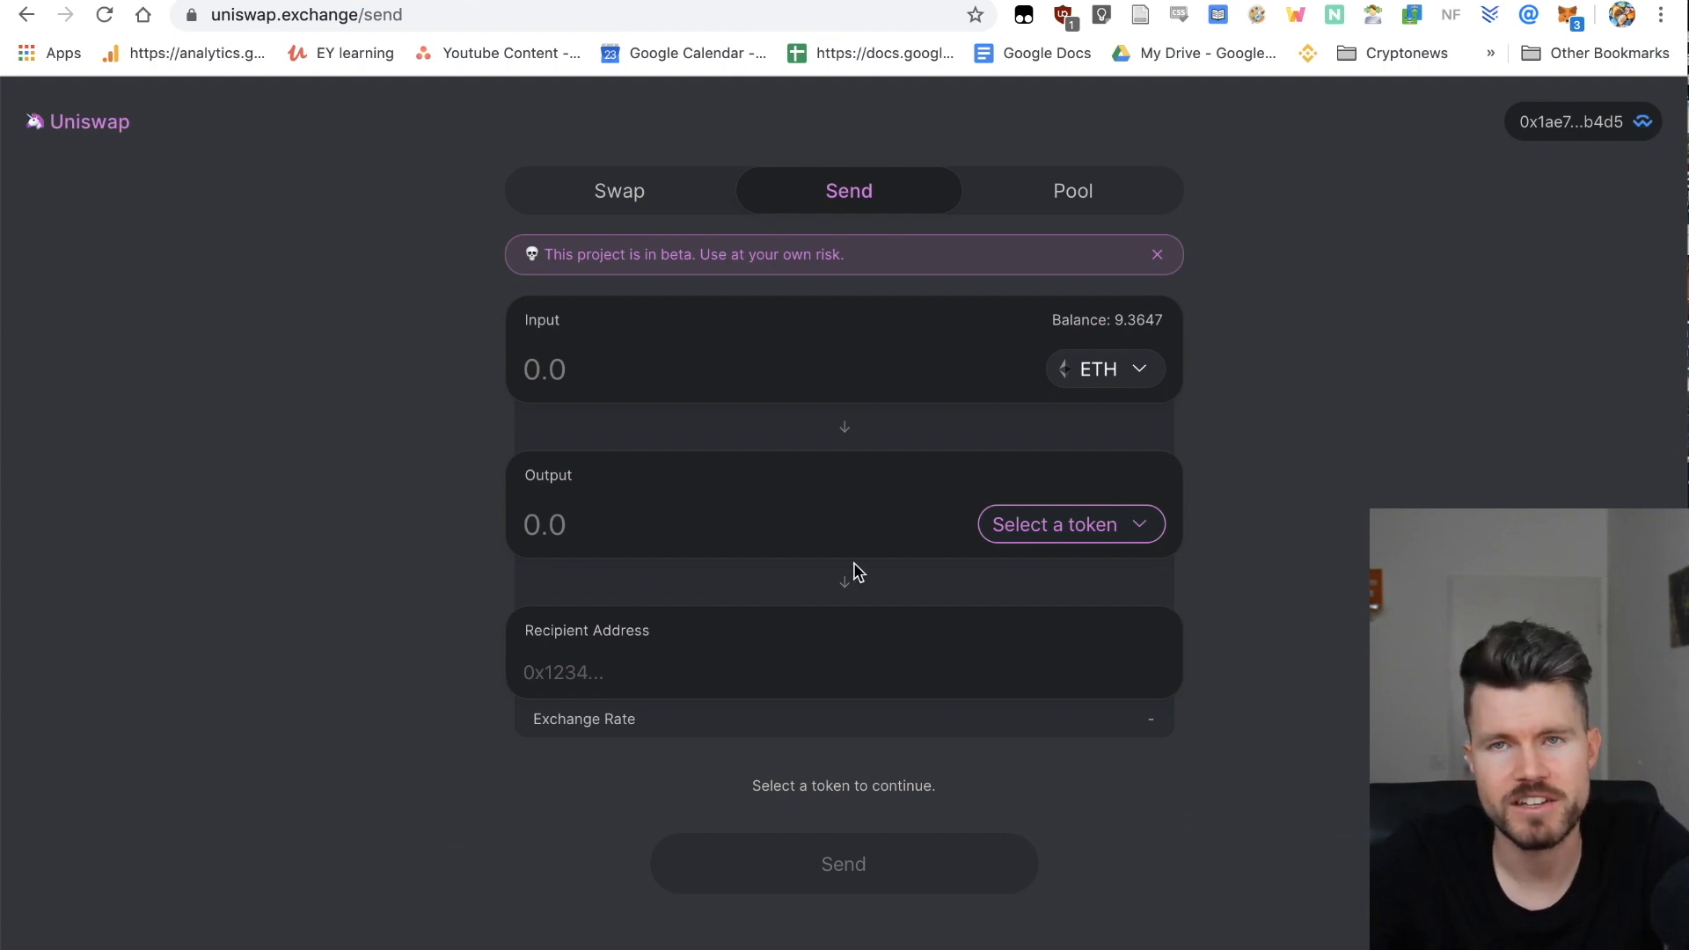
mouse_move(632, 357)
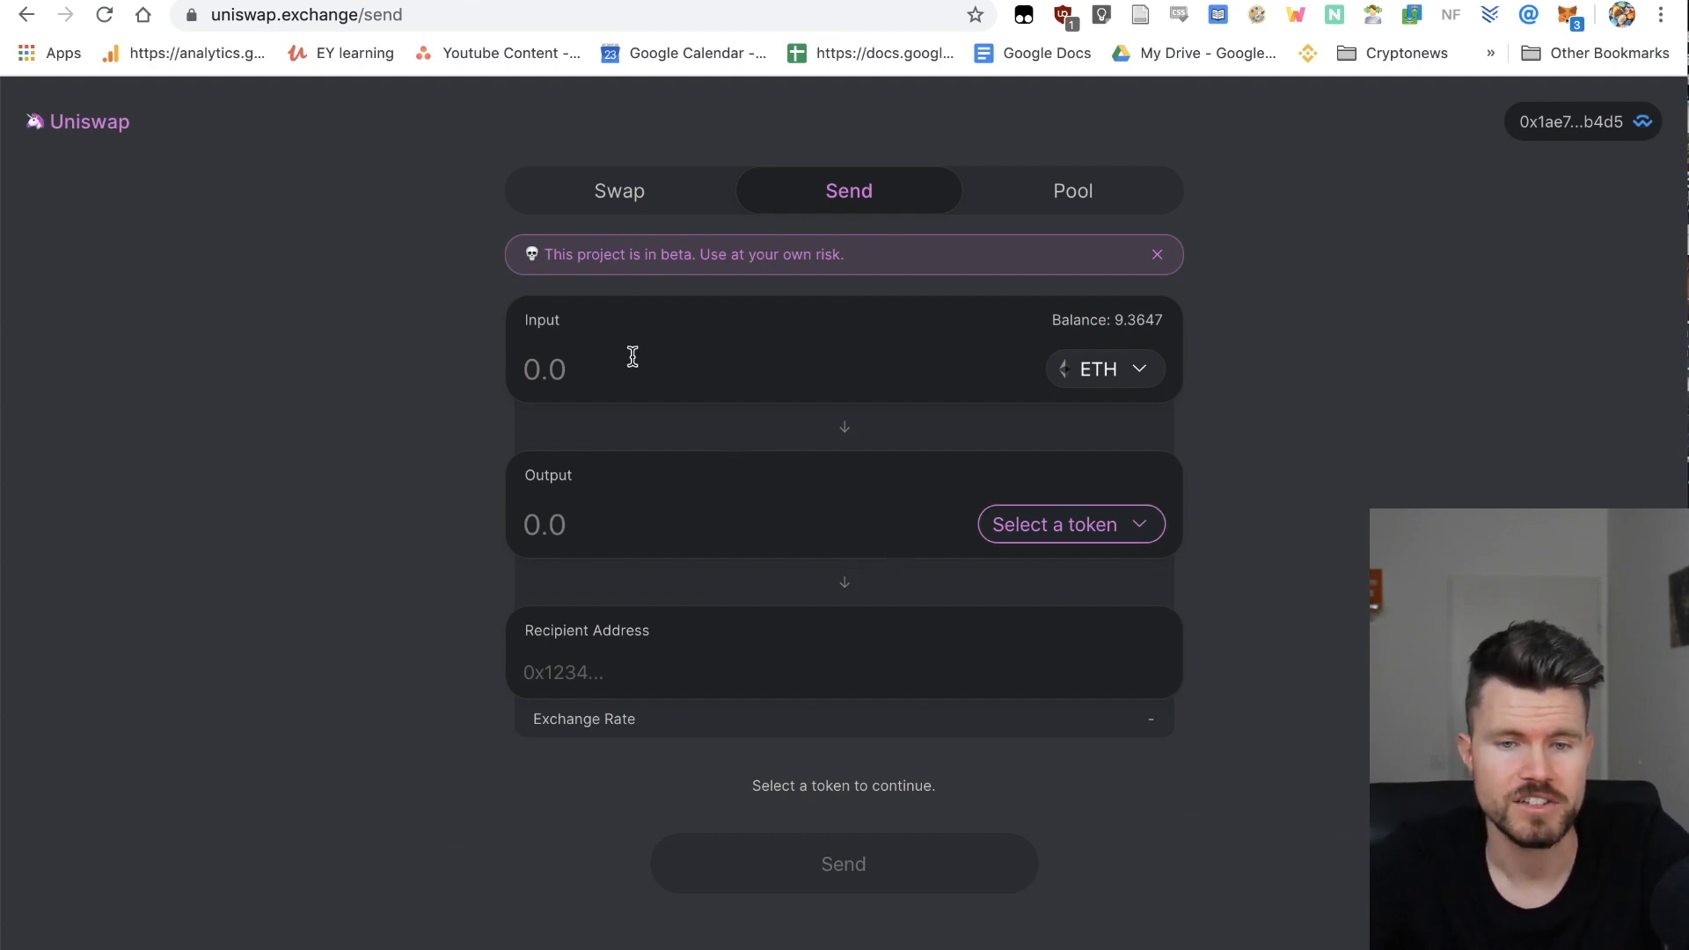
click(633, 369)
text(1)
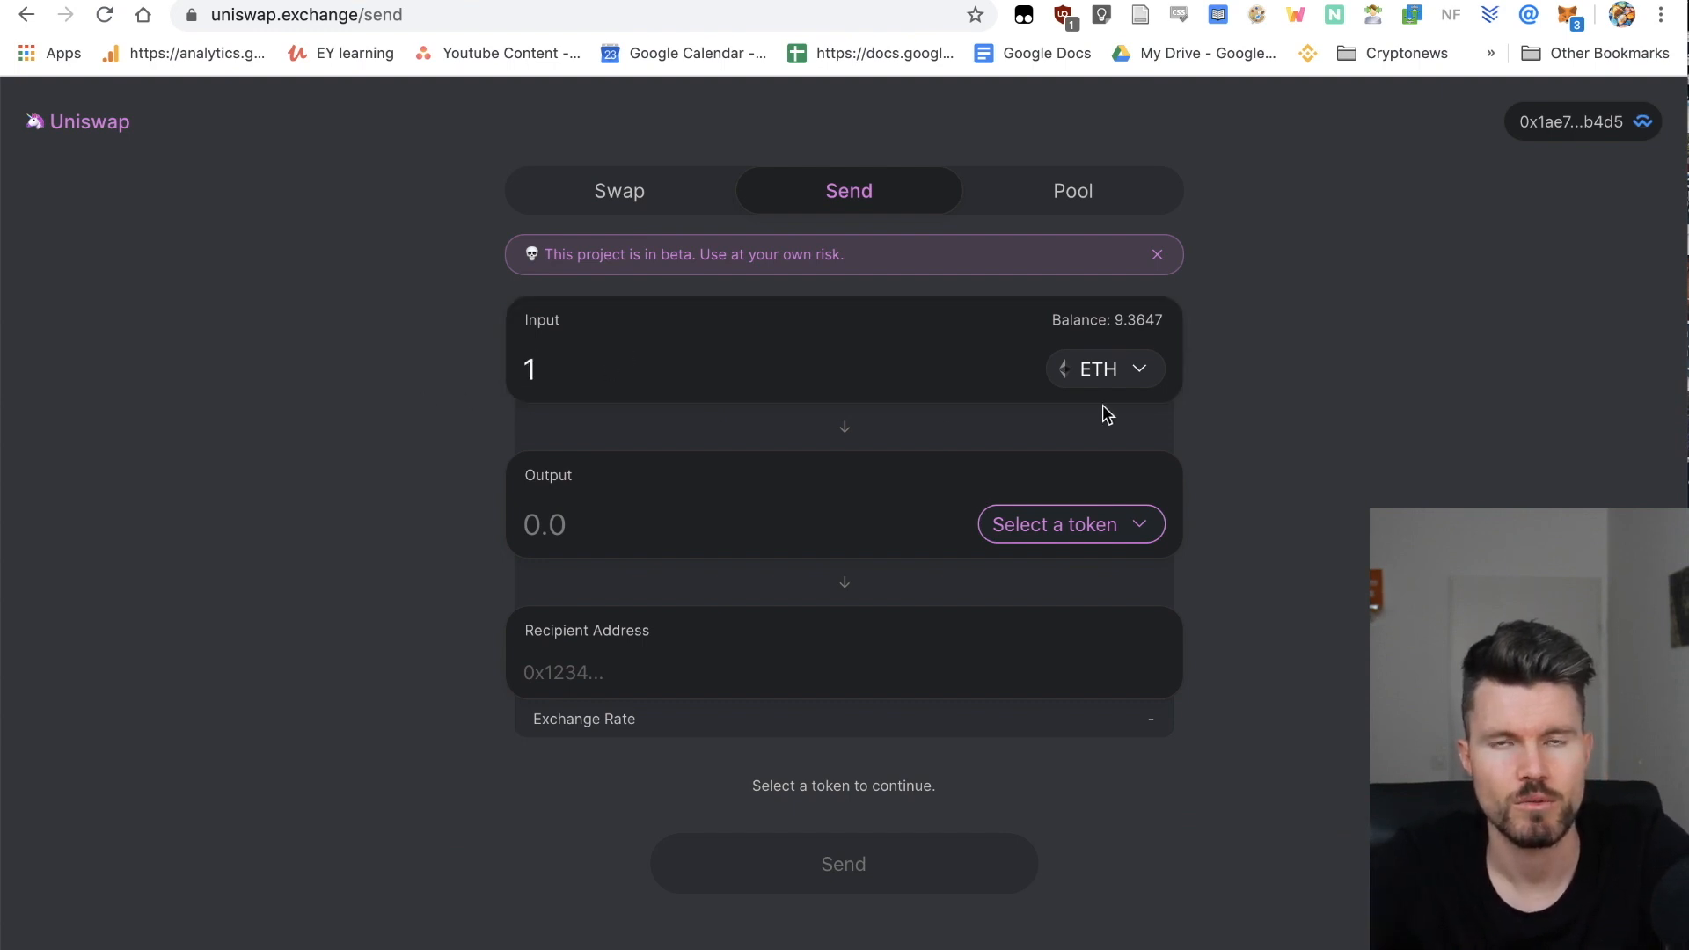
mouse_move(1328, 453)
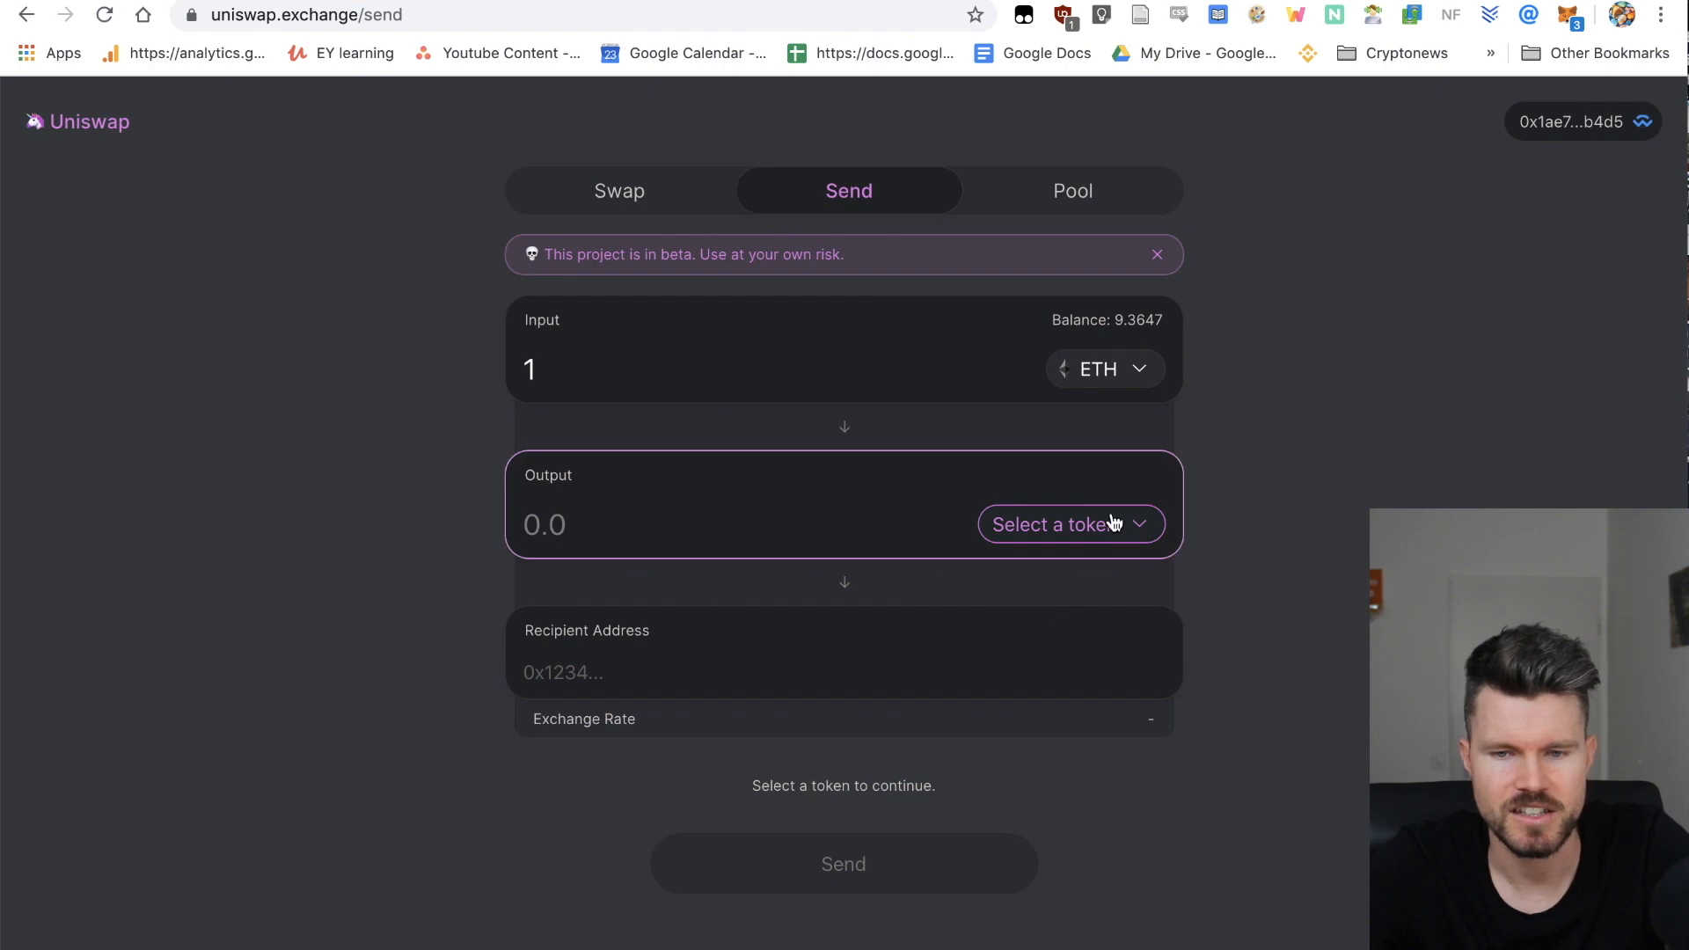
click(1070, 523)
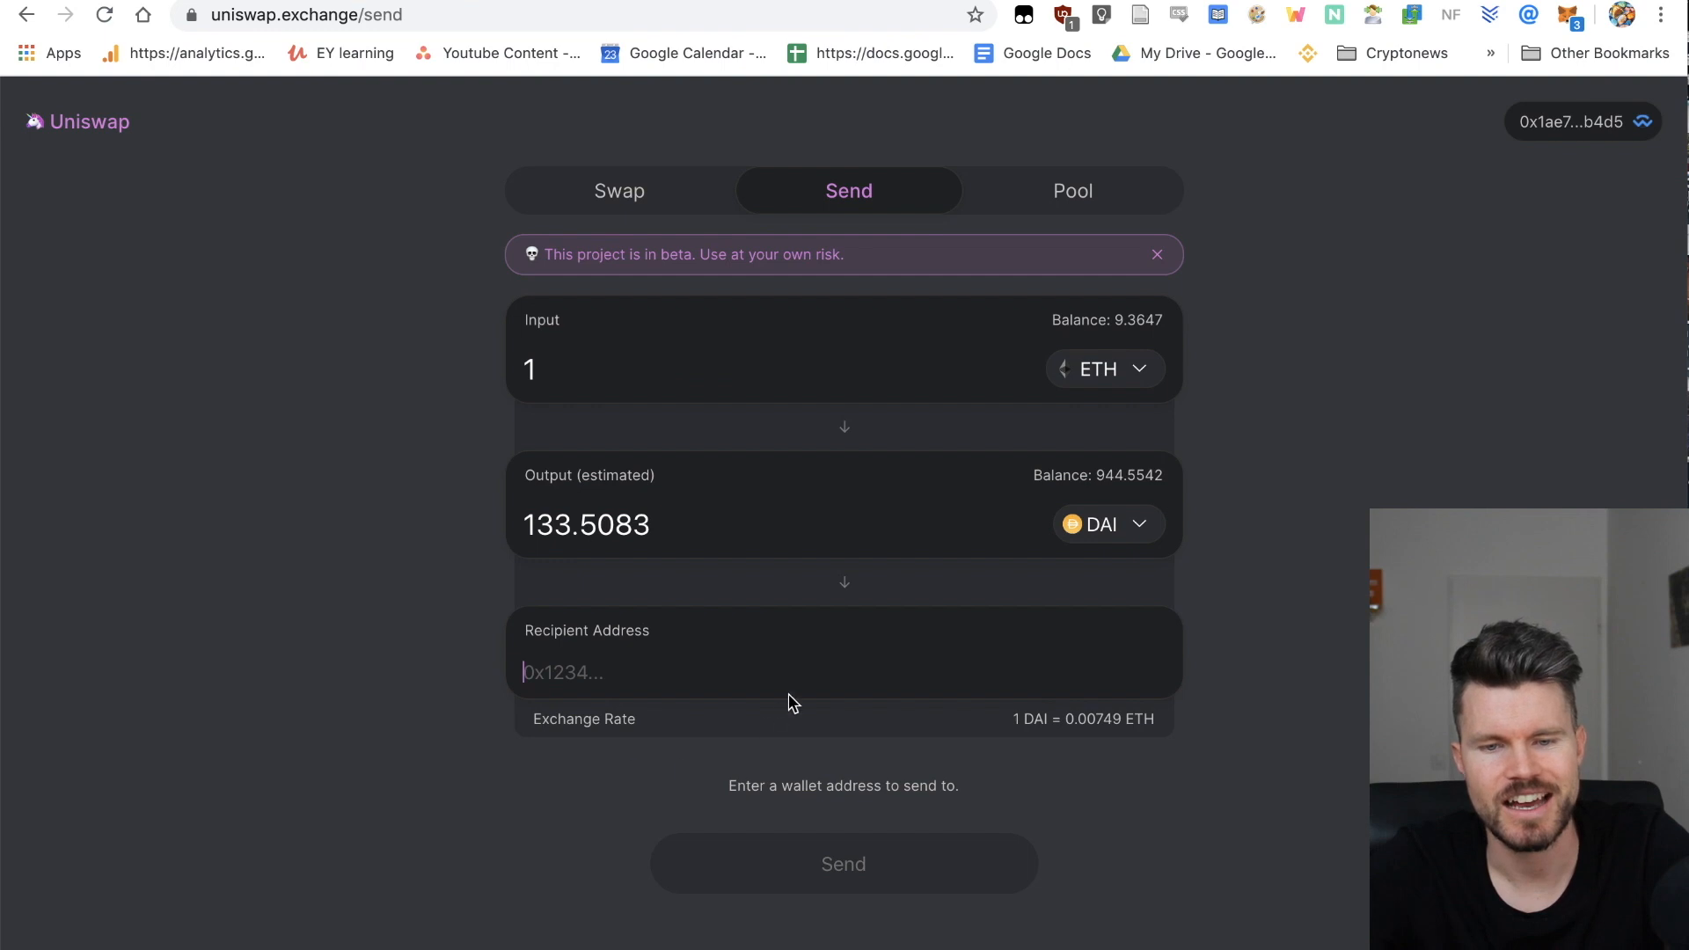
mouse_move(587, 673)
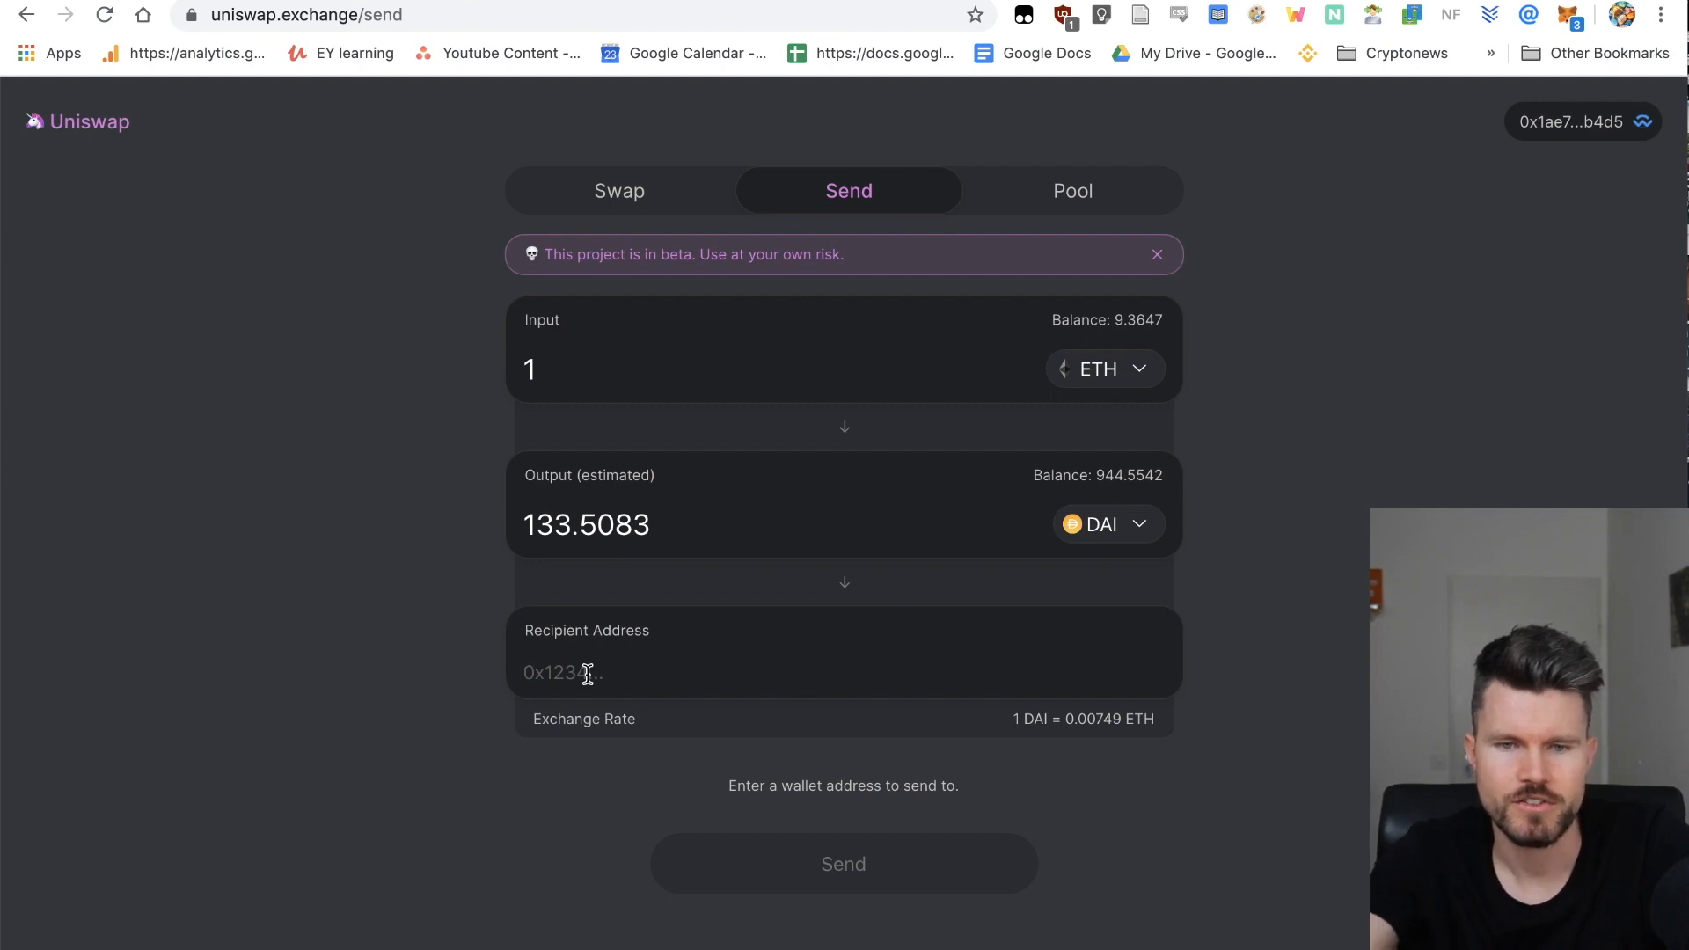
mouse_move(1175, 361)
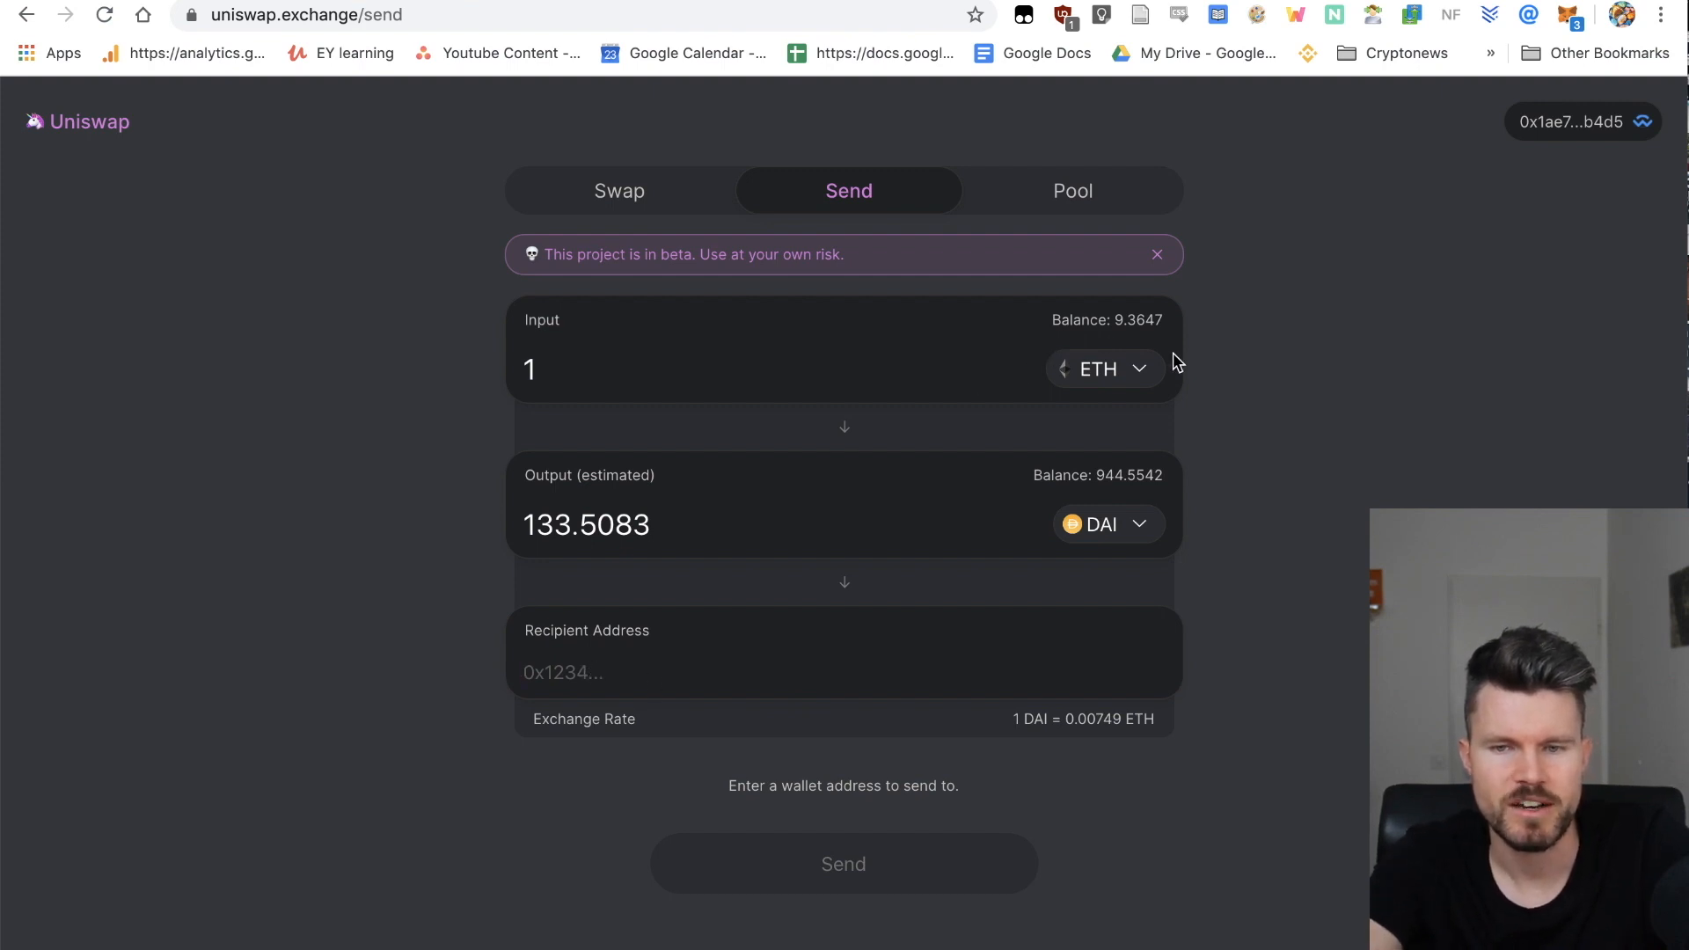
mouse_move(1245, 424)
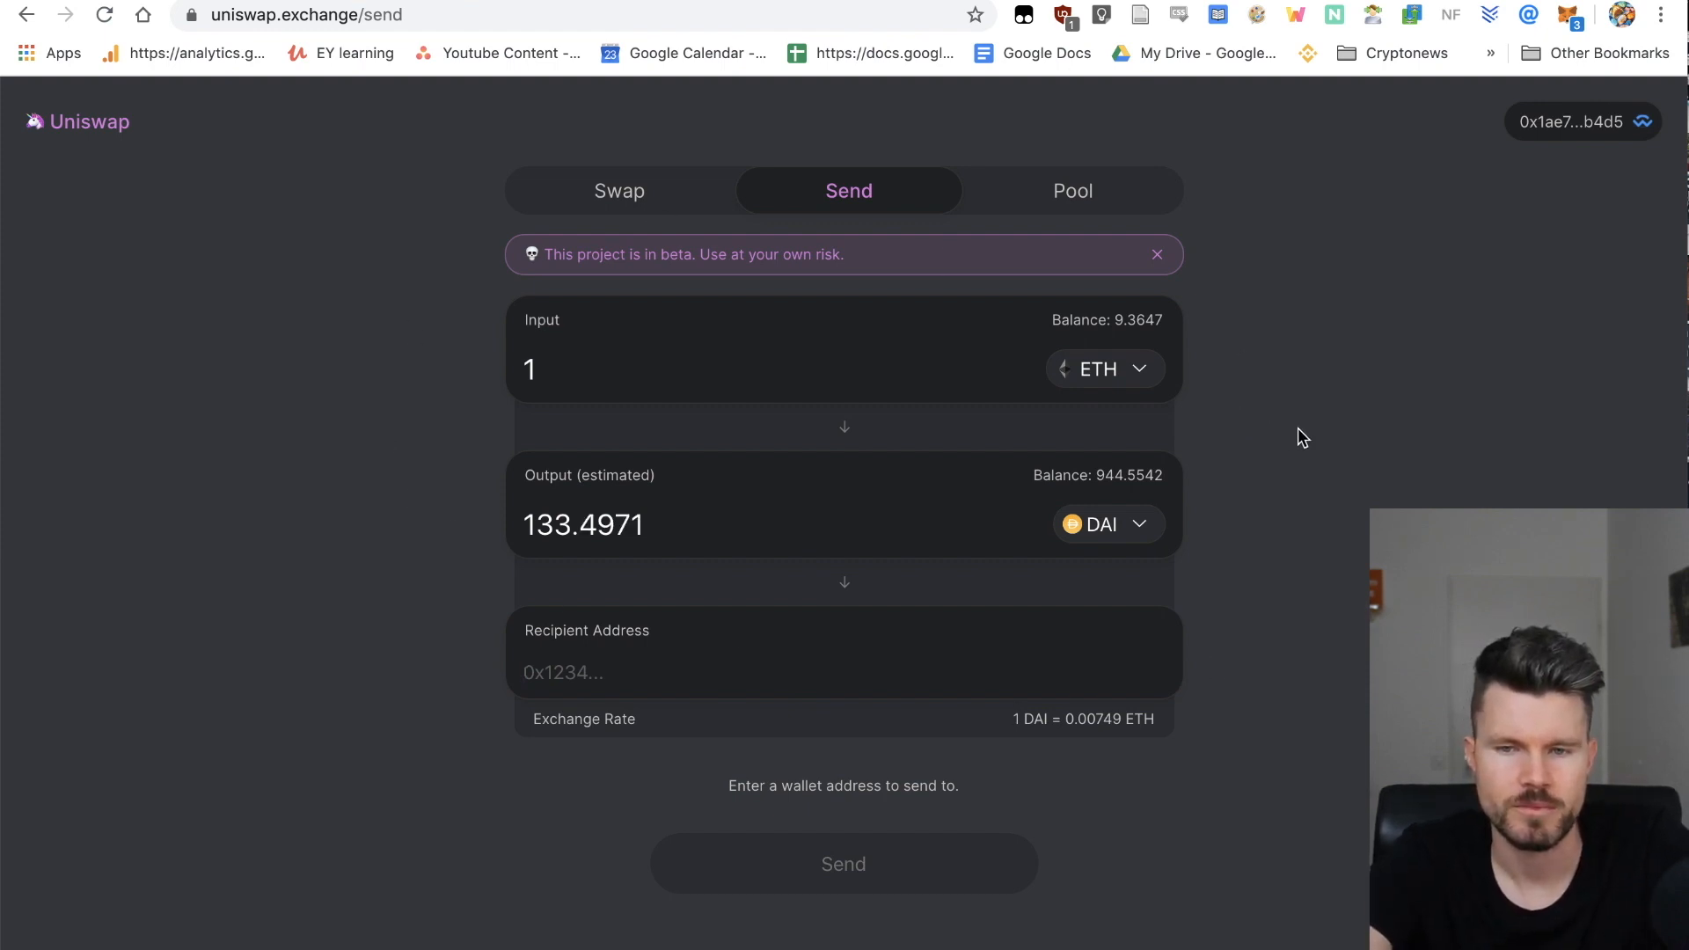
mouse_move(721, 796)
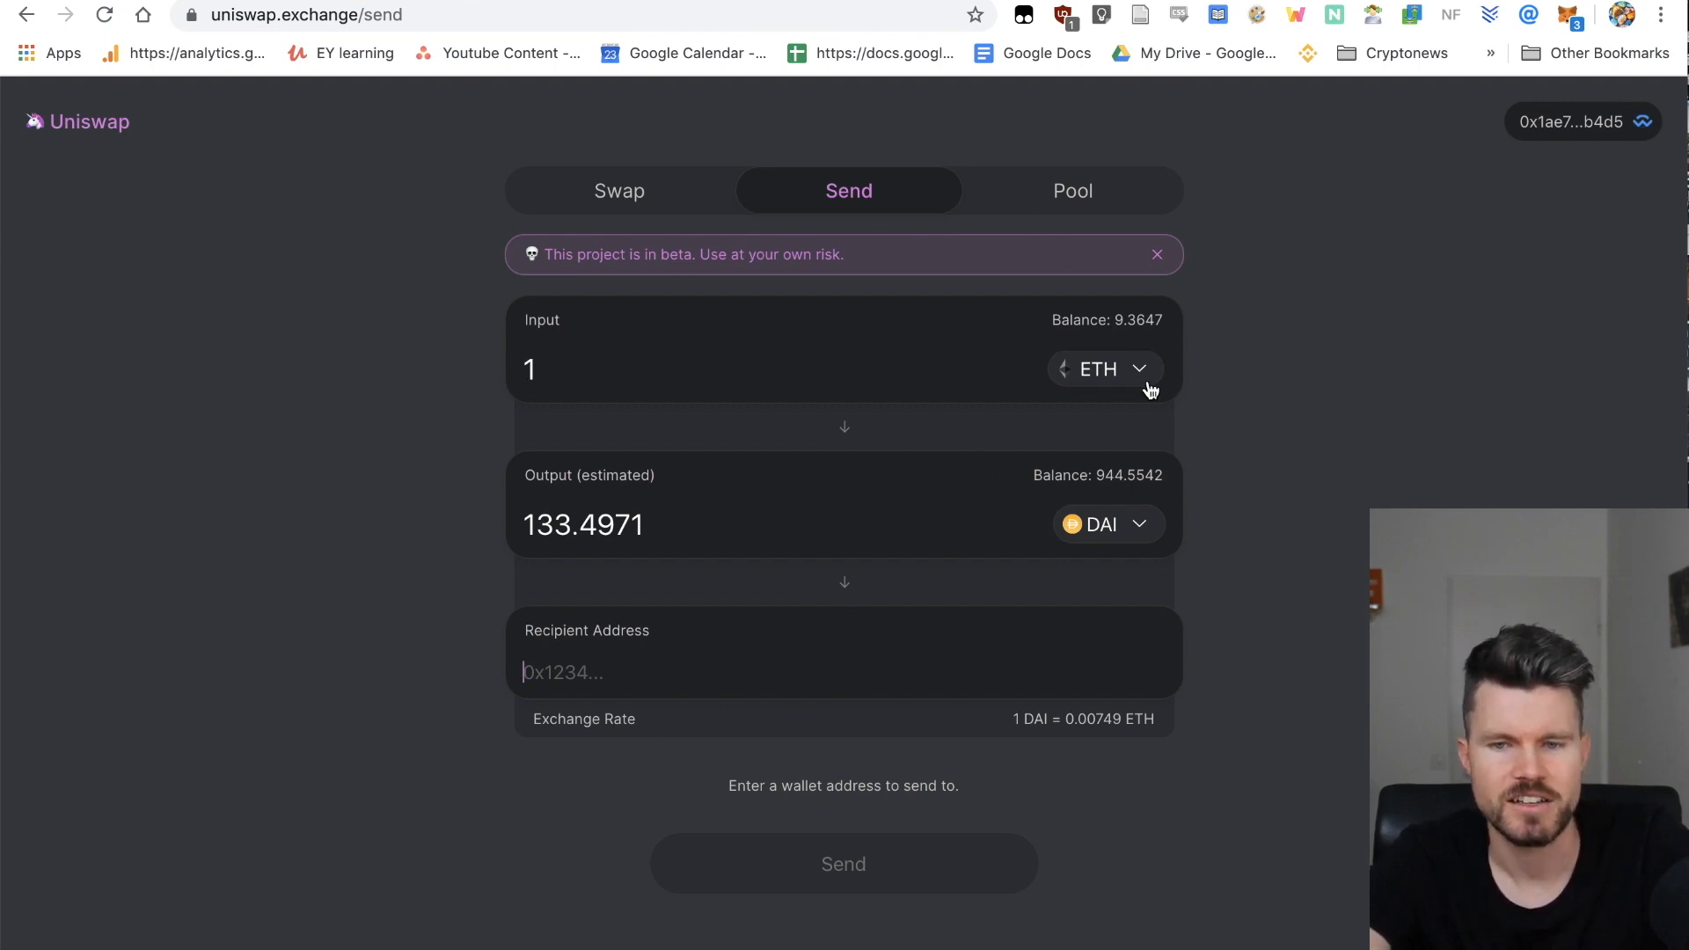
mouse_move(1367, 575)
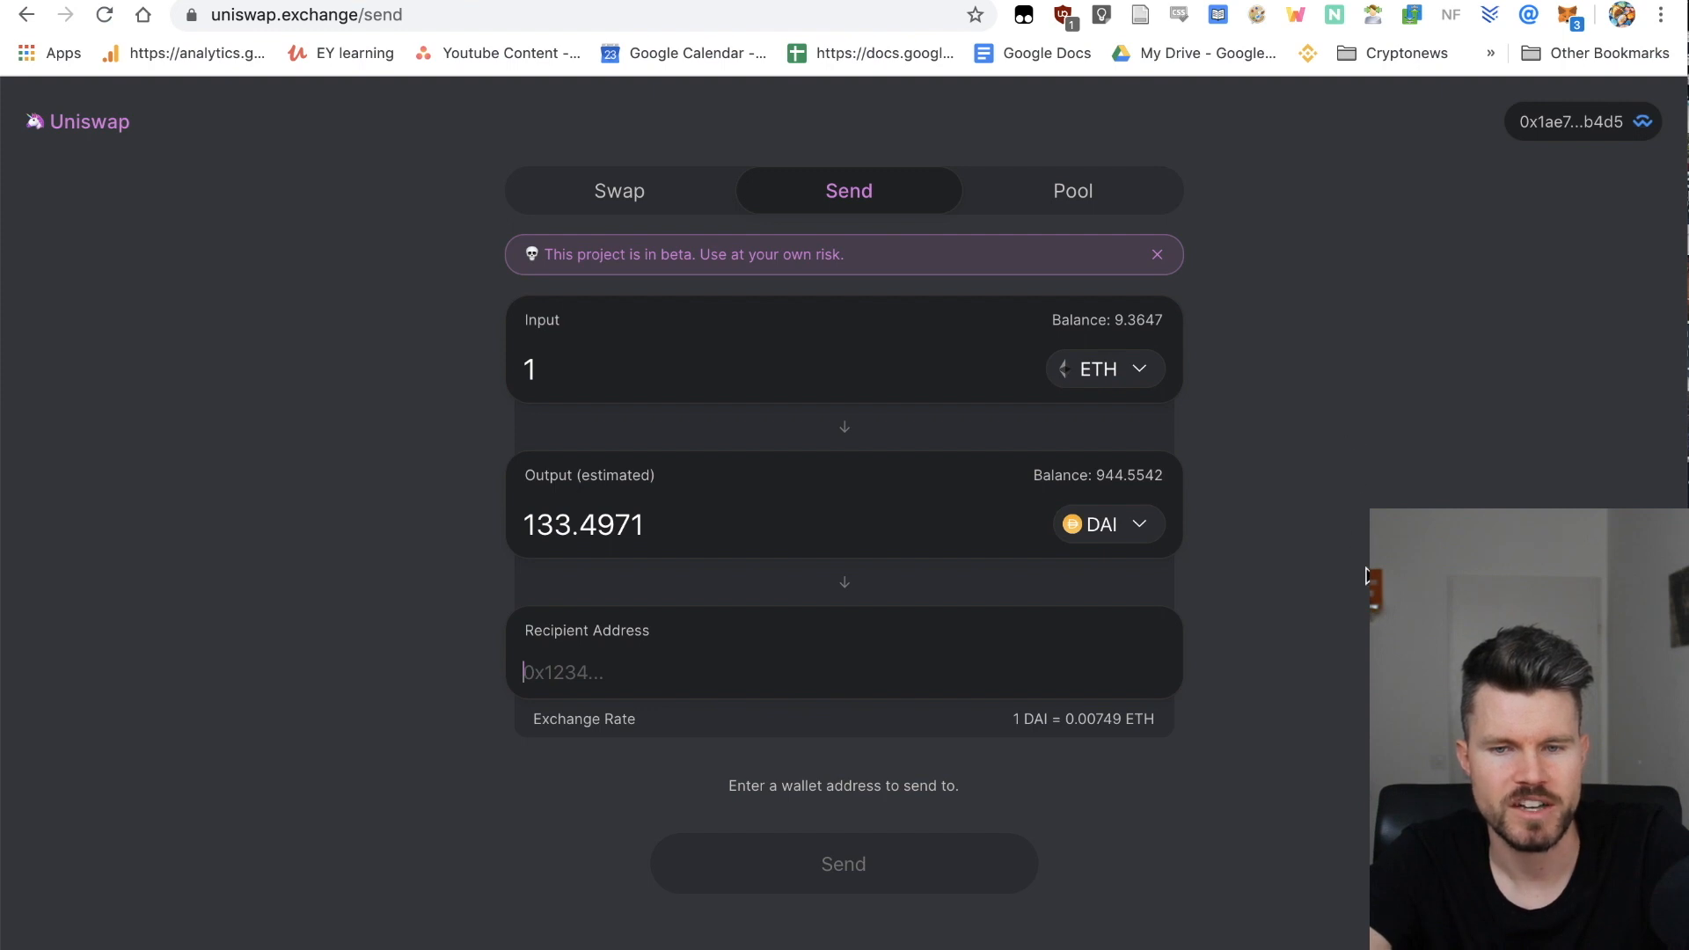
mouse_move(481, 587)
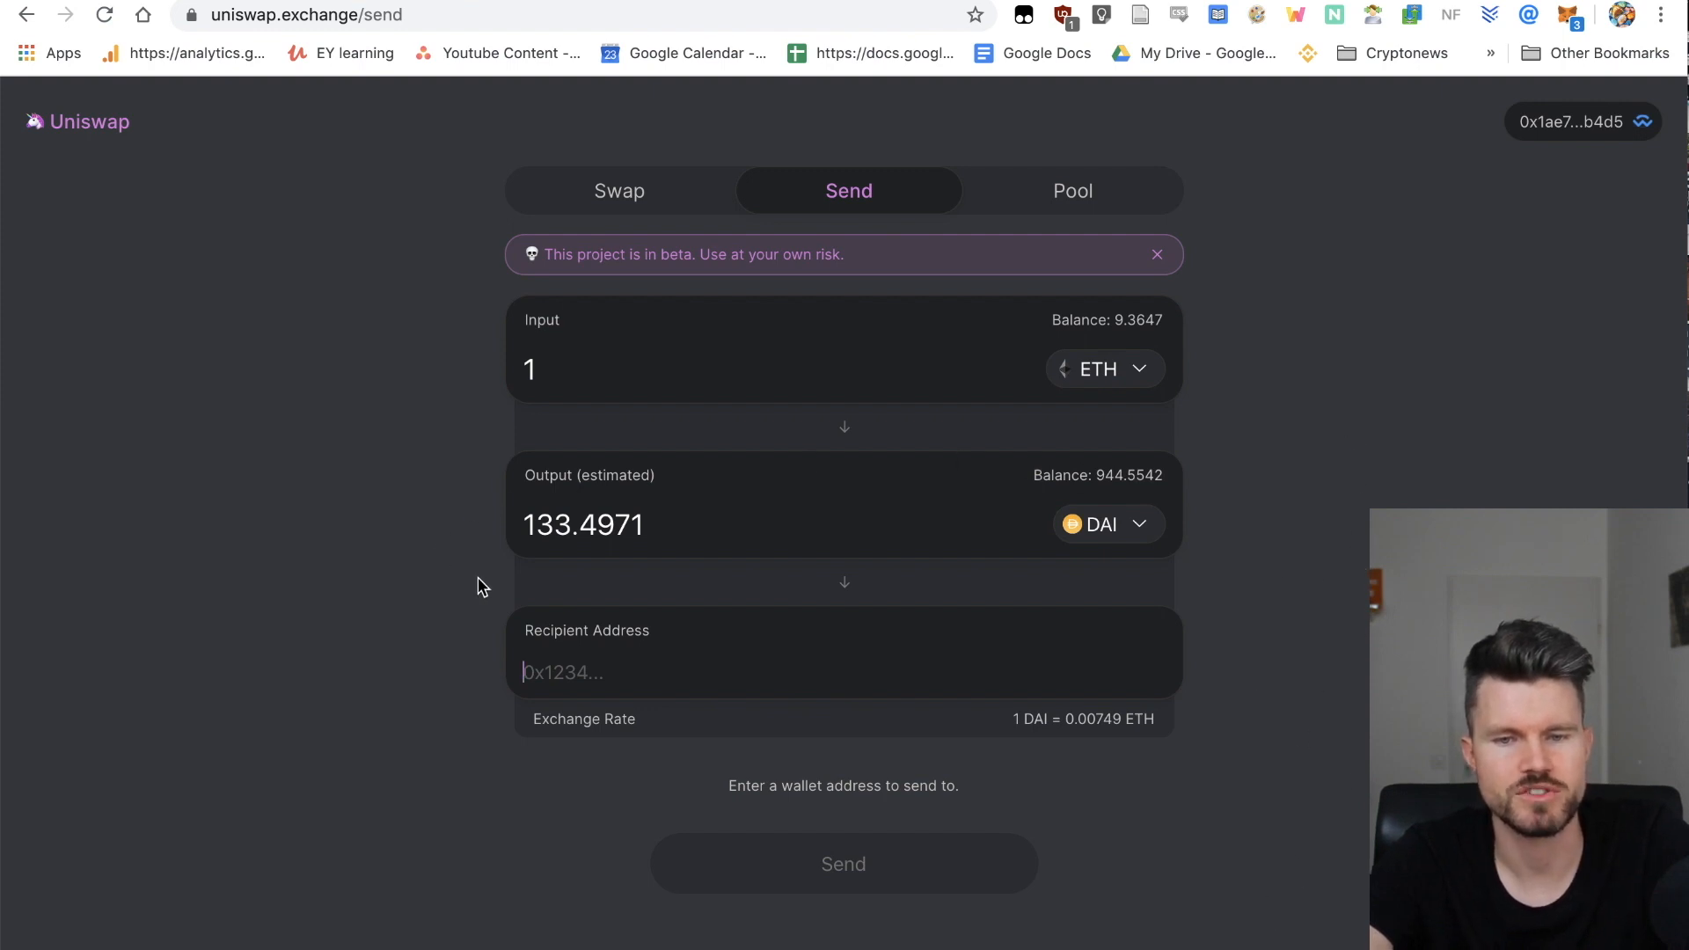
mouse_move(452, 531)
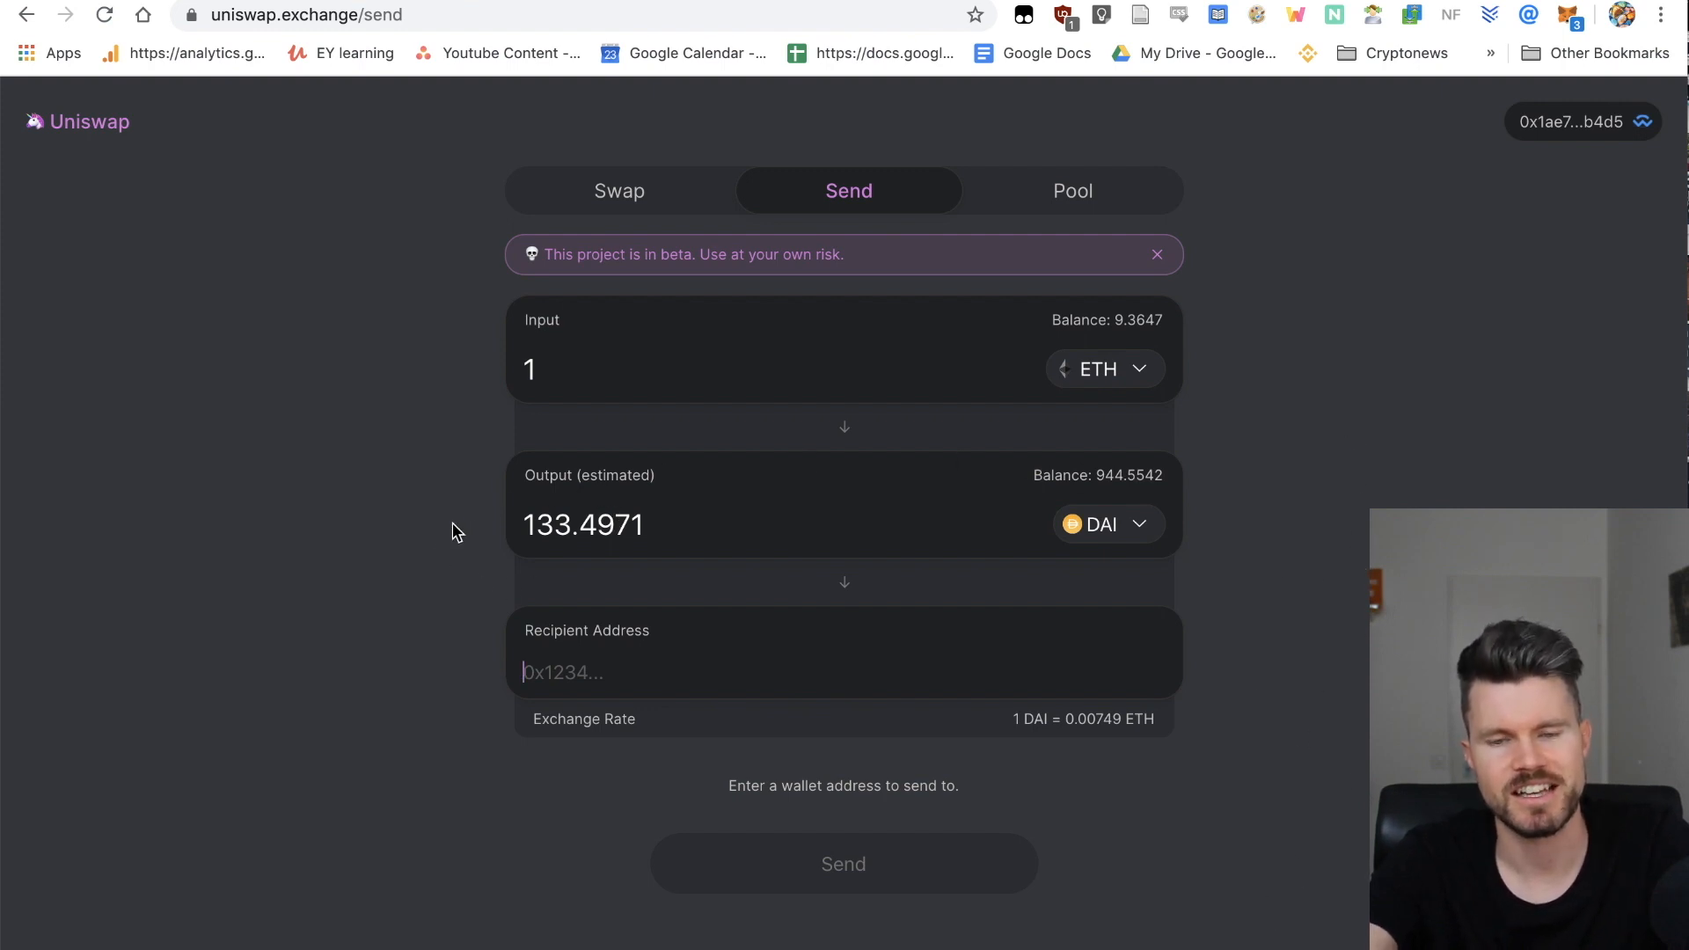
mouse_move(320, 673)
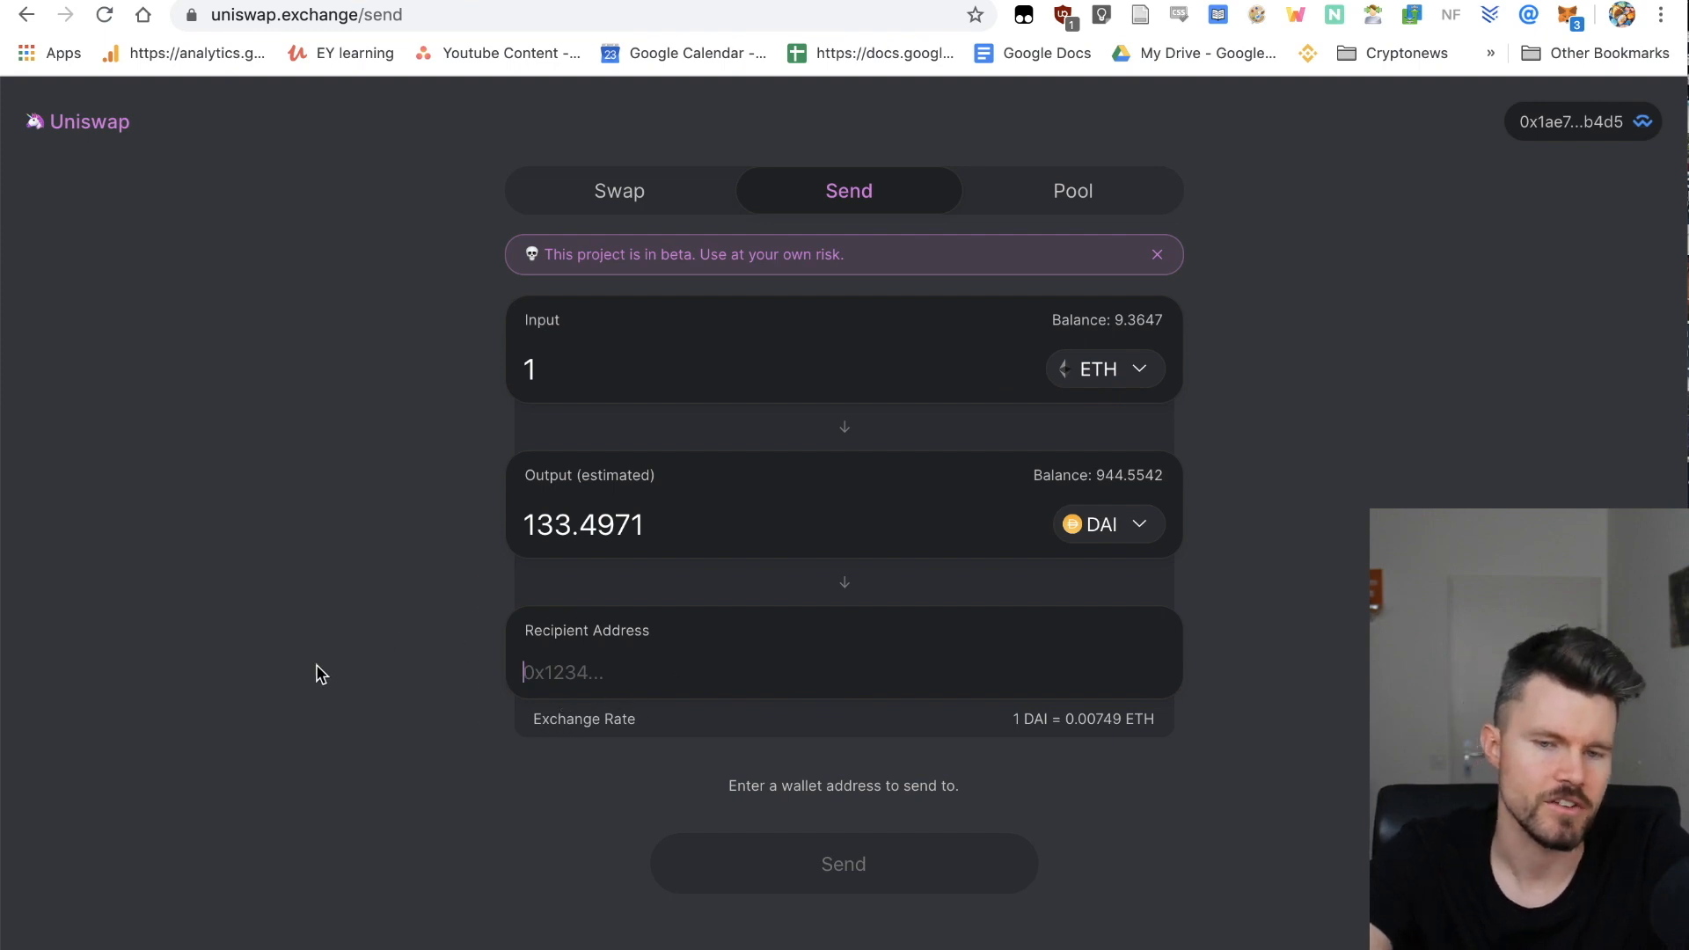
Step: On the Pool tab, enter a 1 ETH deposit amount
click(1071, 191)
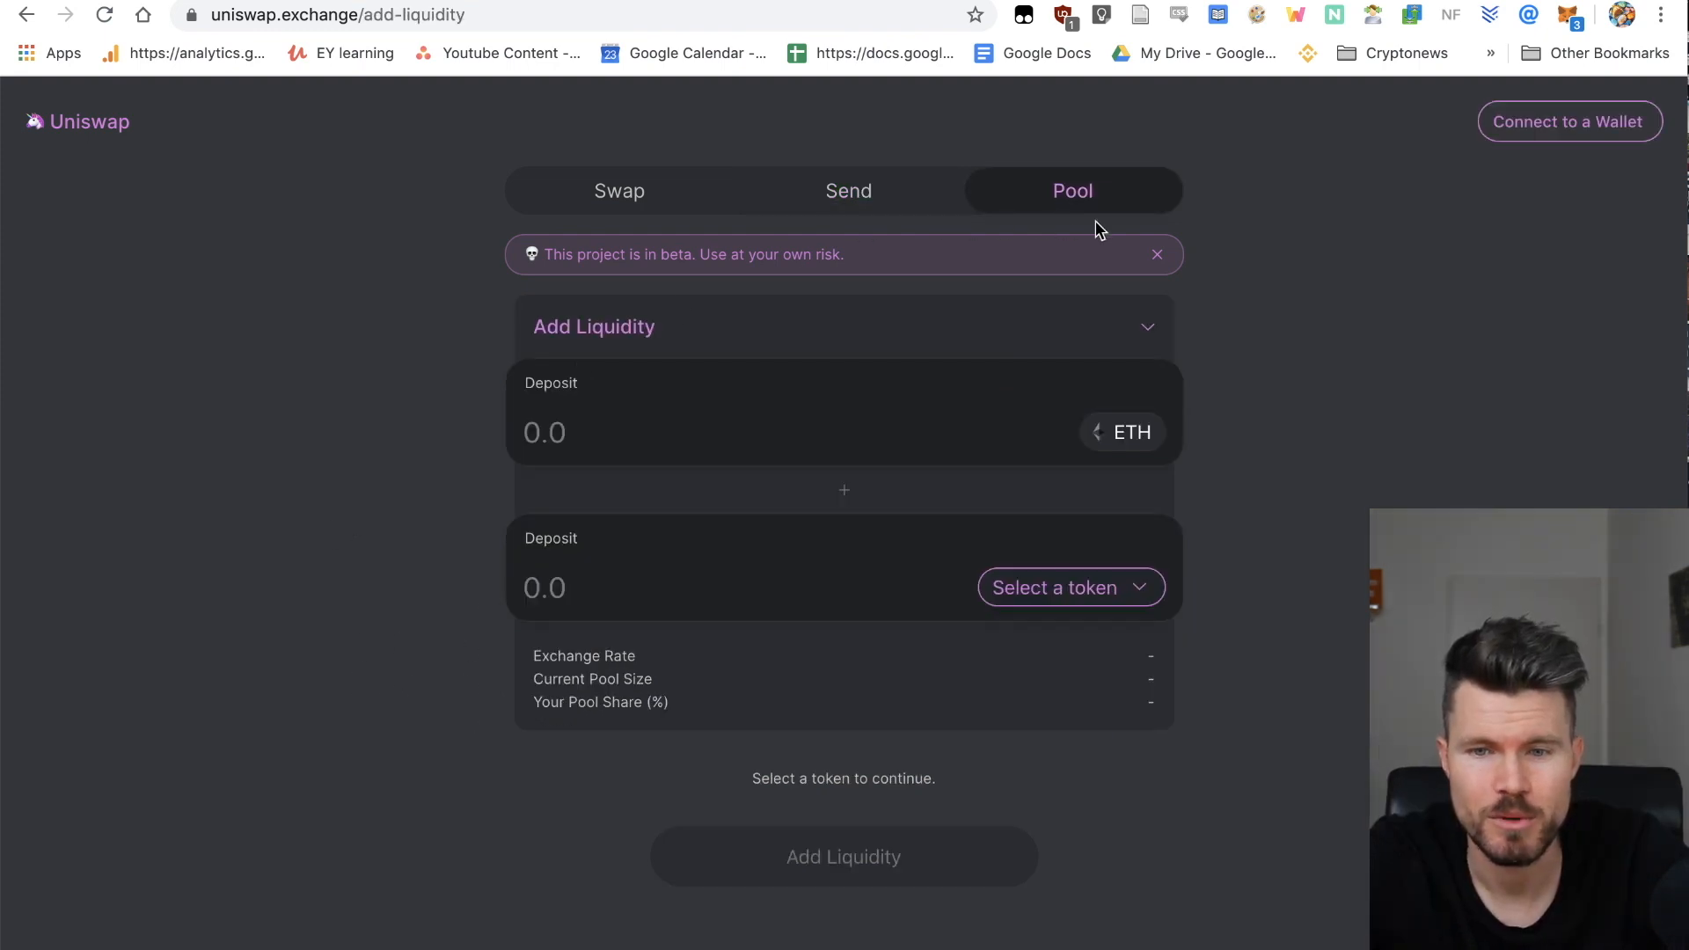
mouse_move(1304, 237)
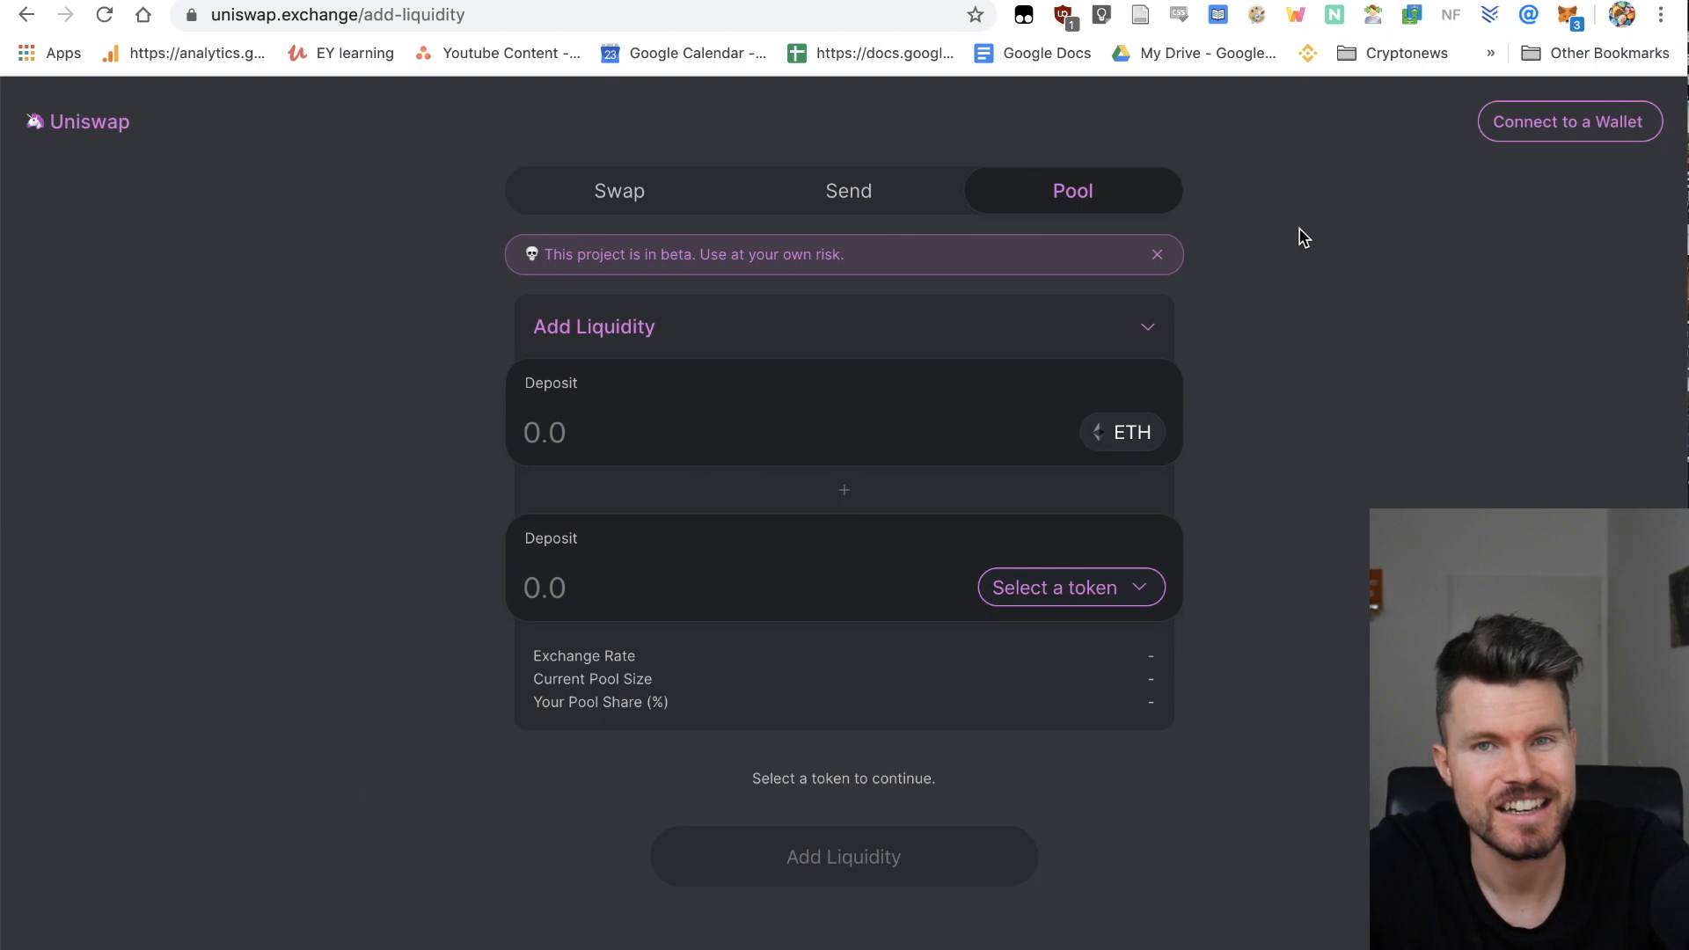
mouse_move(1304, 313)
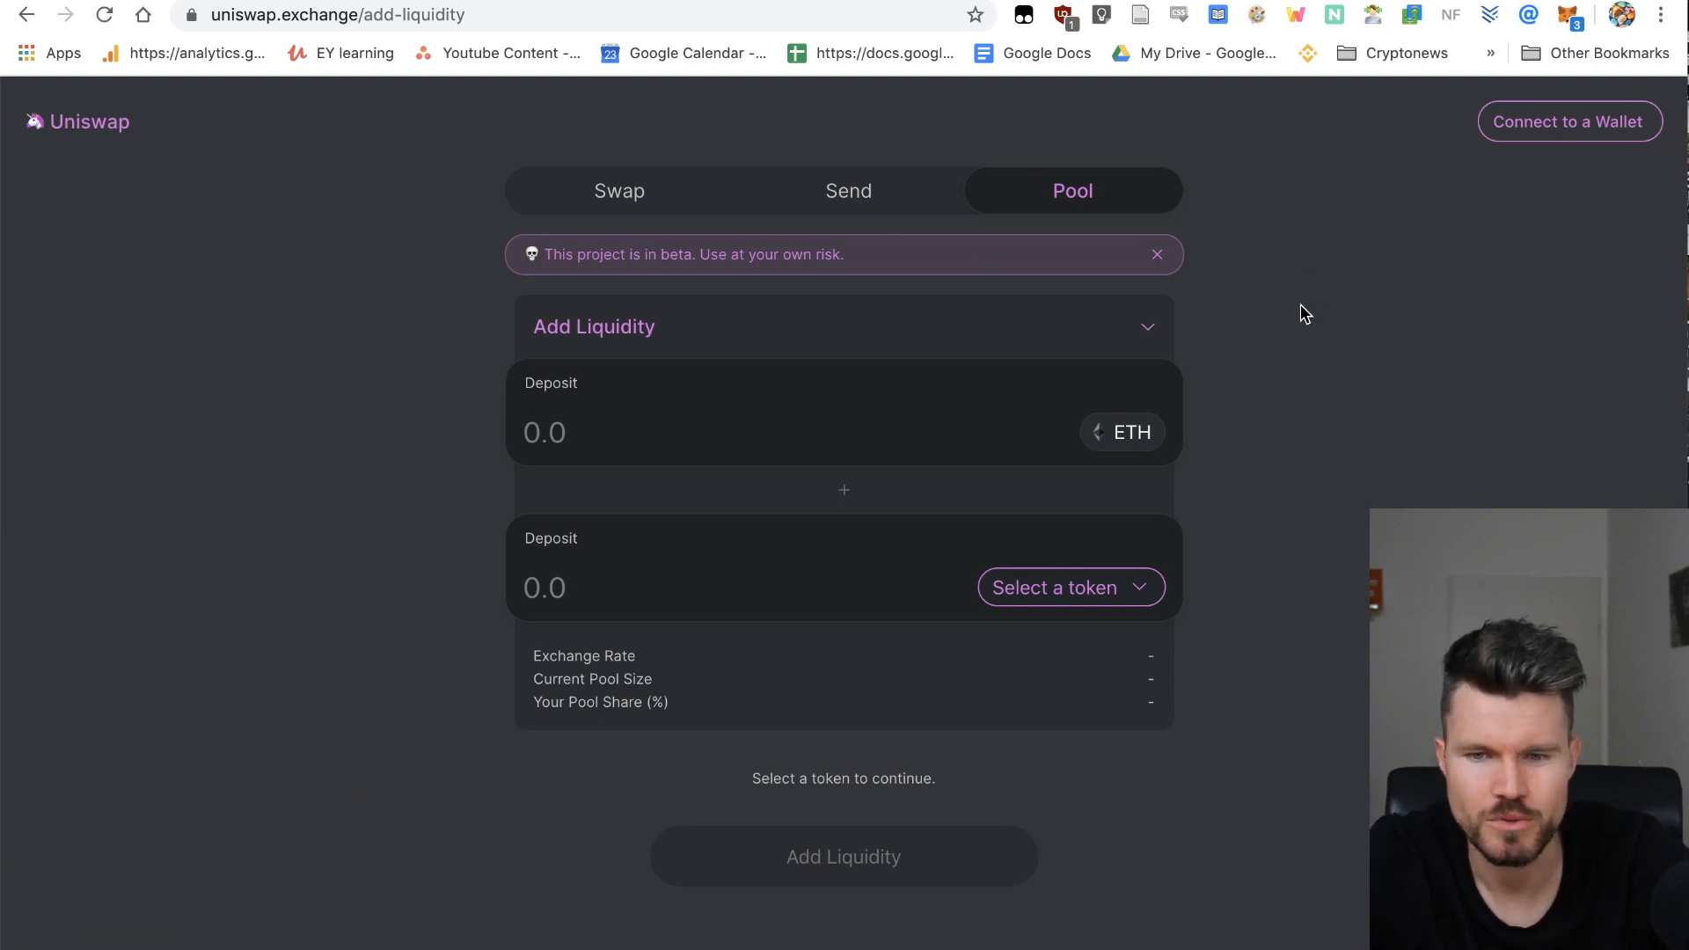
mouse_move(636, 450)
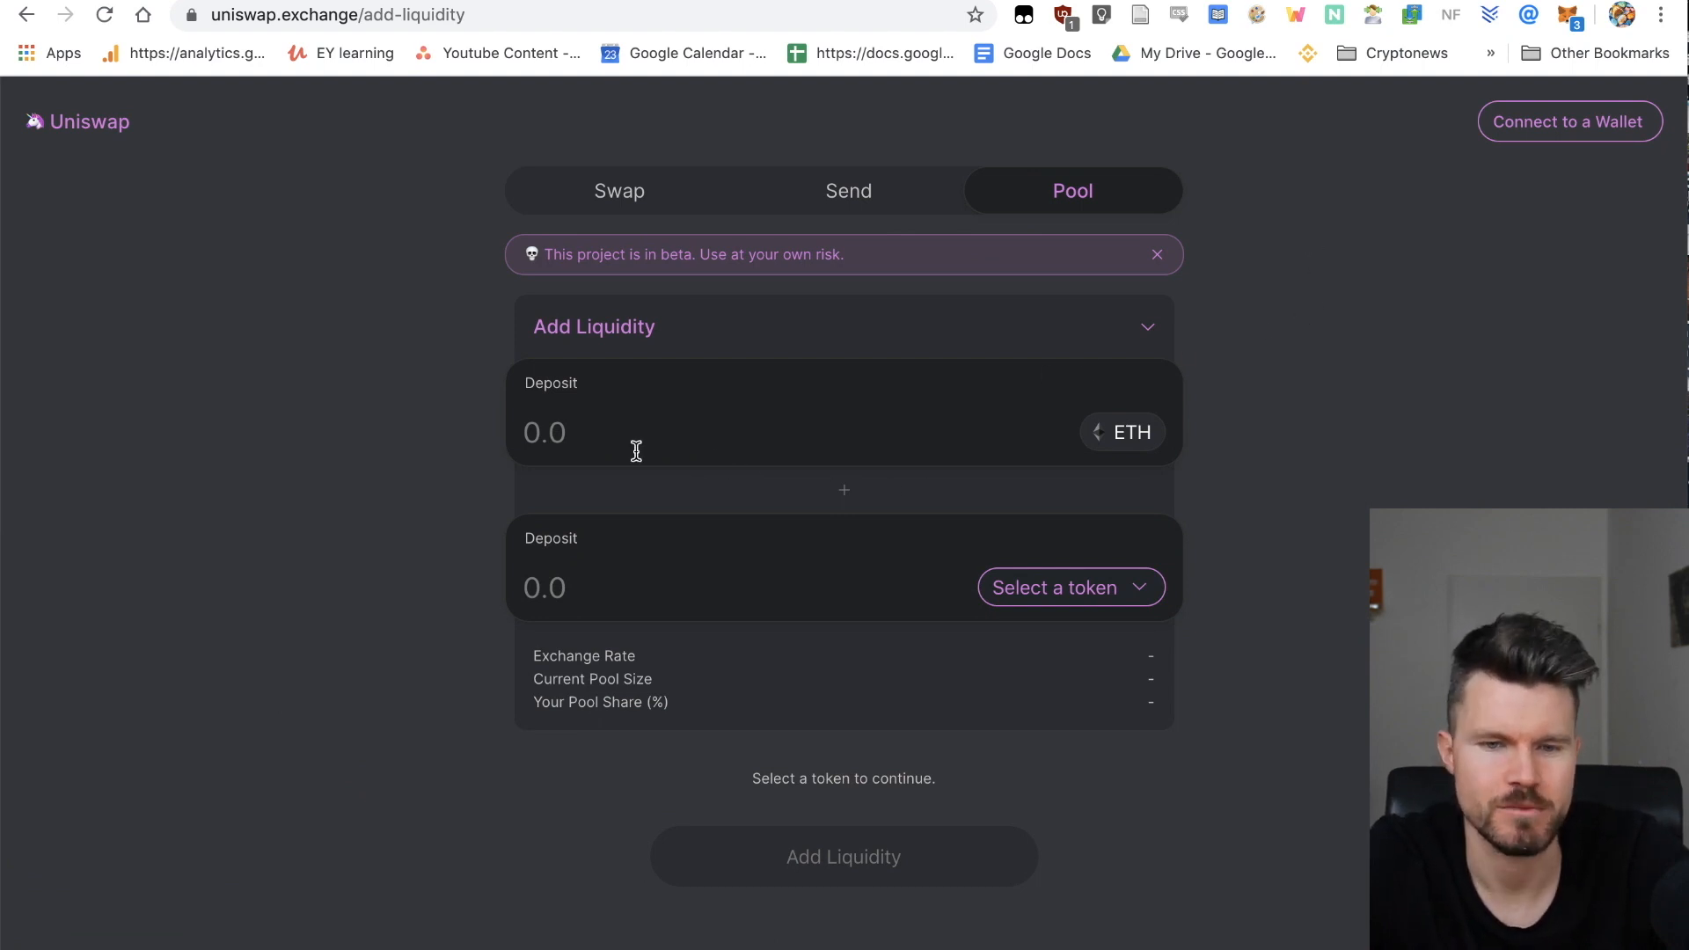
mouse_move(681, 436)
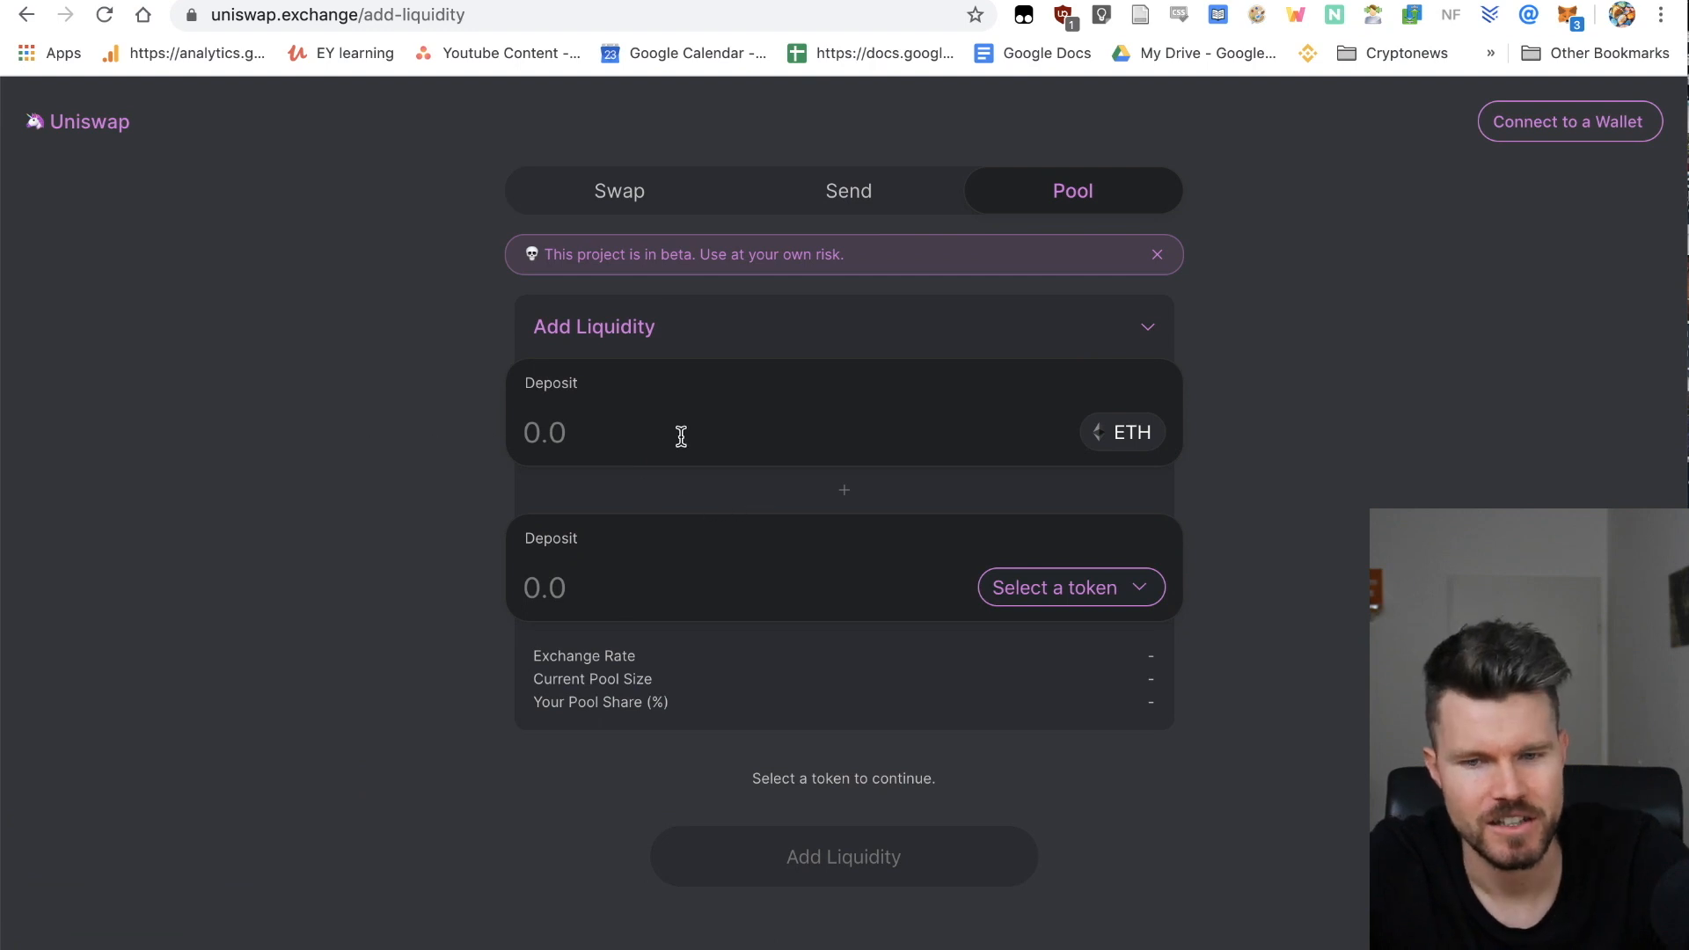
click(678, 432)
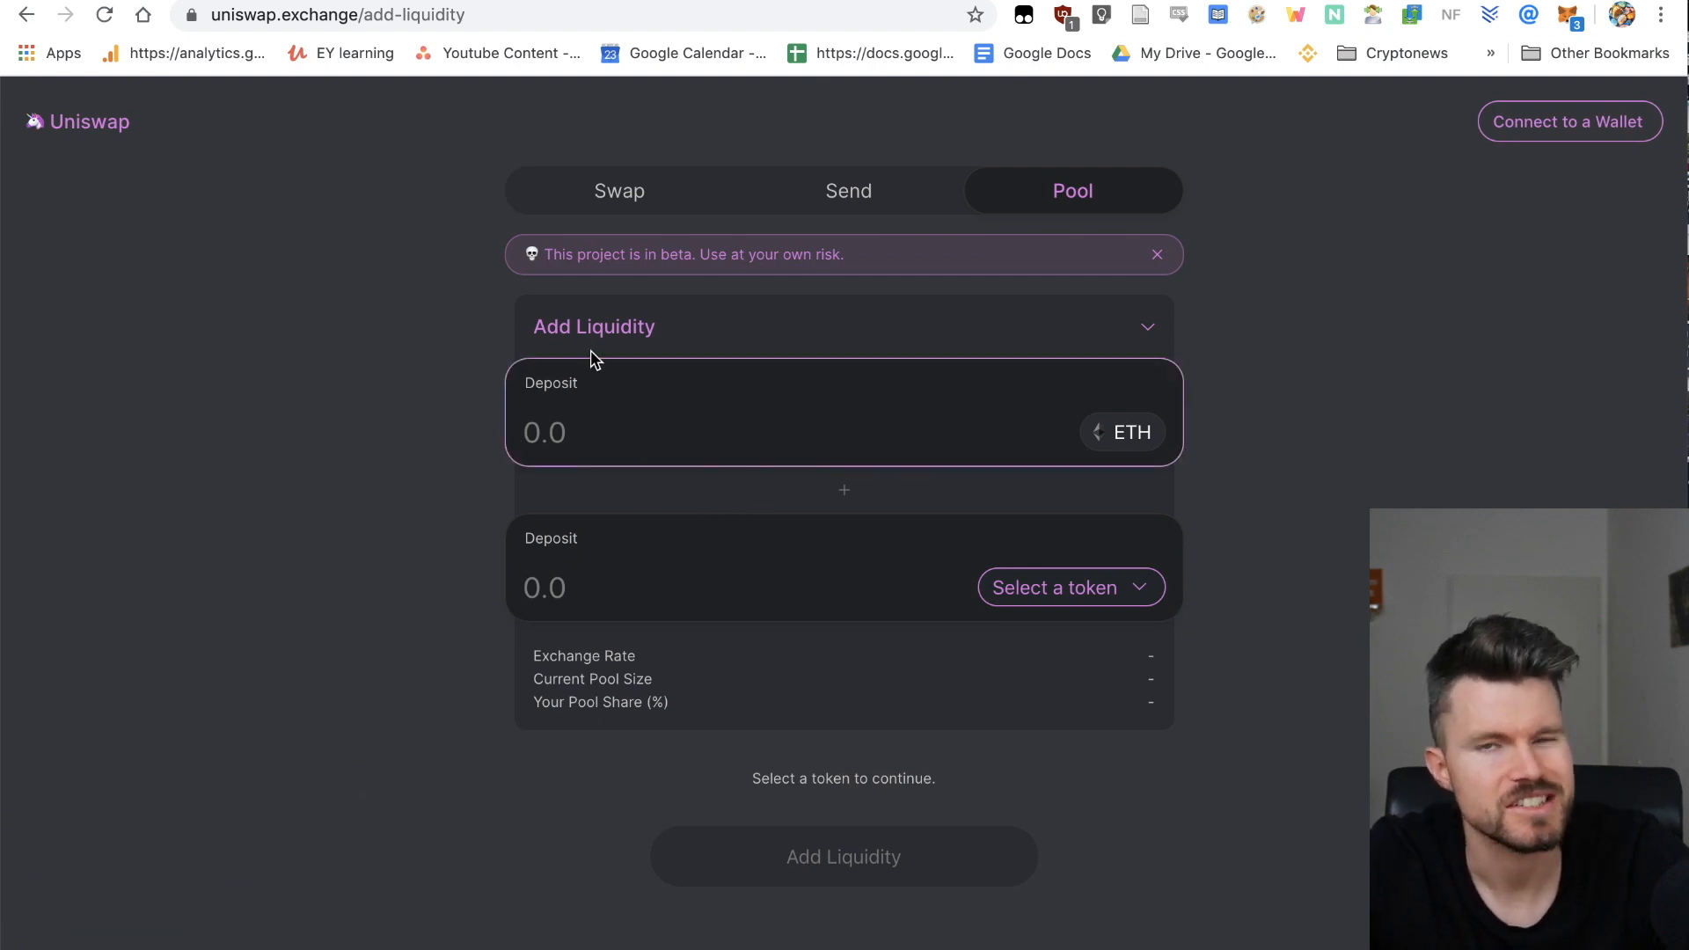
mouse_move(606, 615)
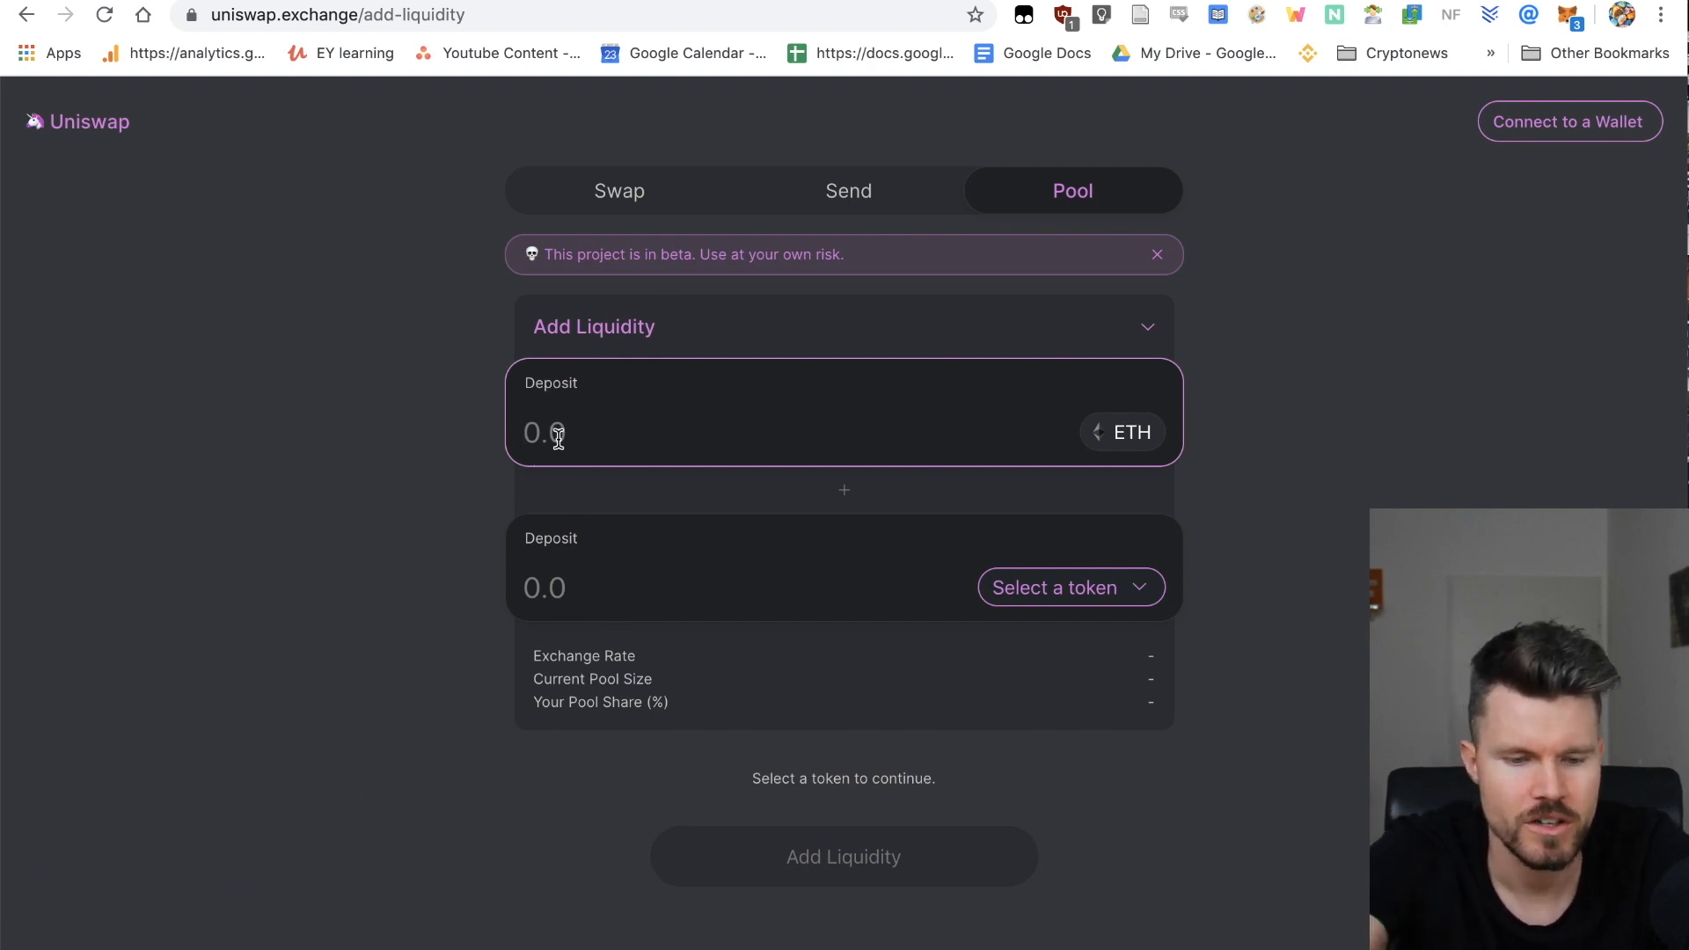
text(1)
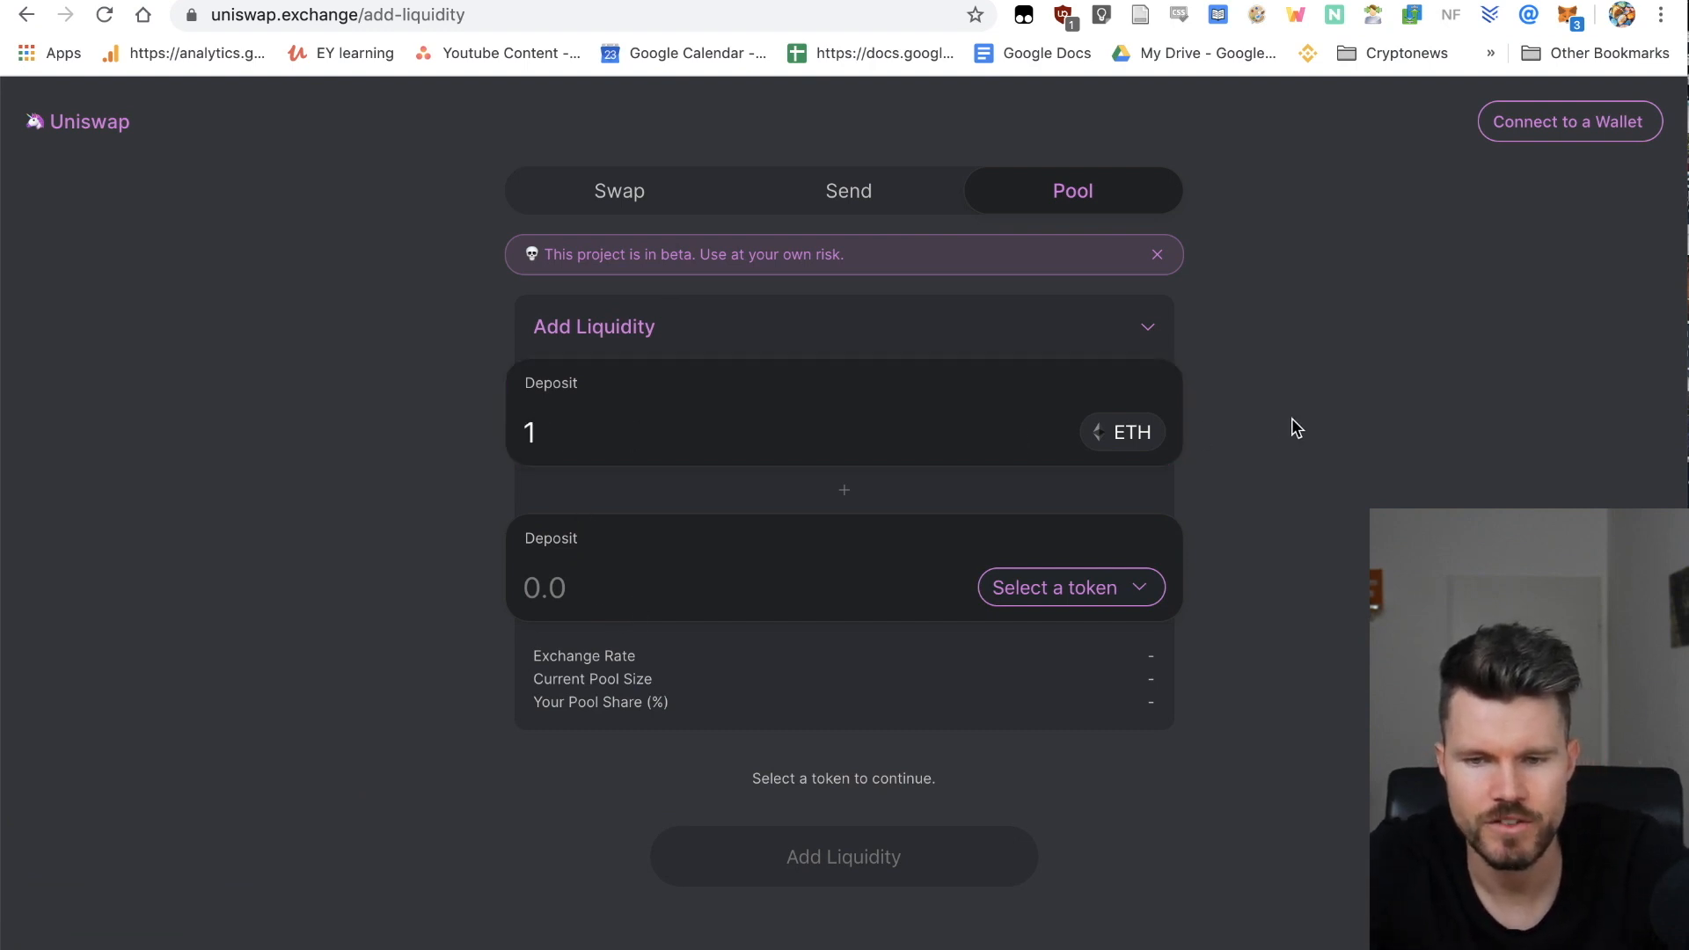
mouse_move(1151, 608)
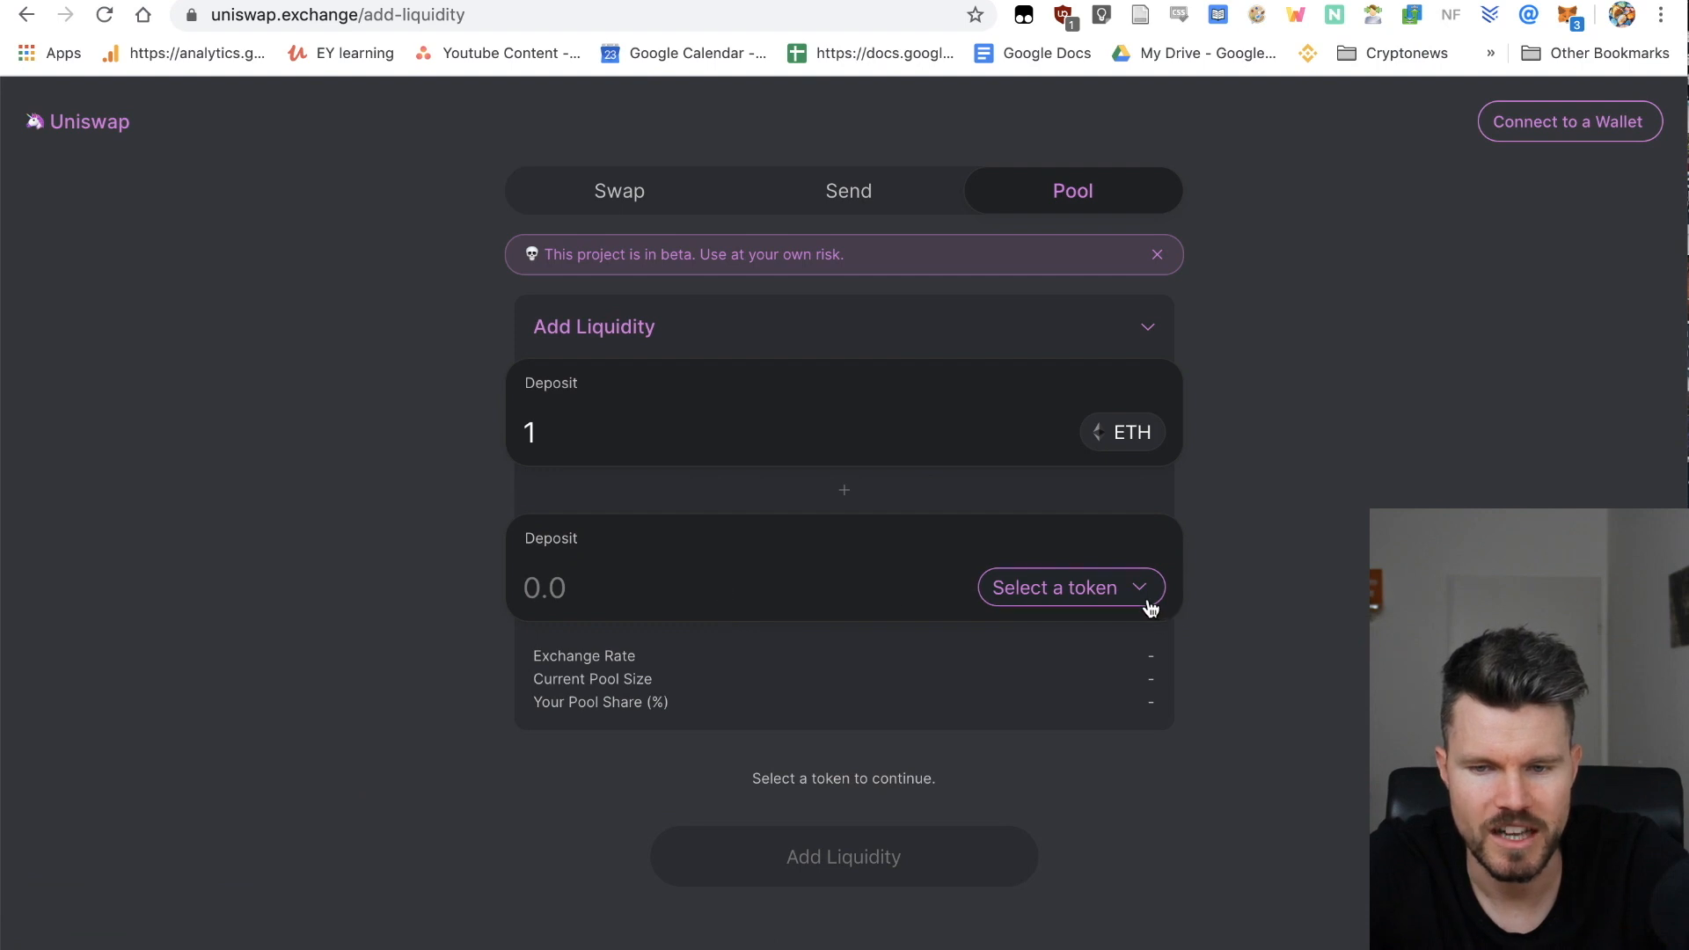
click(1067, 587)
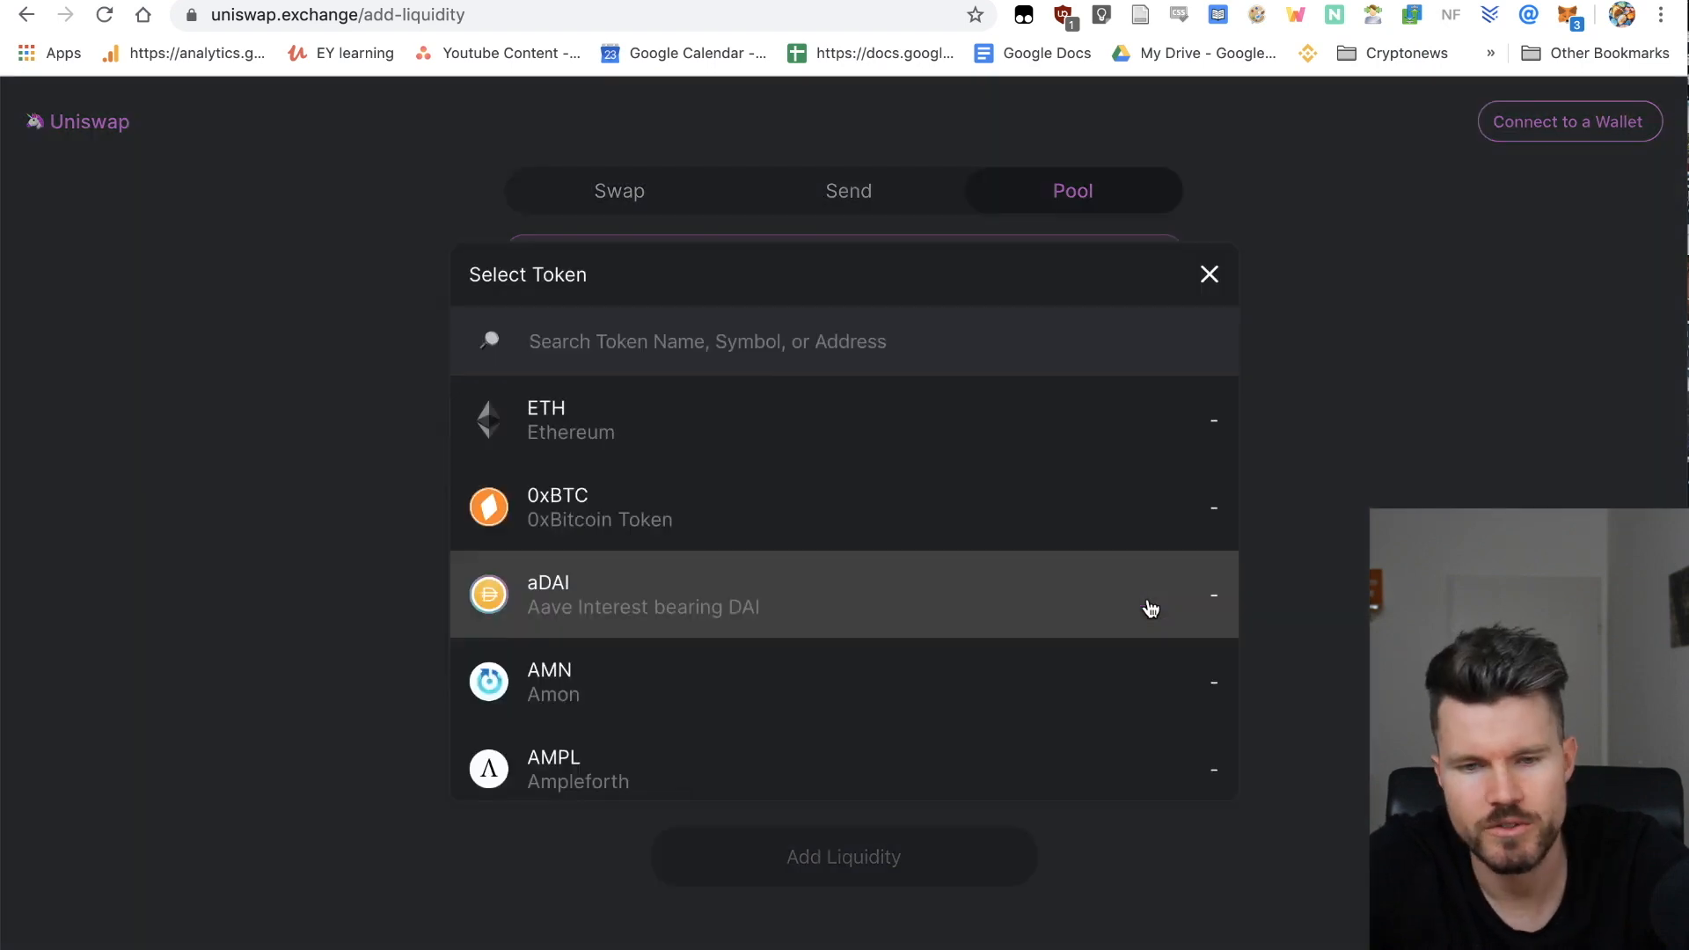
mouse_move(1023, 542)
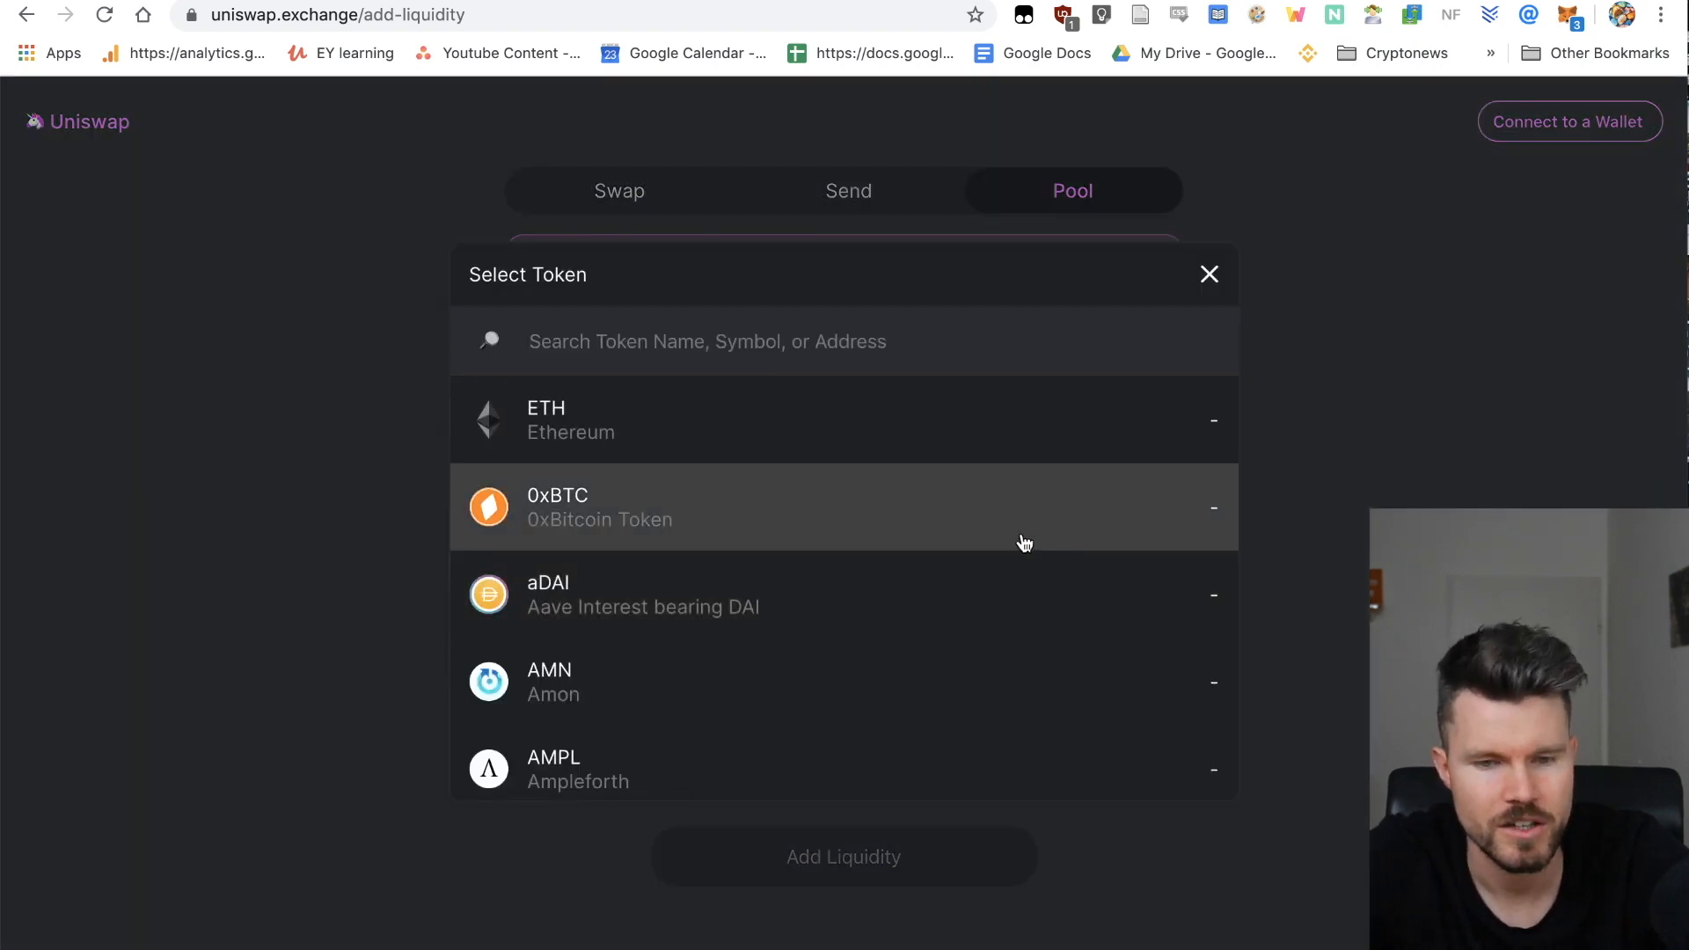
mouse_move(902, 374)
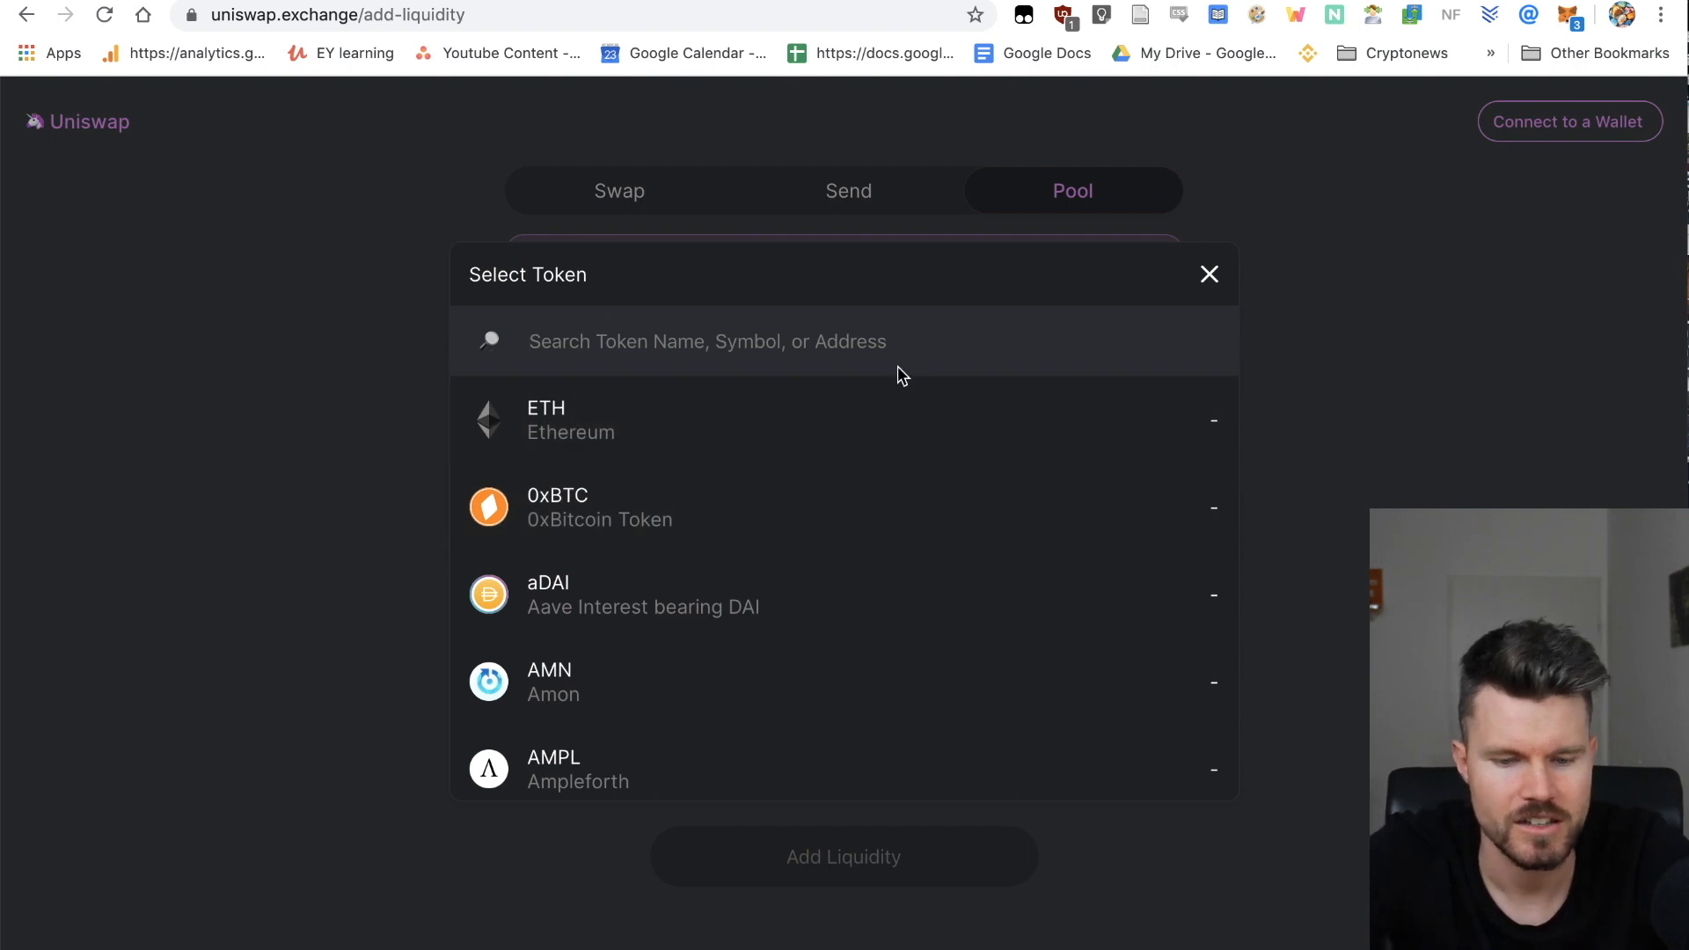
Step: Search 'dai' and pair DAI with ETH, estimating a 134.0468 DAI deposit
text(dai)
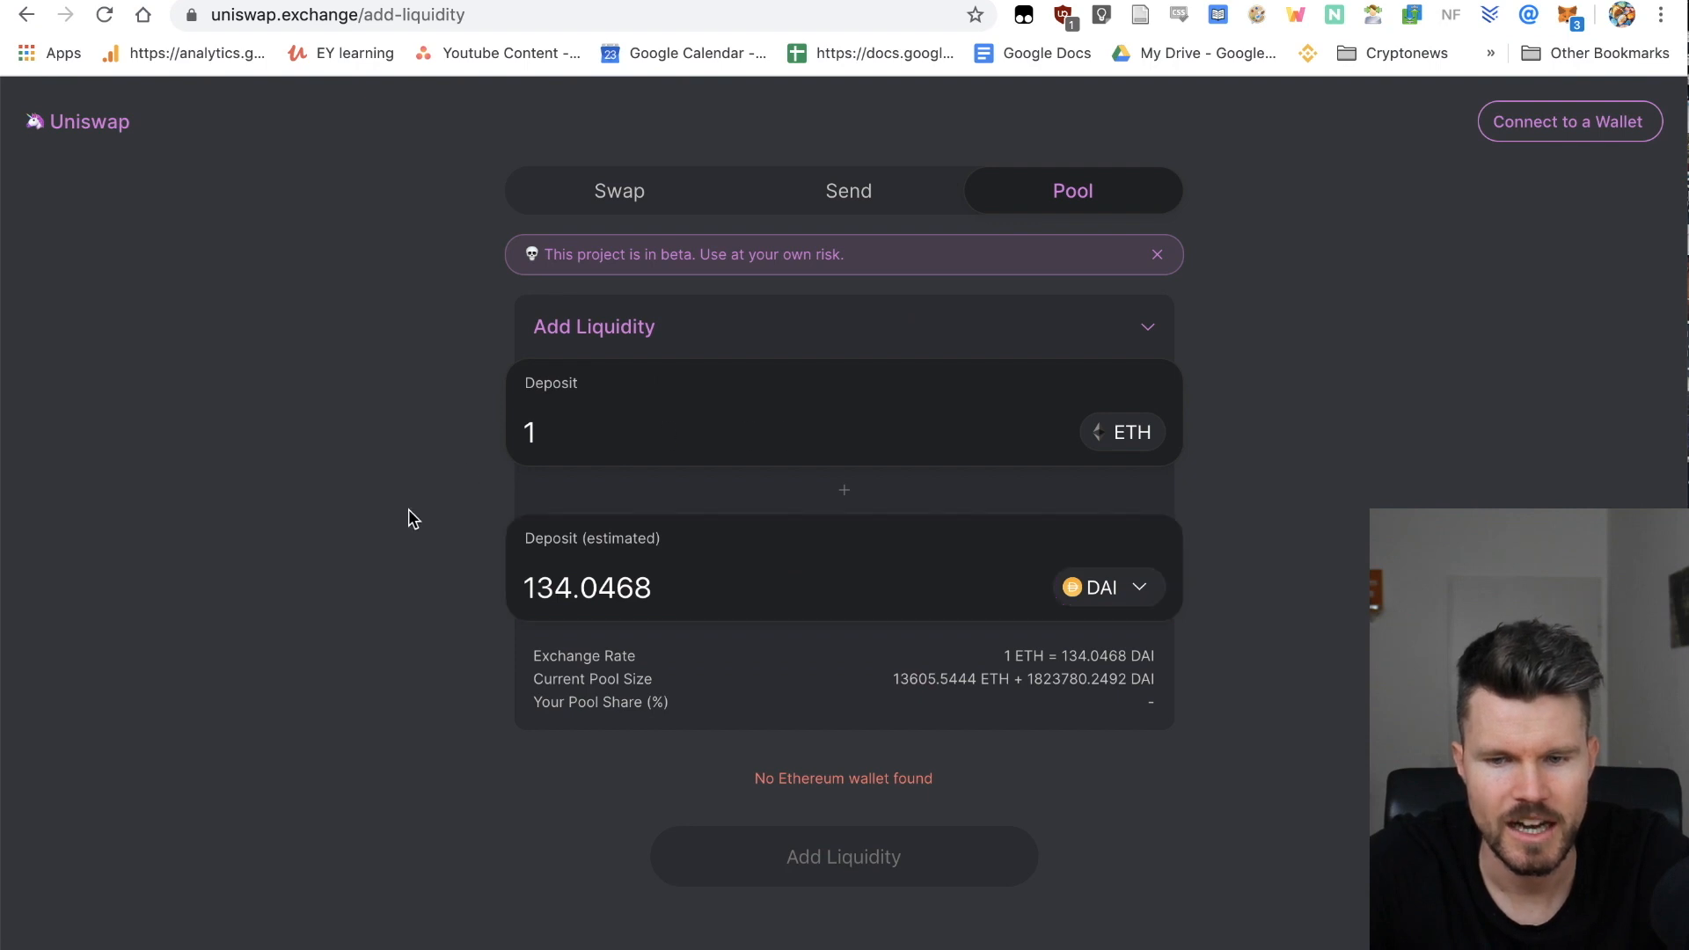
mouse_move(725, 616)
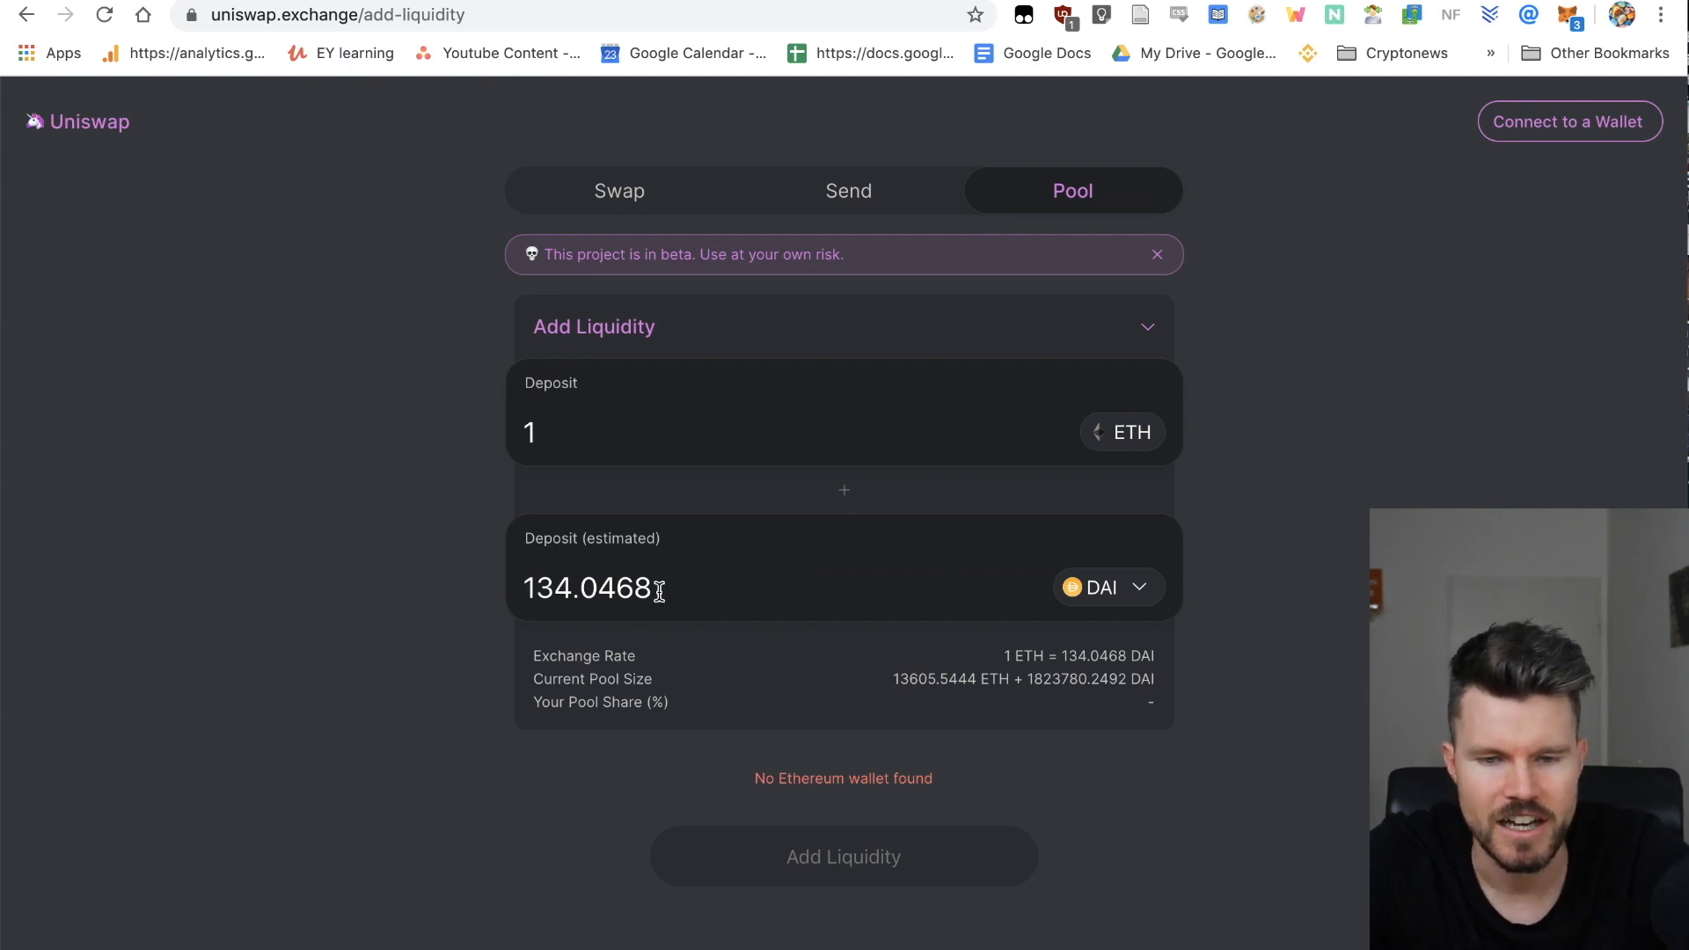
mouse_move(415, 617)
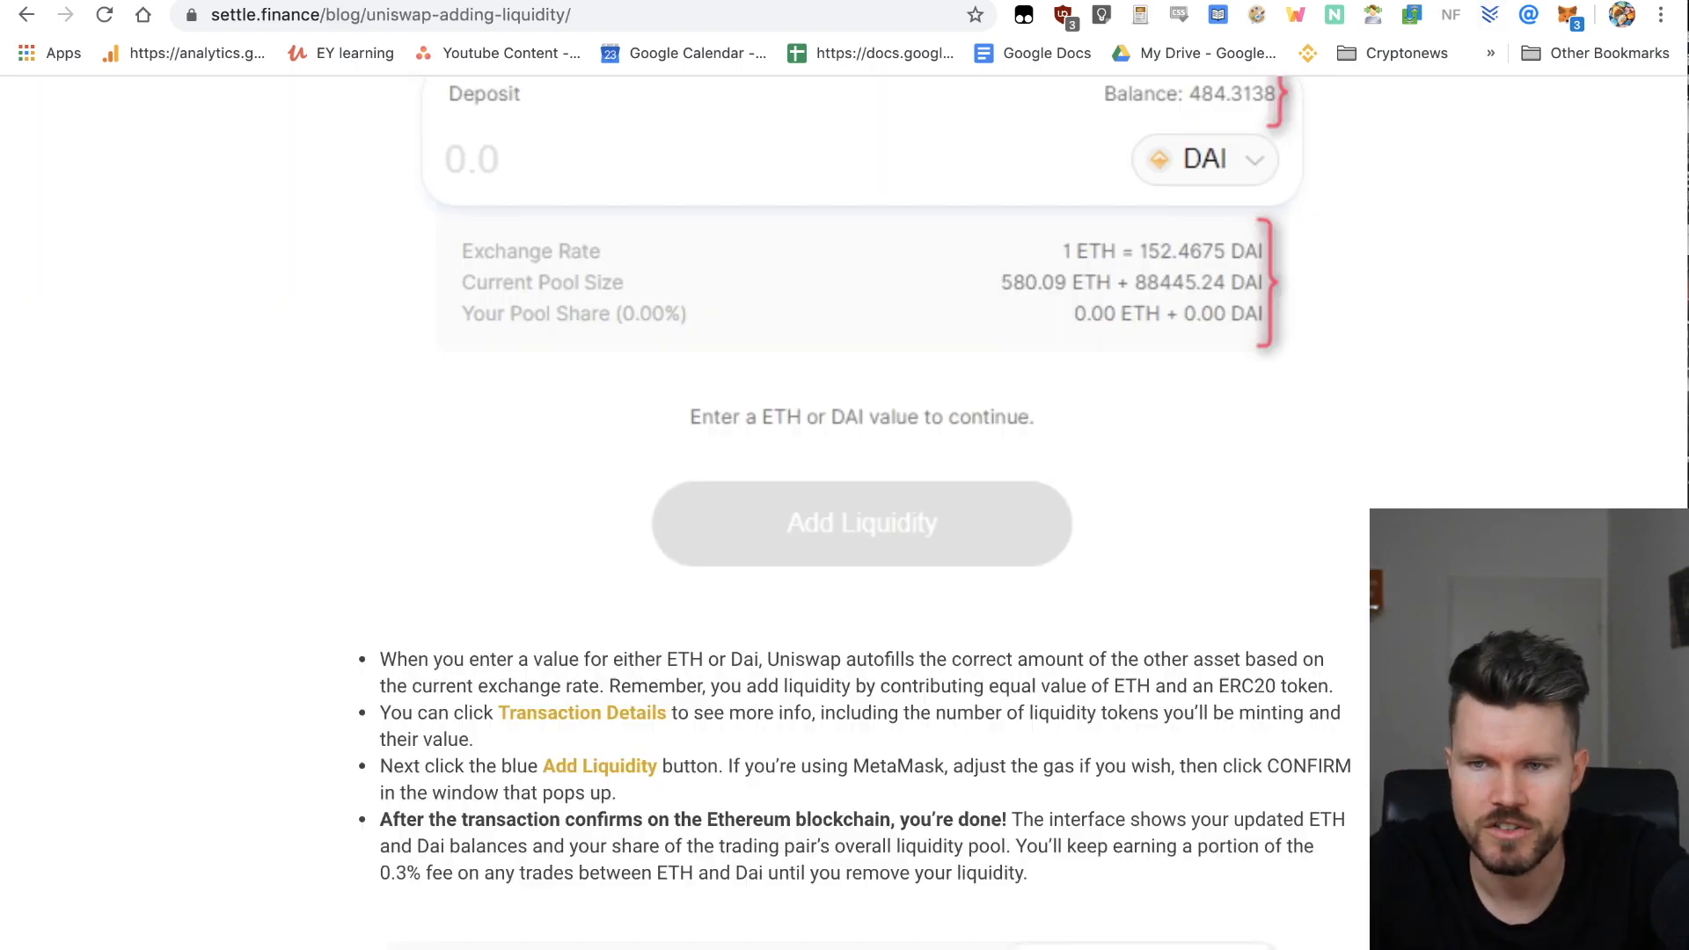
Step: Scroll the settle.finance guide to the passage on depositing equal-value ETH and ERC20 tokens
scroll(up, 3)
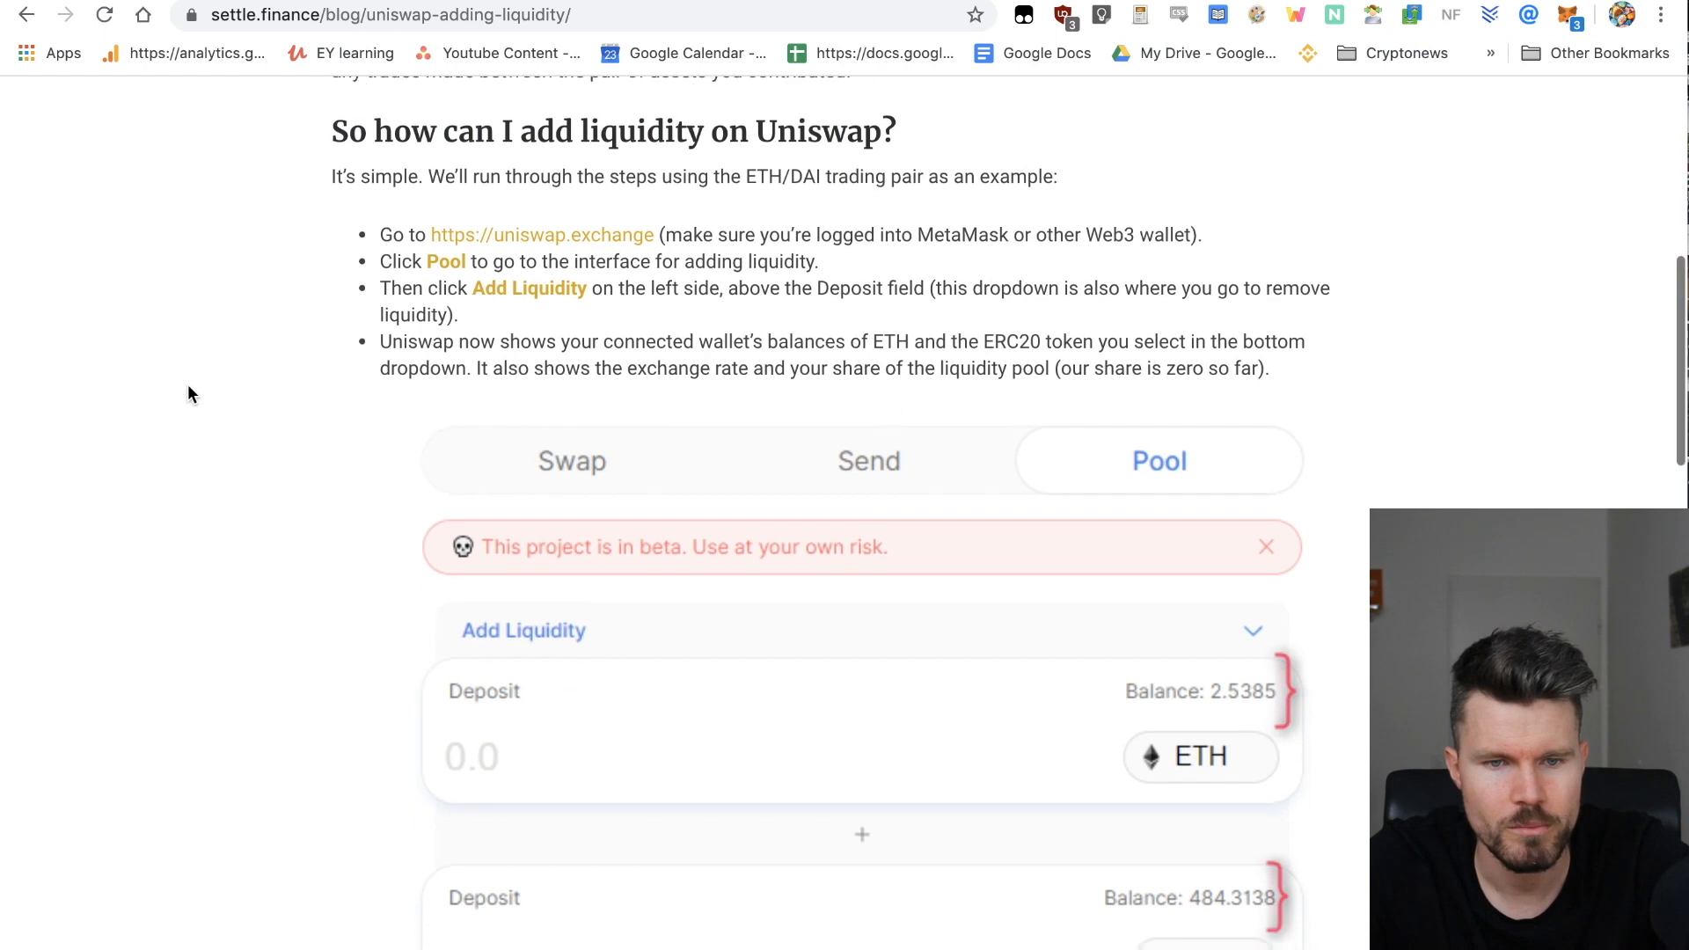
scroll(down, 3)
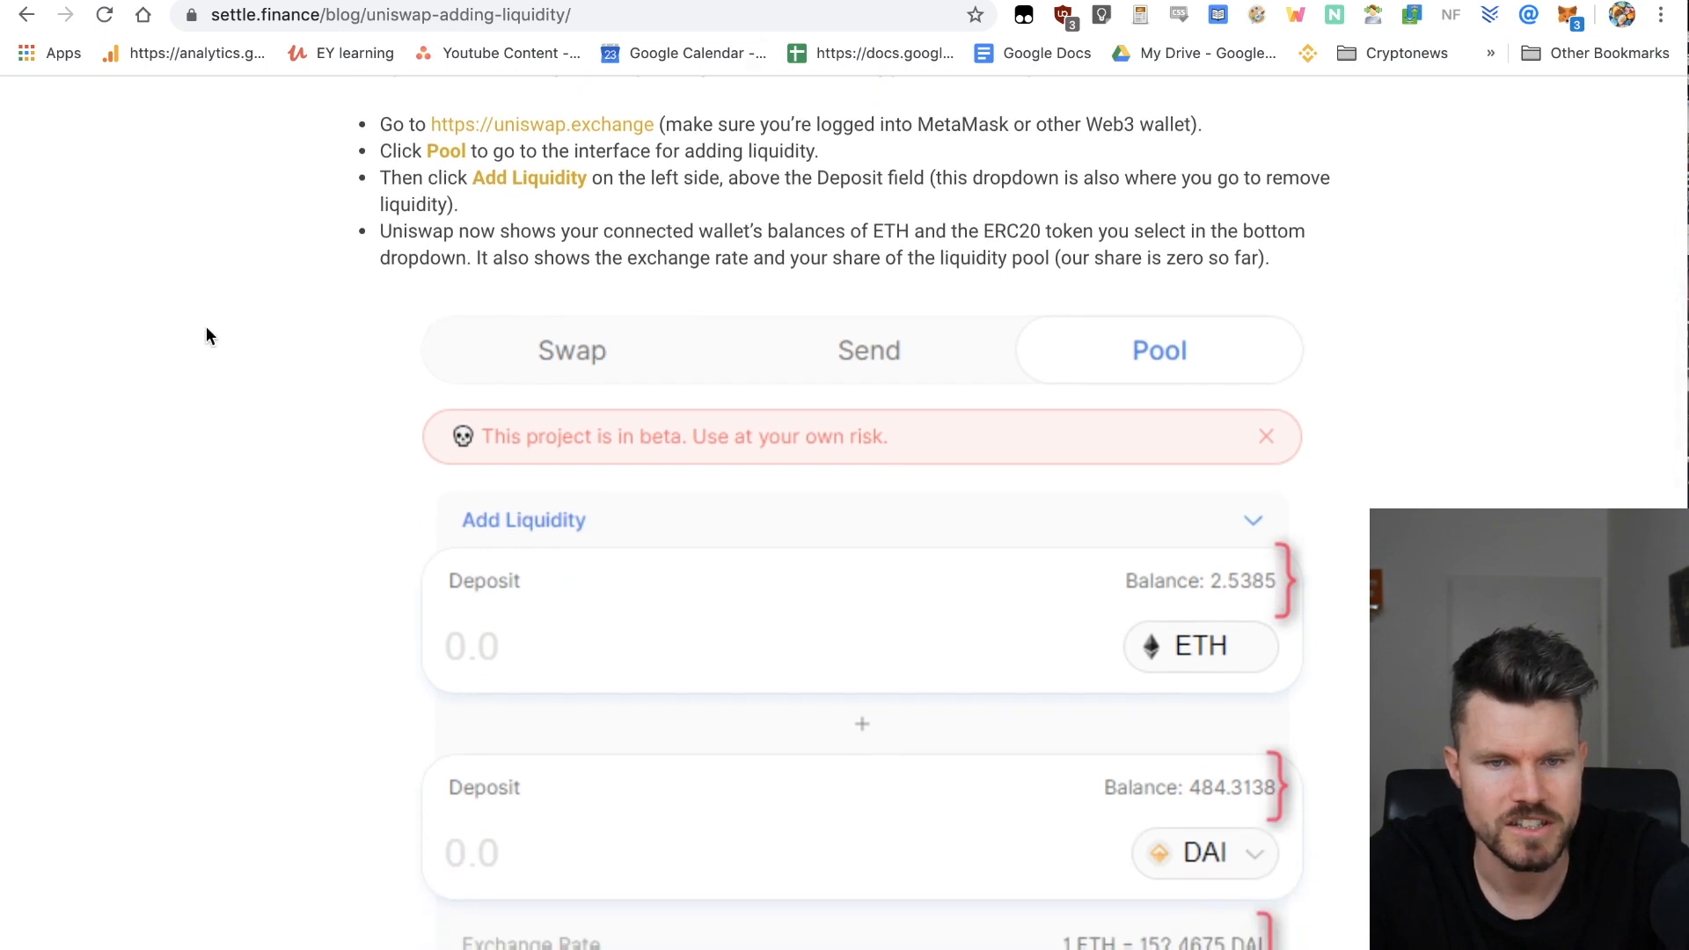
scroll(down, 3)
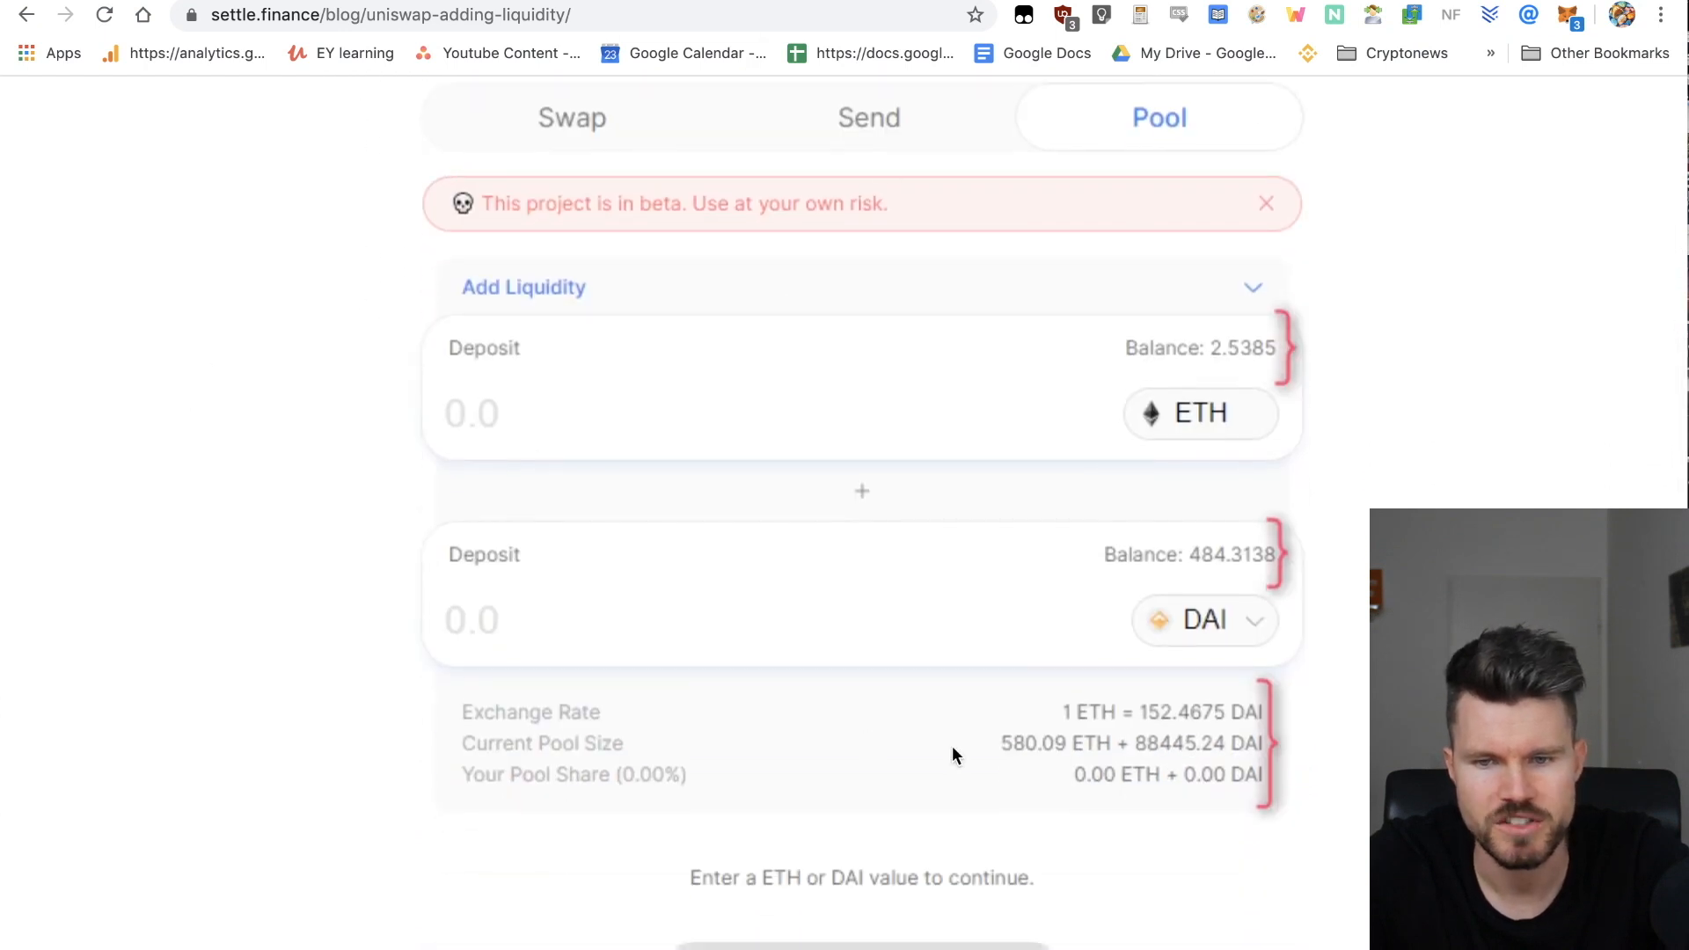
scroll(down, 3)
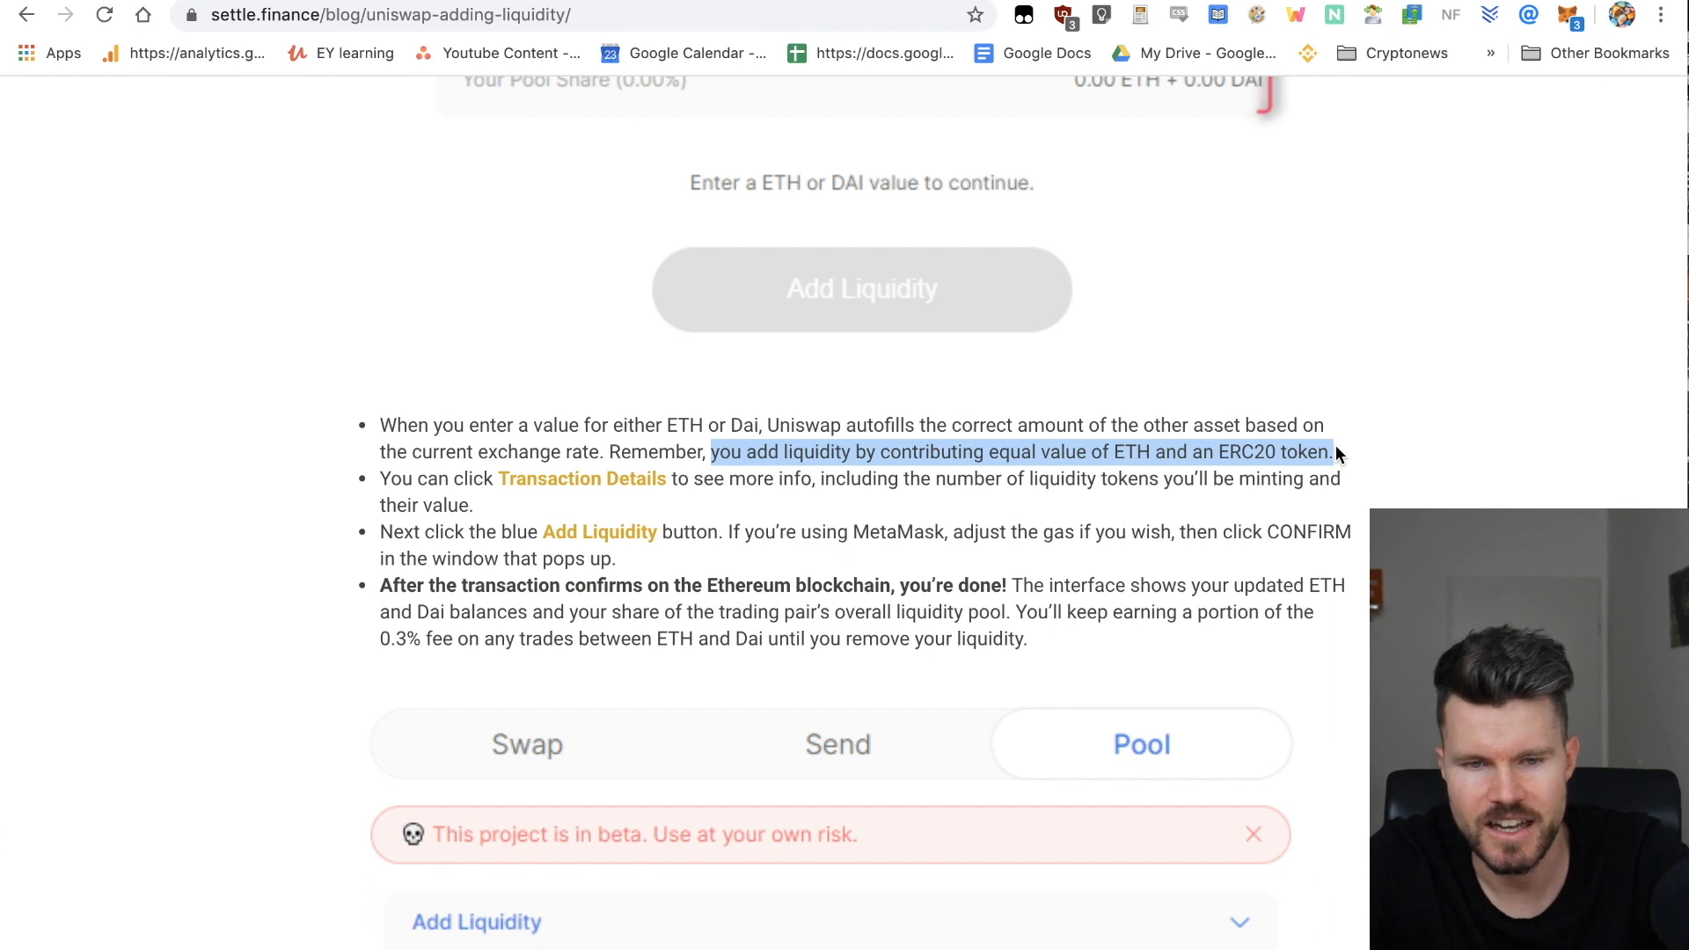
mouse_move(781, 520)
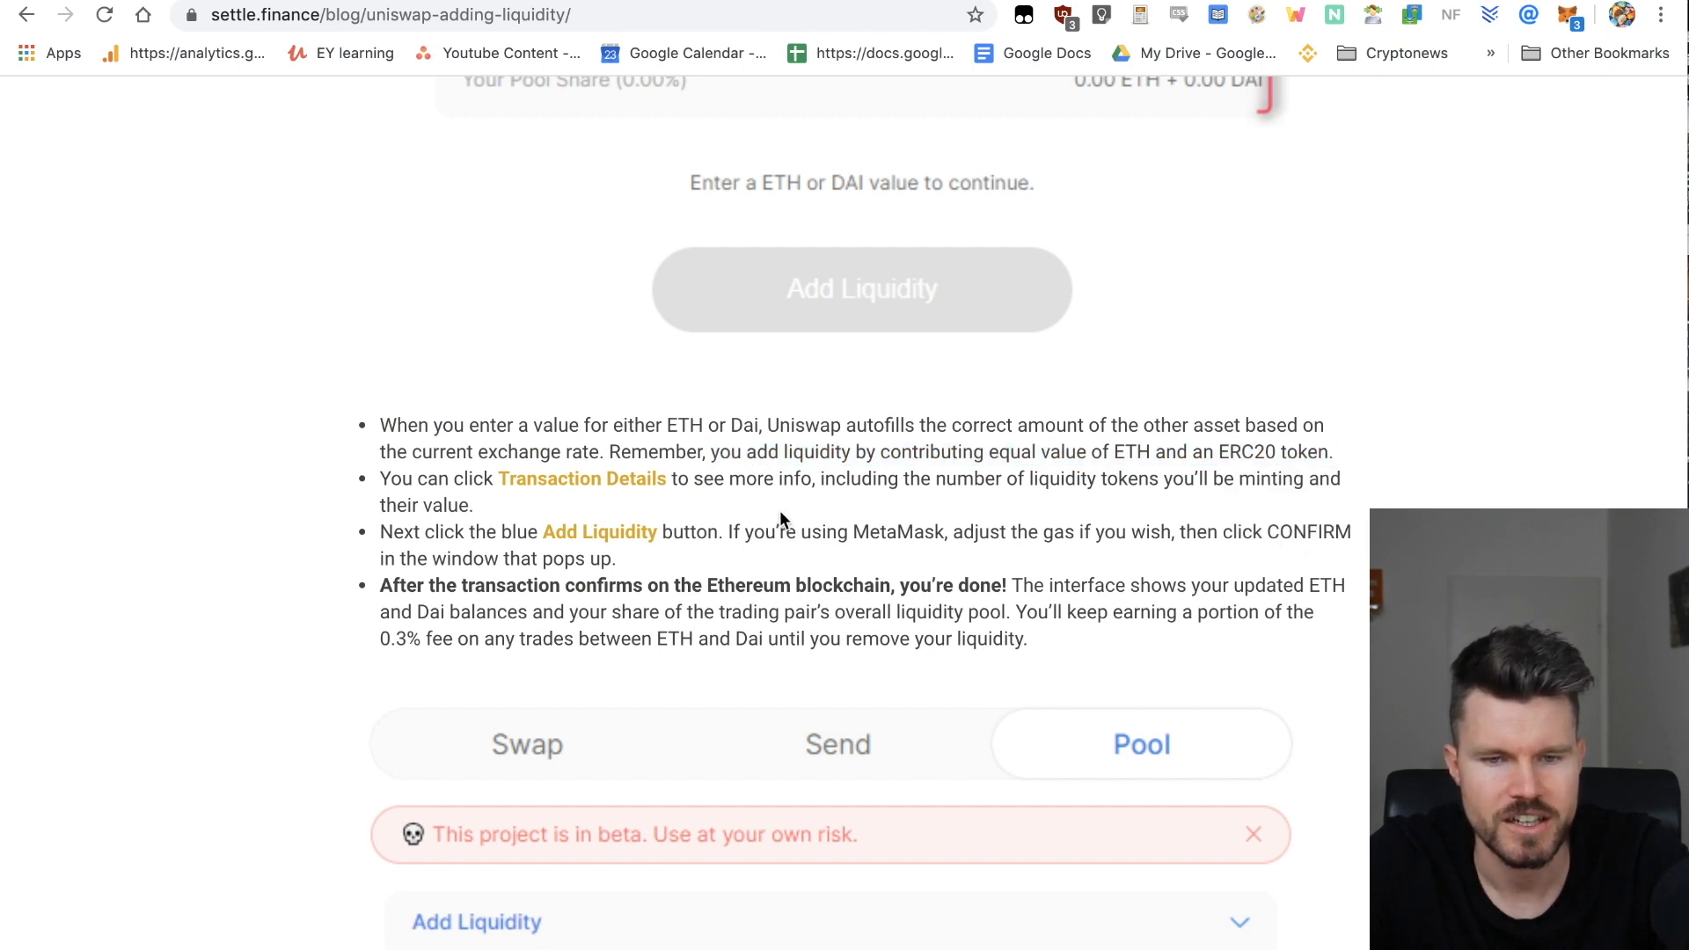
mouse_move(1081, 510)
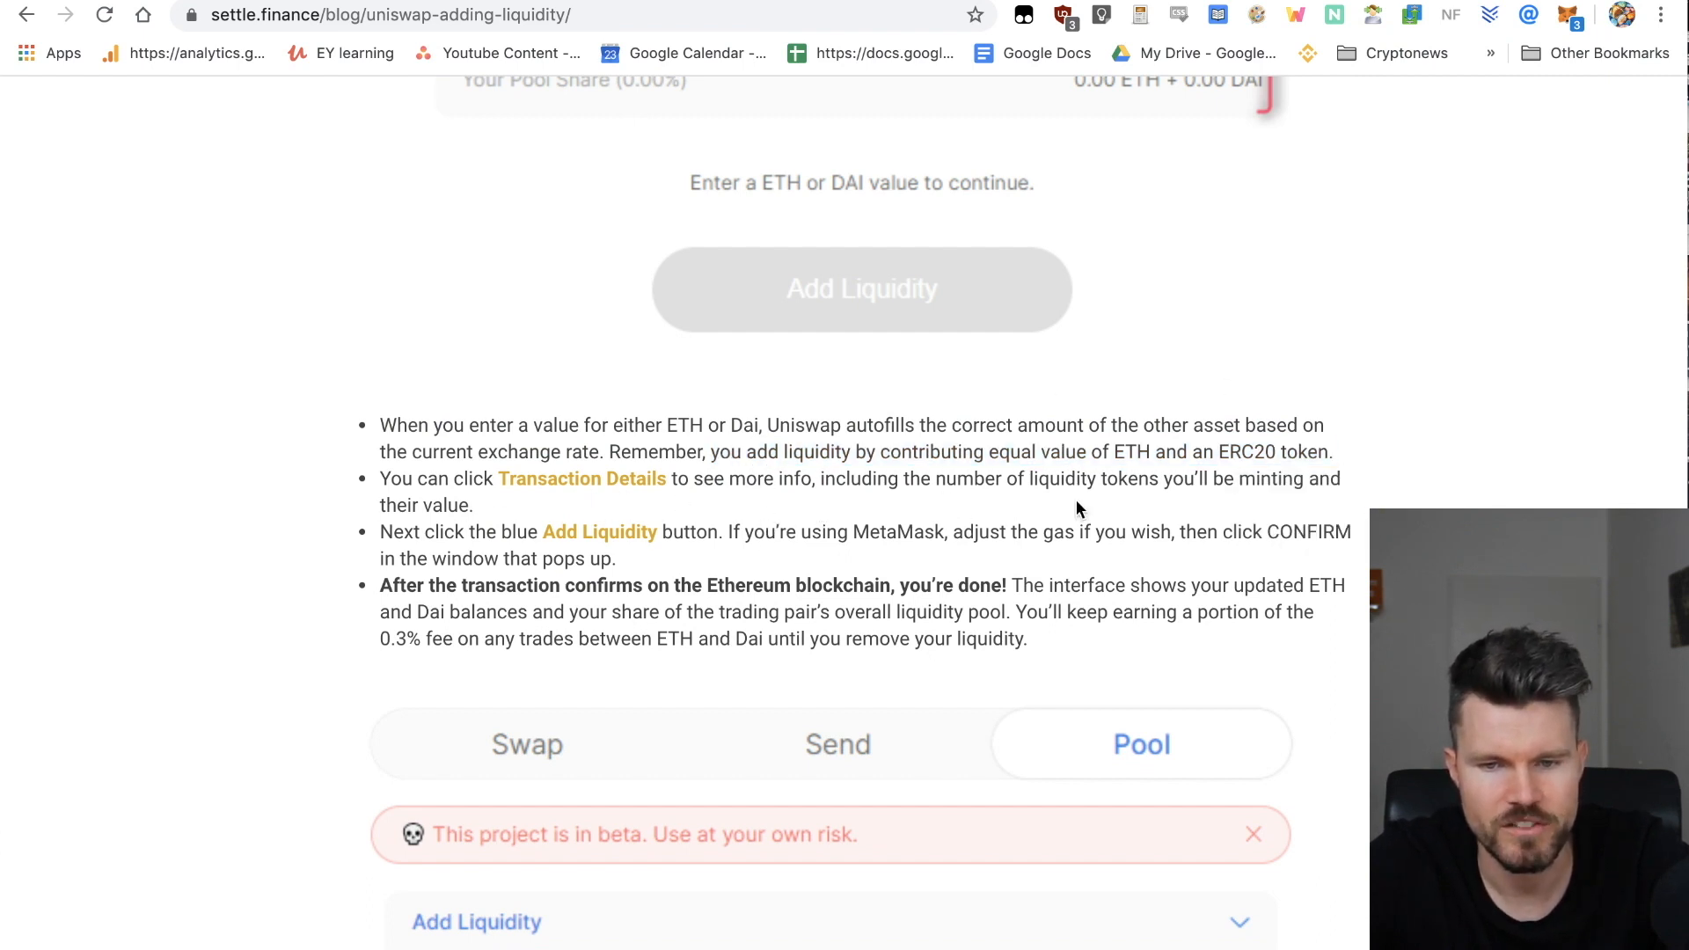
mouse_move(377, 590)
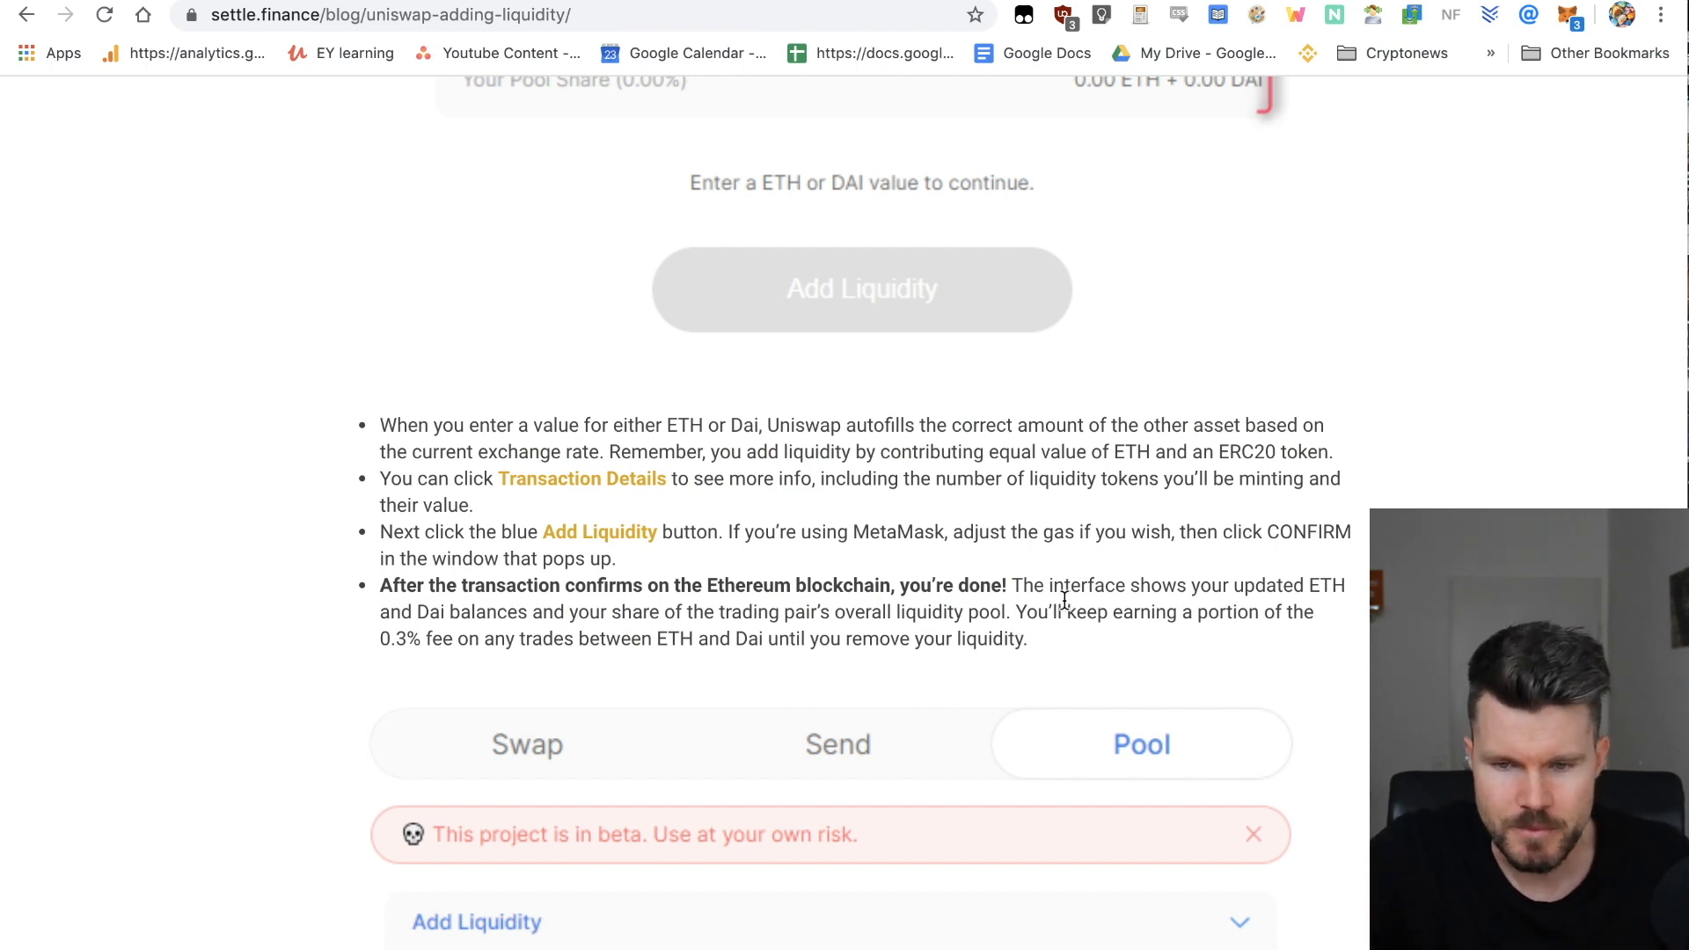
mouse_move(1342, 639)
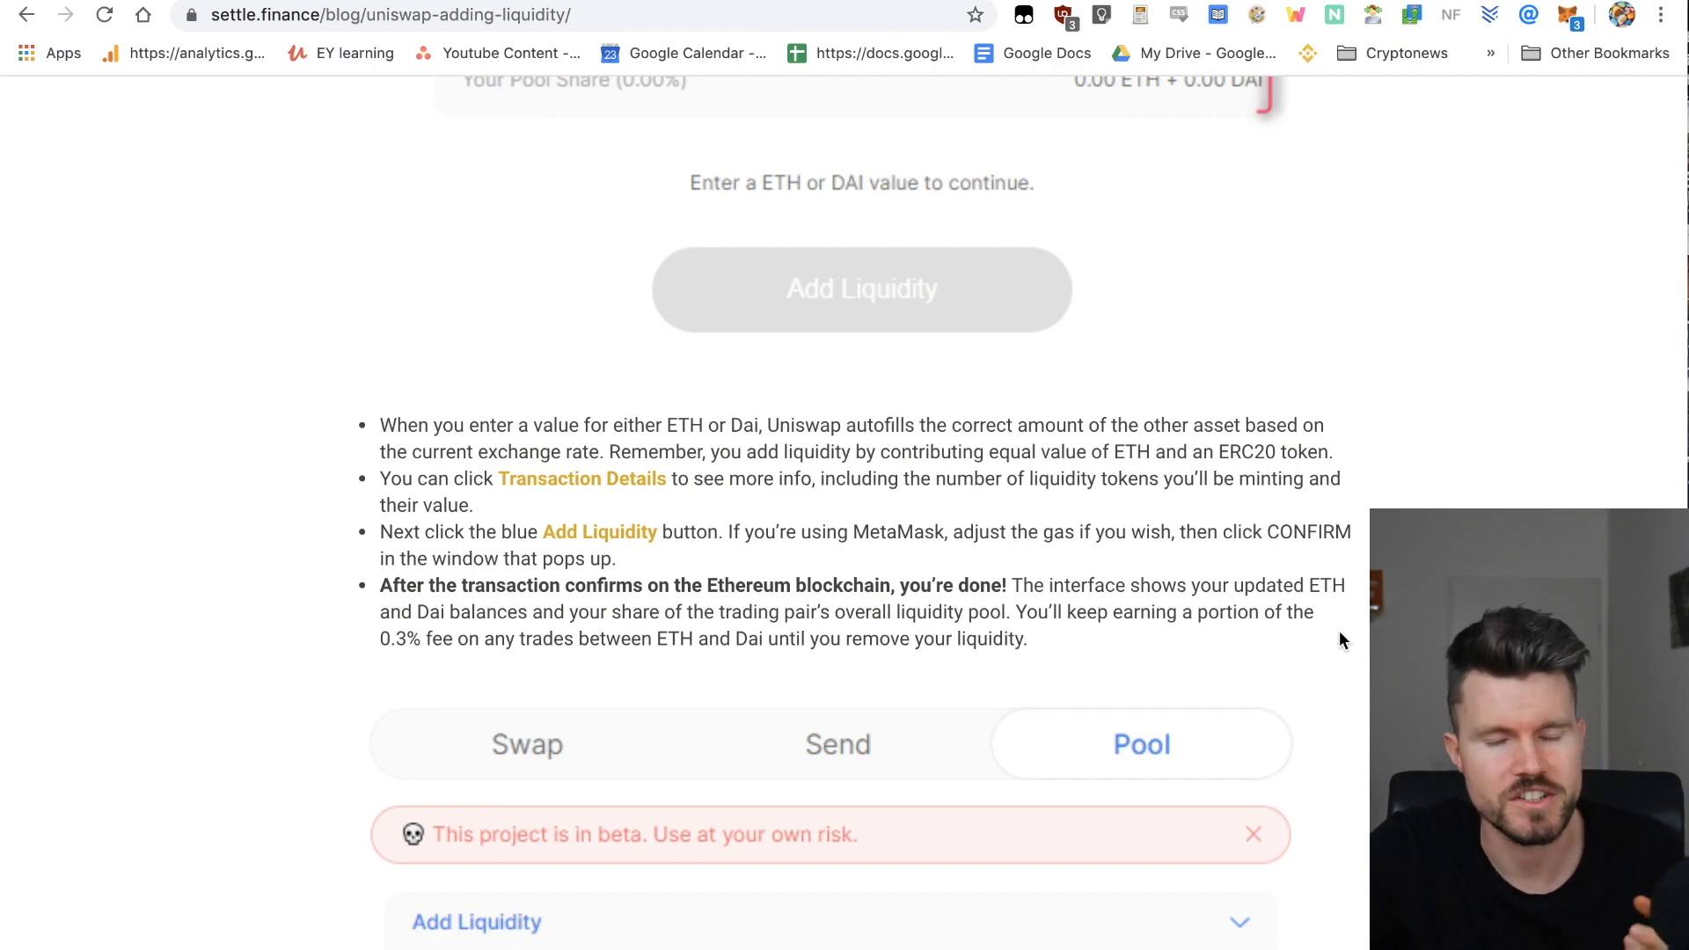